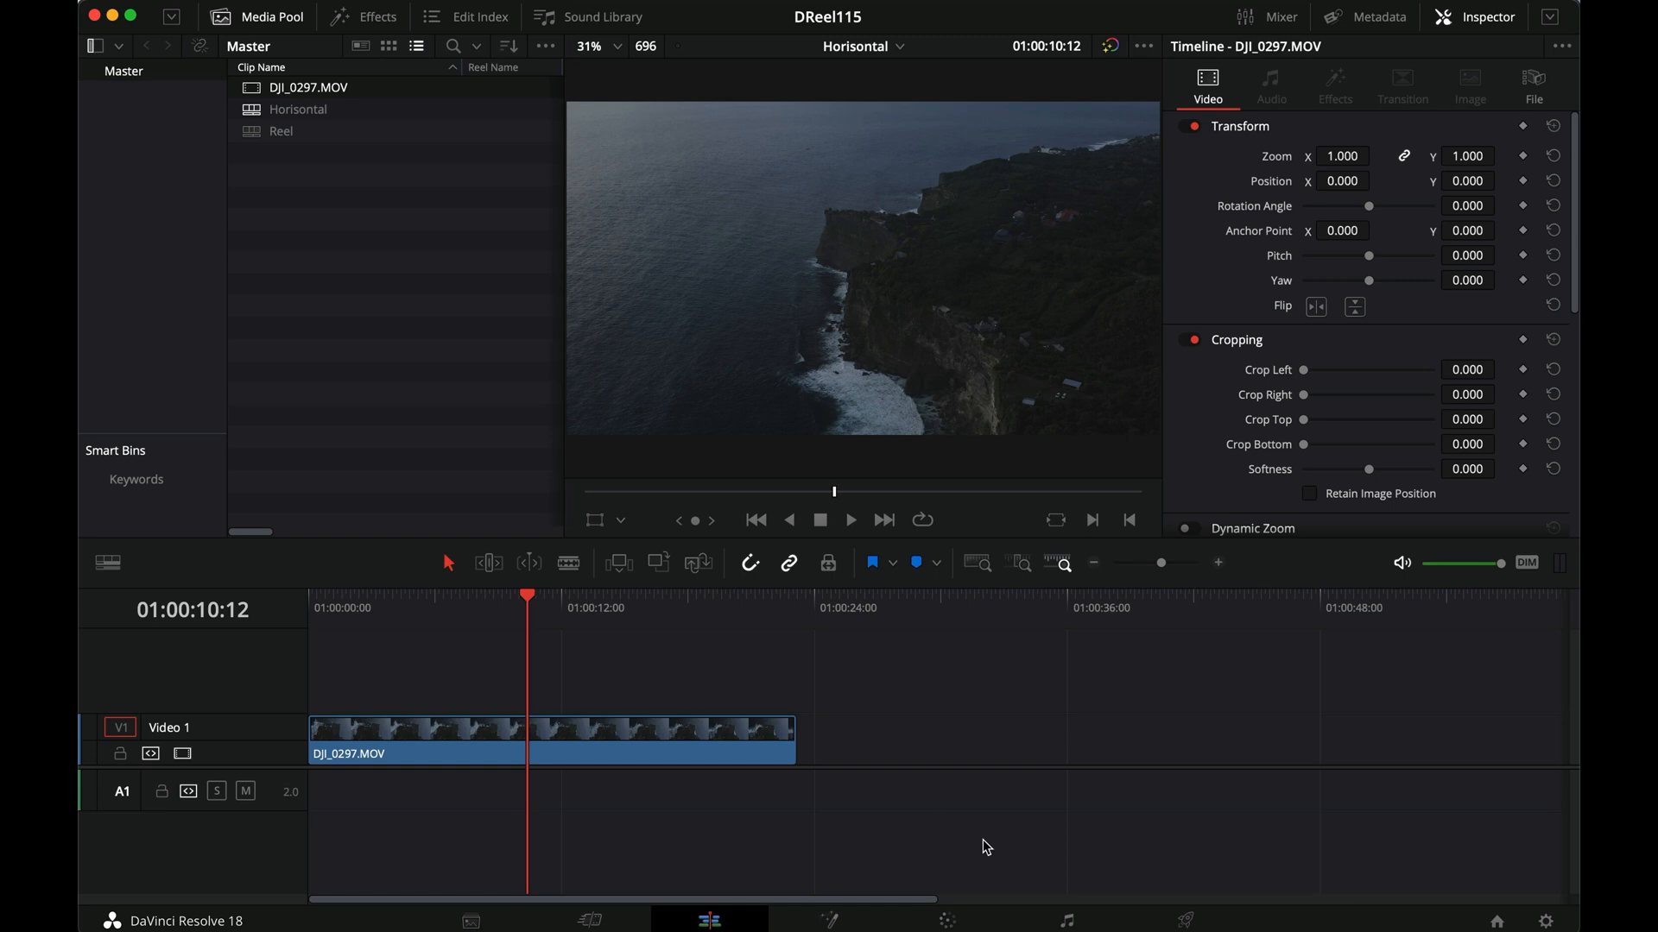
Switch to the Color page with the aerial cliff clip on its single node
click(618, 736)
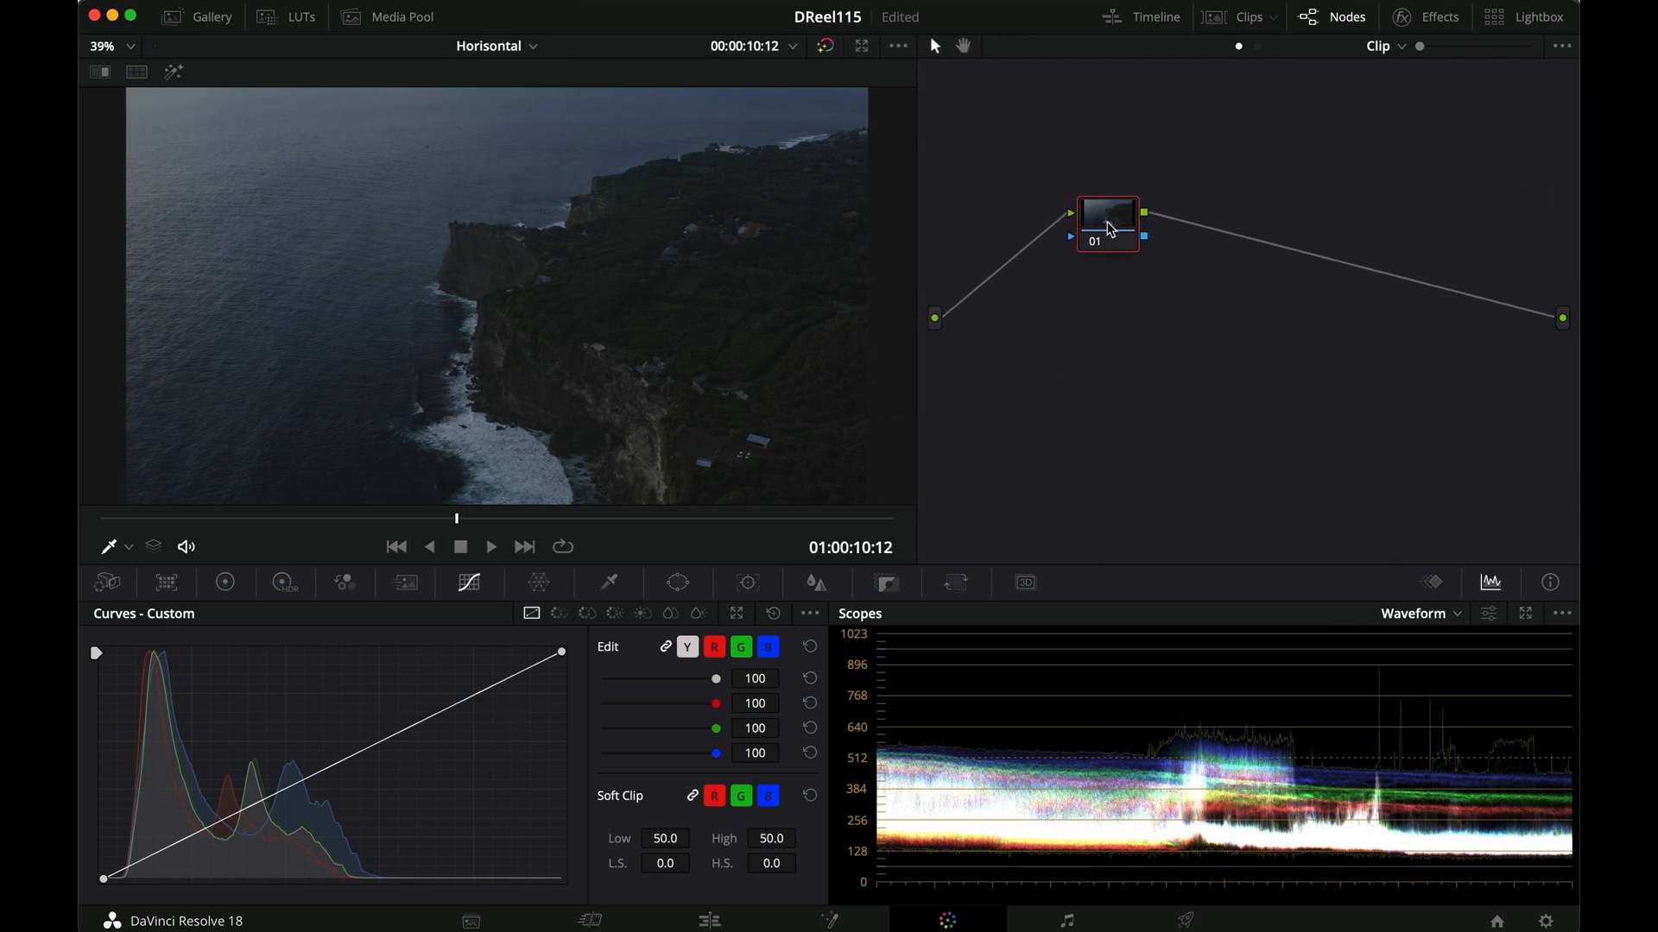
Arrange the nine serial nodes into three rows, moving node 01 left and node 09 right
drag(1107, 223, 1038, 218)
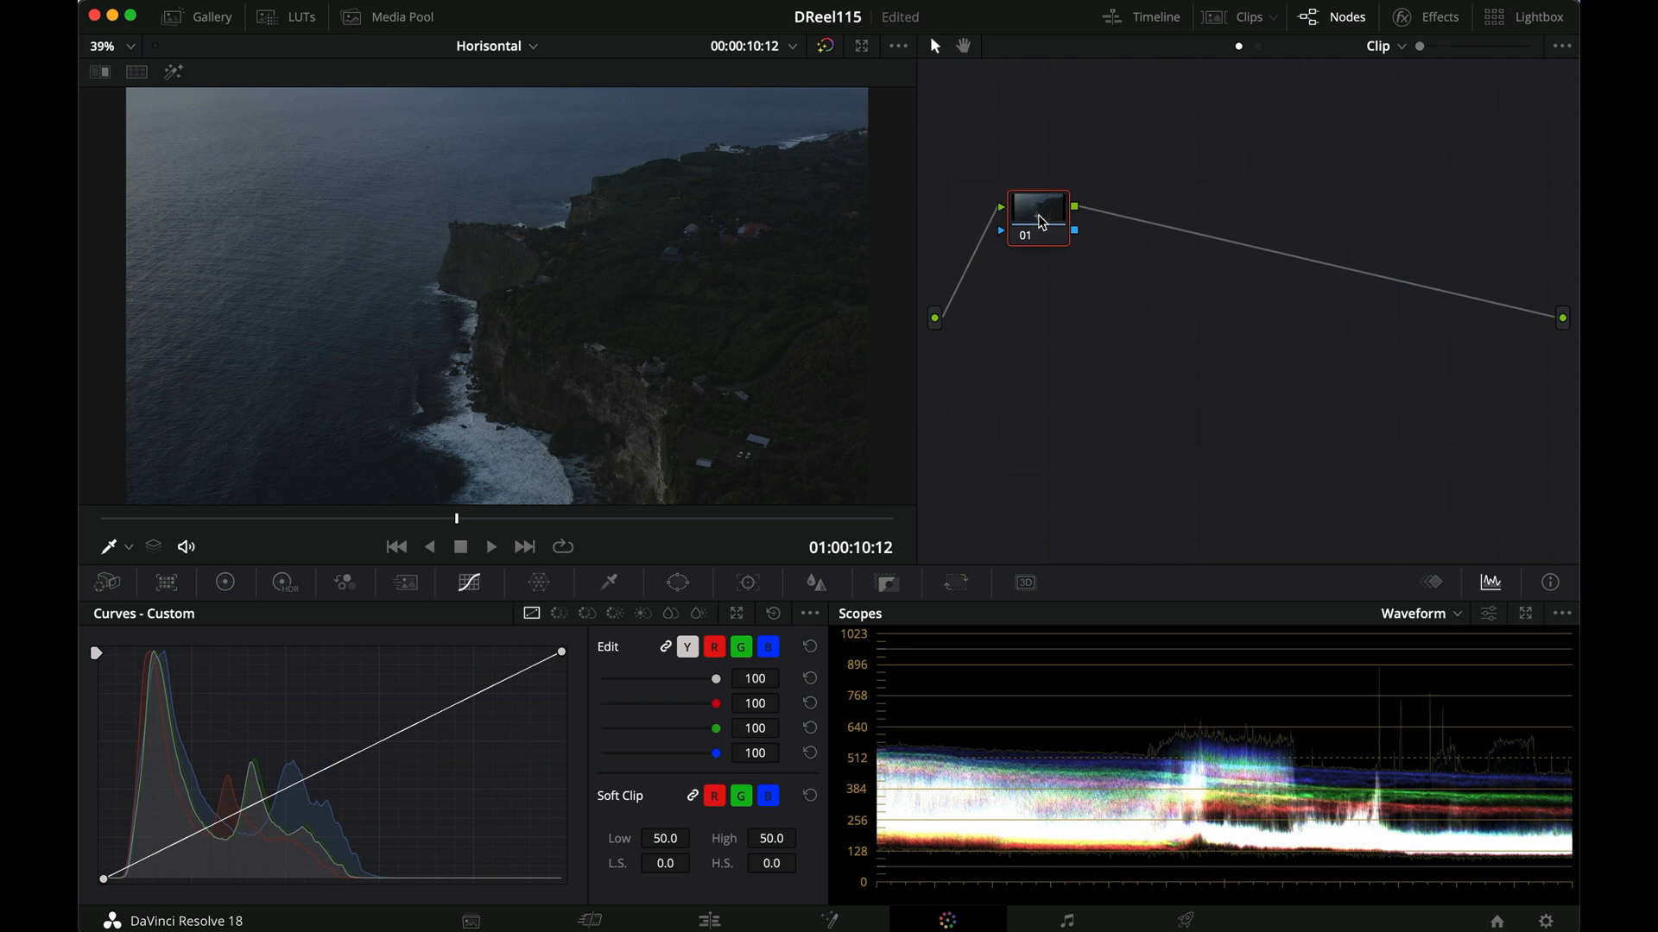
mouse_move(1038, 209)
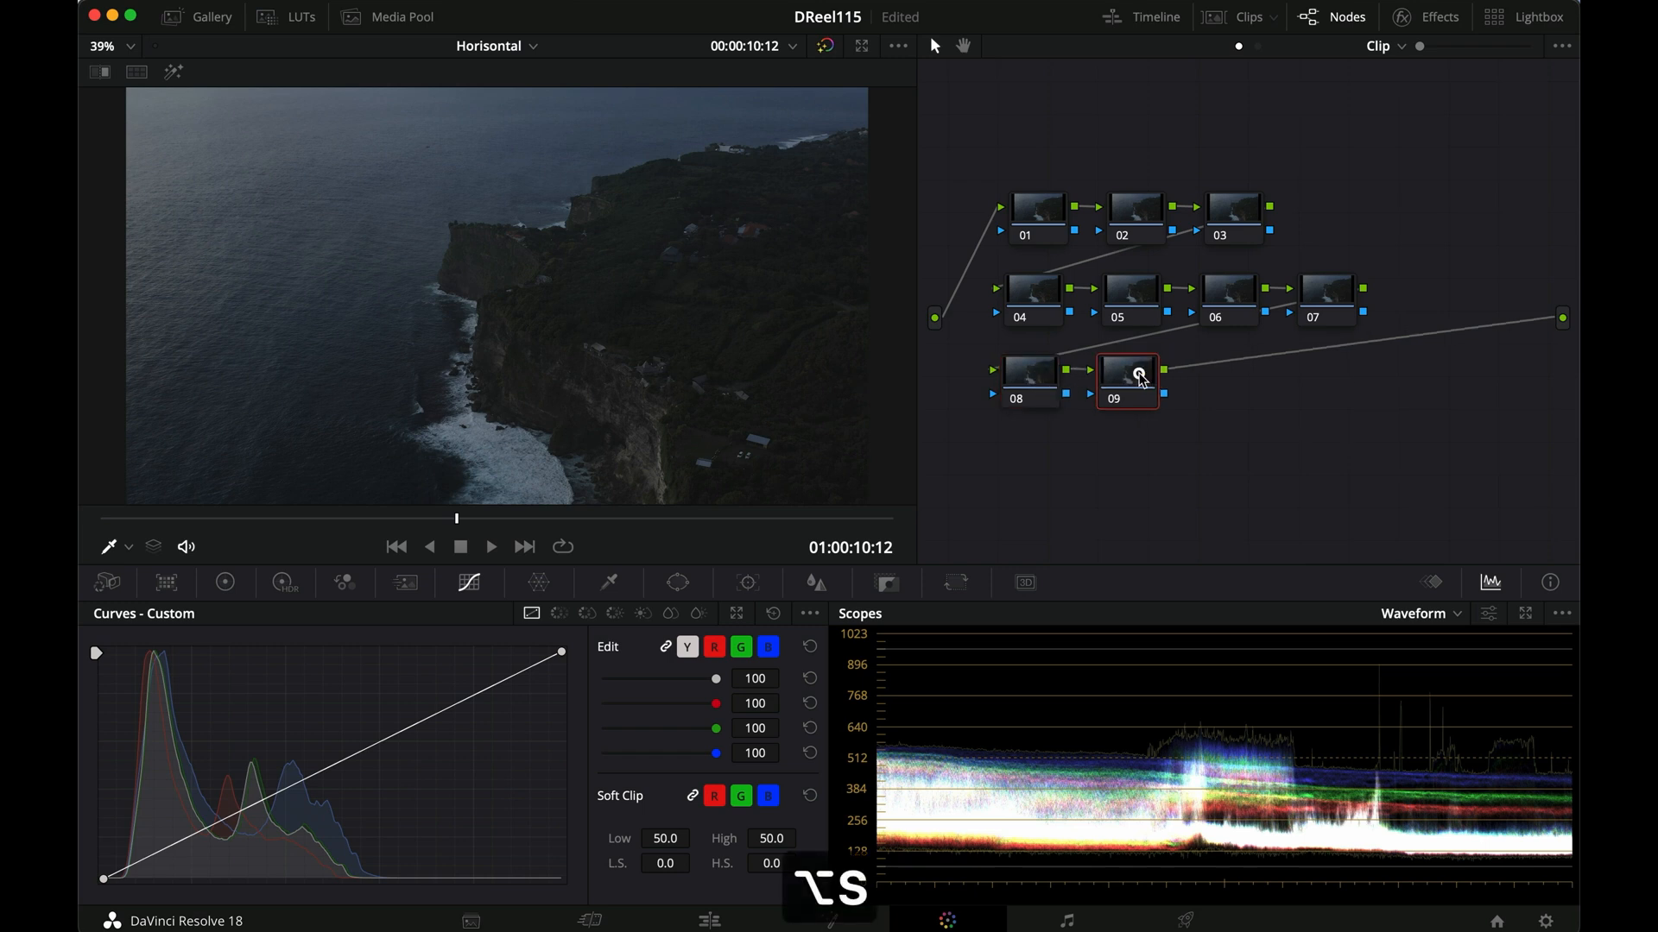
drag(1128, 380, 1326, 378)
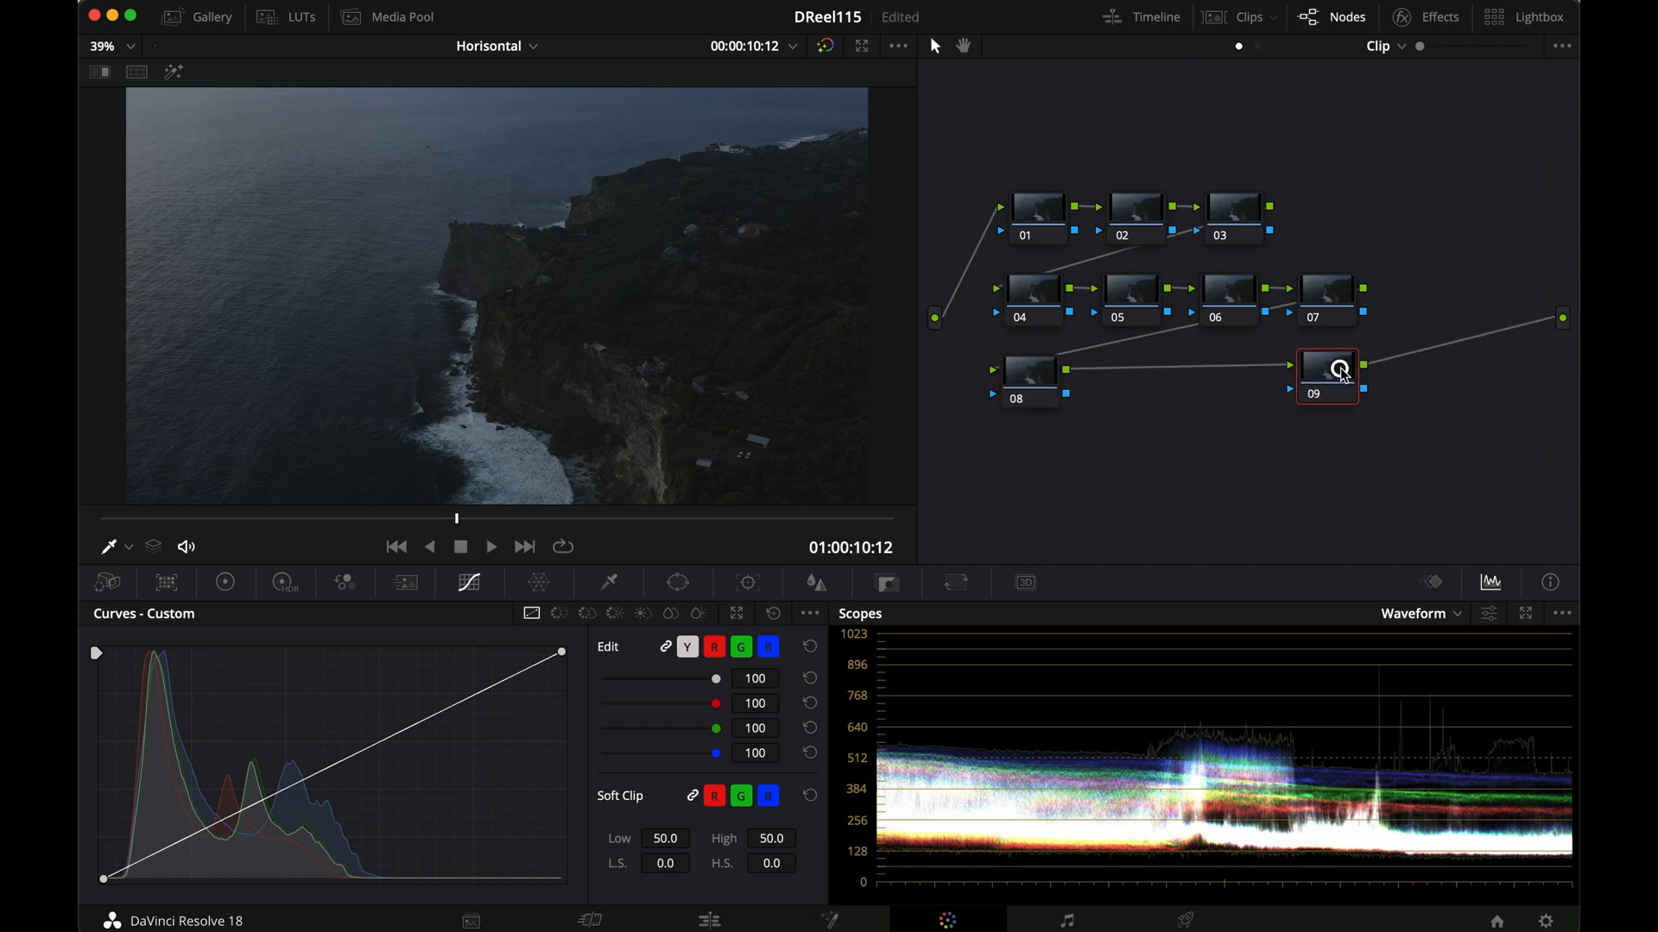
Apply a Color Space Transform on node 09: input DJI D-Gamut/D-Log, output Rec.709/Rec.709
click(1438, 15)
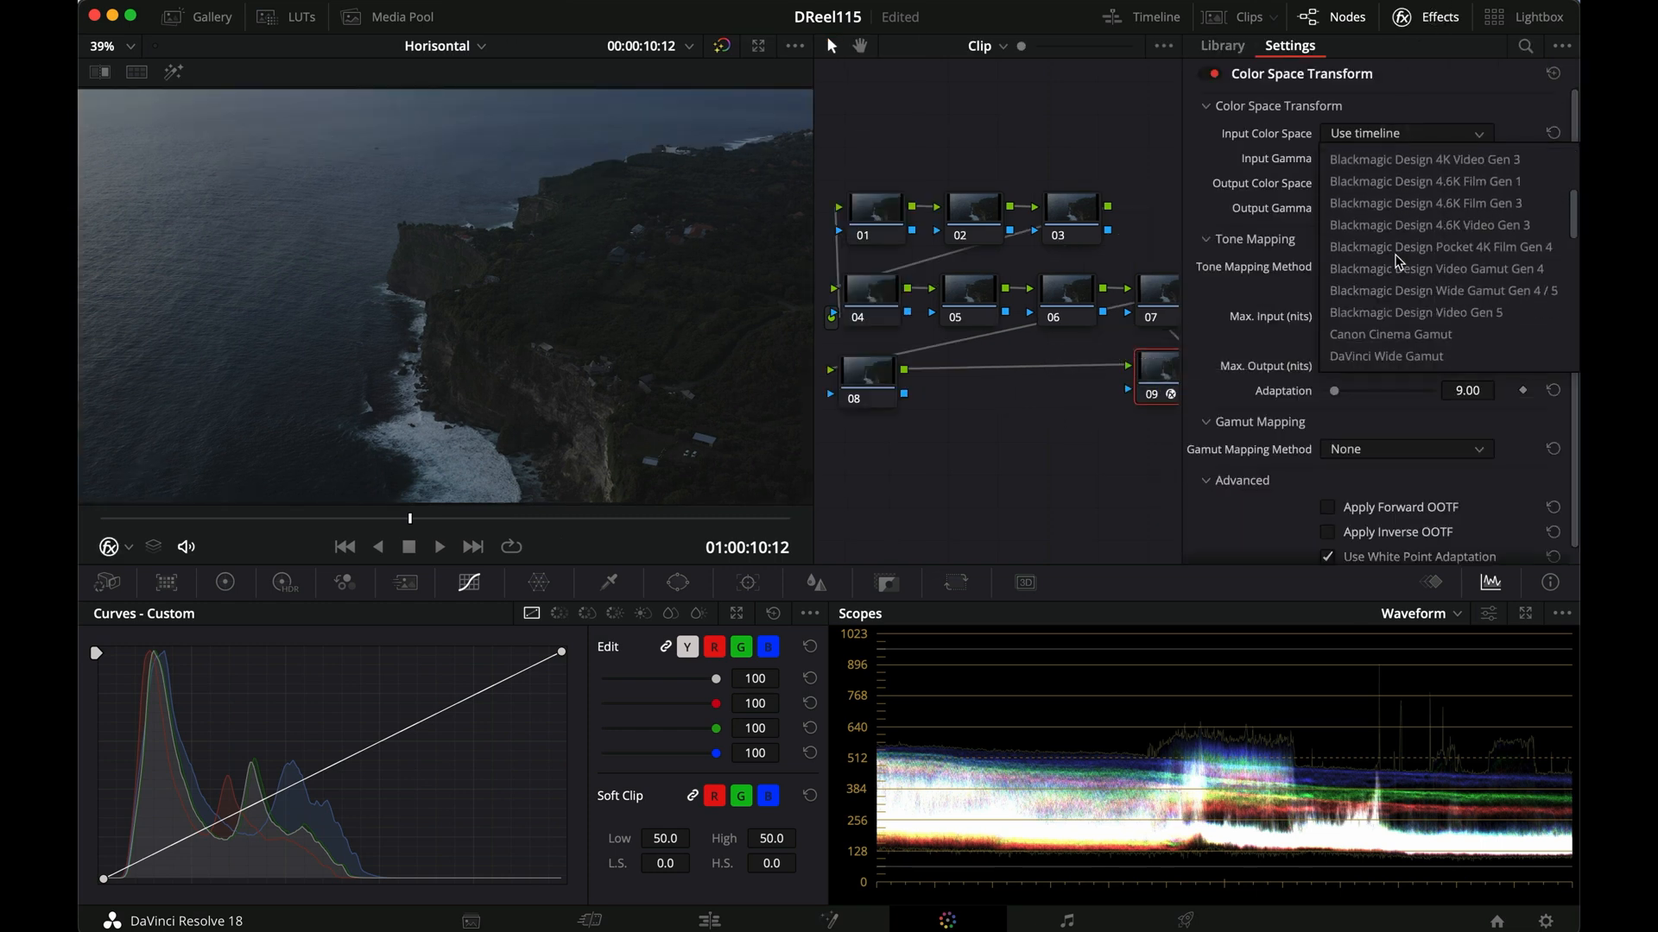
click(1448, 182)
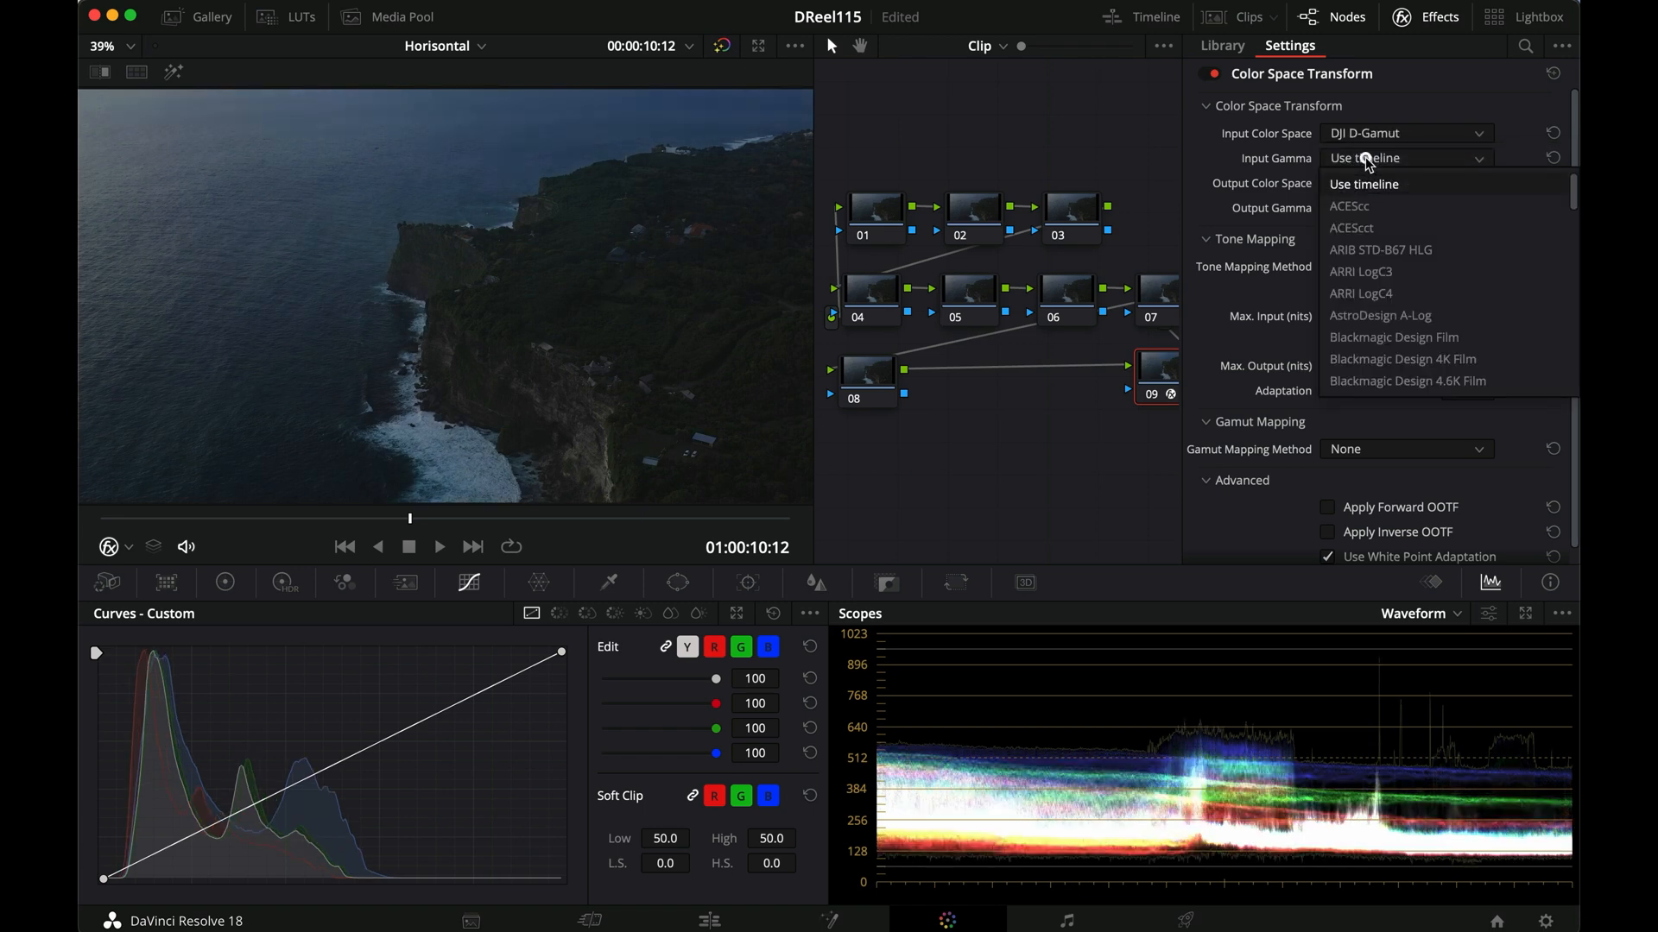
scroll(down, 3)
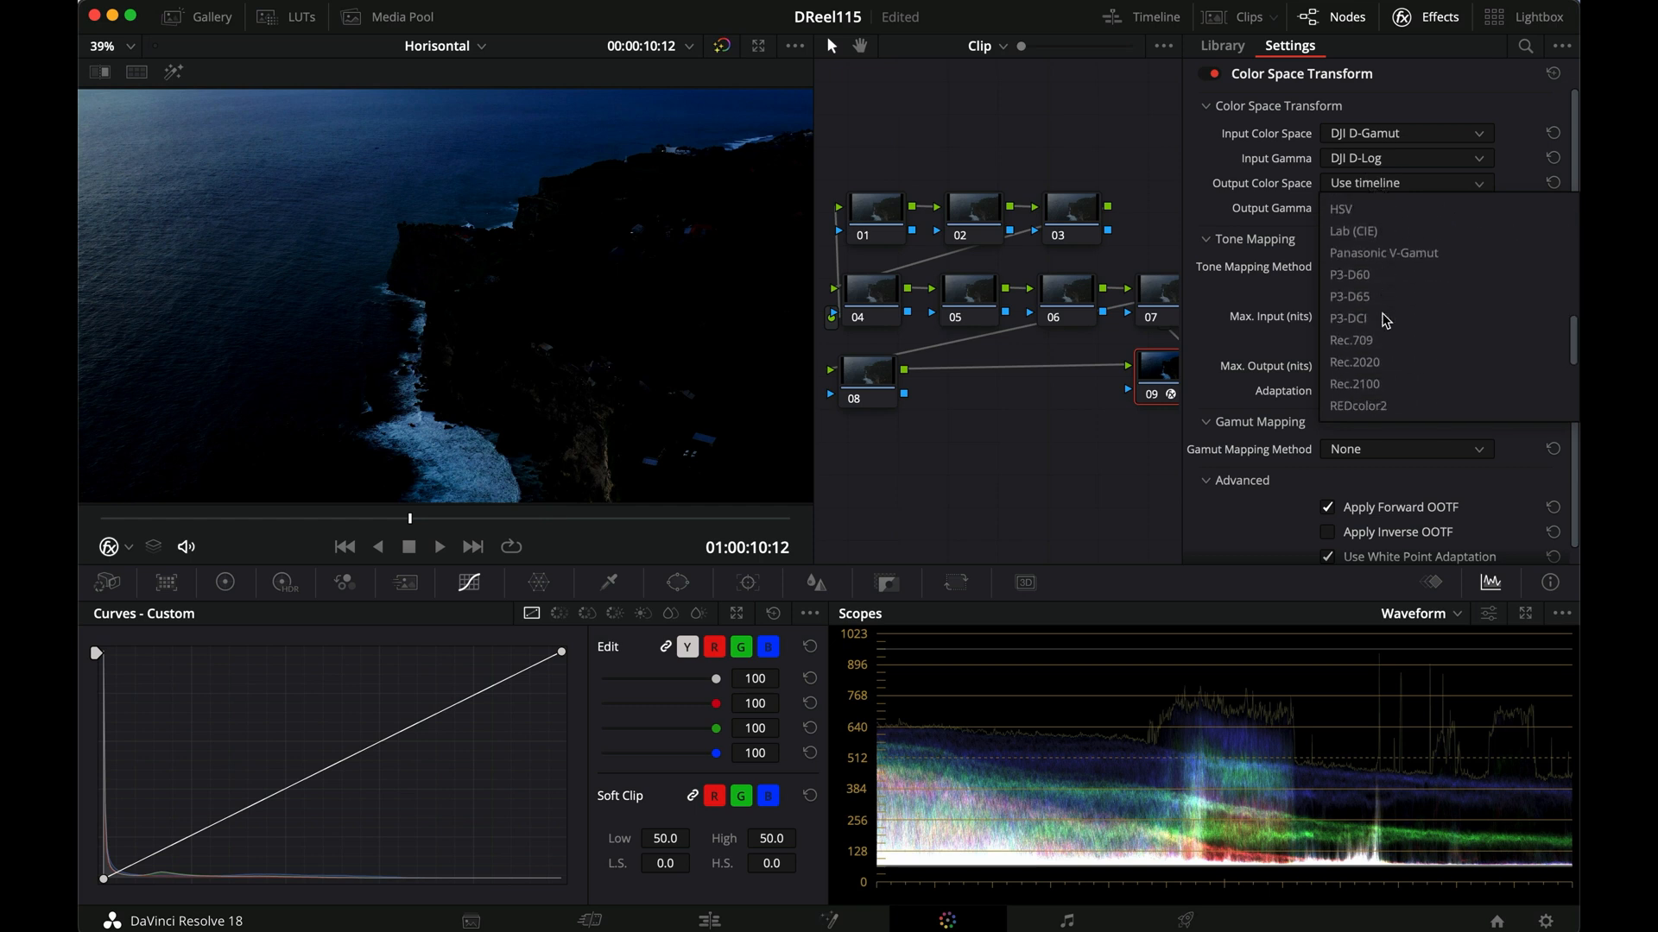
click(1350, 341)
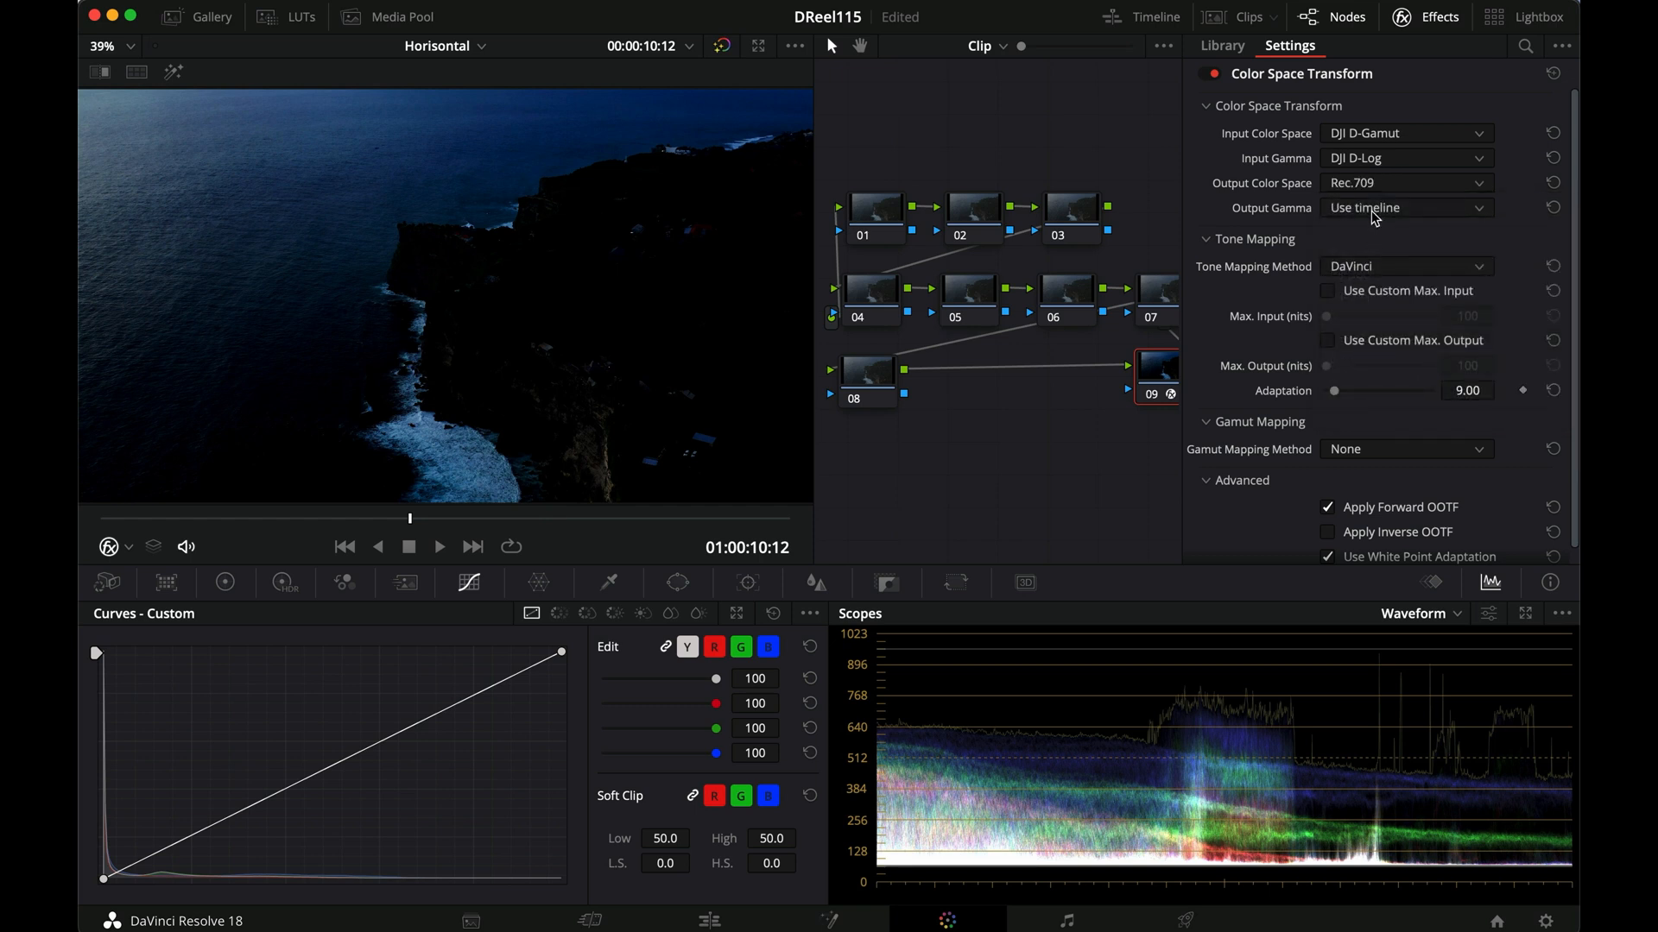
click(1405, 207)
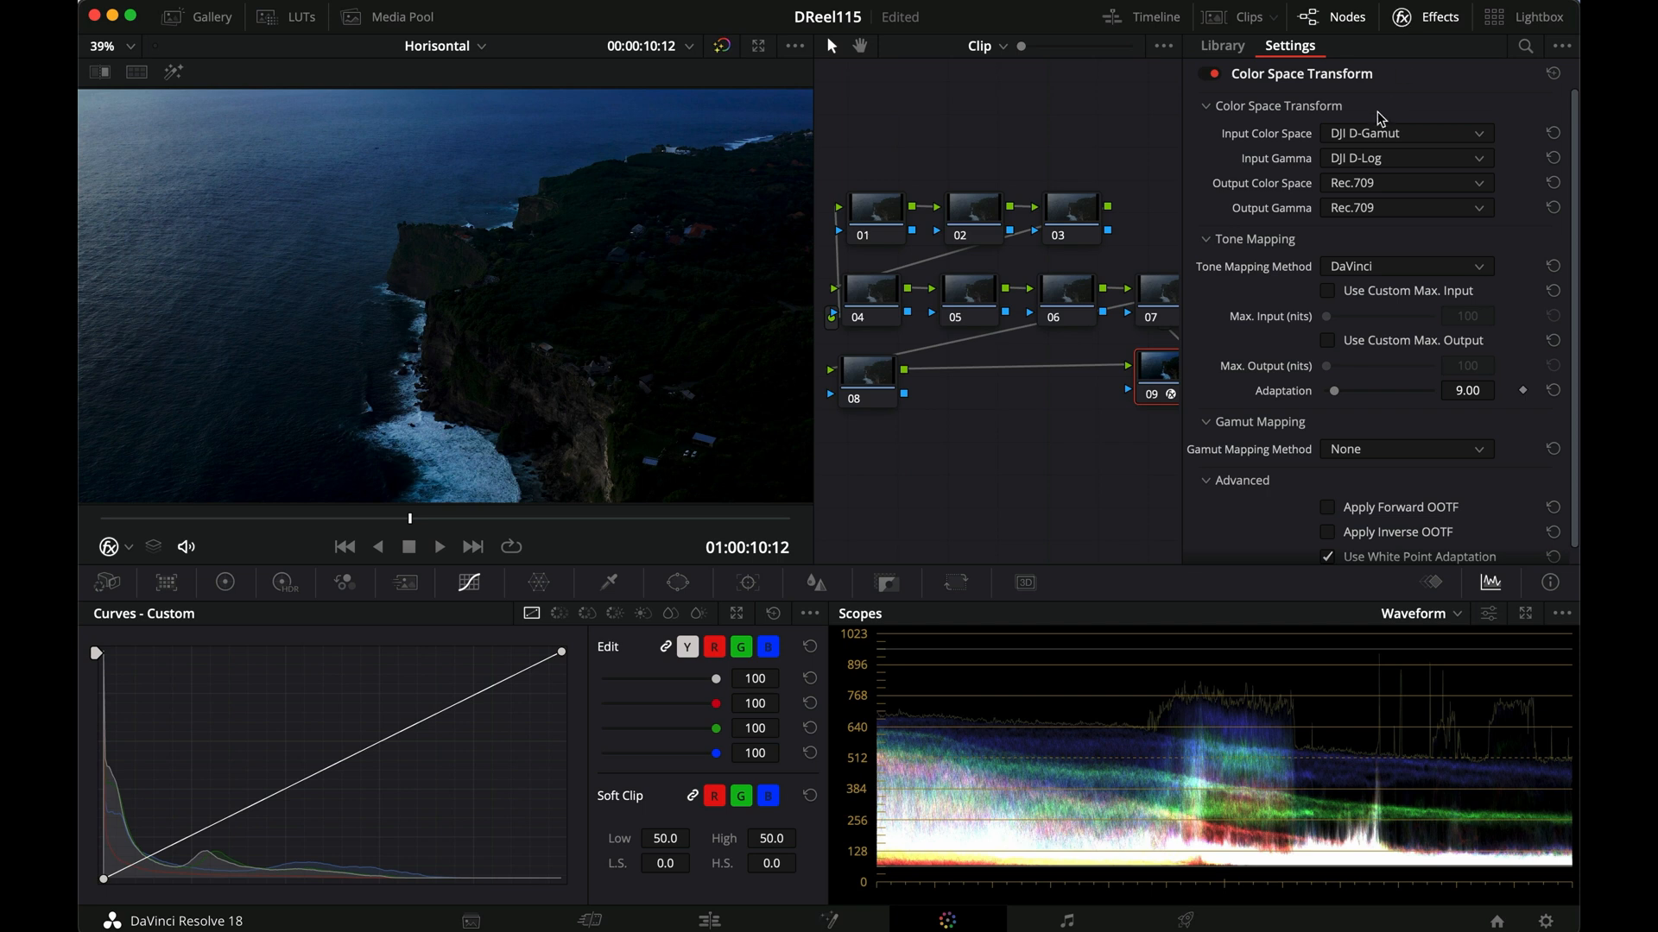
mouse_move(1462, 138)
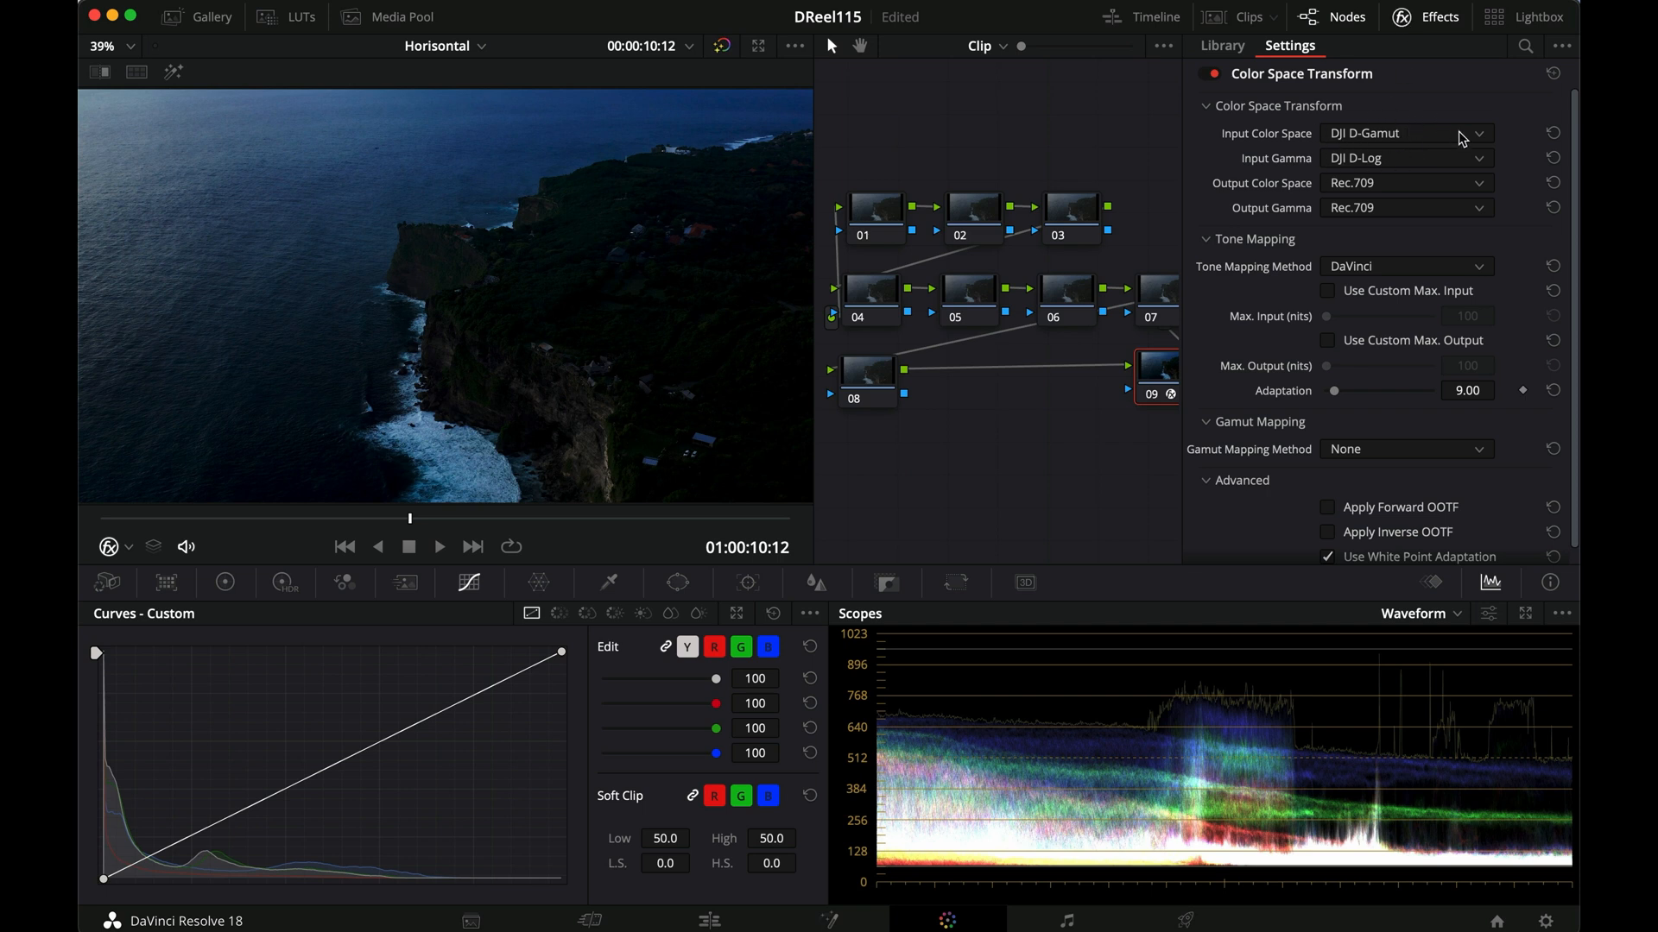
mouse_move(1285, 161)
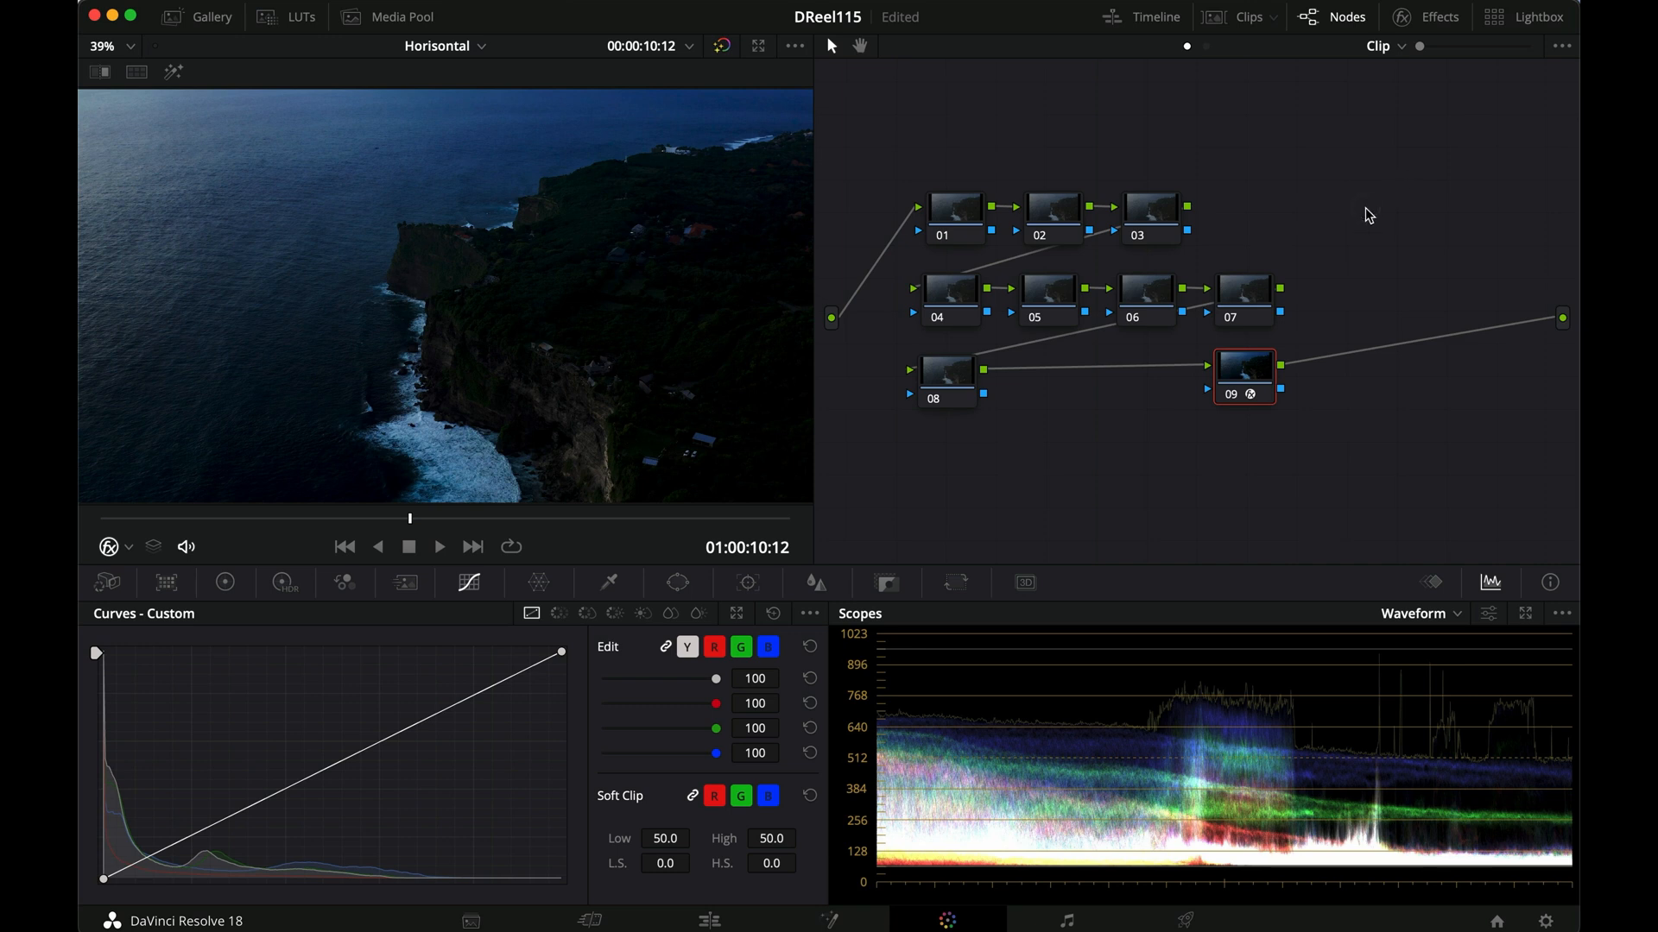
mouse_move(1347, 252)
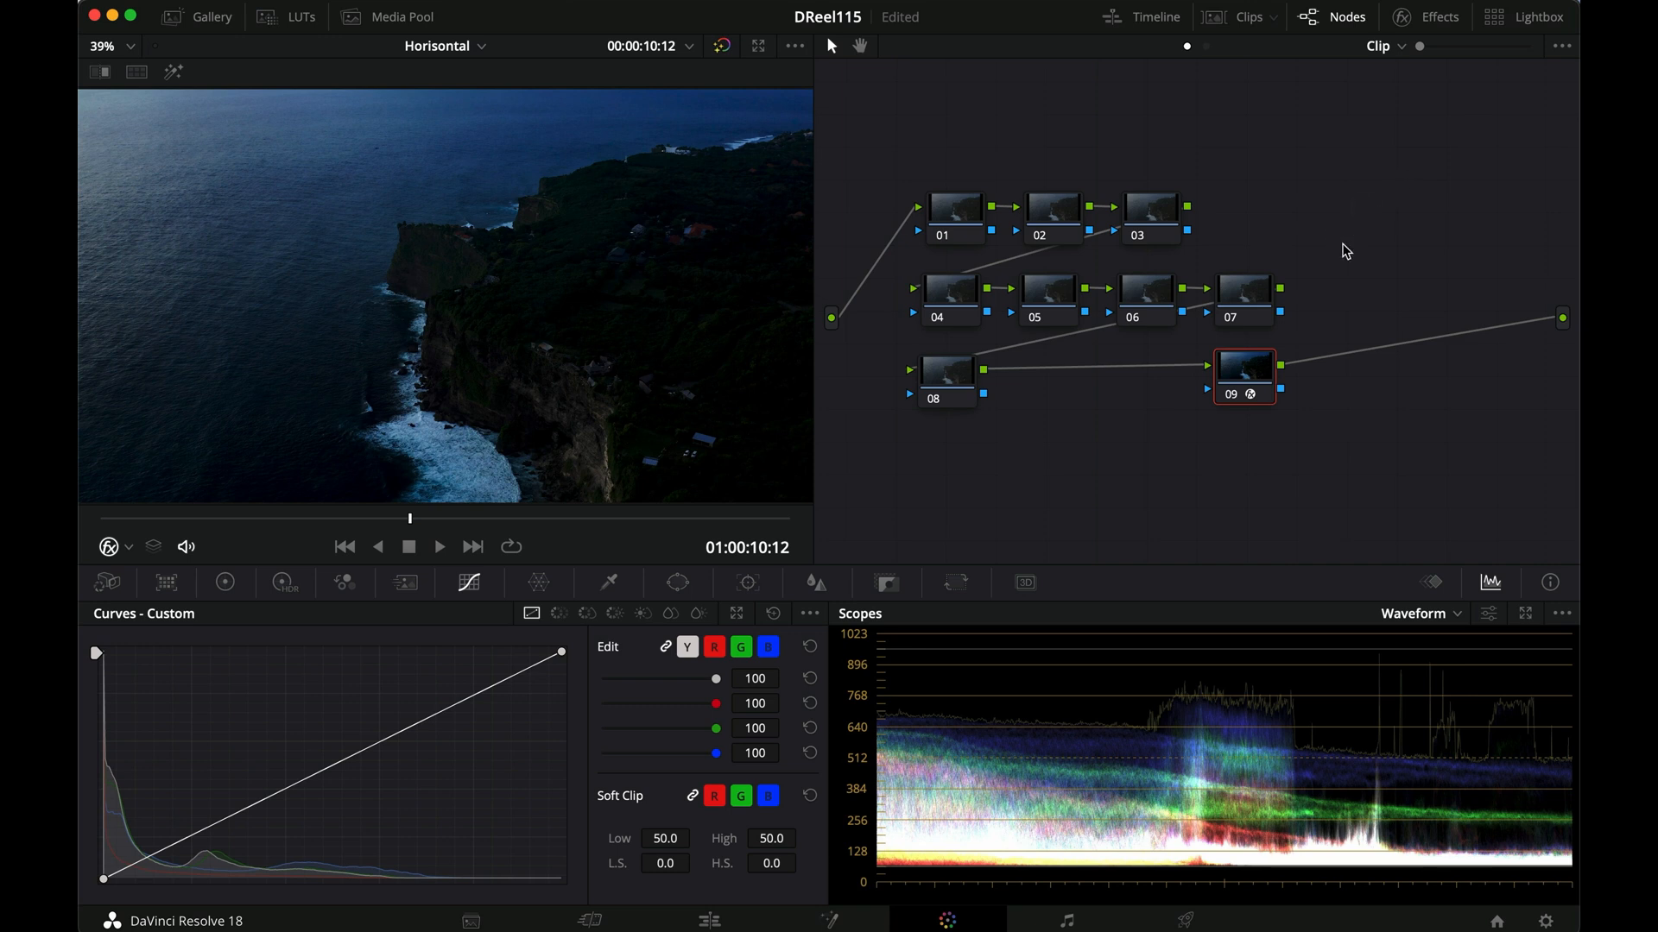
mouse_move(1250, 399)
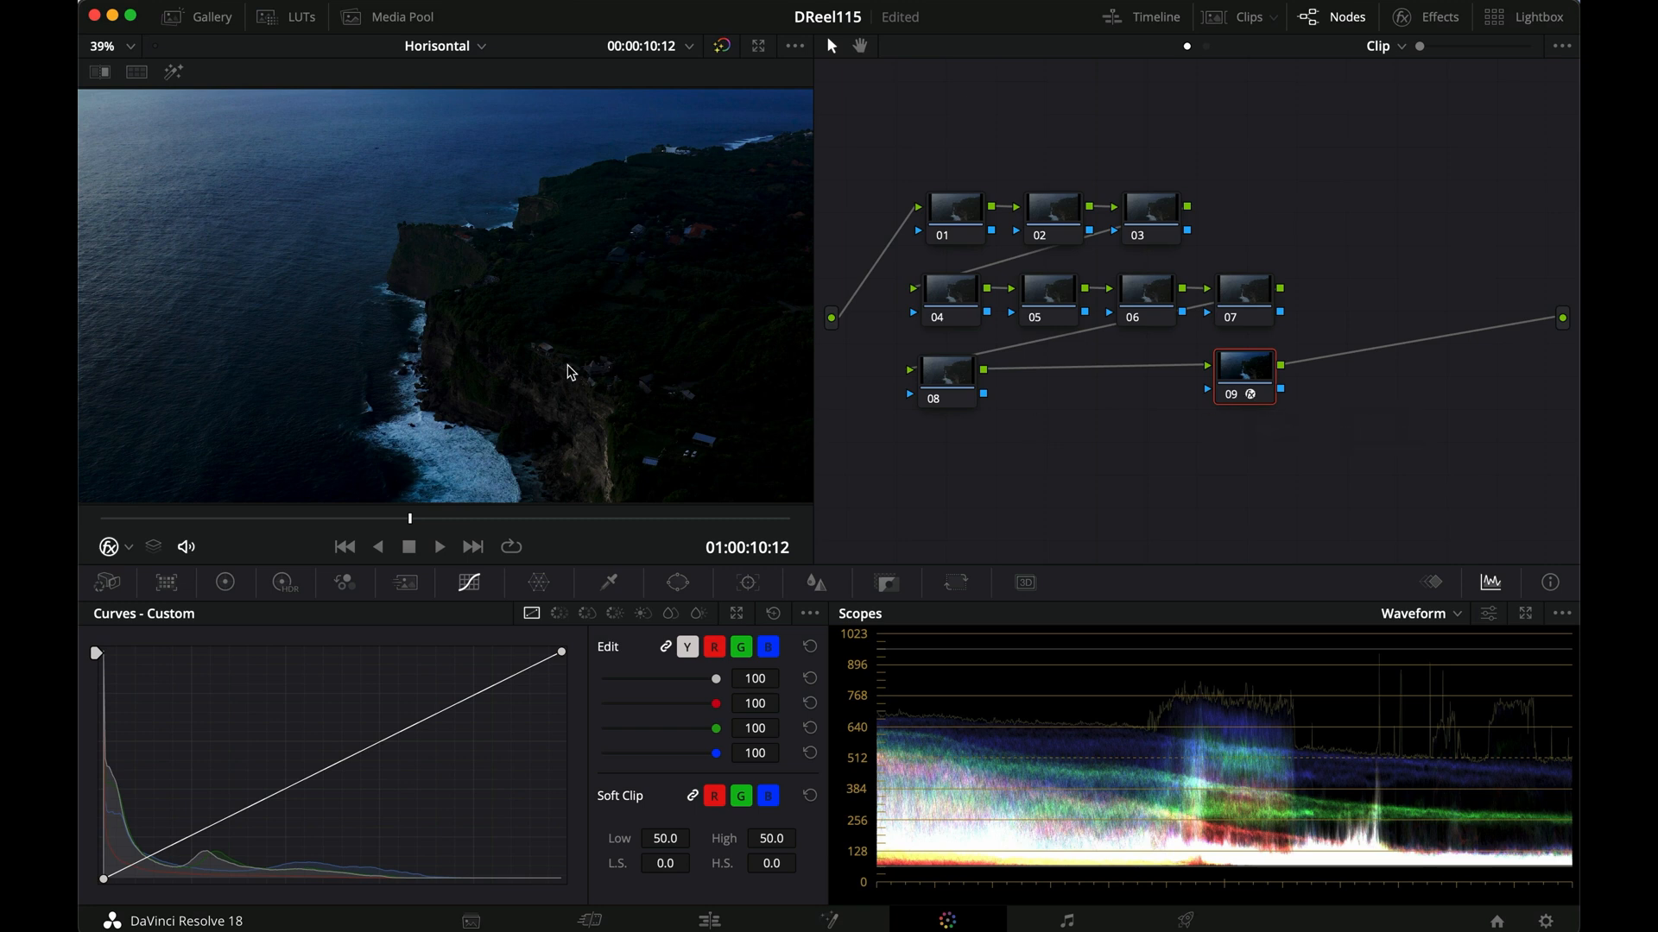
mouse_move(1042, 364)
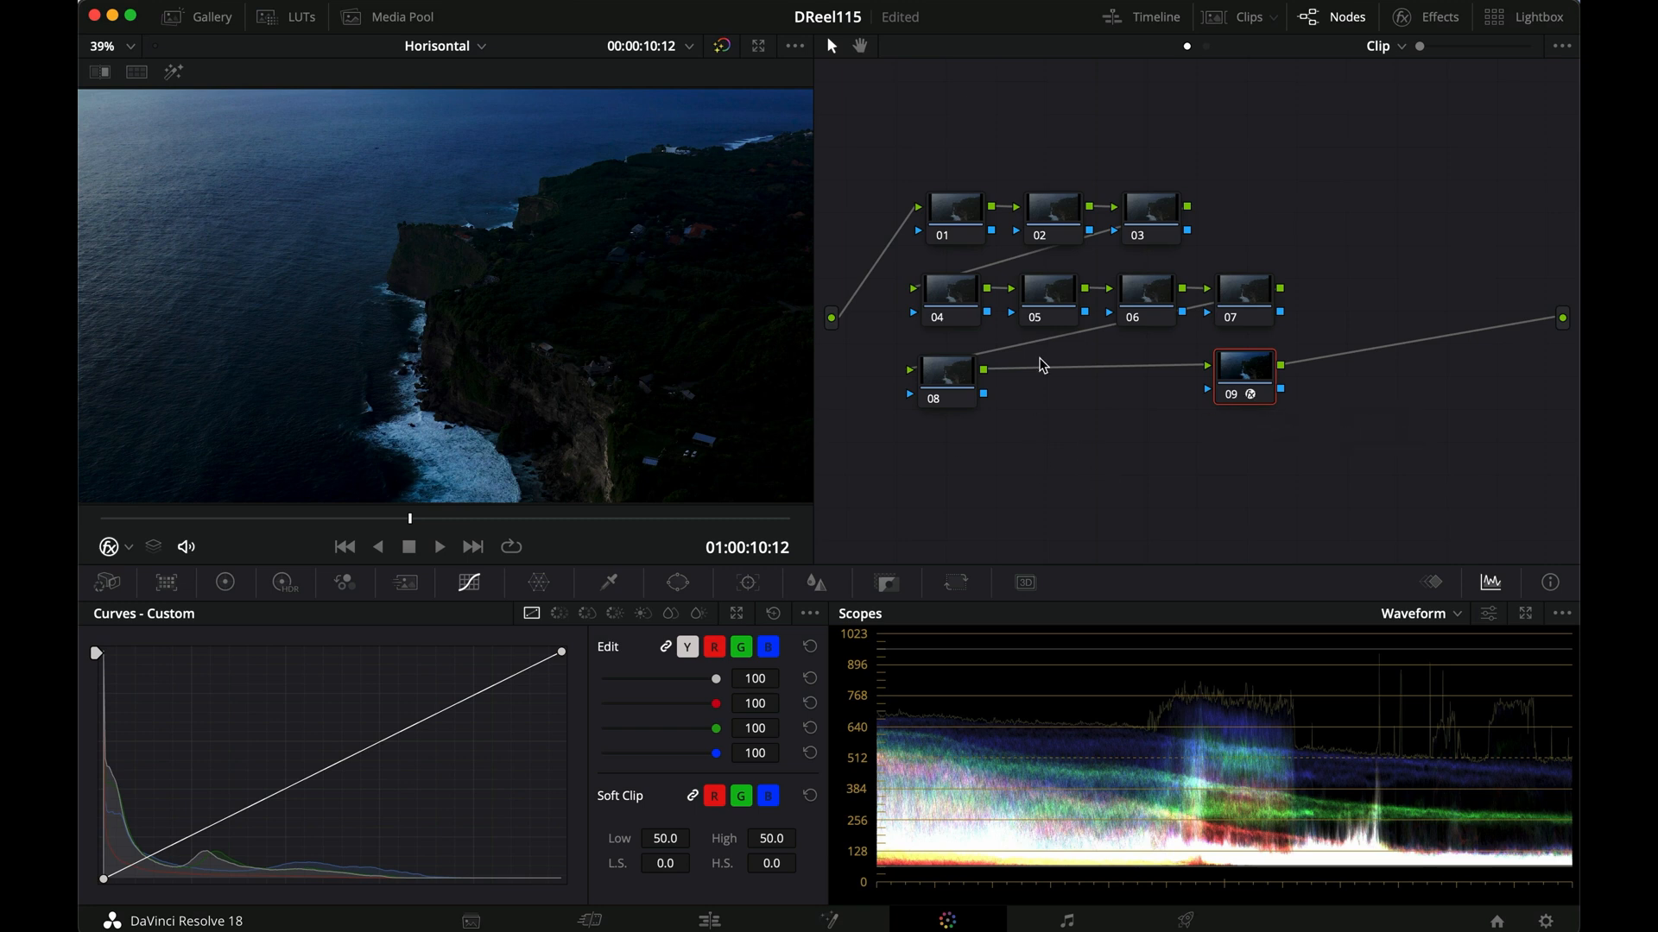
click(1052, 205)
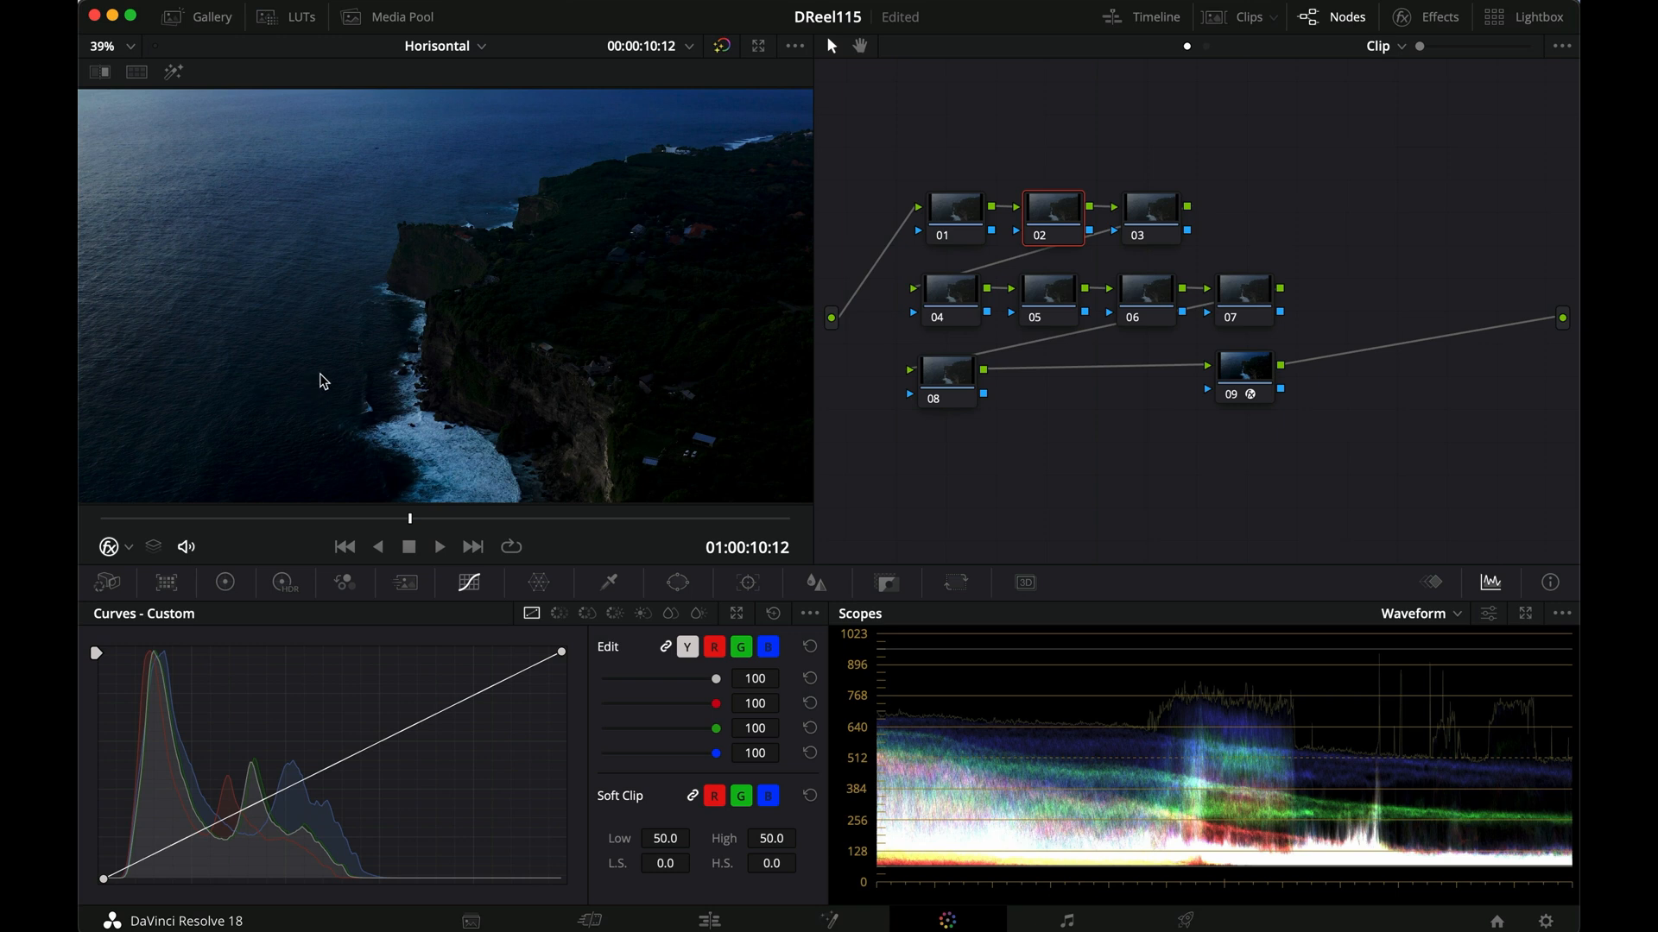
mouse_move(489, 393)
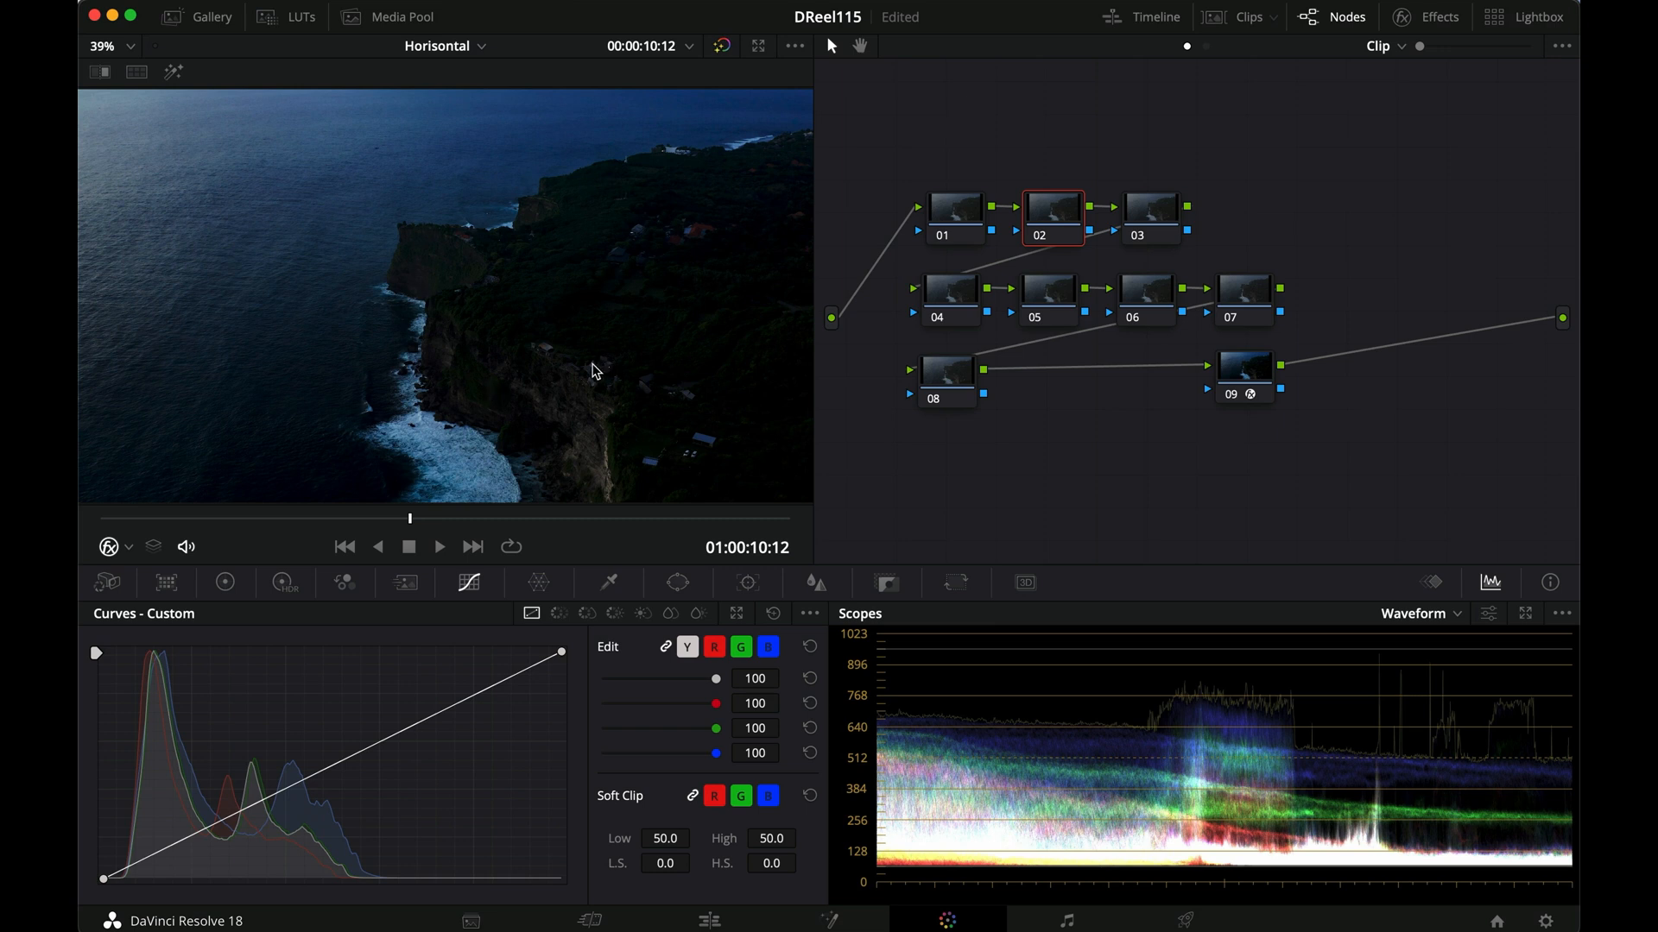
mouse_move(668, 423)
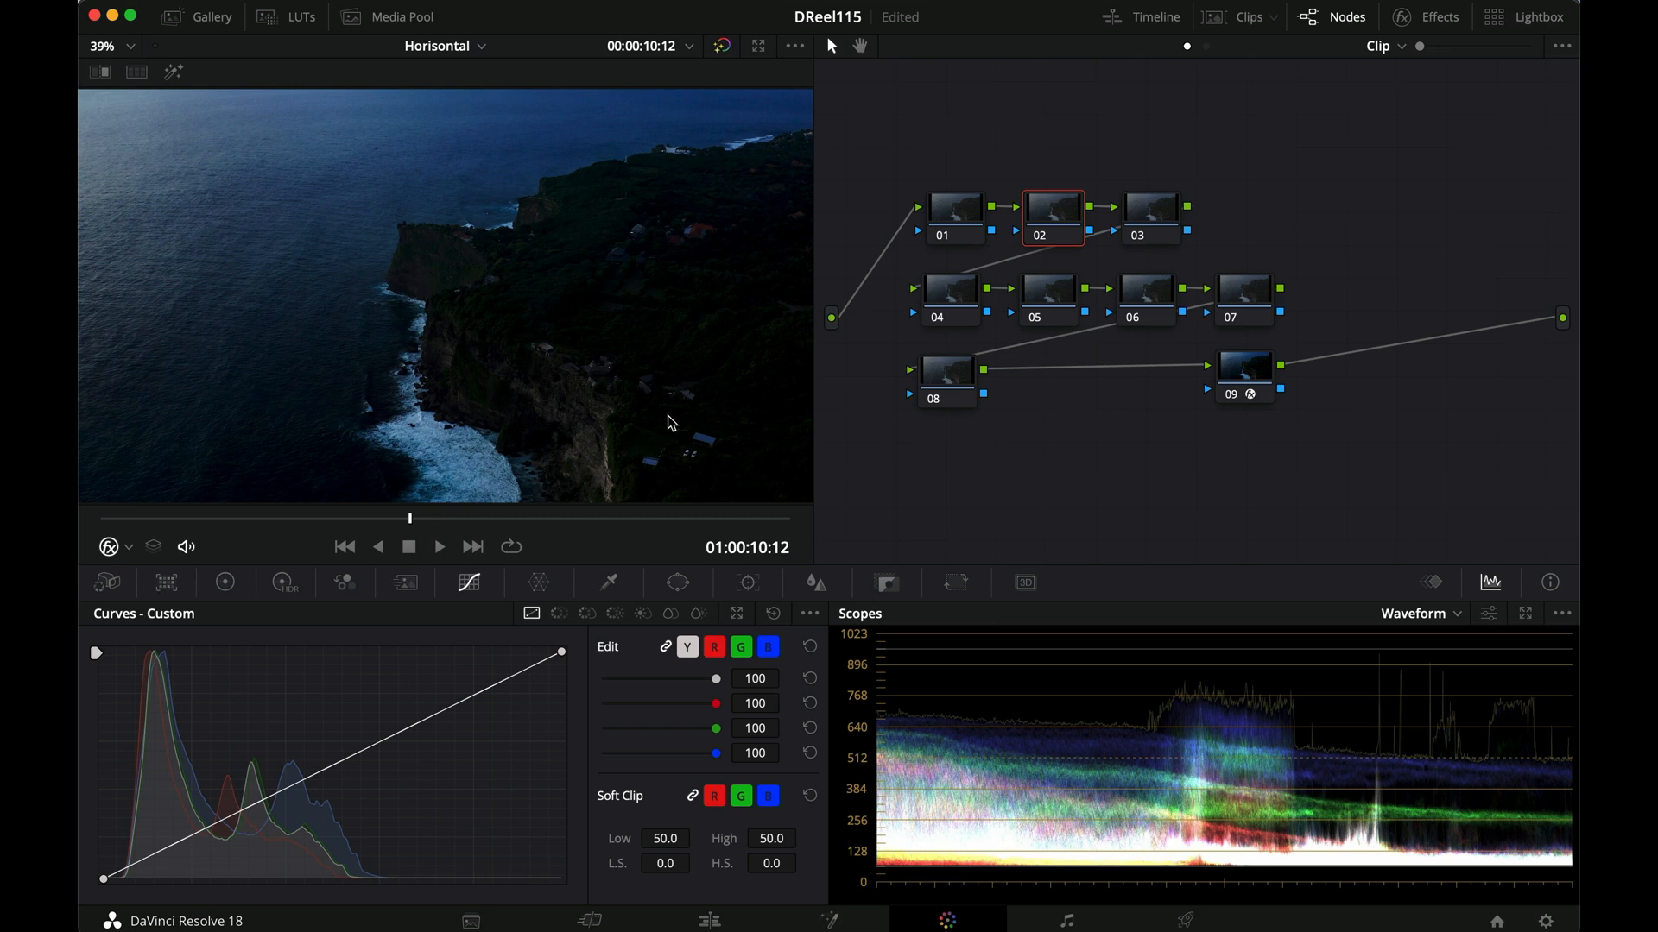
In Primaries Color Wheels on node 02, raise Gain to 1.32 and Gamma to 0.07
click(223, 582)
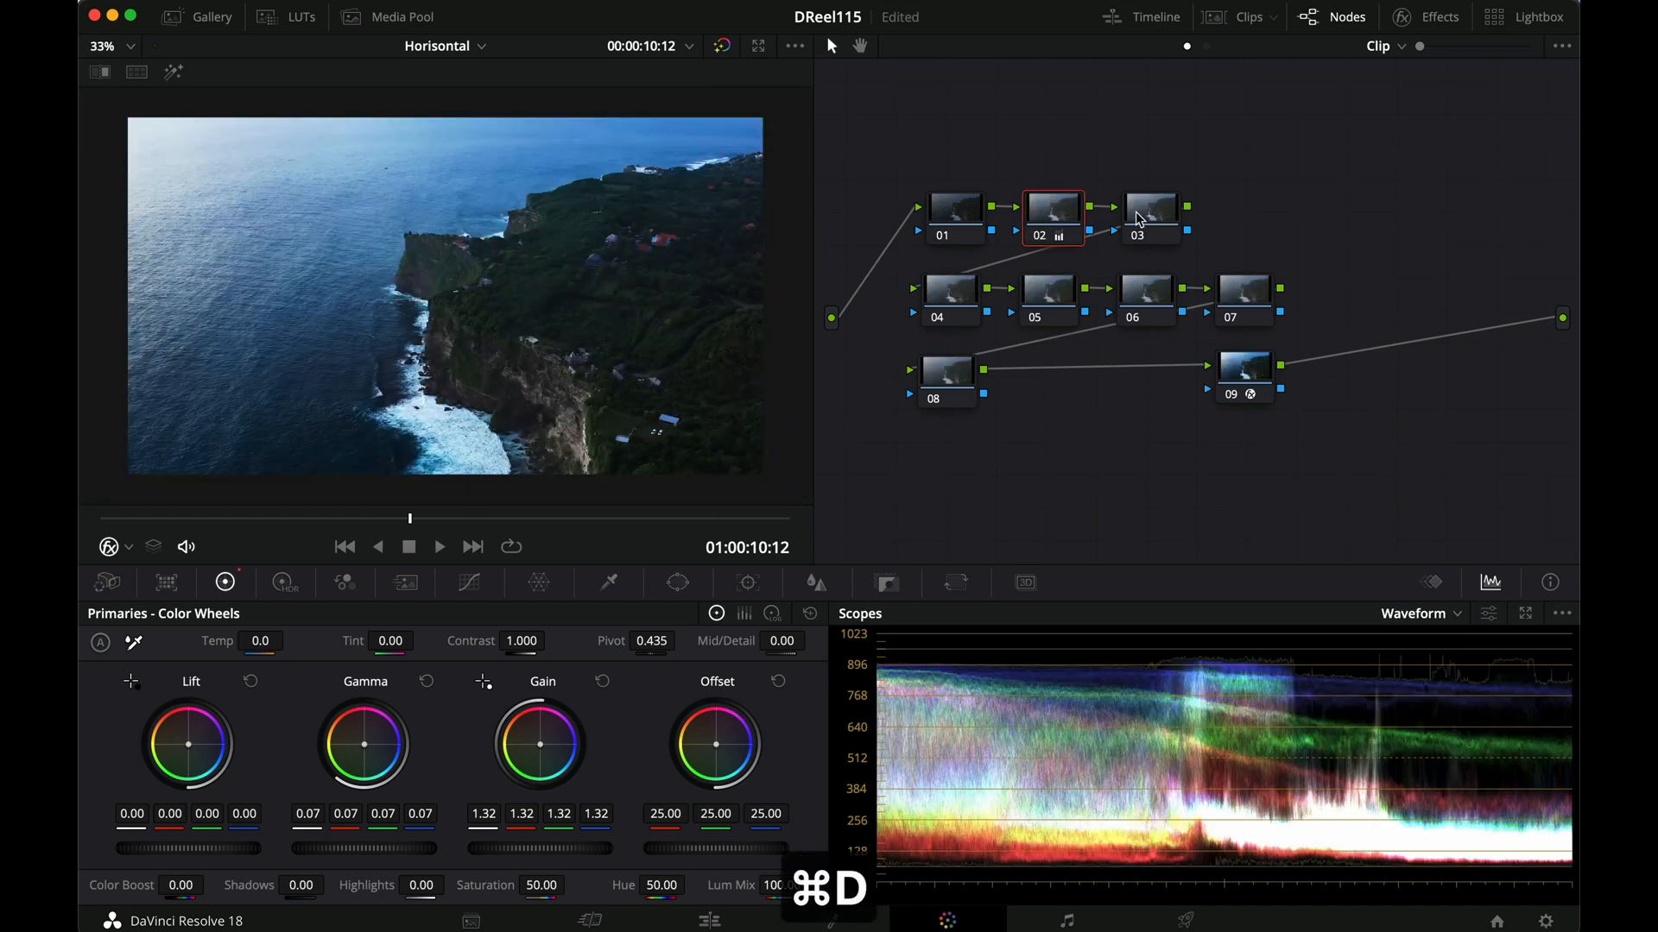
Shape an S-curve on node 03 by raising highlights and adding a midpoint, then select node 01
click(1150, 209)
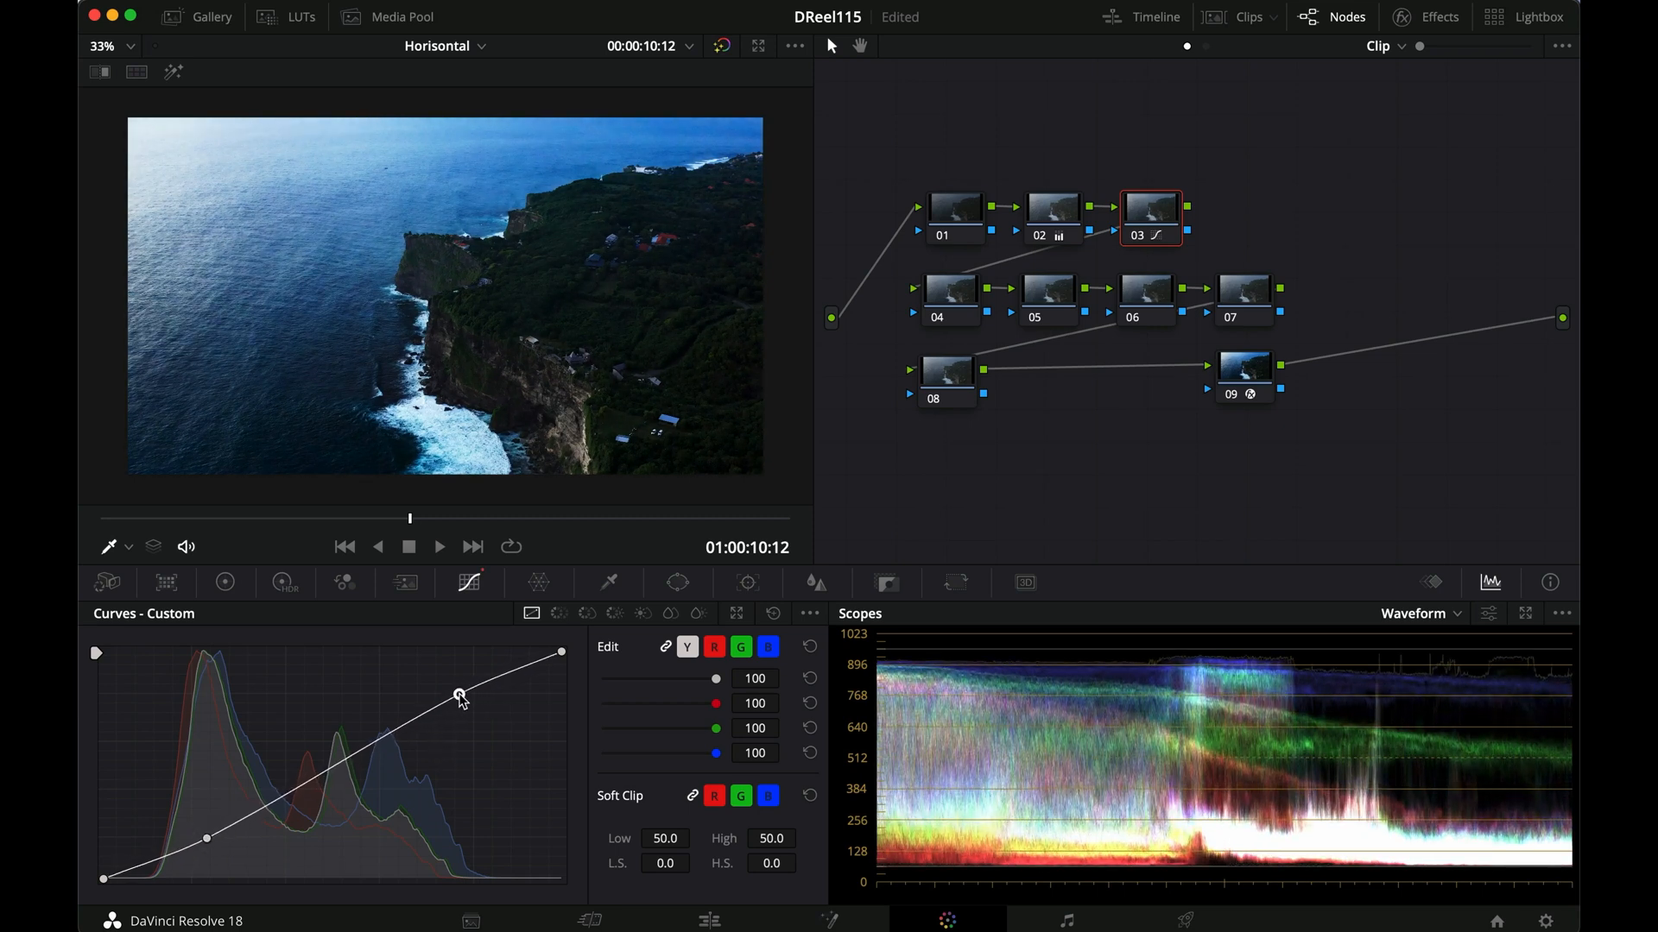
drag(456, 696, 456, 696)
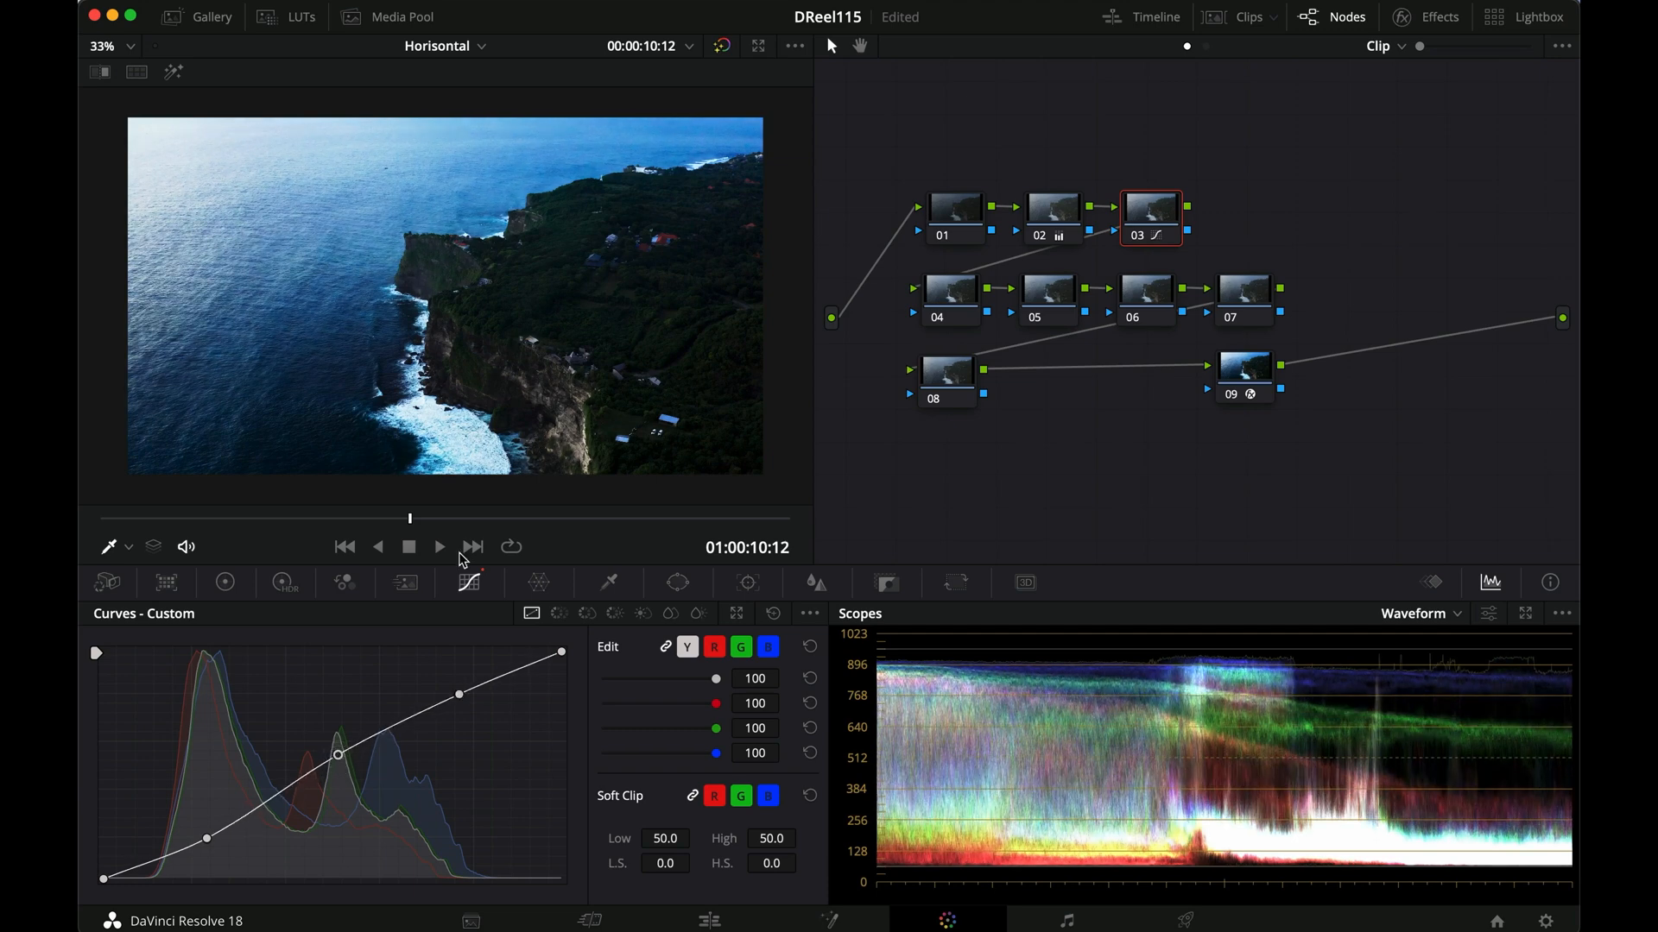
click(104, 45)
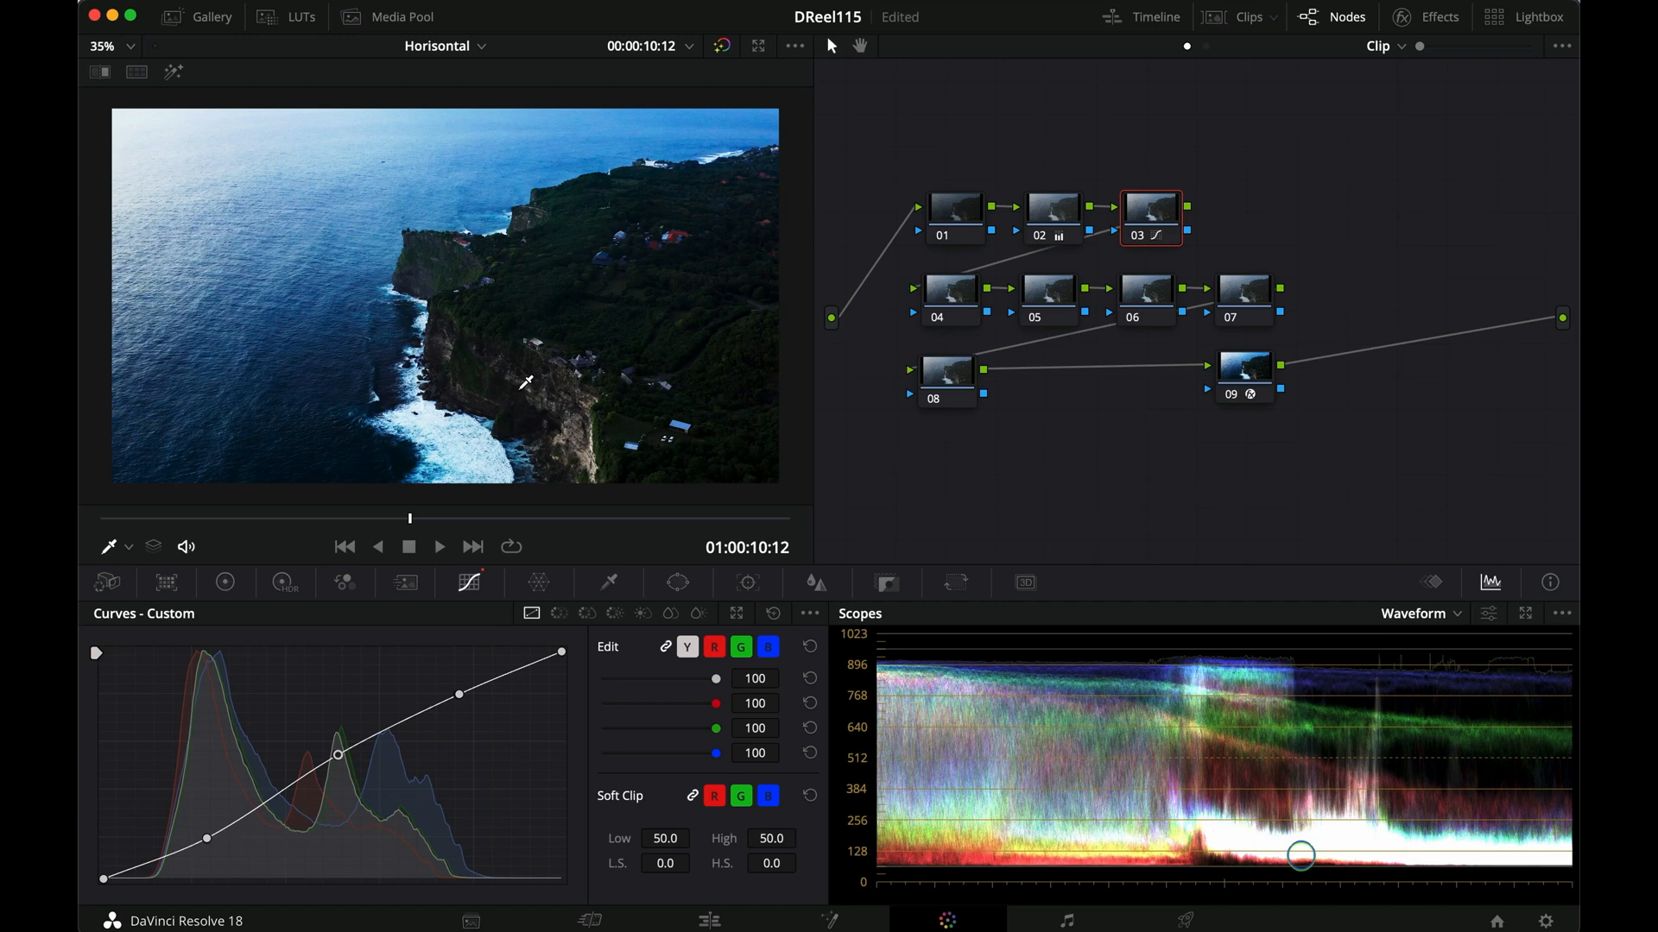
click(952, 208)
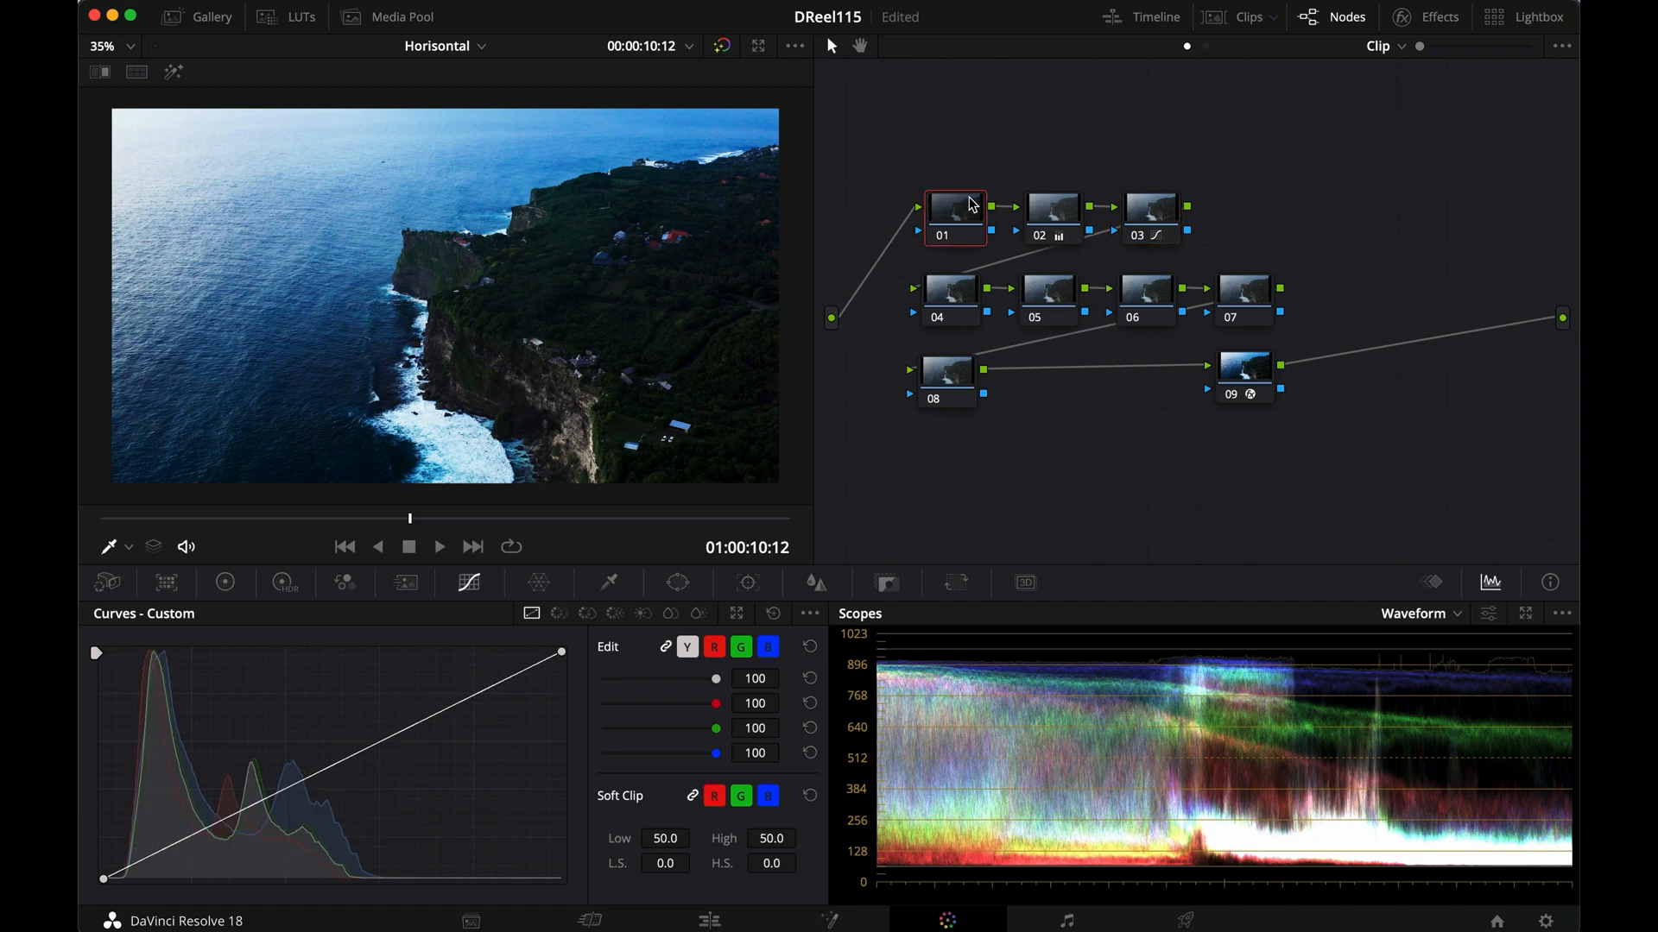
On node 01 set Temp to 500 and Tint to 5.00 in Primaries, then select node 04
click(224, 582)
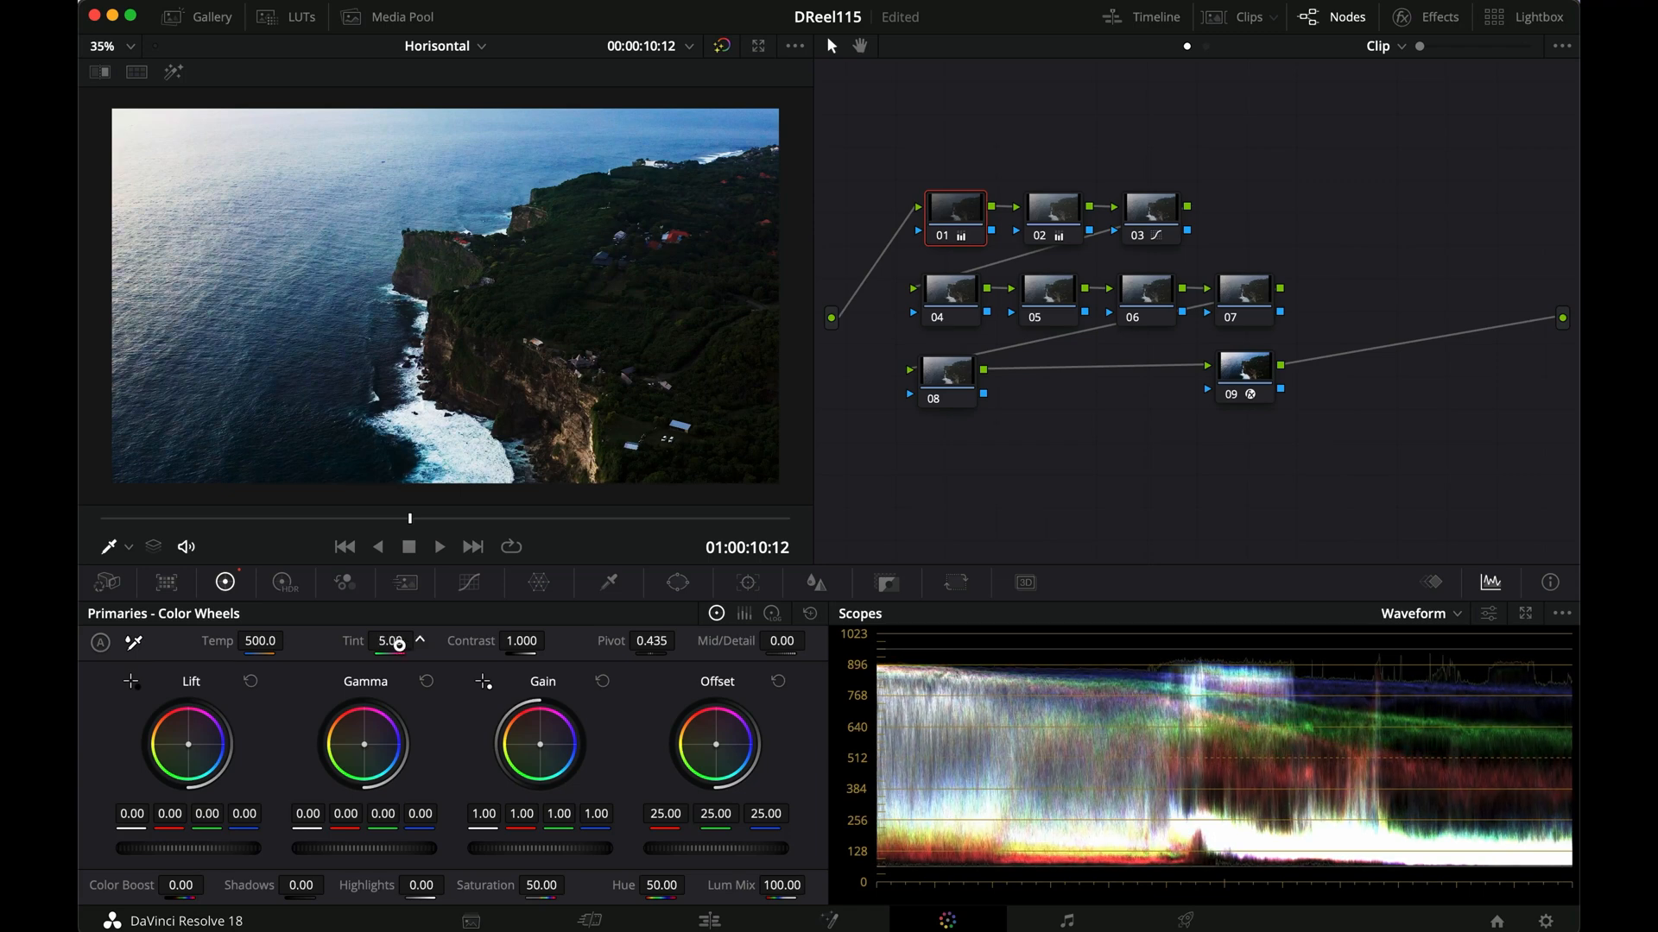
key(cmd+d)
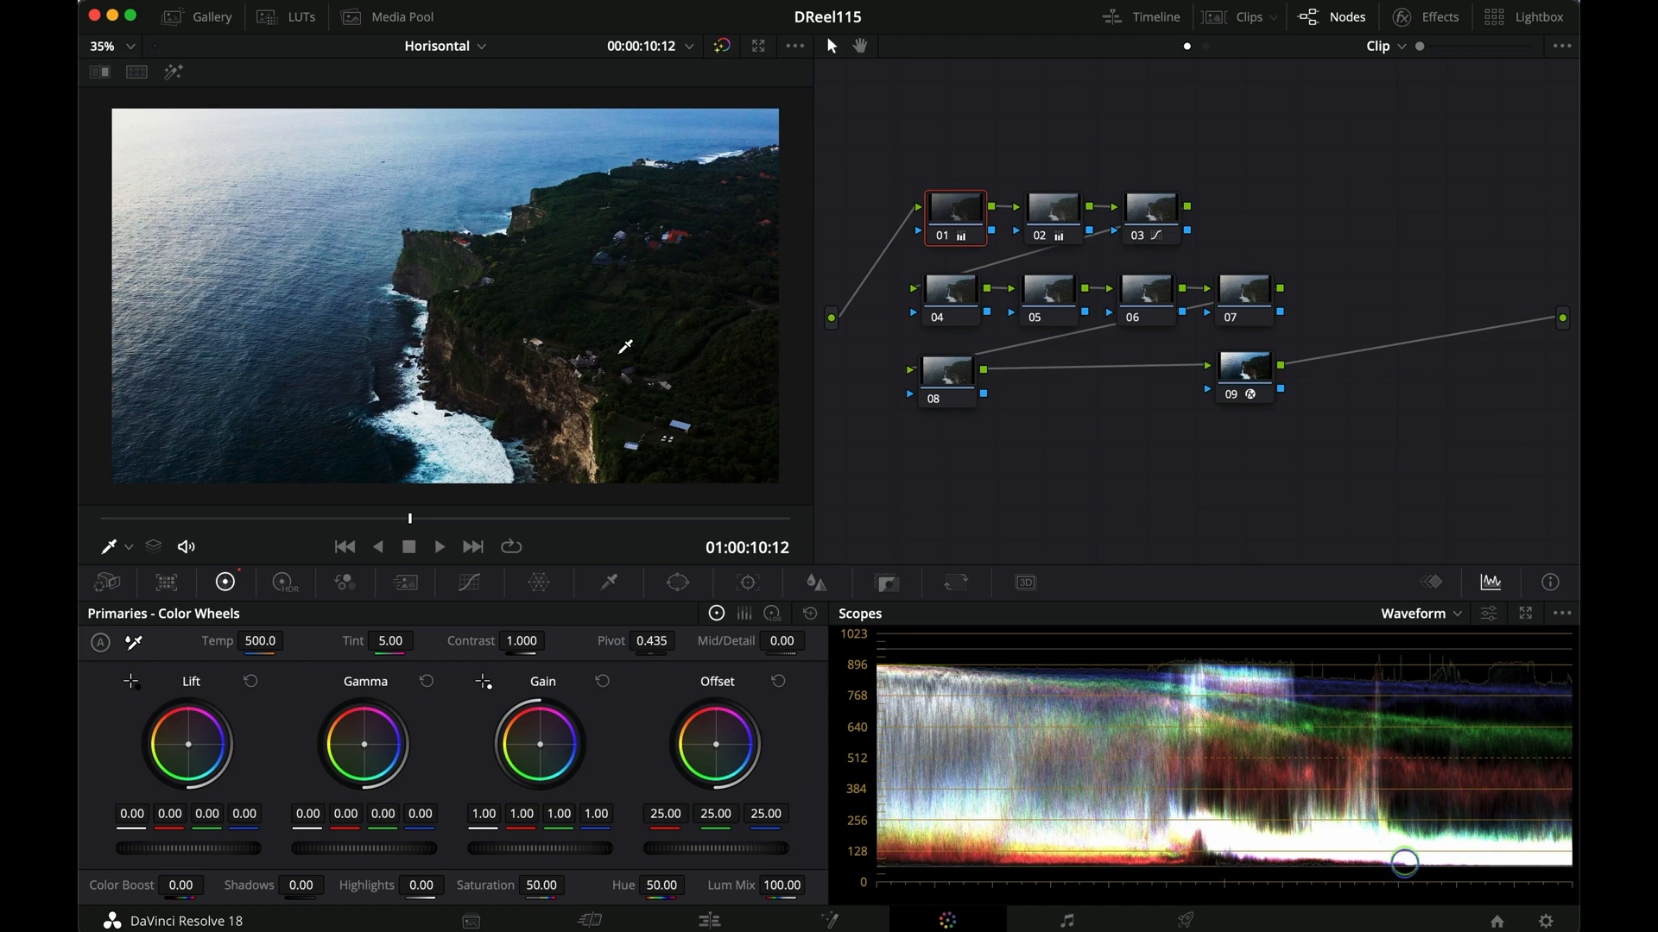
click(948, 299)
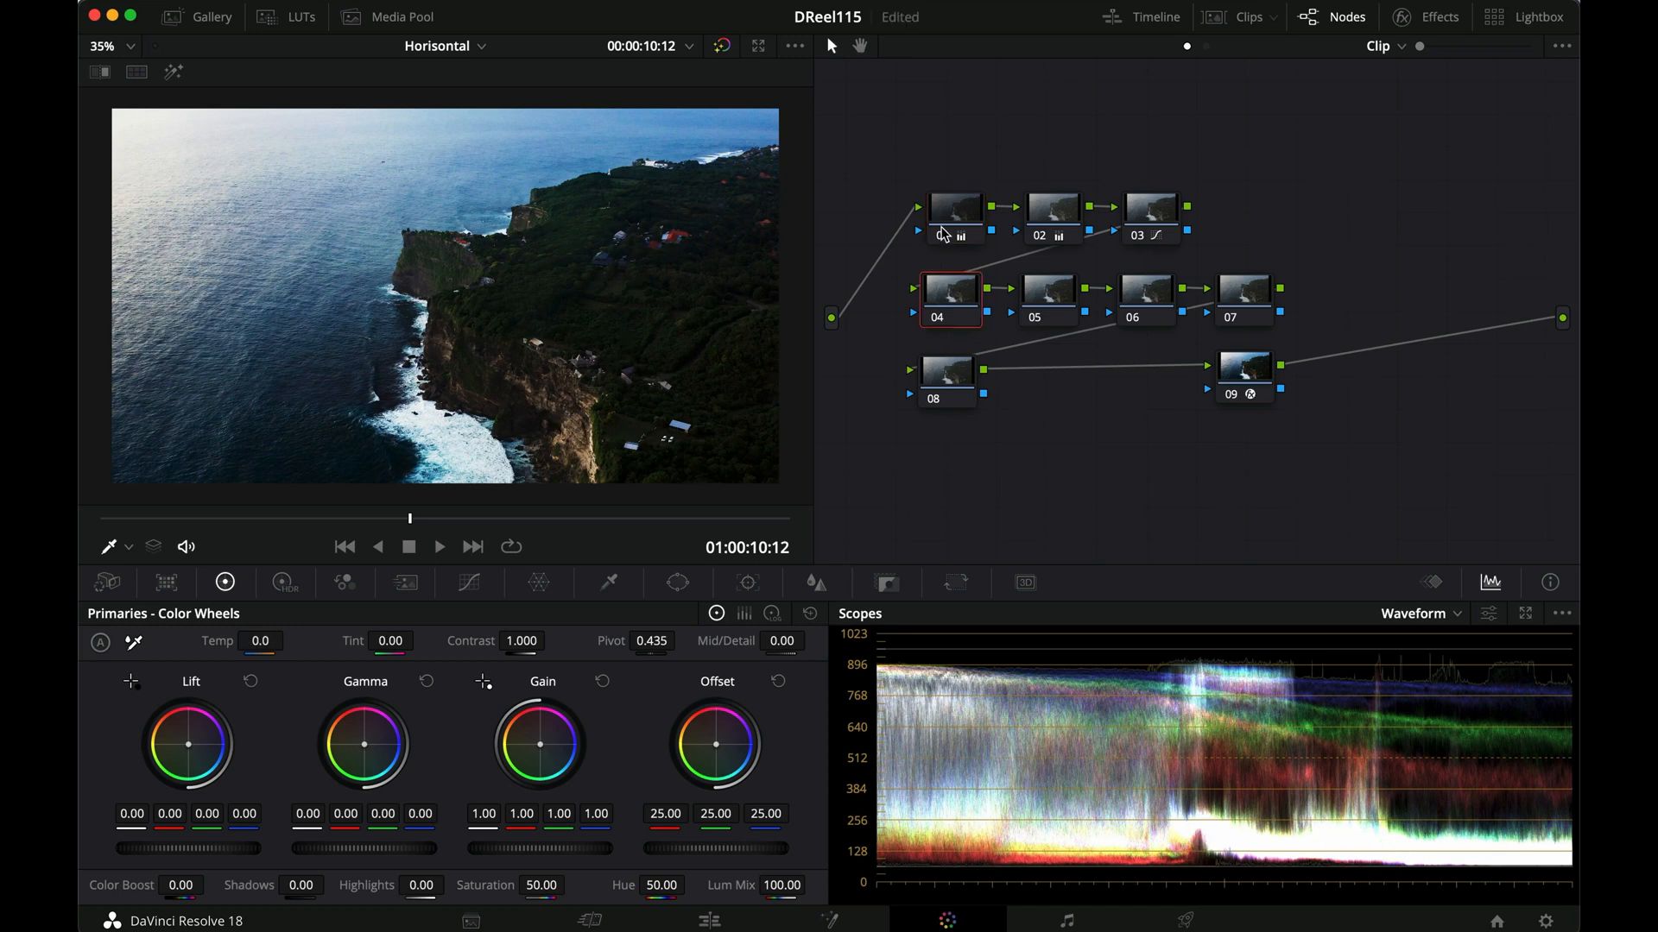
Bypass and re-enable nodes 01–03 to compare the warm contrasty grade against the original
click(1150, 207)
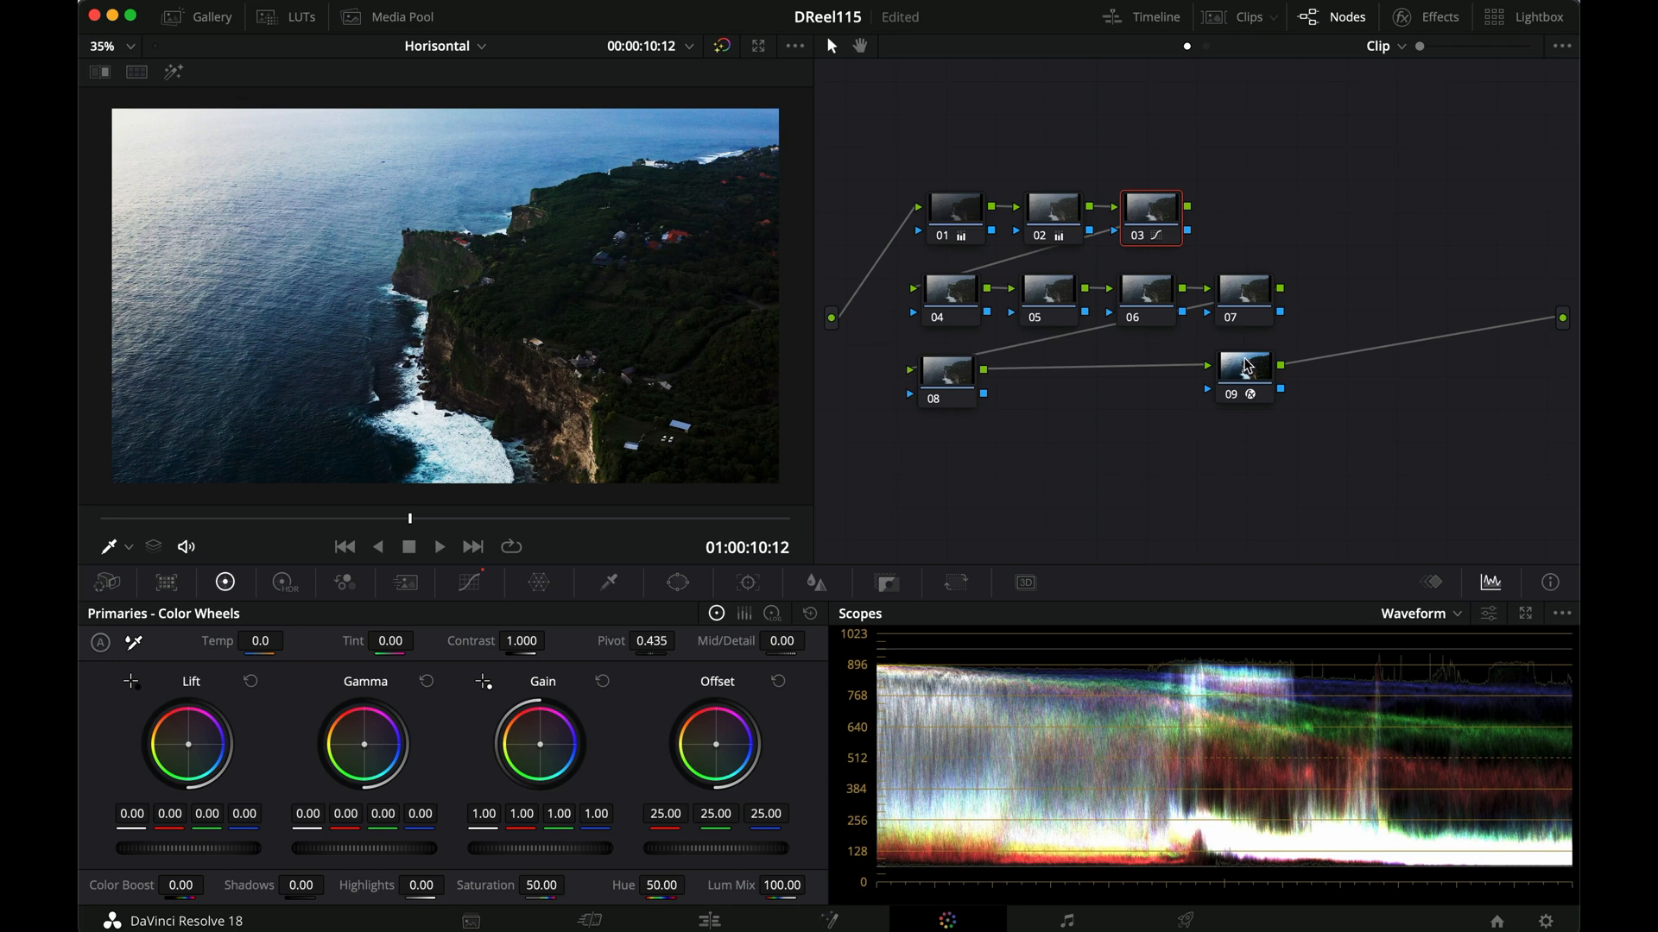
click(1243, 370)
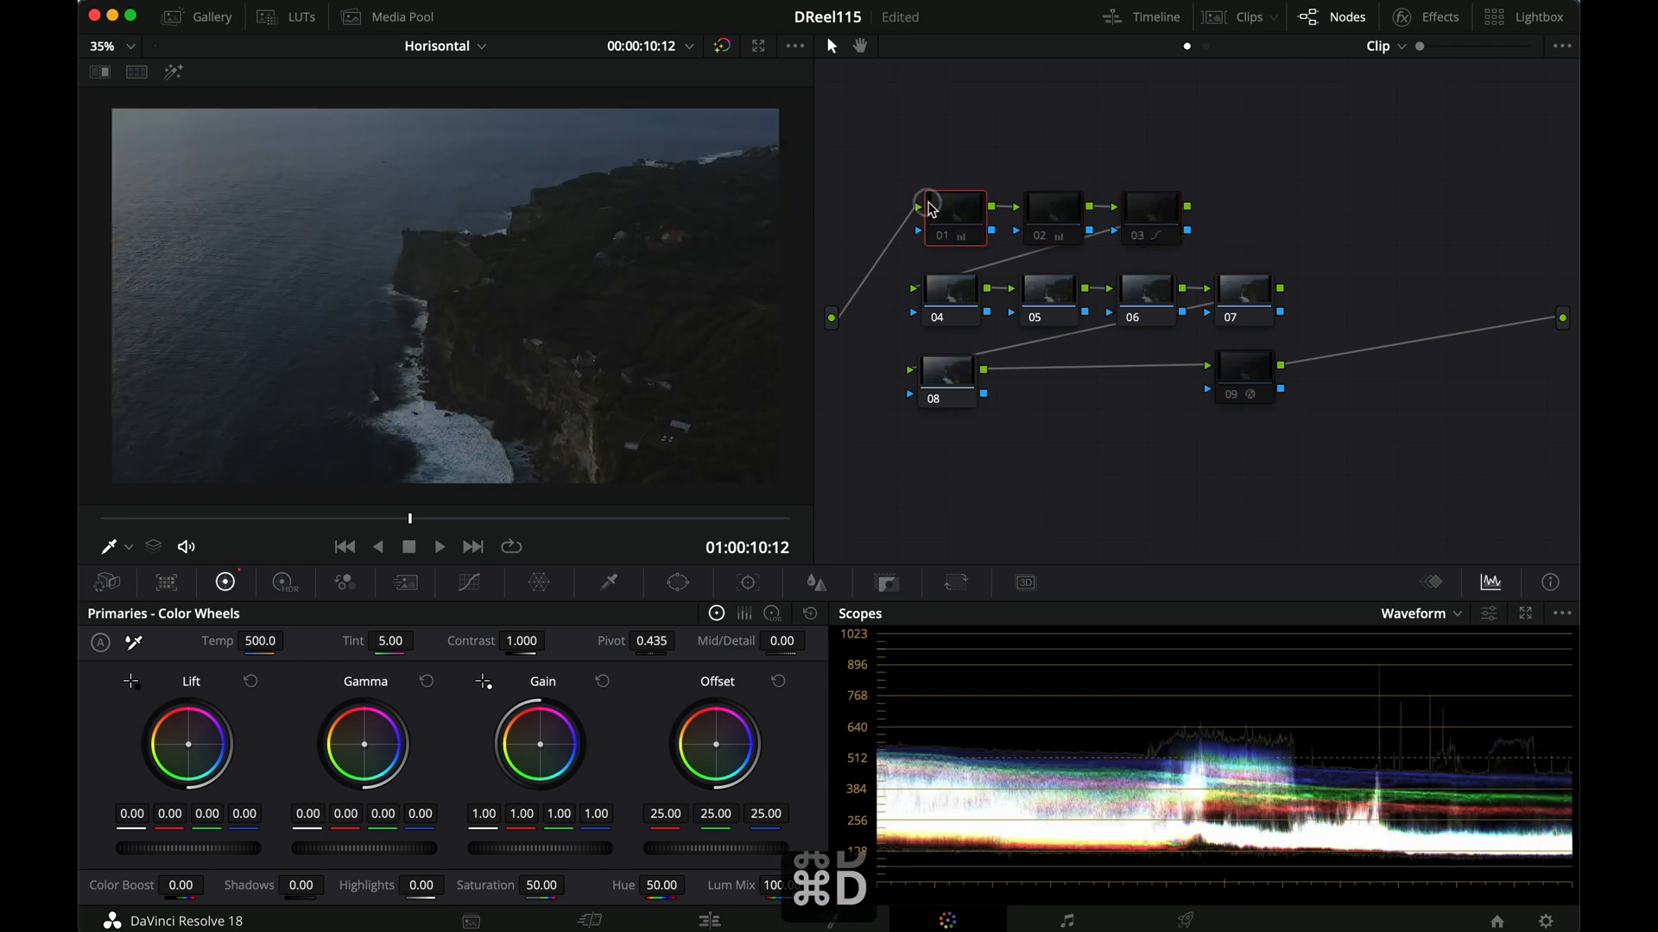
click(1244, 376)
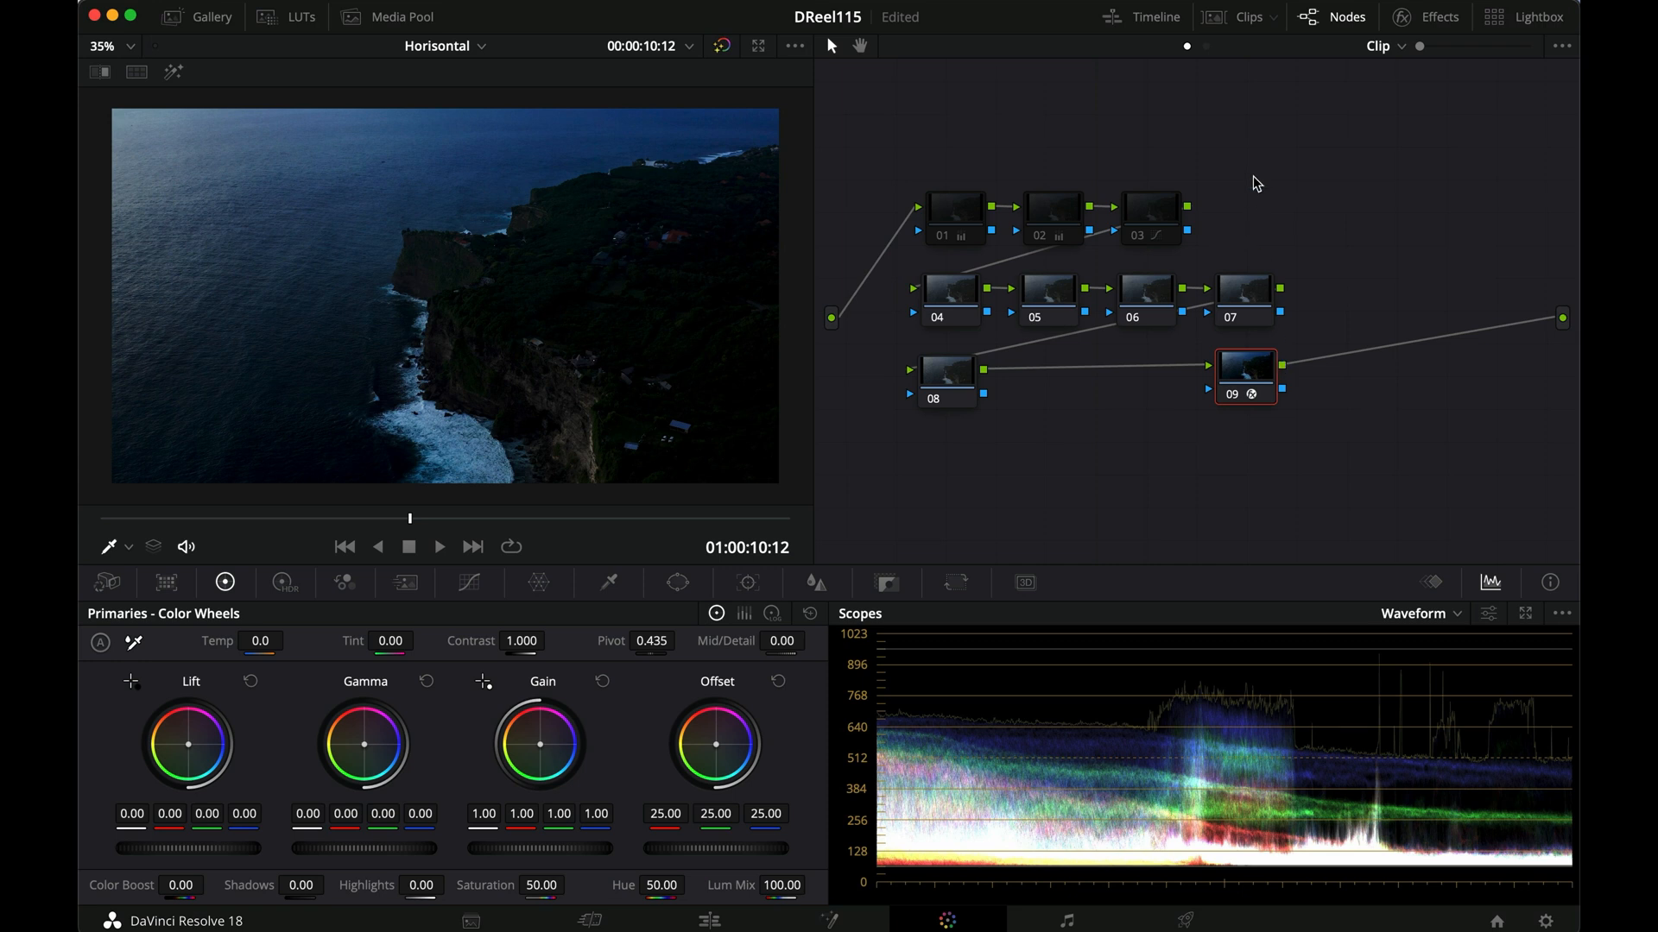
mouse_move(1243, 247)
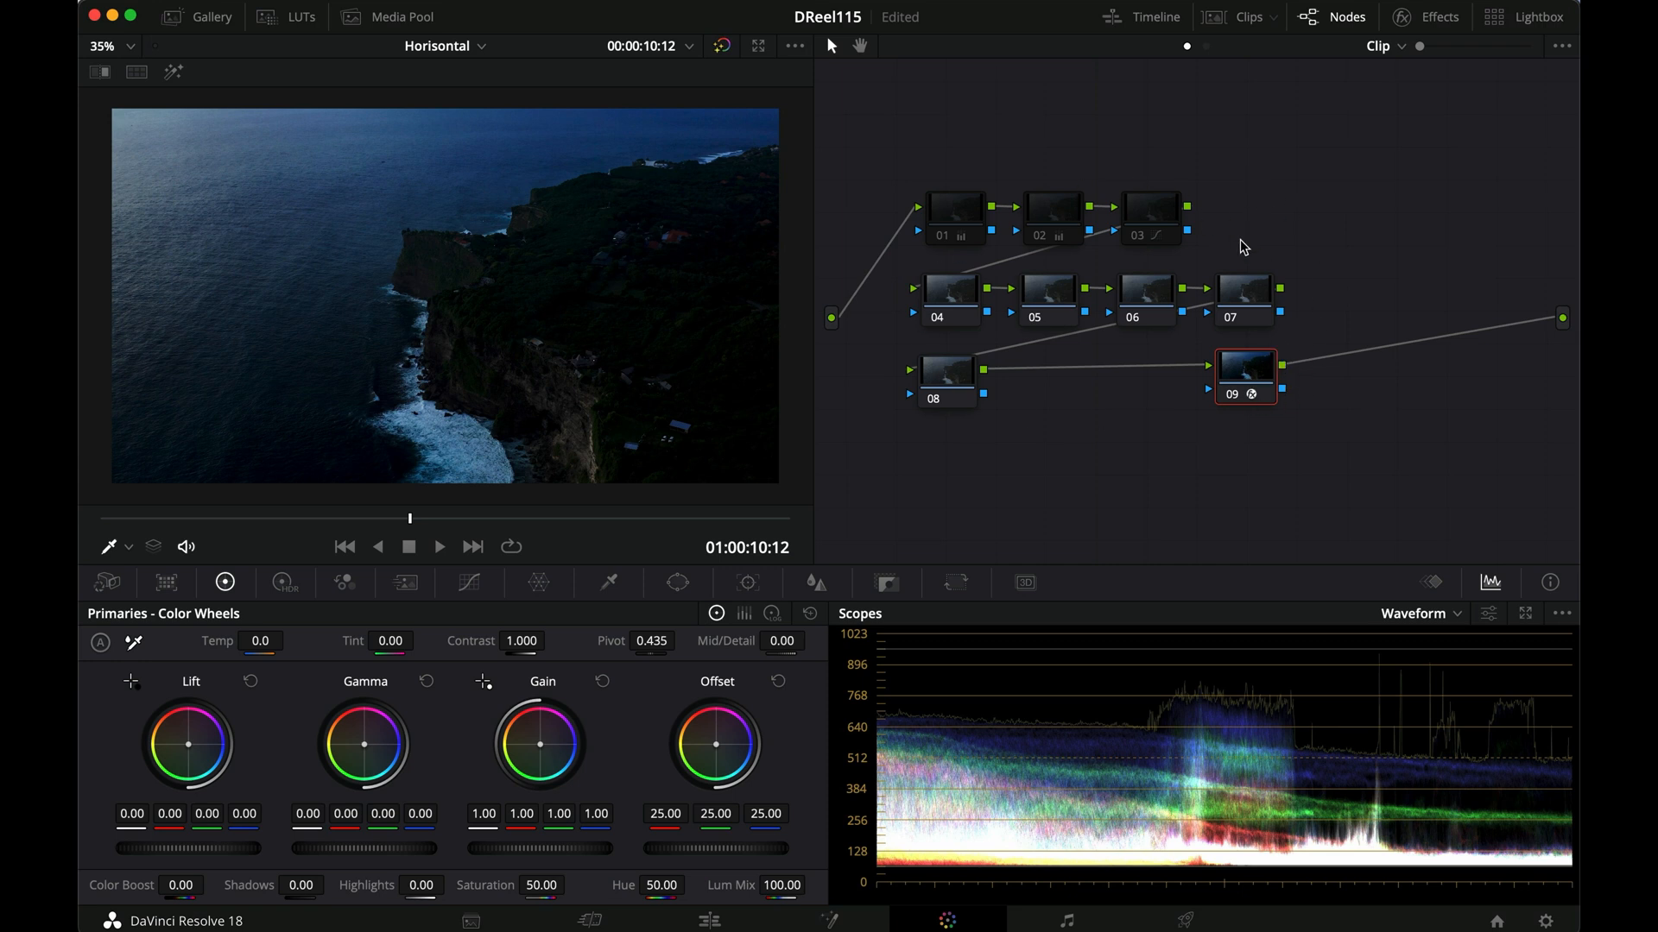
mouse_move(1150, 230)
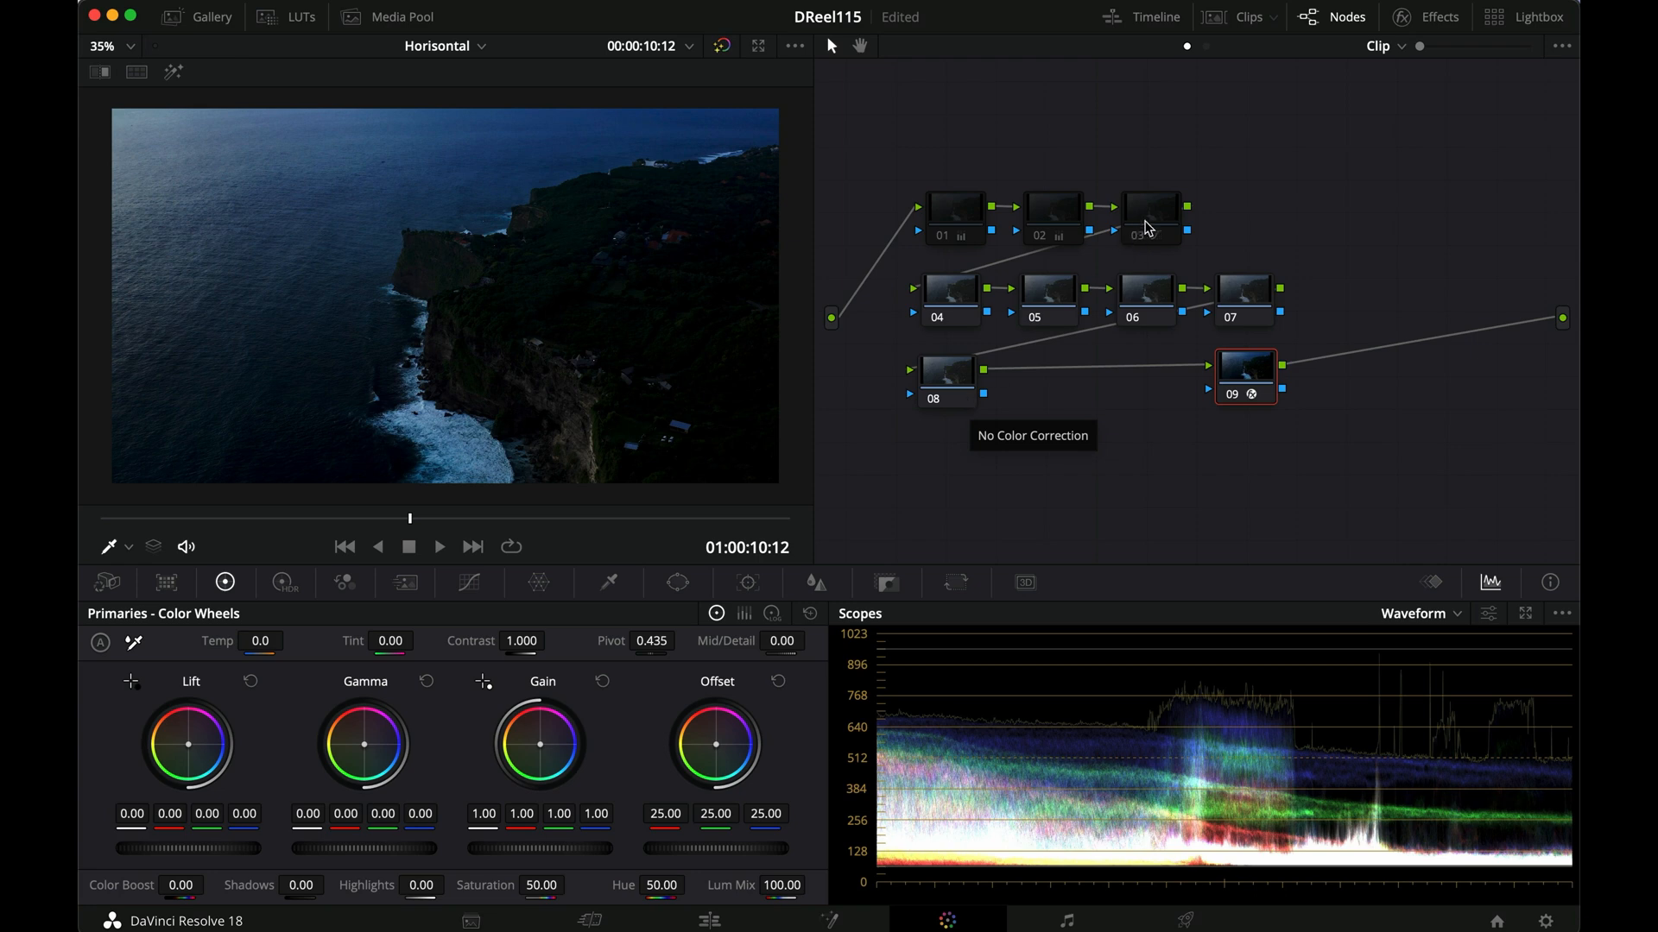
click(1051, 206)
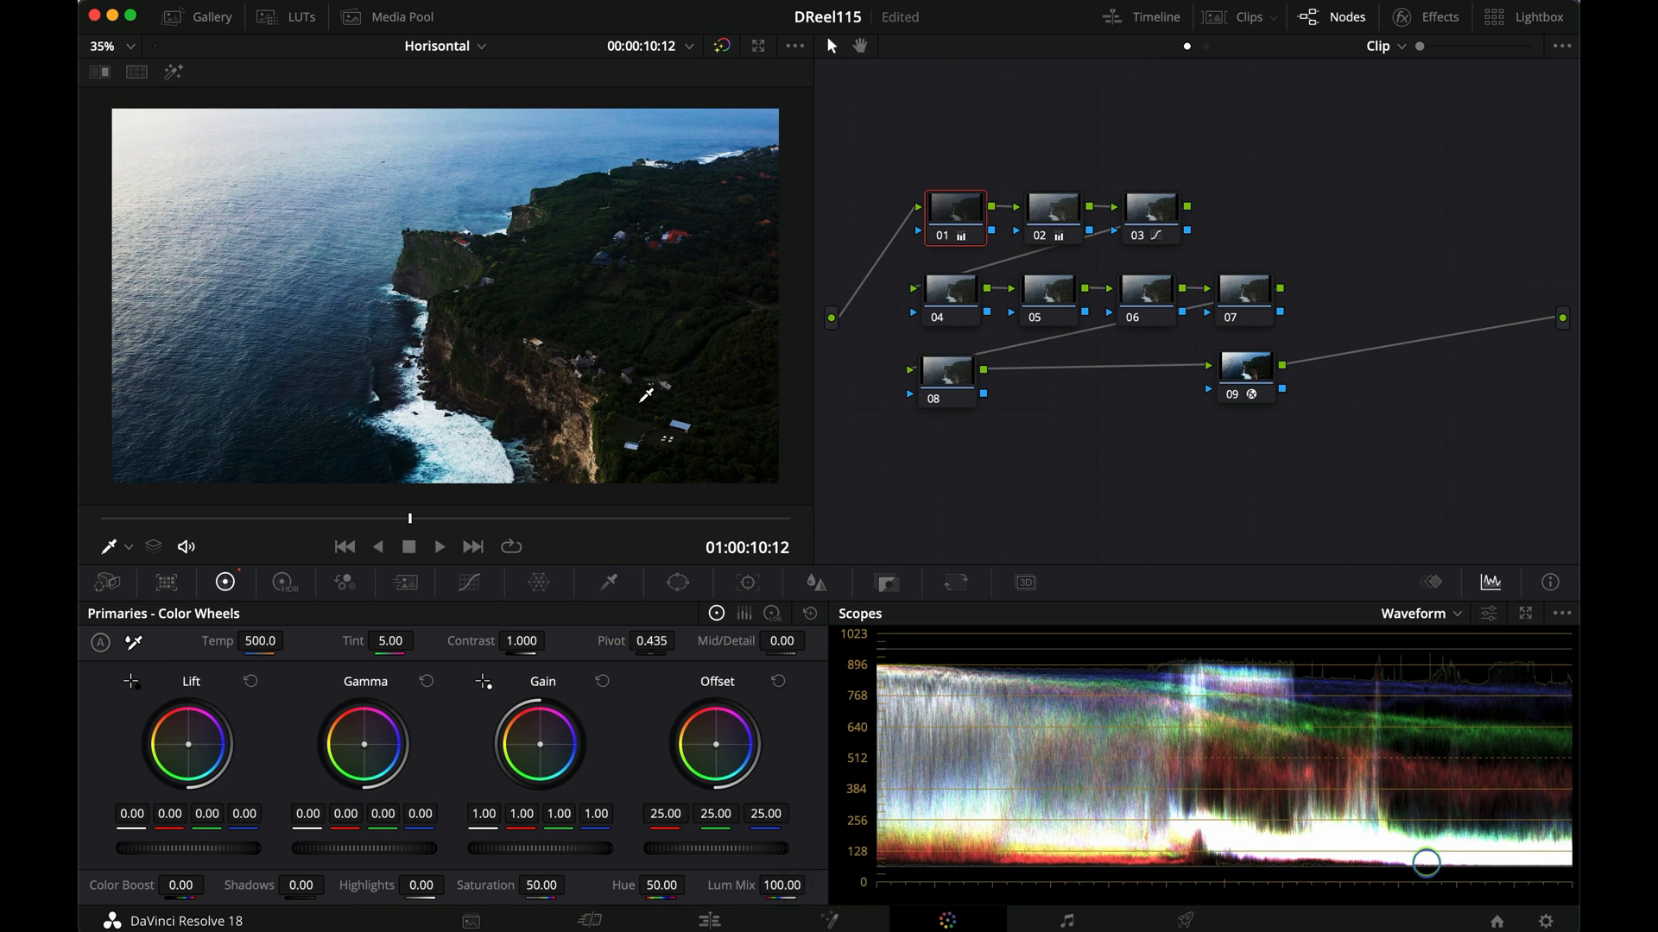
On node 04's Hue vs Hue curve, rotate the red hues to about 12 and nudge the yellows up
click(948, 299)
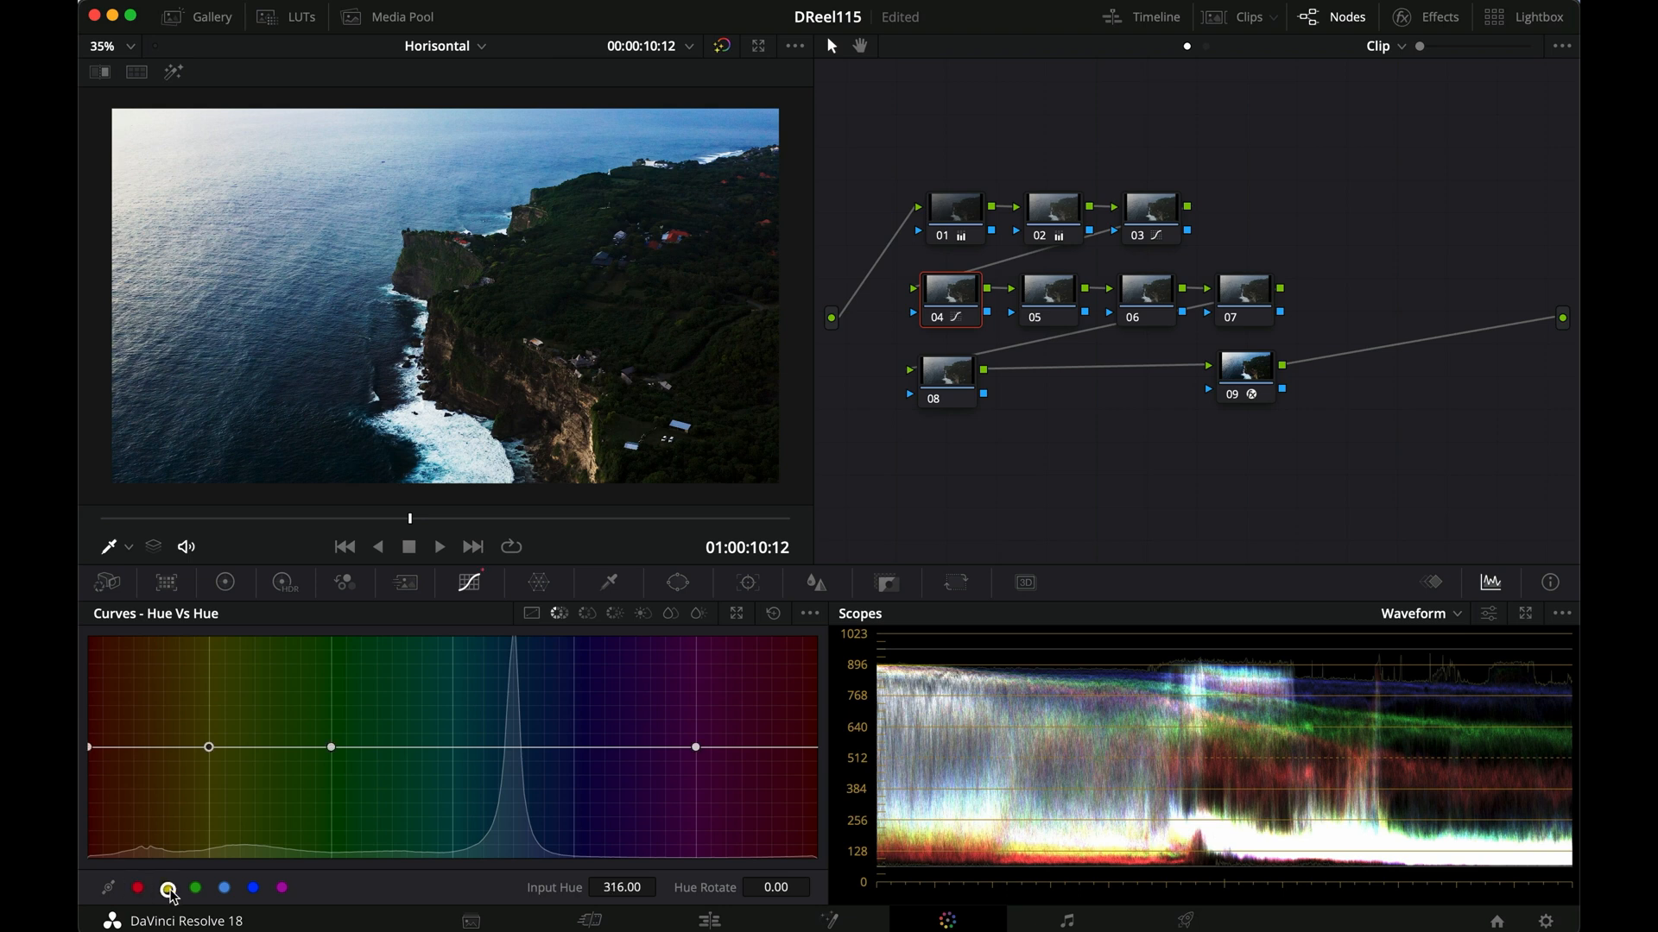
click(281, 887)
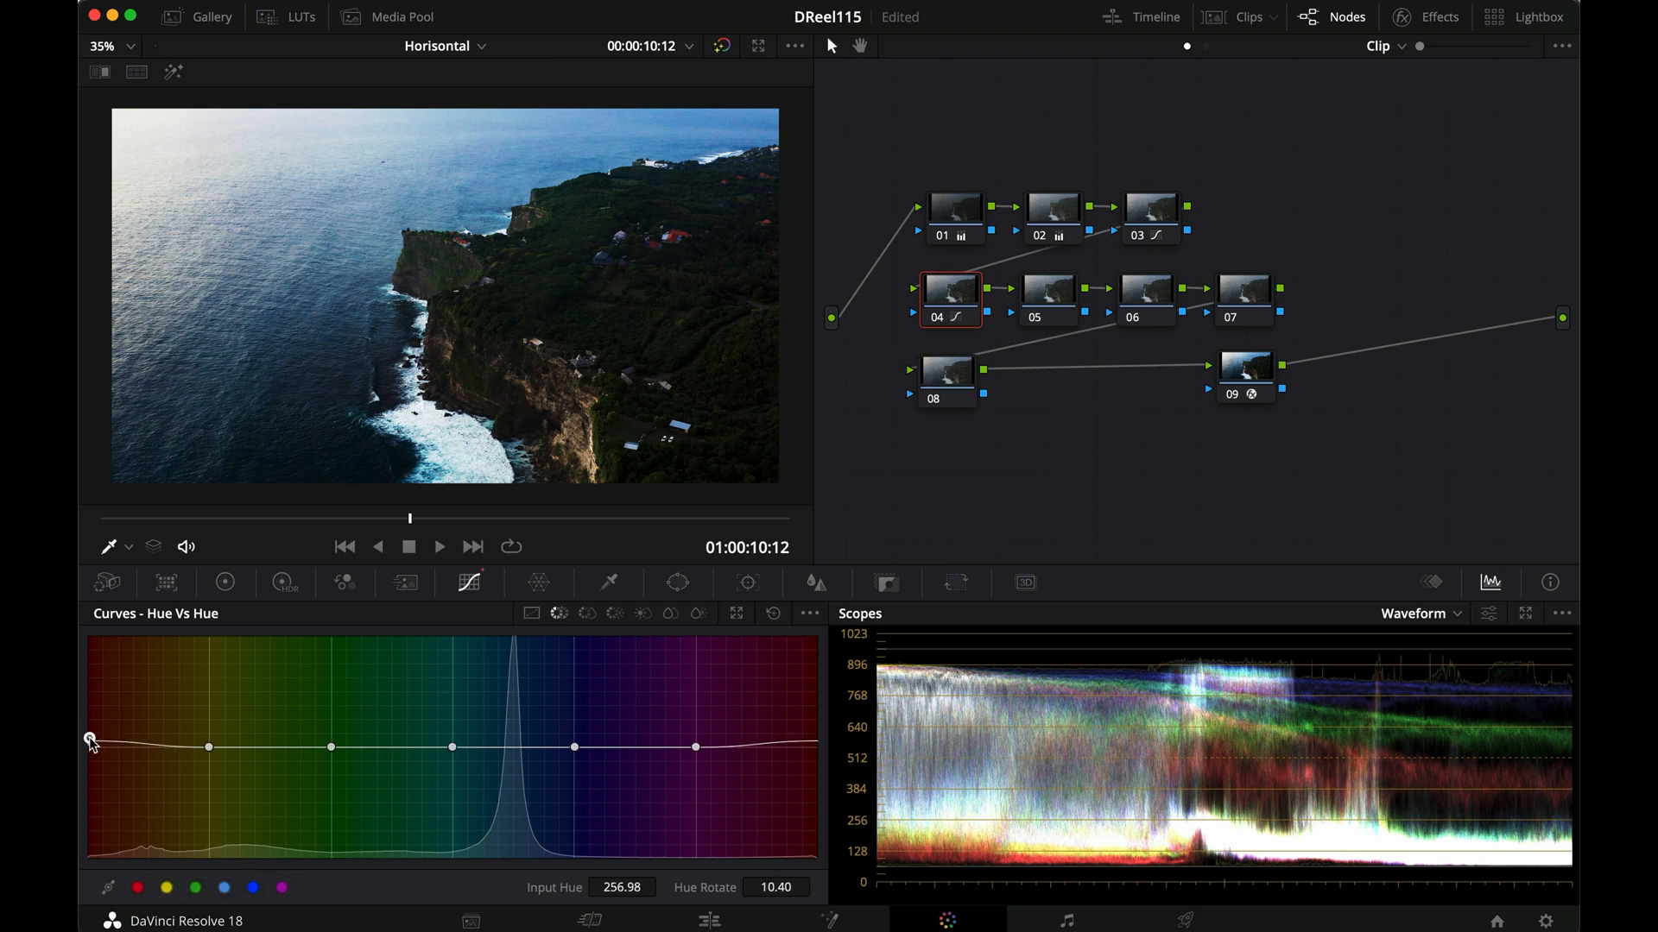
drag(90, 738, 89, 746)
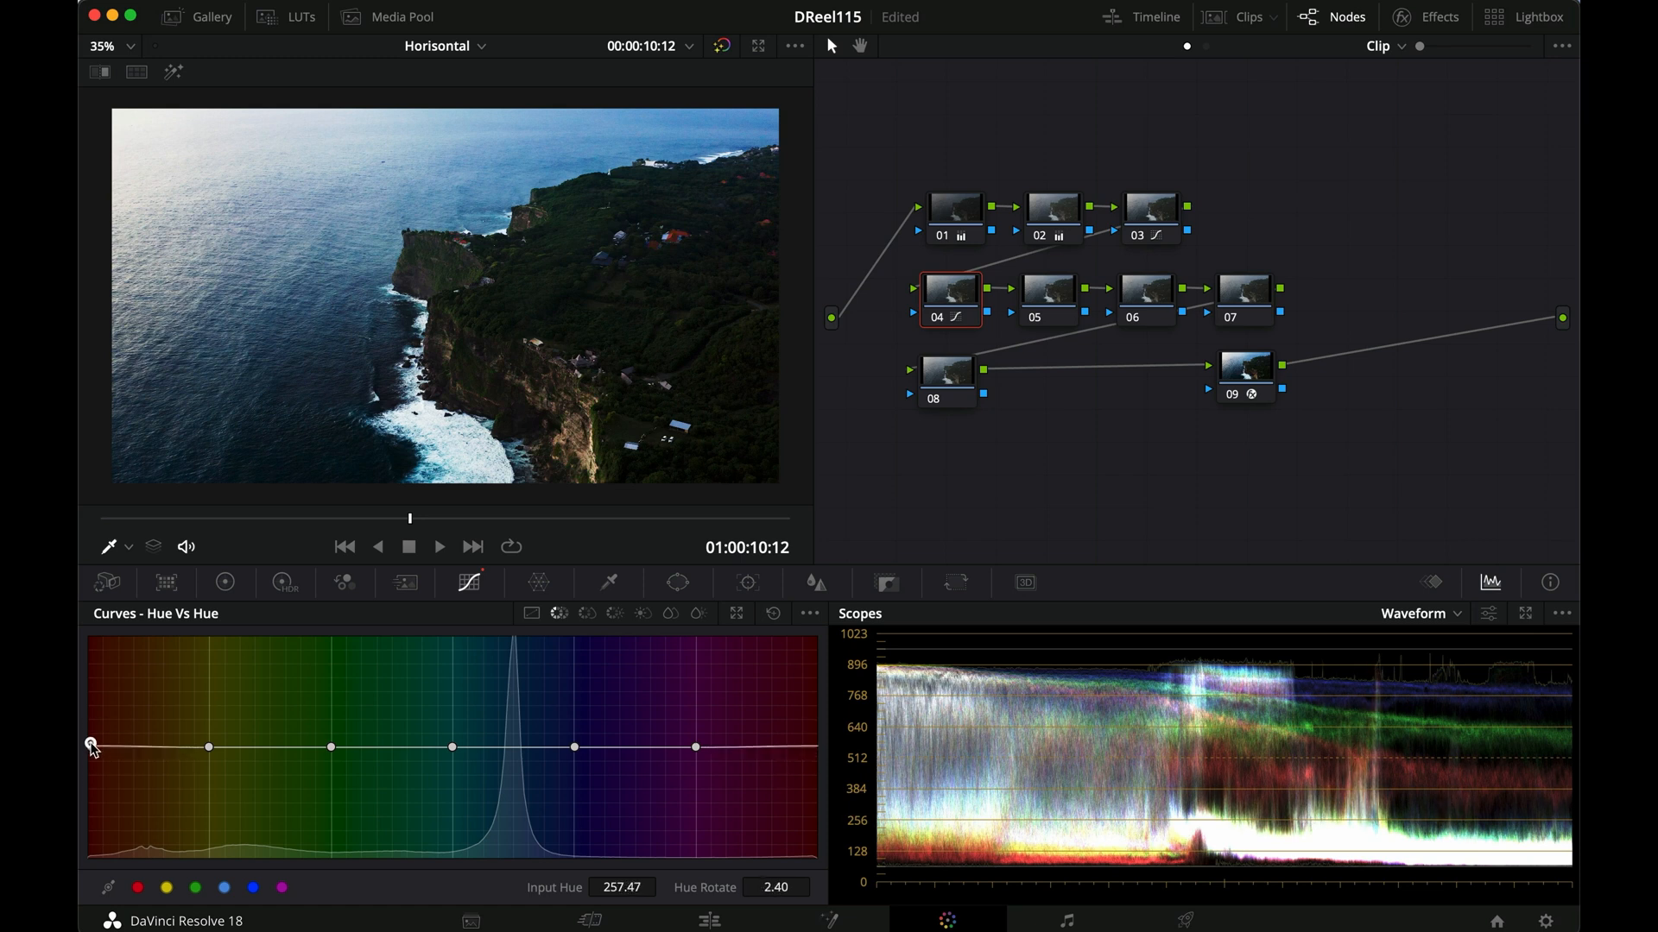
drag(90, 746, 90, 741)
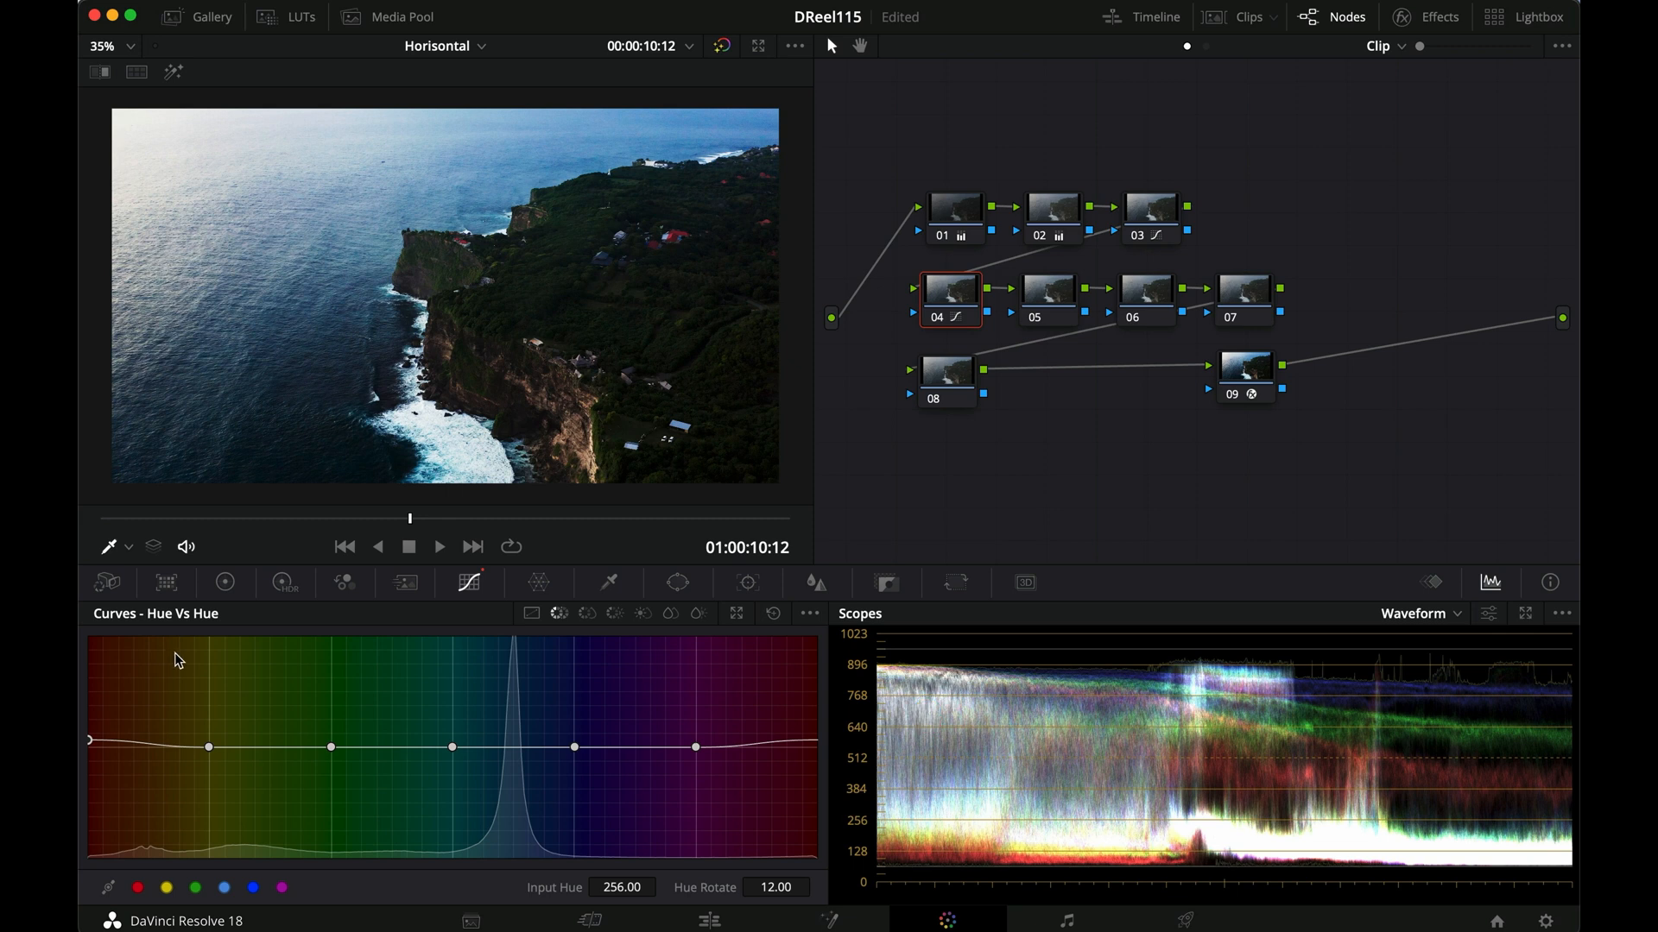
drag(209, 746, 209, 768)
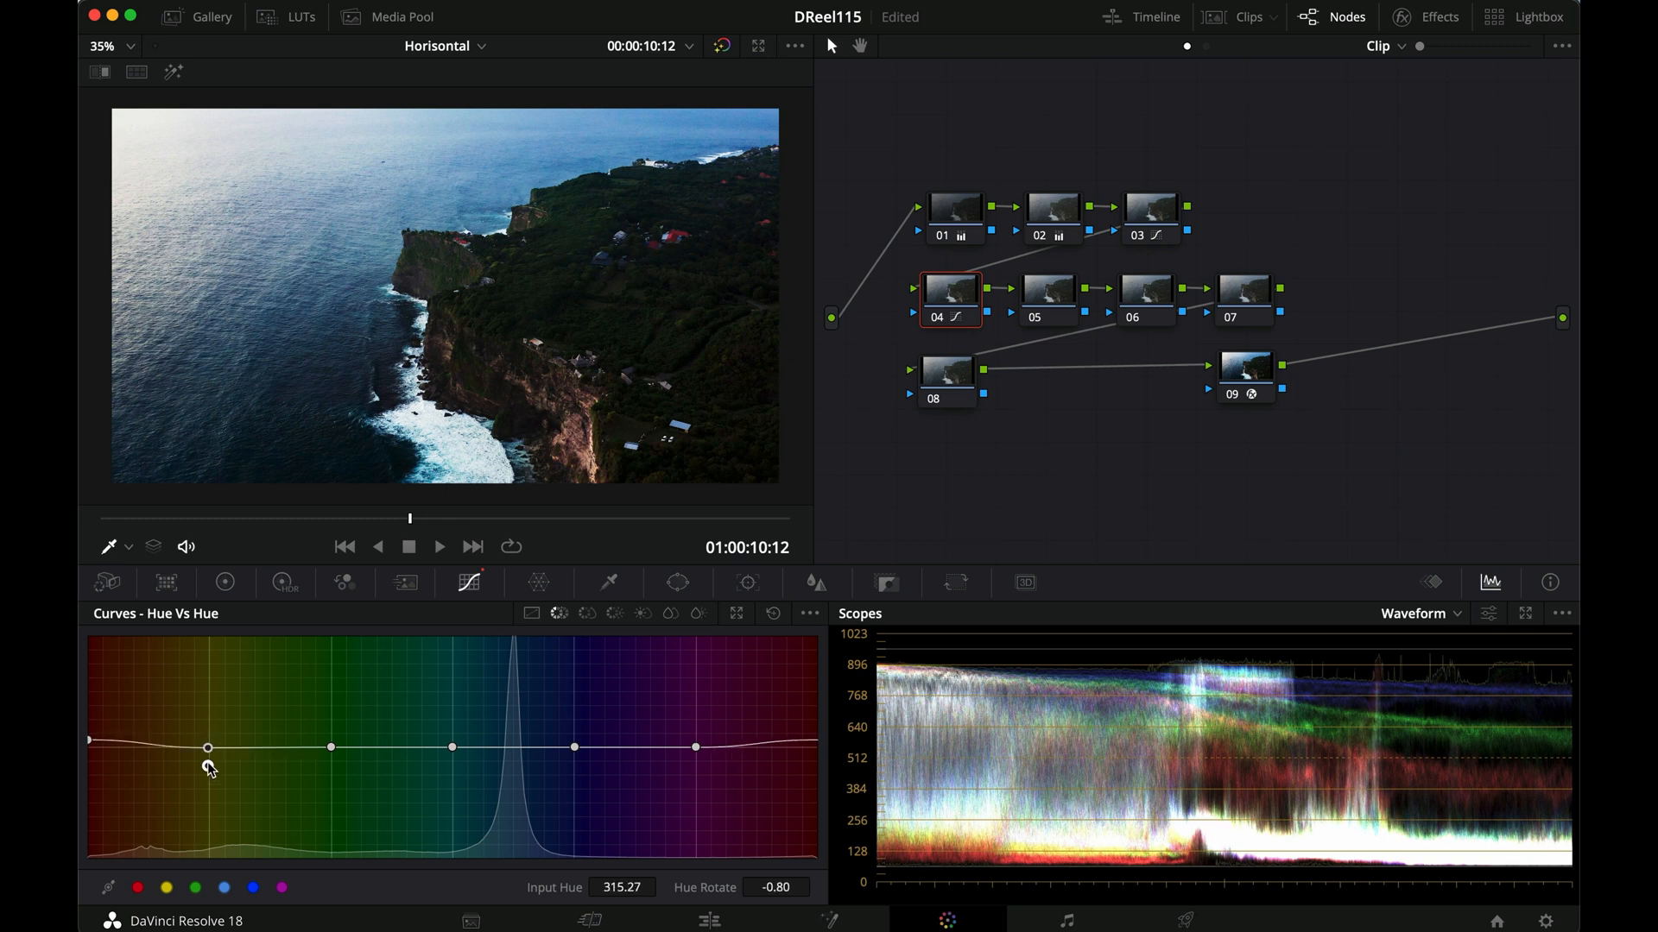
drag(209, 748, 210, 757)
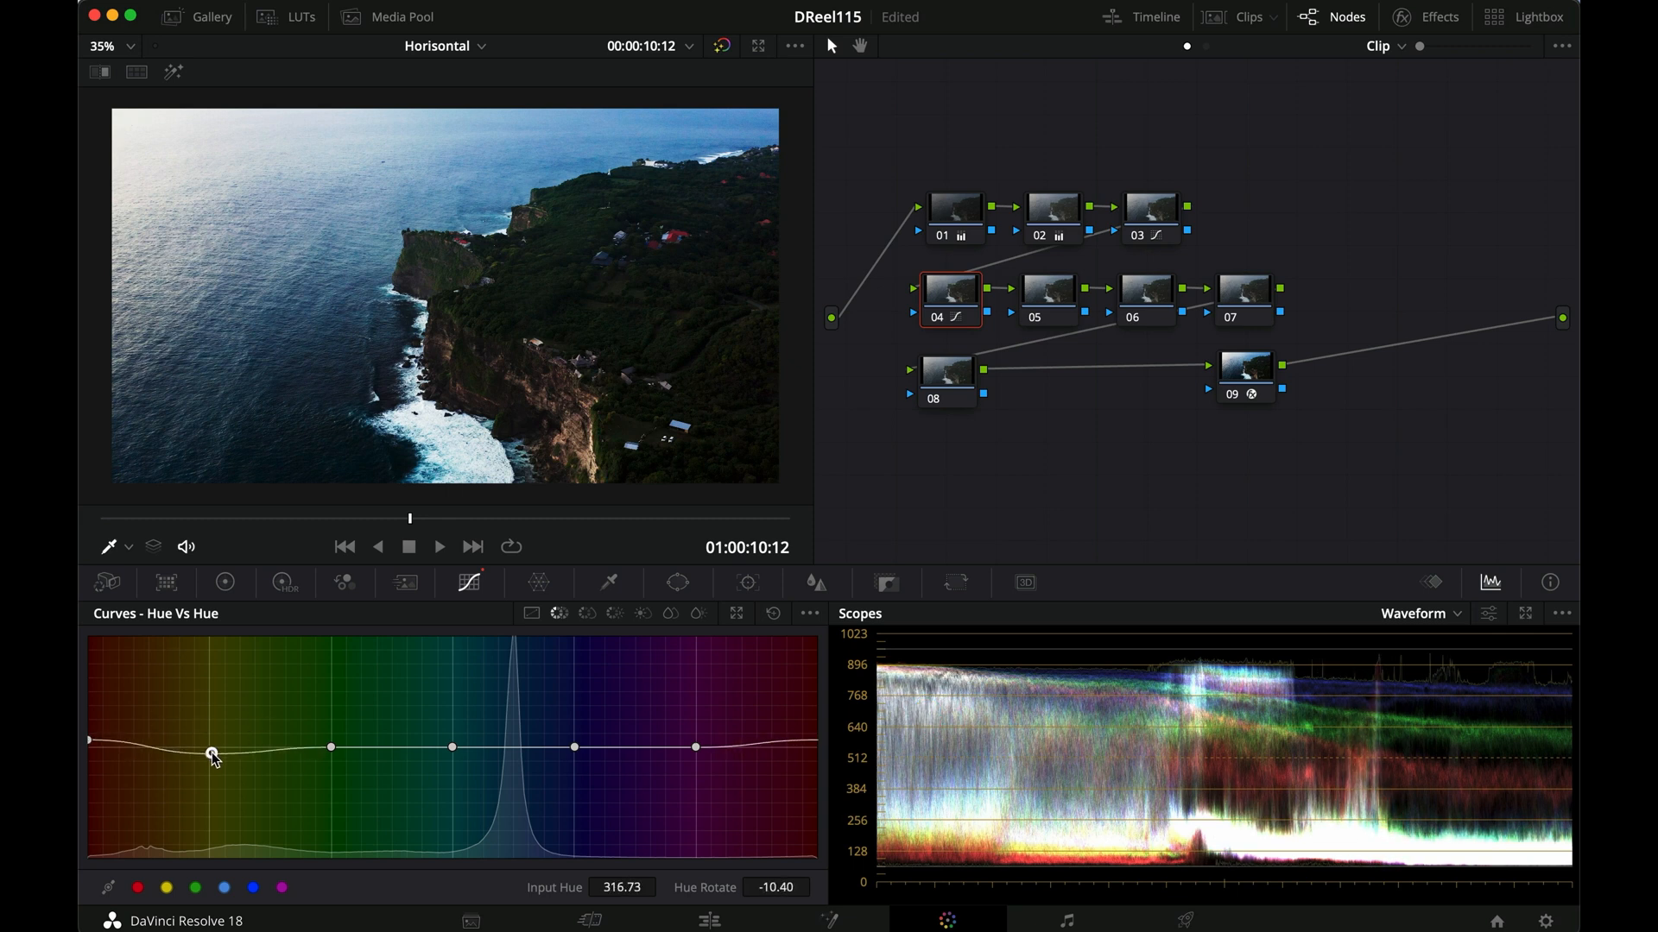
drag(211, 753, 211, 742)
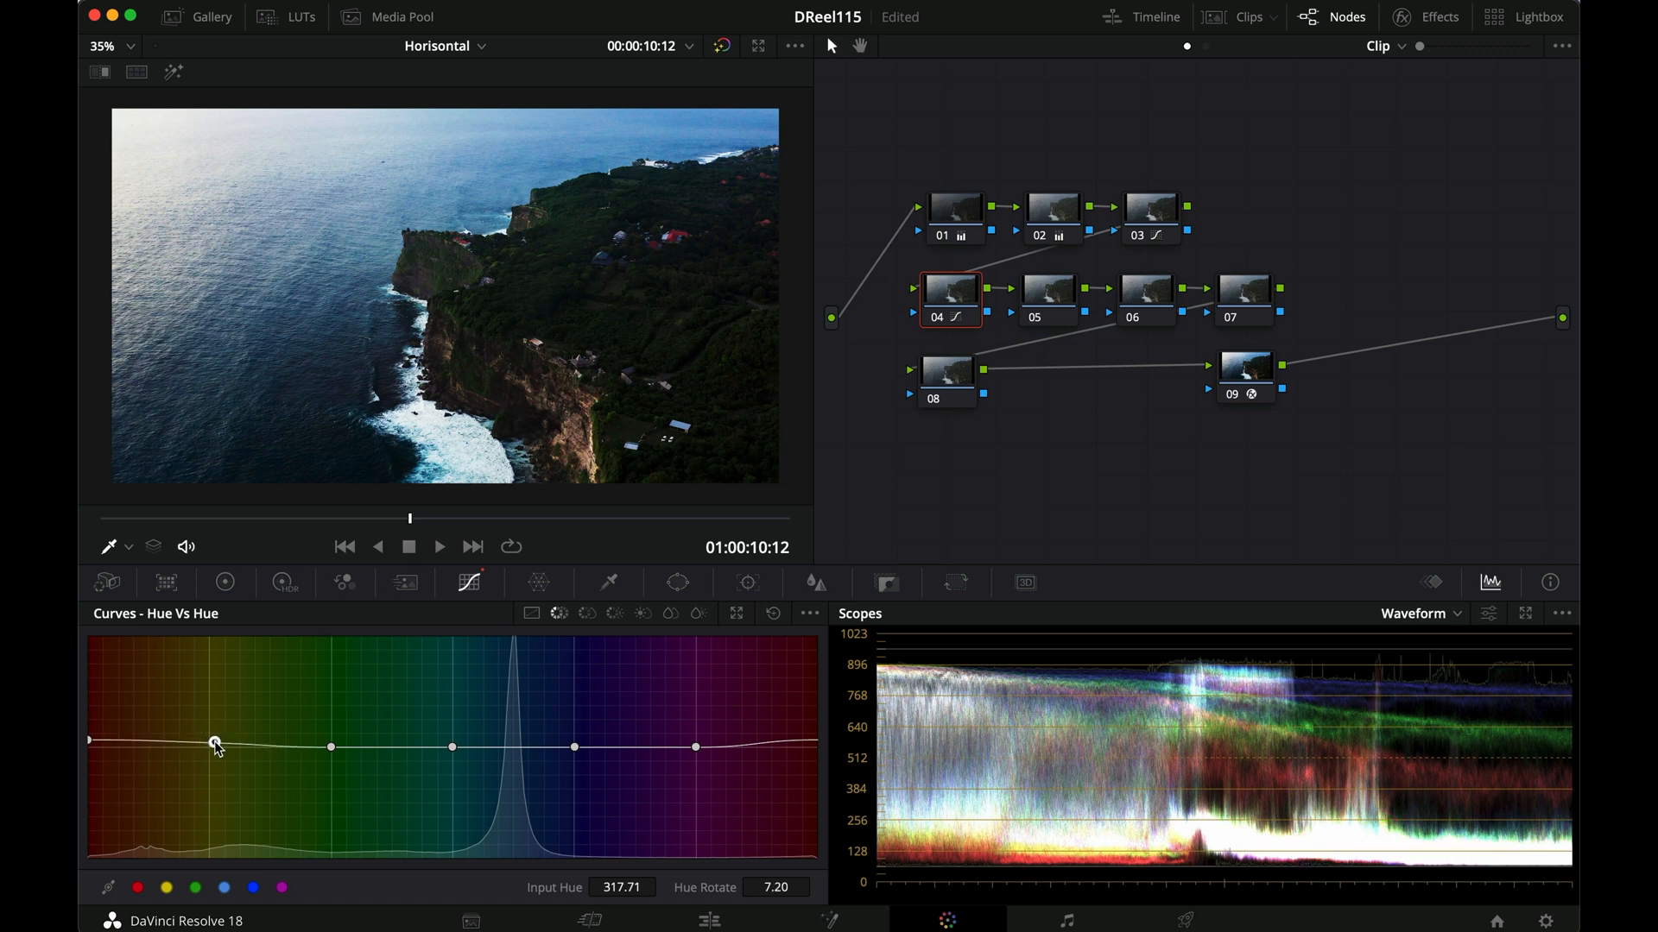
drag(214, 744, 210, 737)
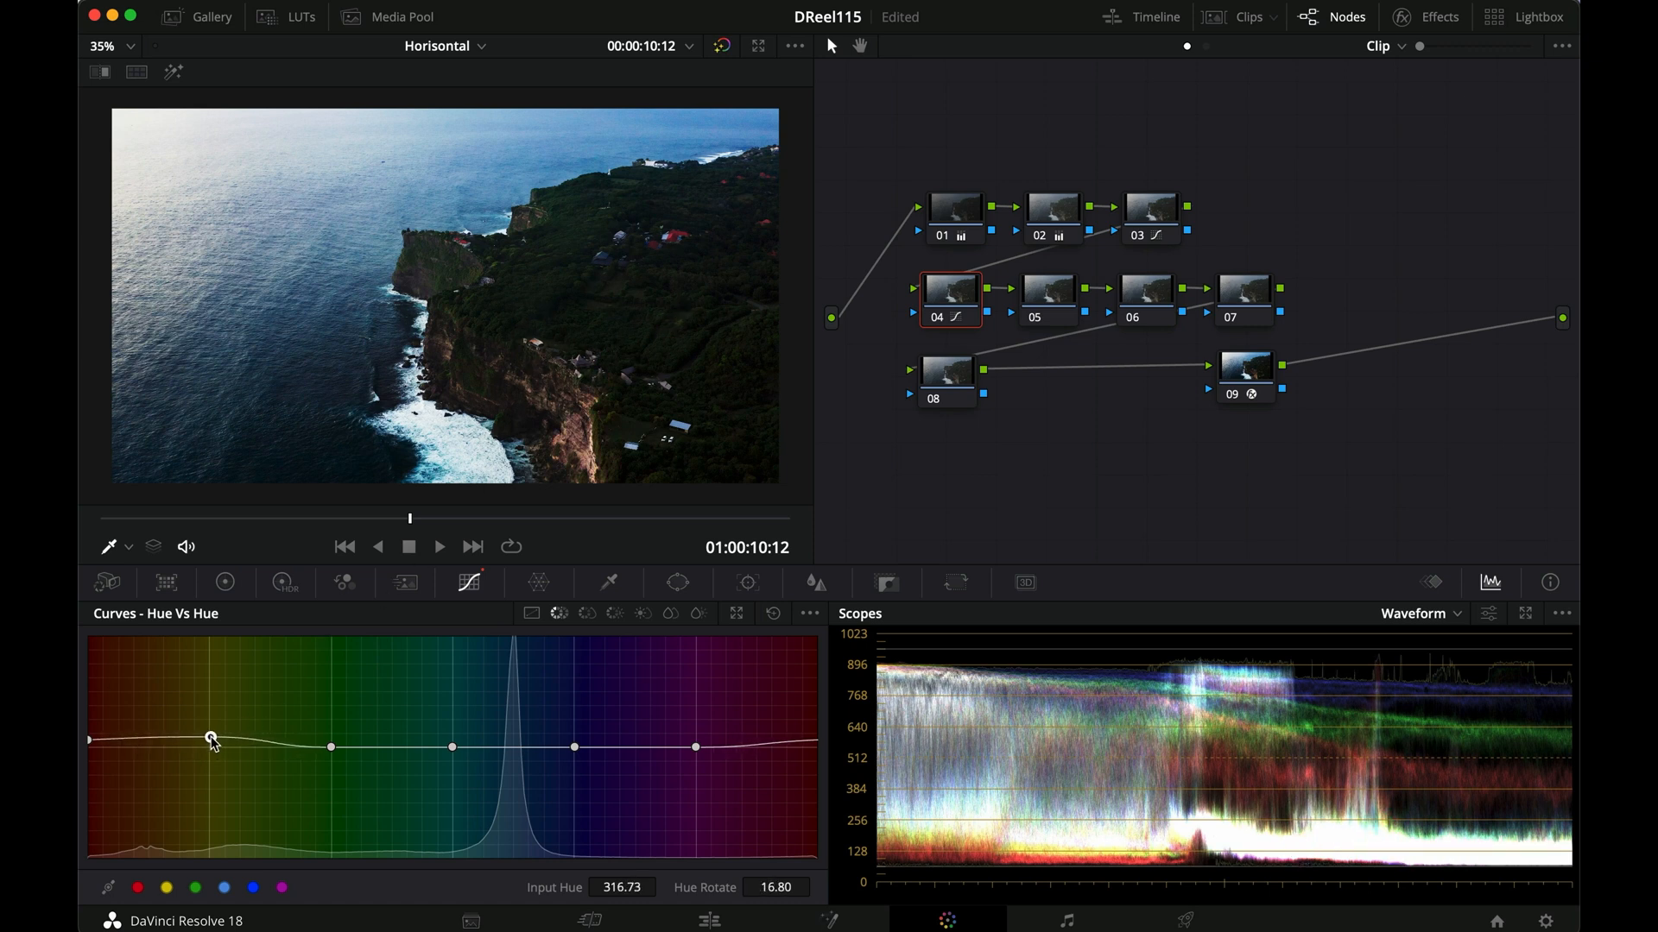
drag(211, 737, 90, 737)
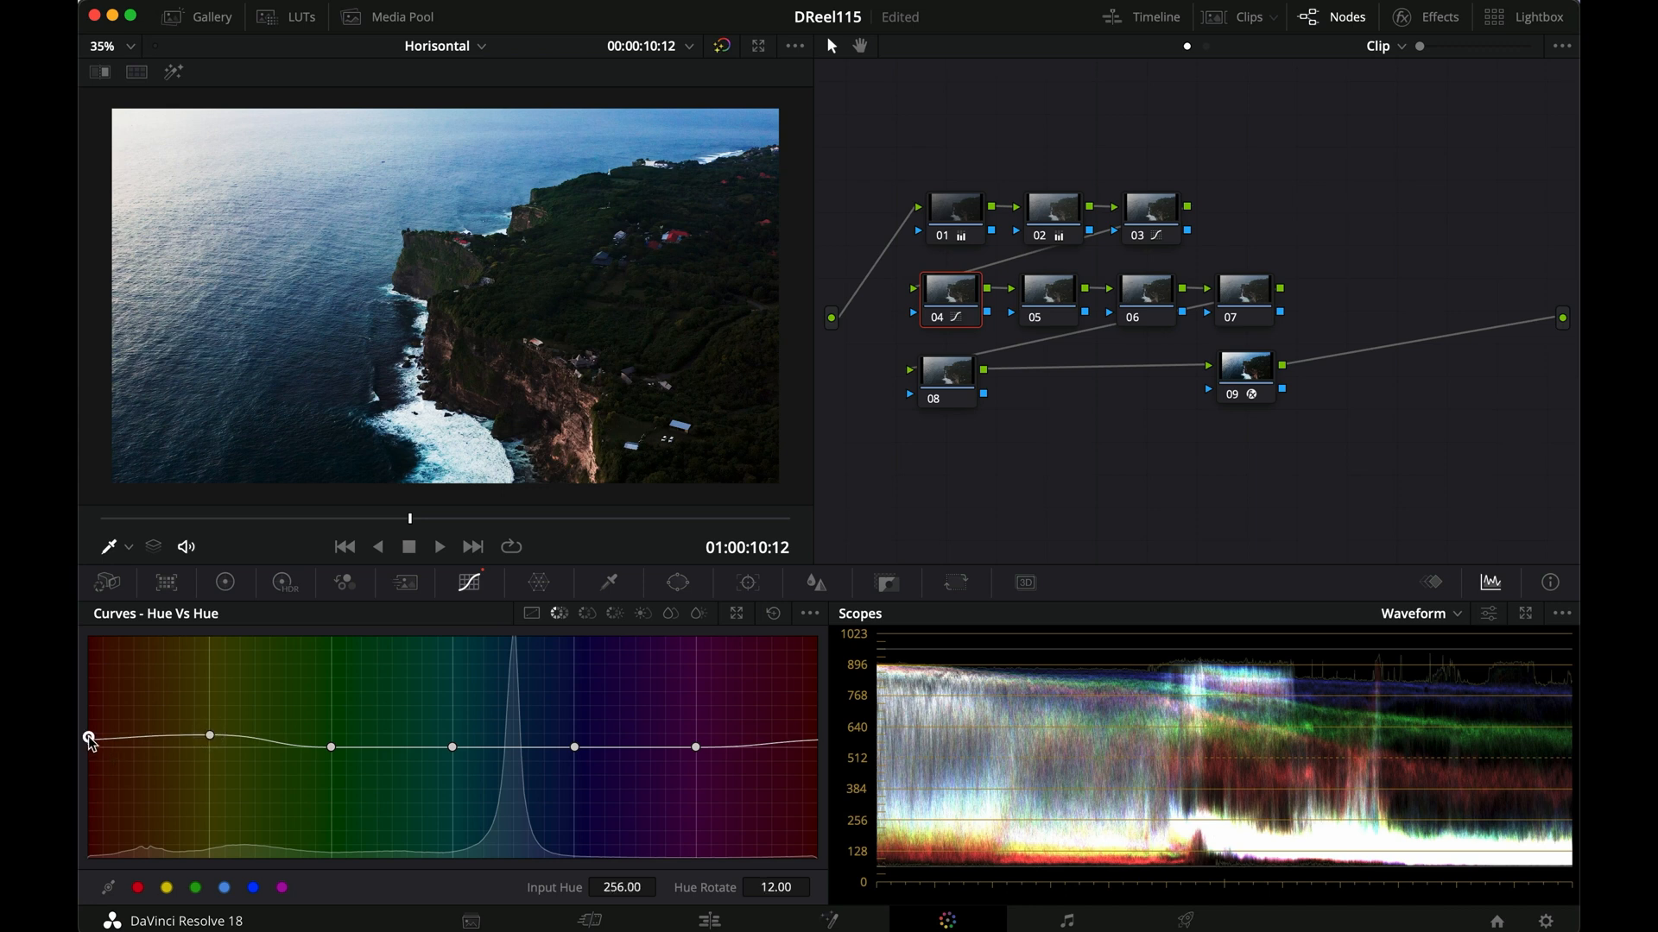
drag(88, 737, 88, 742)
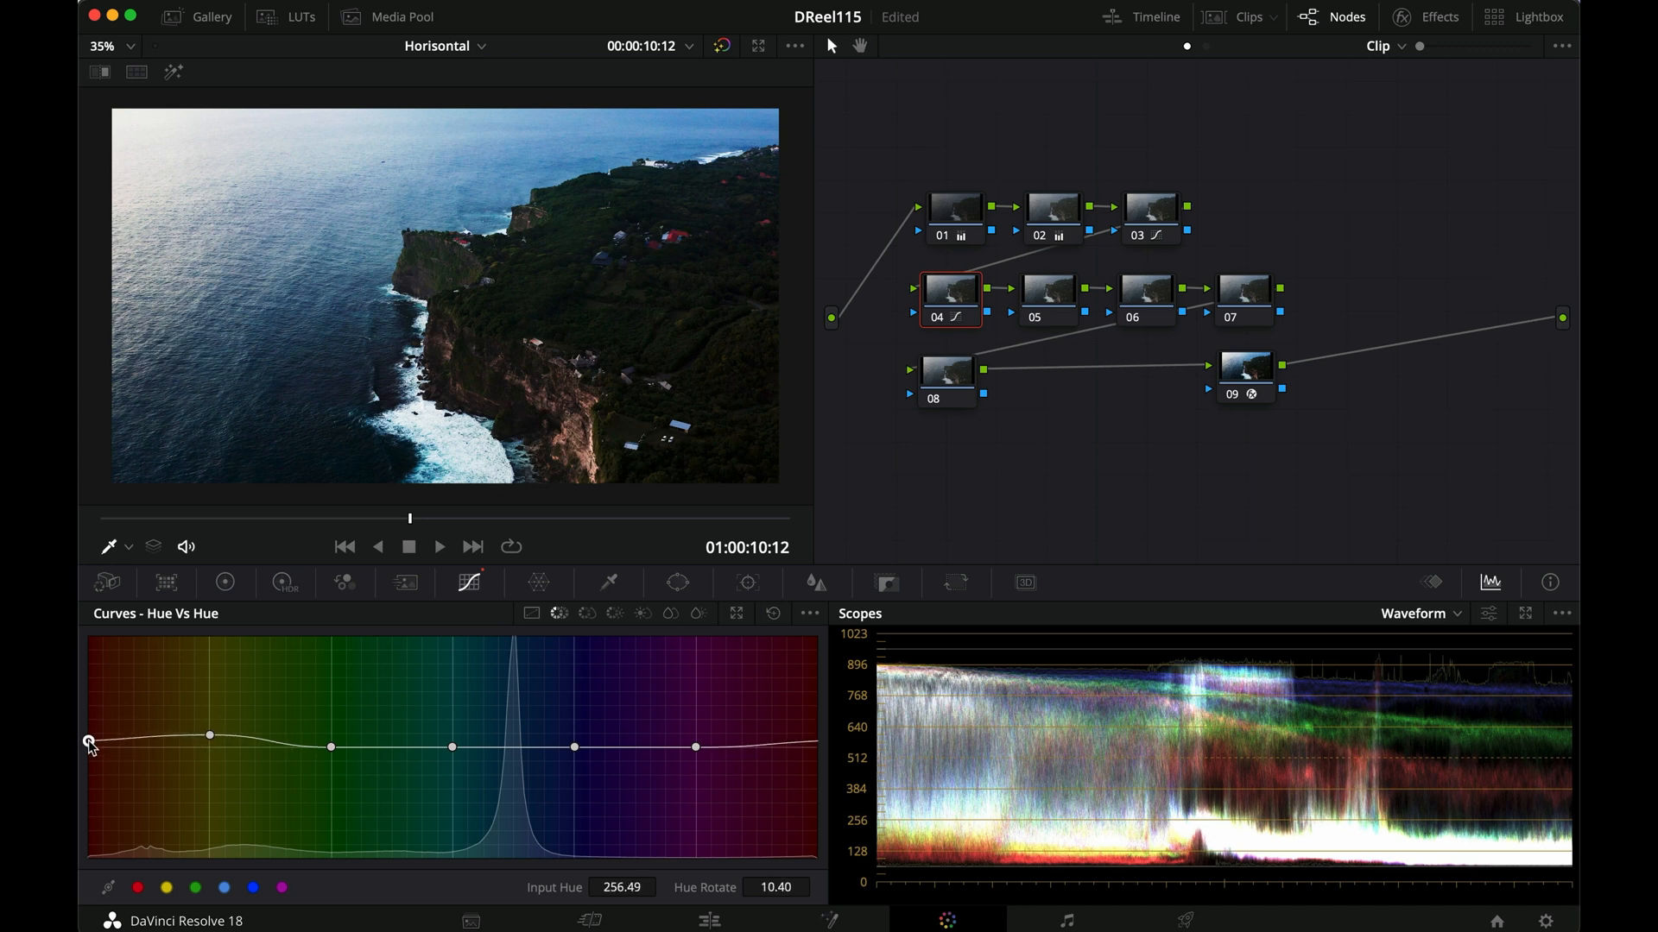
drag(88, 741, 88, 744)
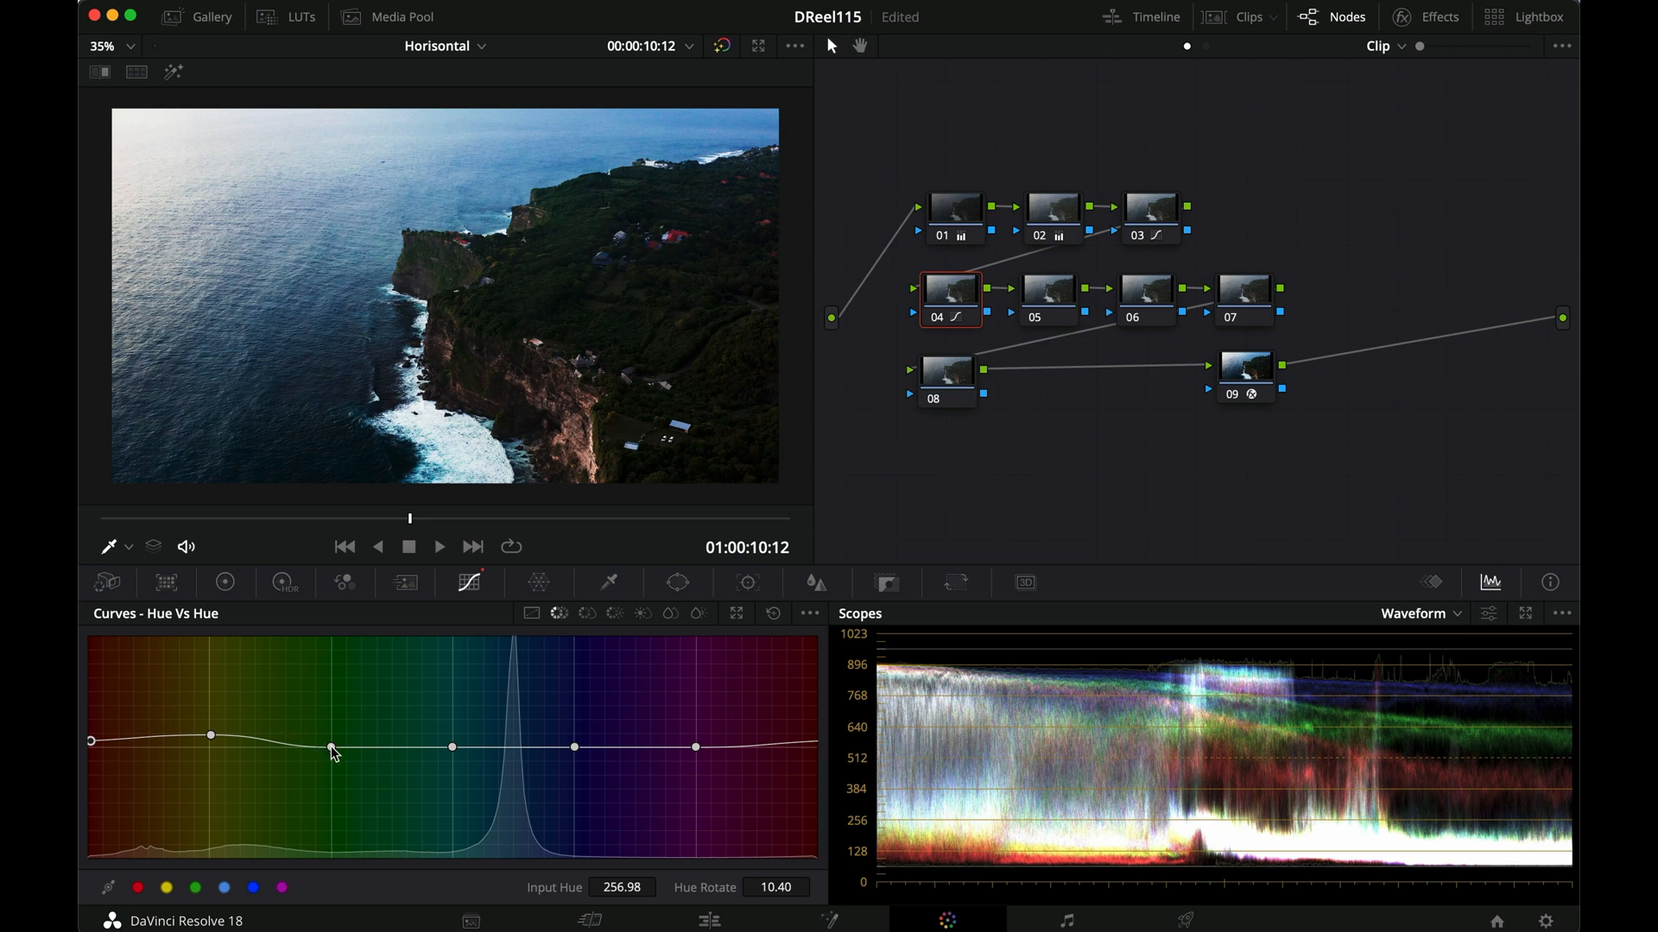
Rotate the green and cyan hues slightly upward and the blue hues slightly downward
drag(332, 747, 328, 732)
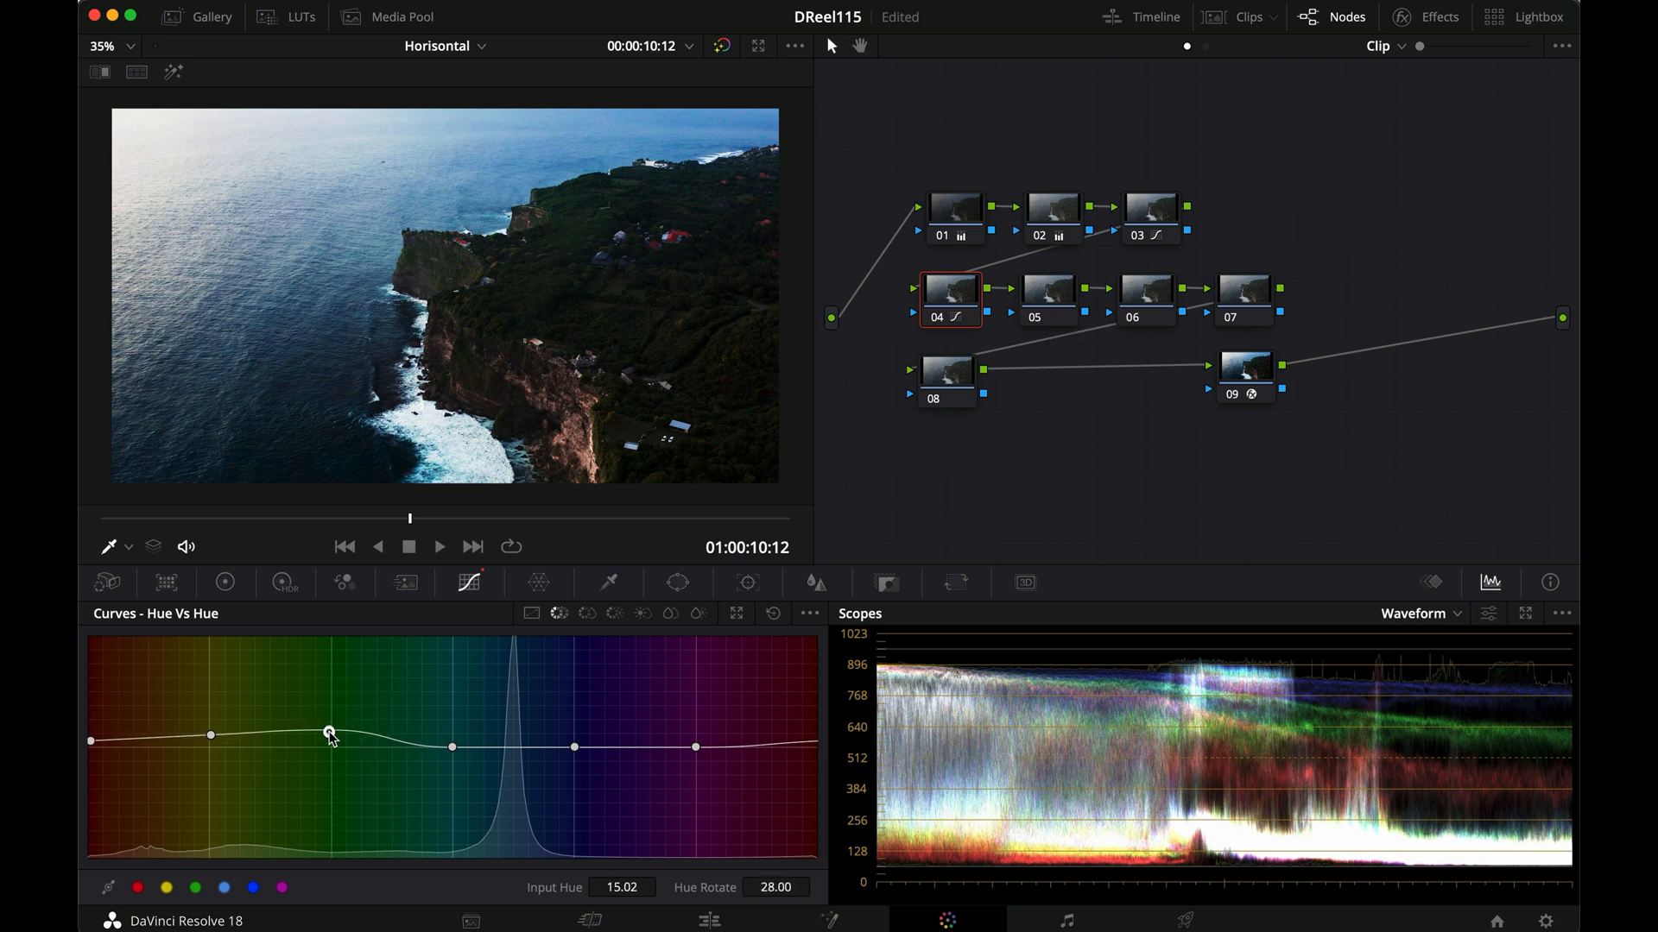
drag(328, 732, 449, 748)
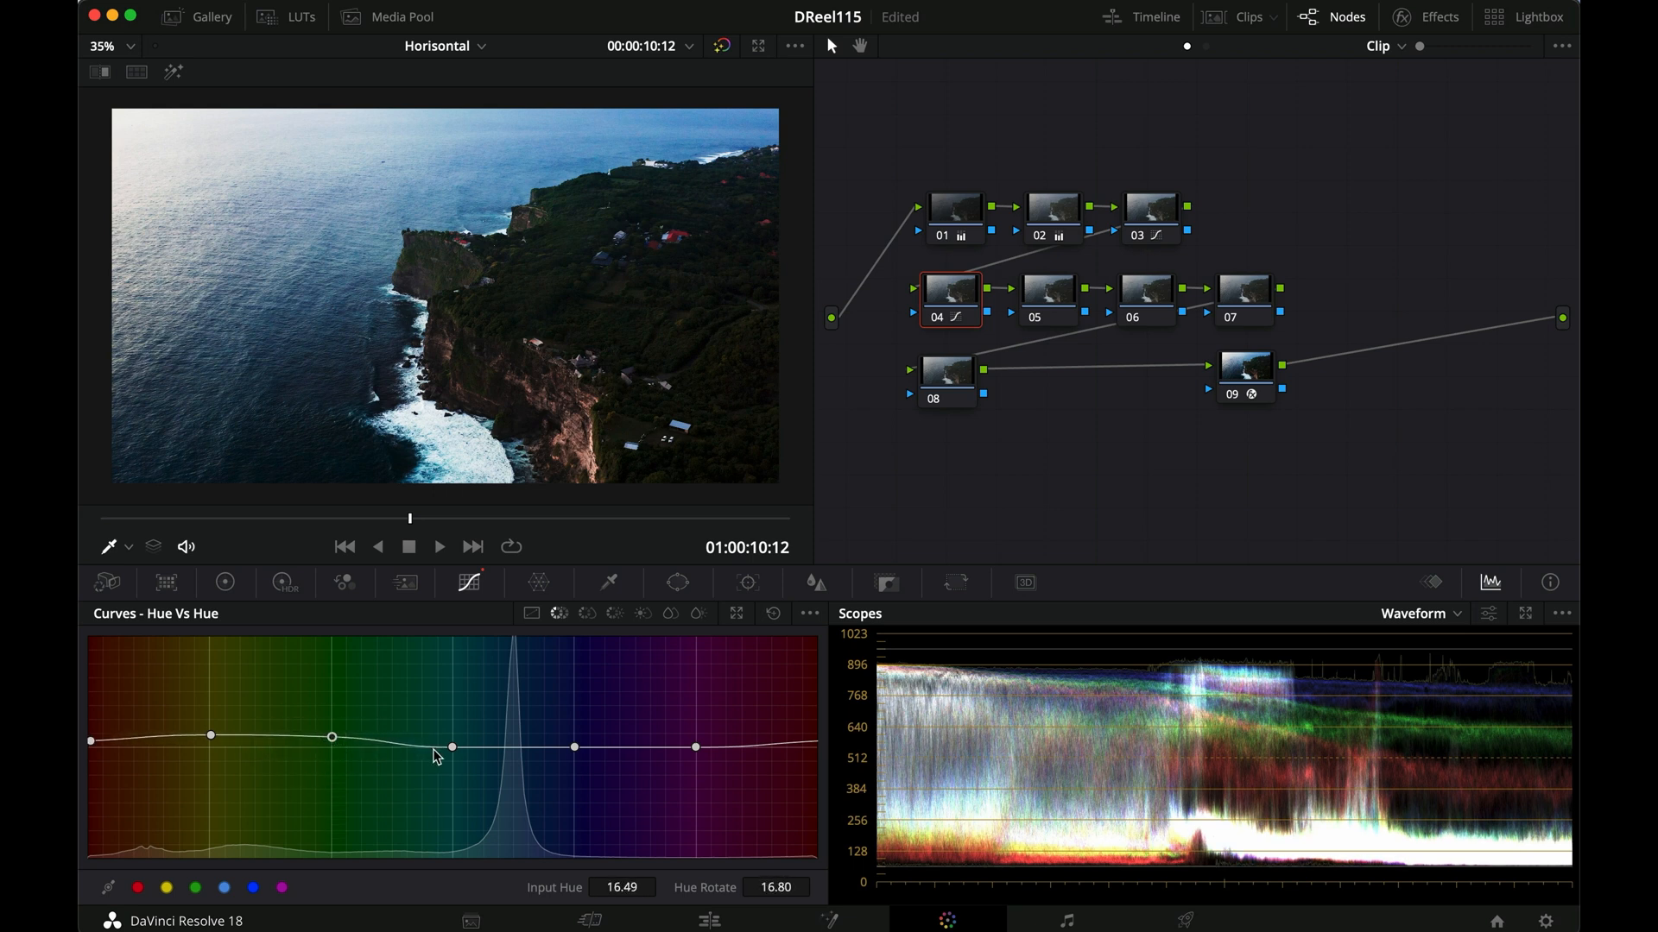
drag(452, 748, 454, 760)
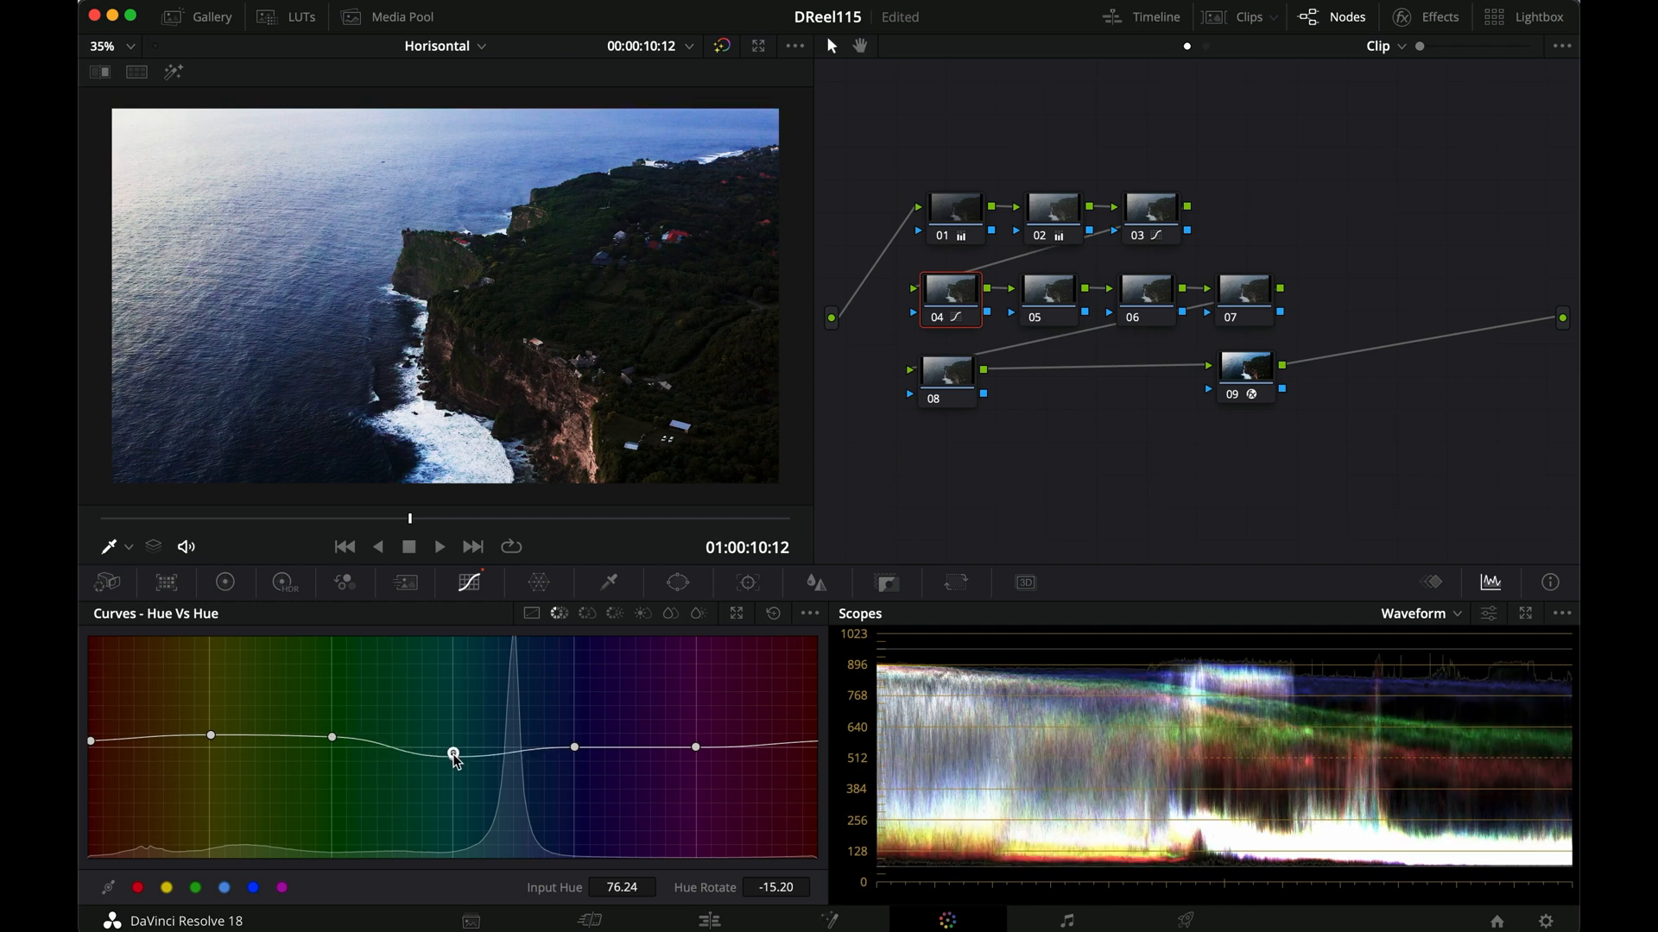
drag(453, 757, 452, 742)
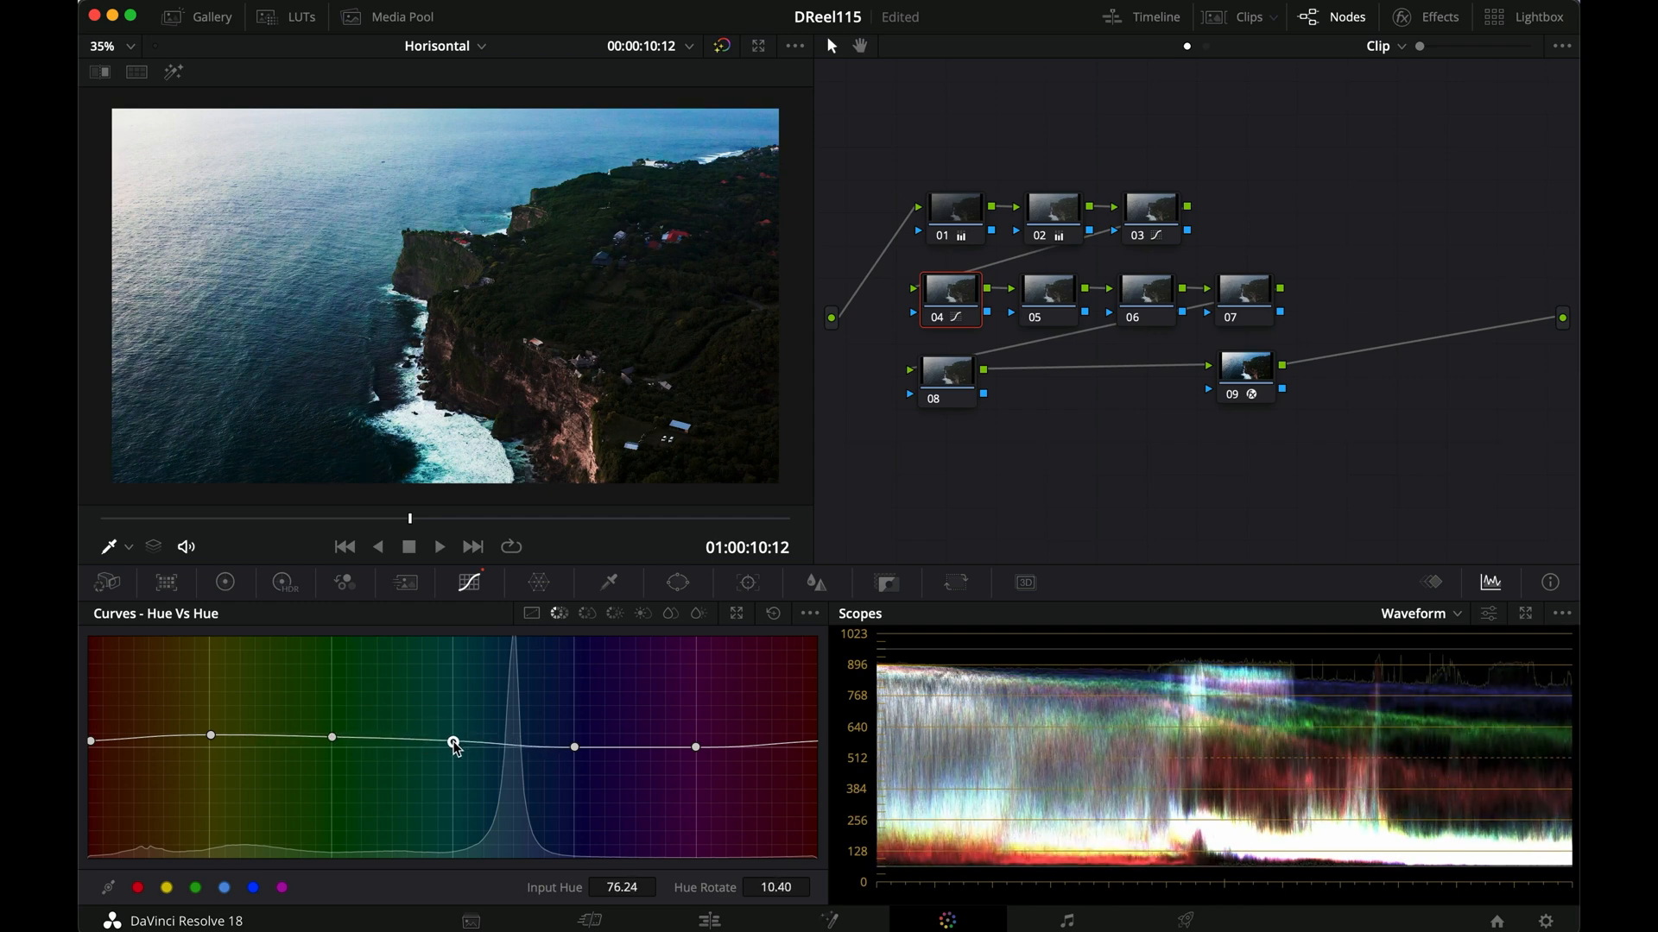
drag(452, 742, 453, 737)
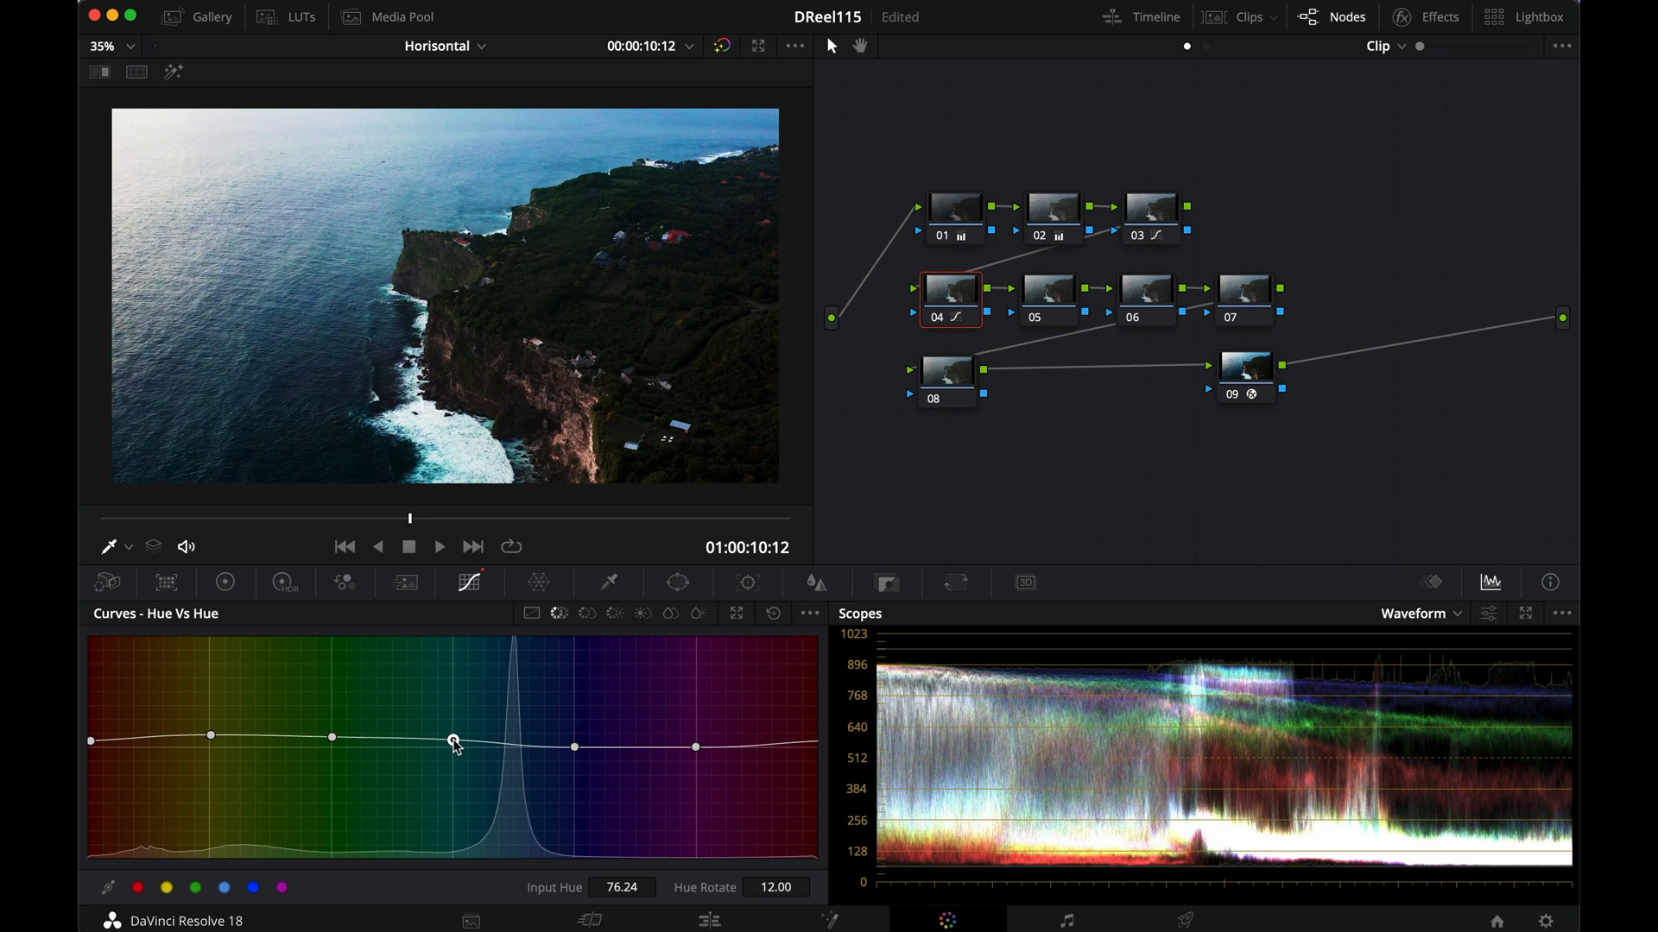
drag(453, 741, 453, 746)
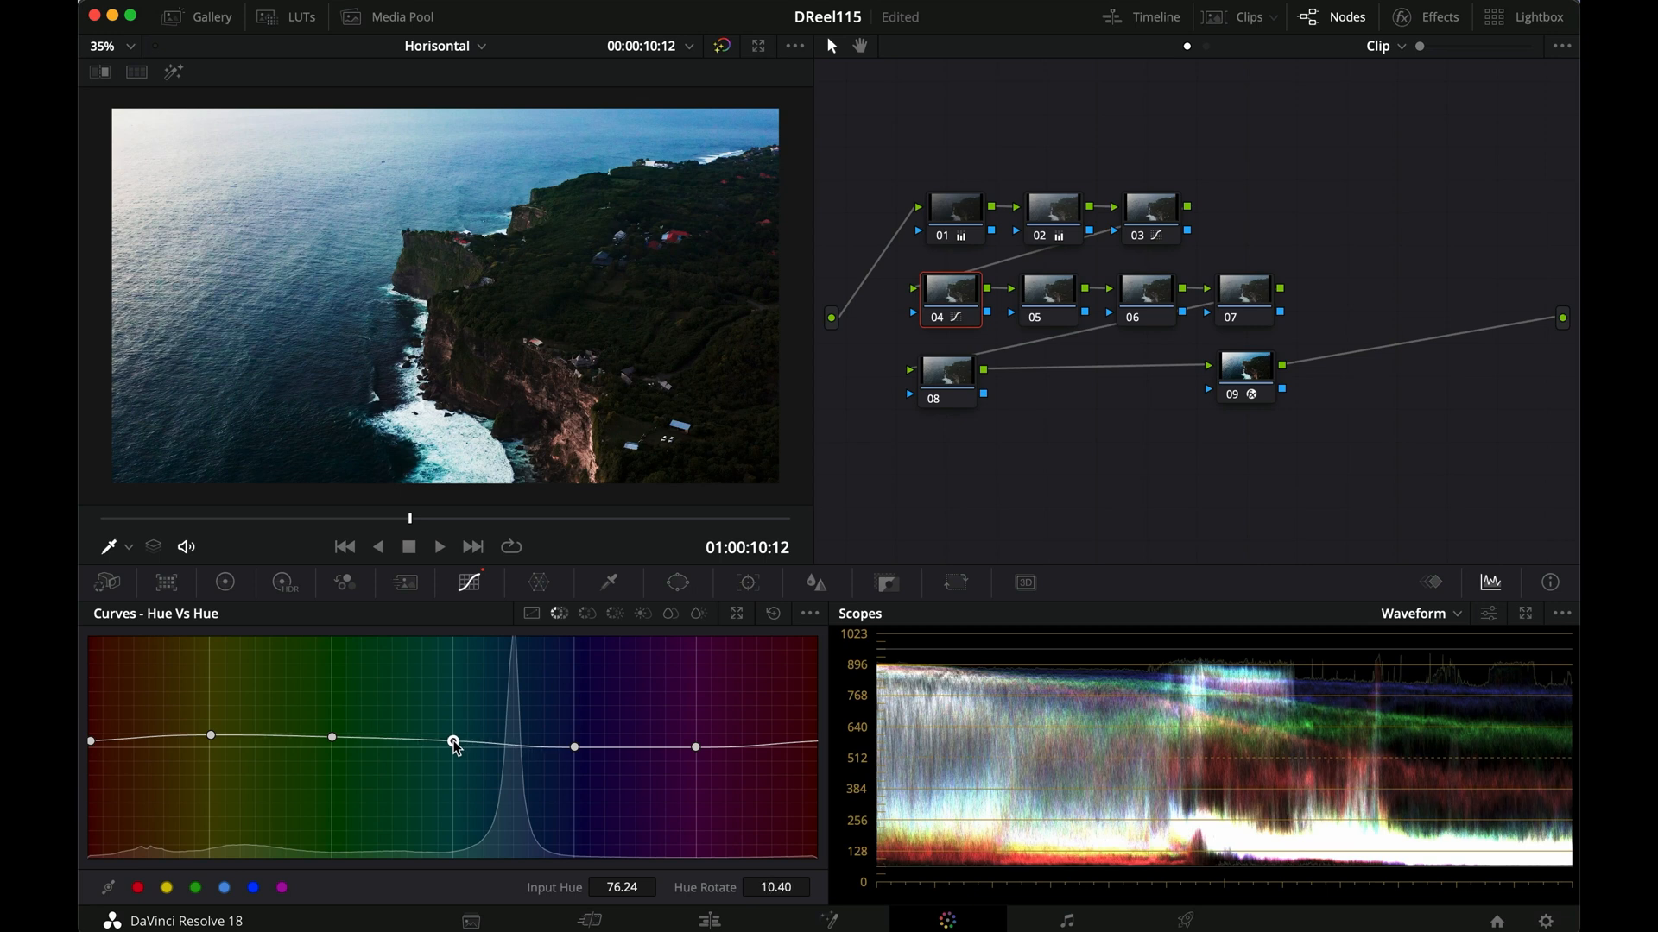
drag(452, 741, 573, 760)
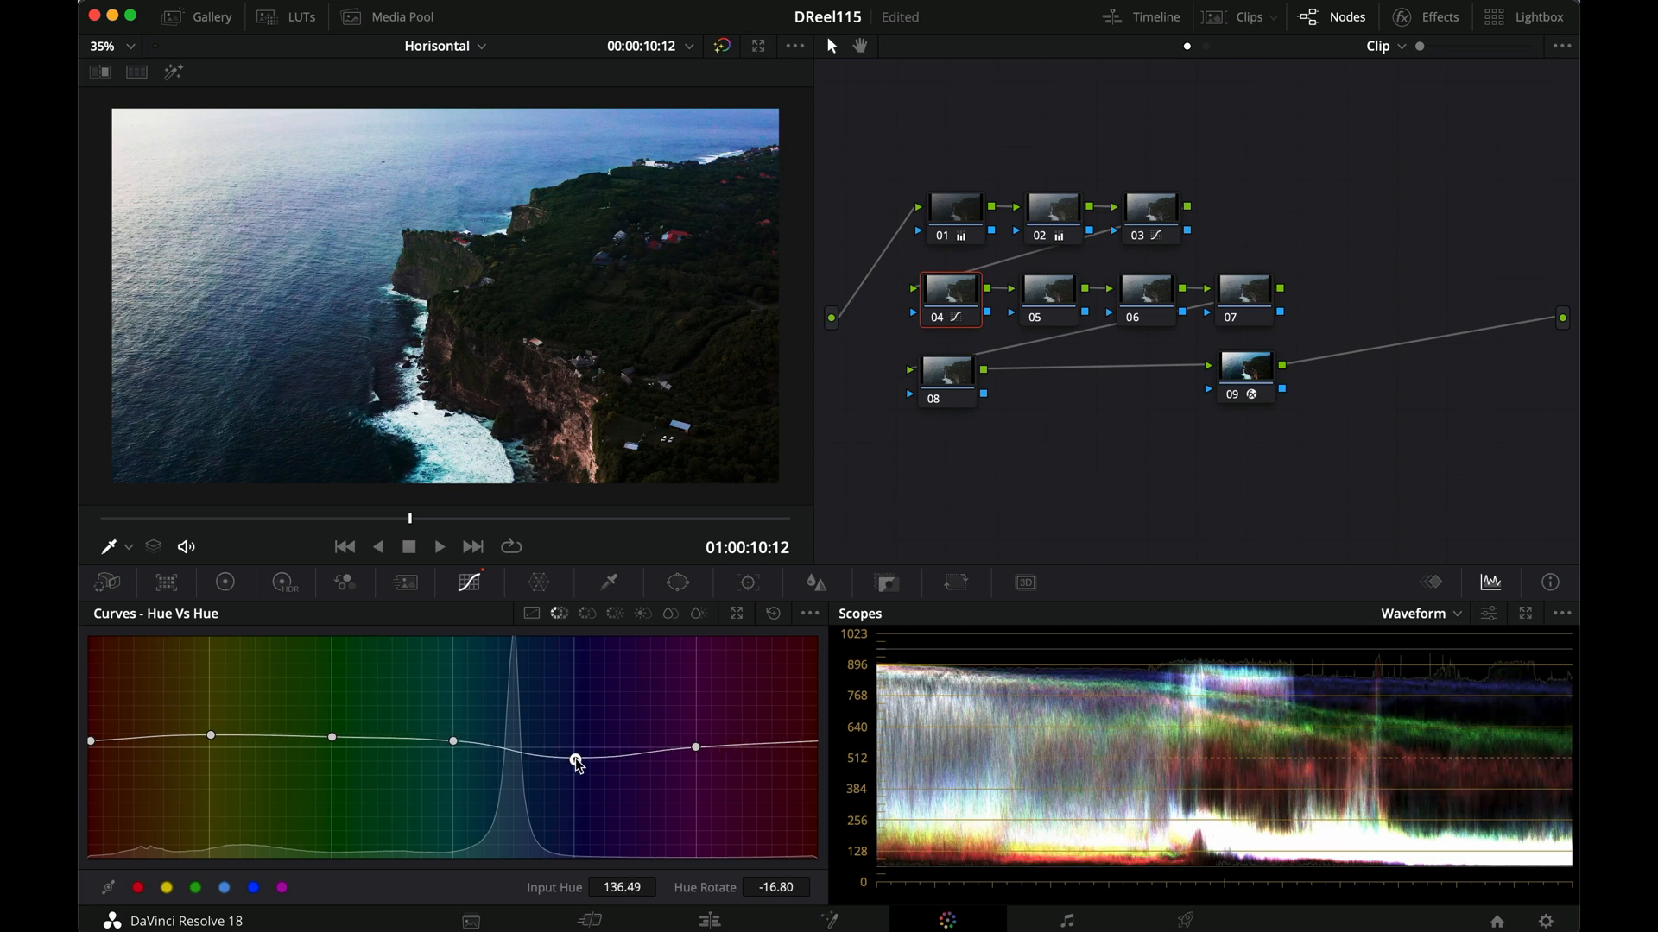
drag(575, 761, 575, 751)
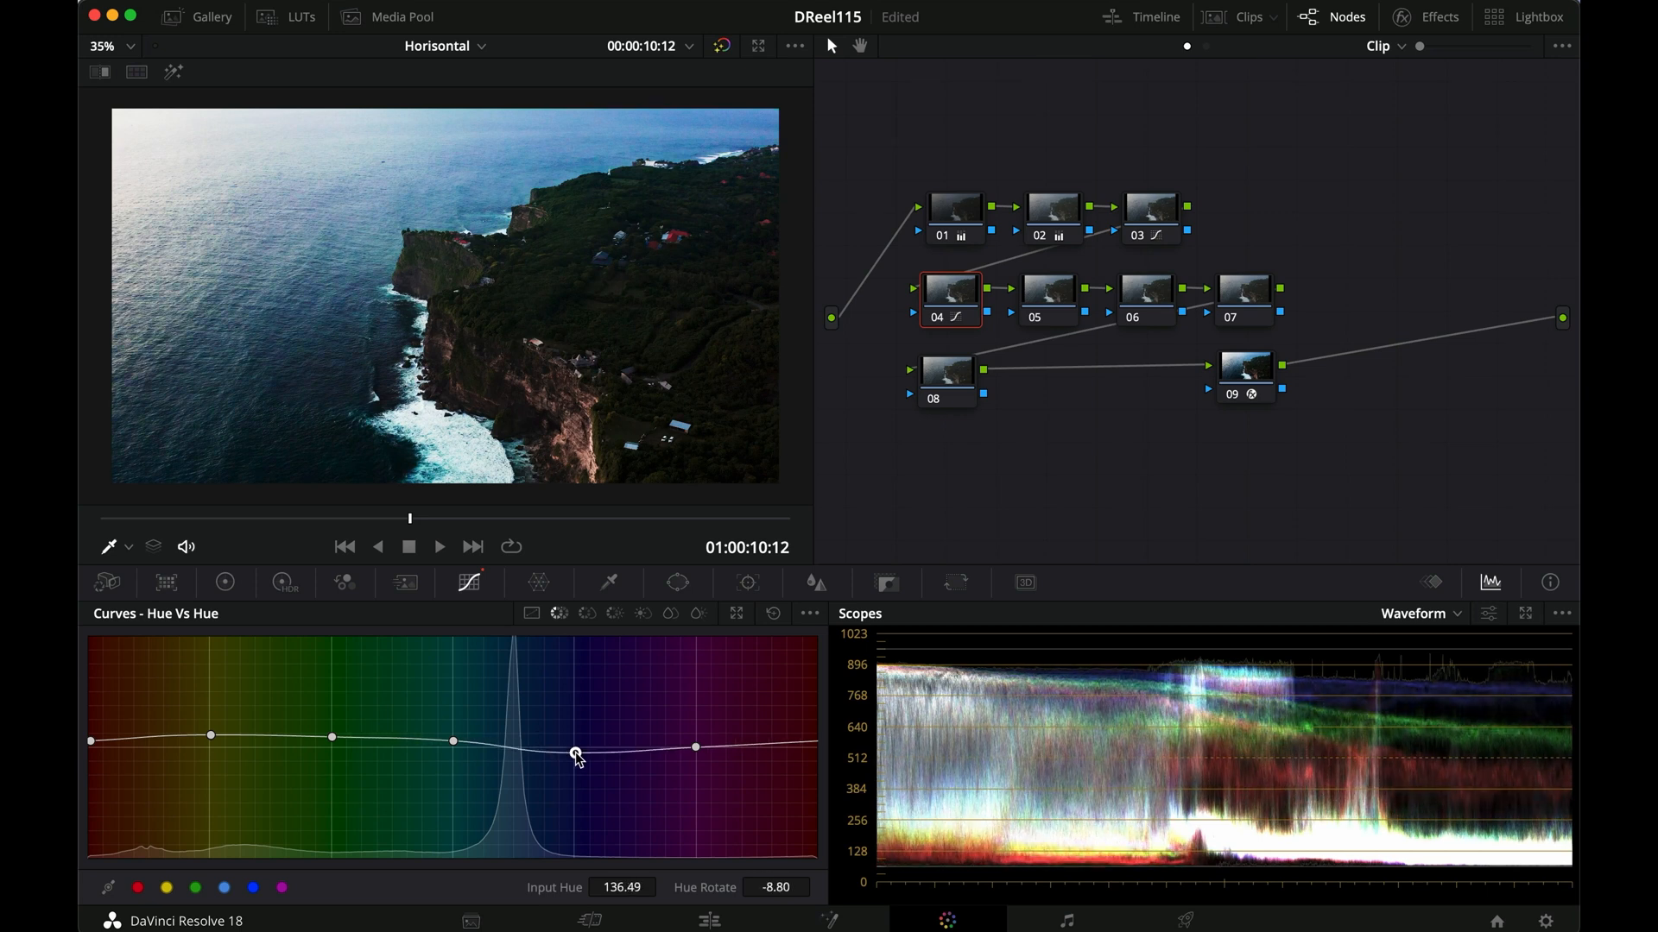
drag(573, 749, 574, 748)
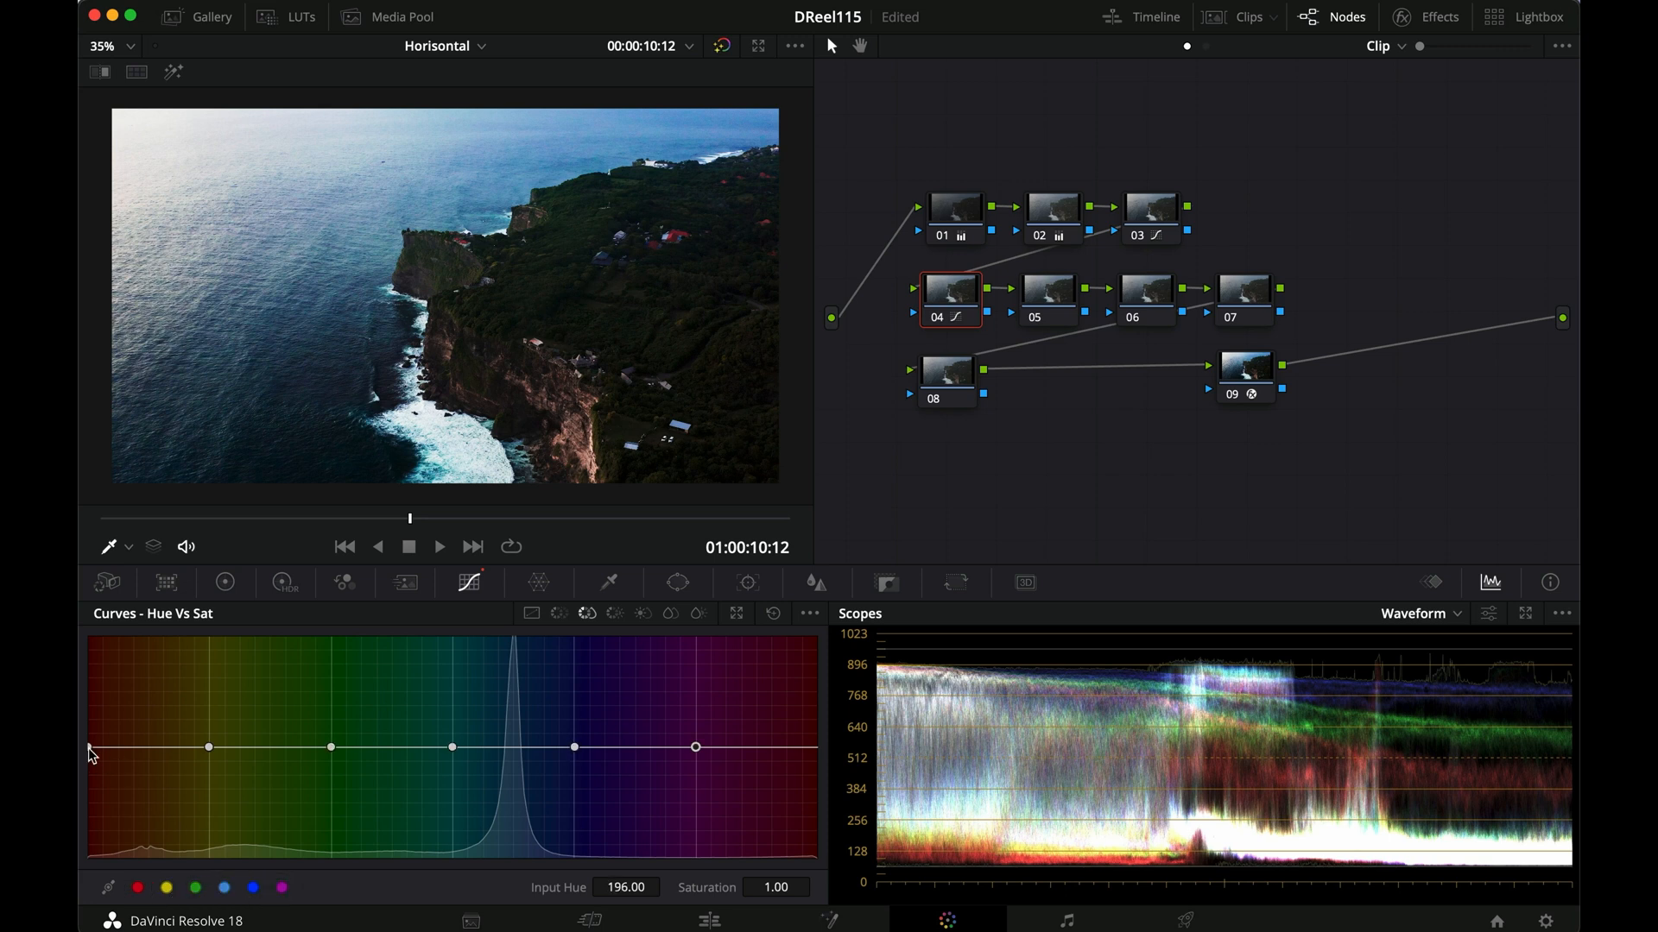
In Hue vs Sat, lift red, yellow, green and cyan slightly and boost blue saturation more
drag(90, 752, 90, 737)
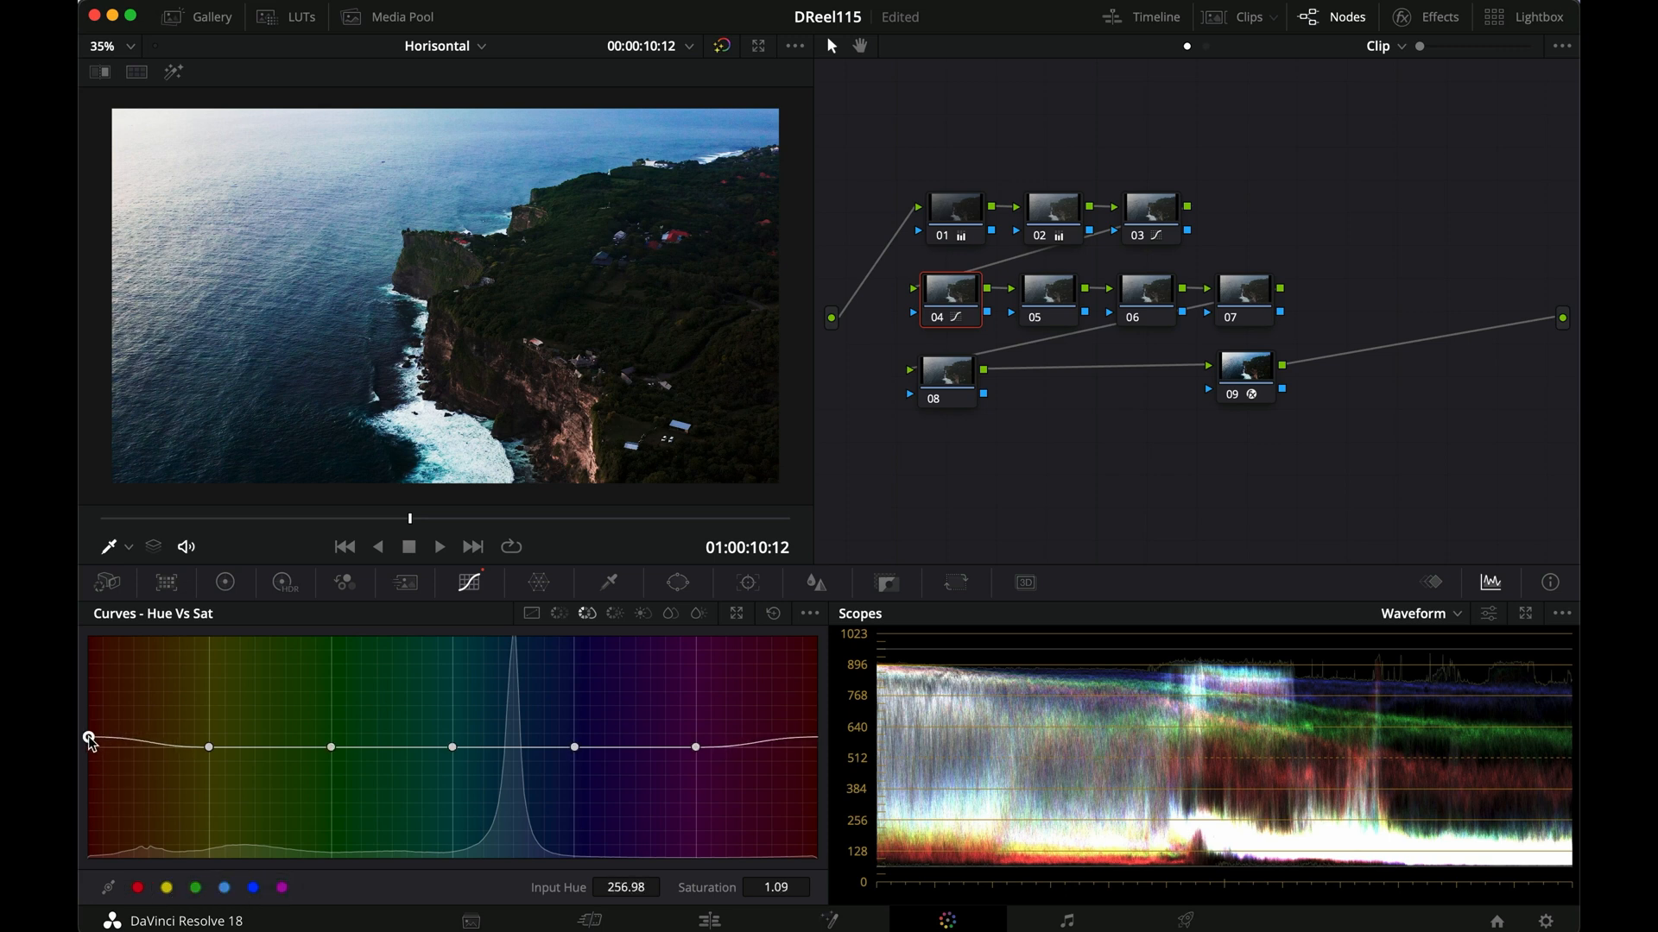
drag(90, 737, 209, 741)
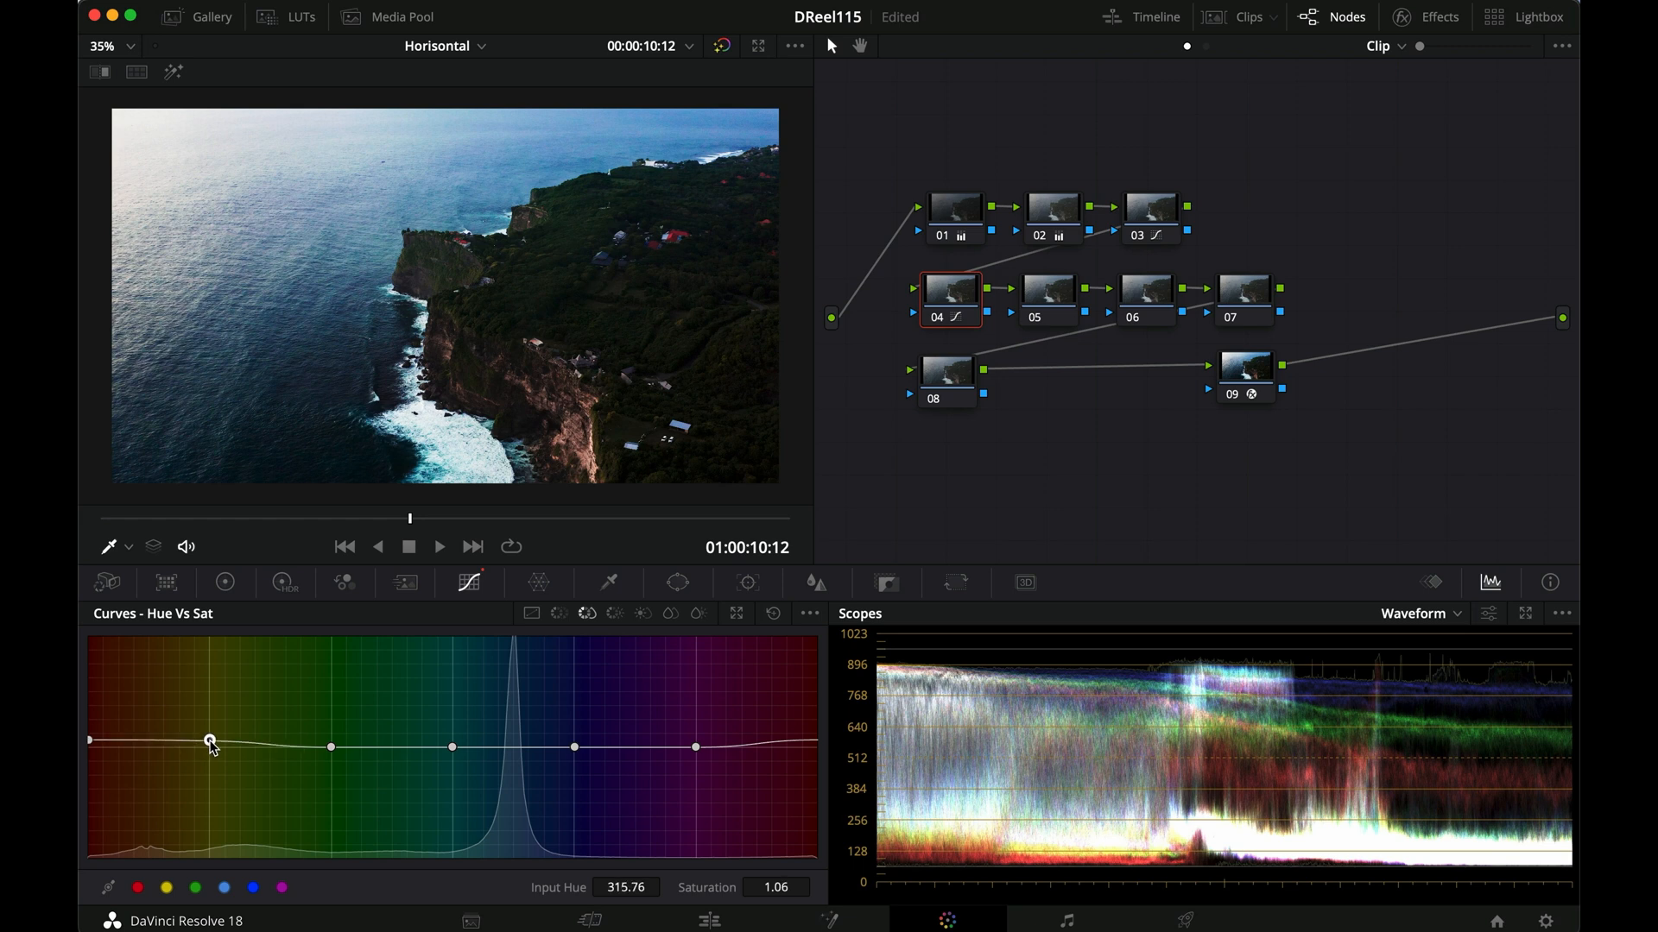
drag(209, 741, 332, 743)
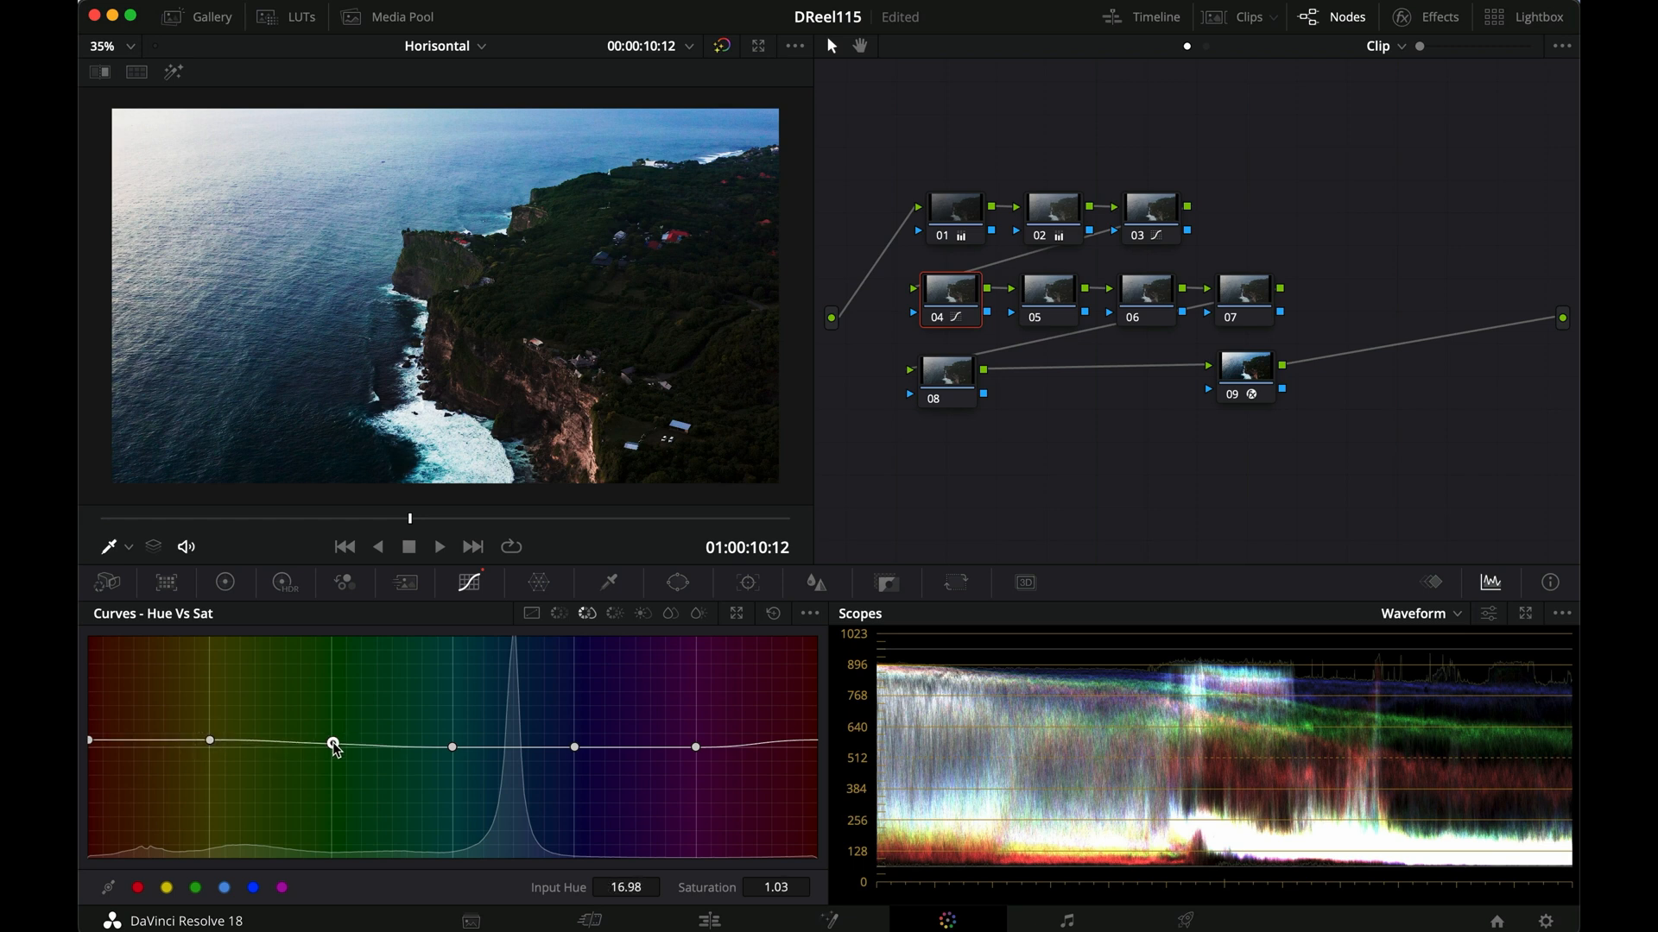
drag(331, 742, 449, 716)
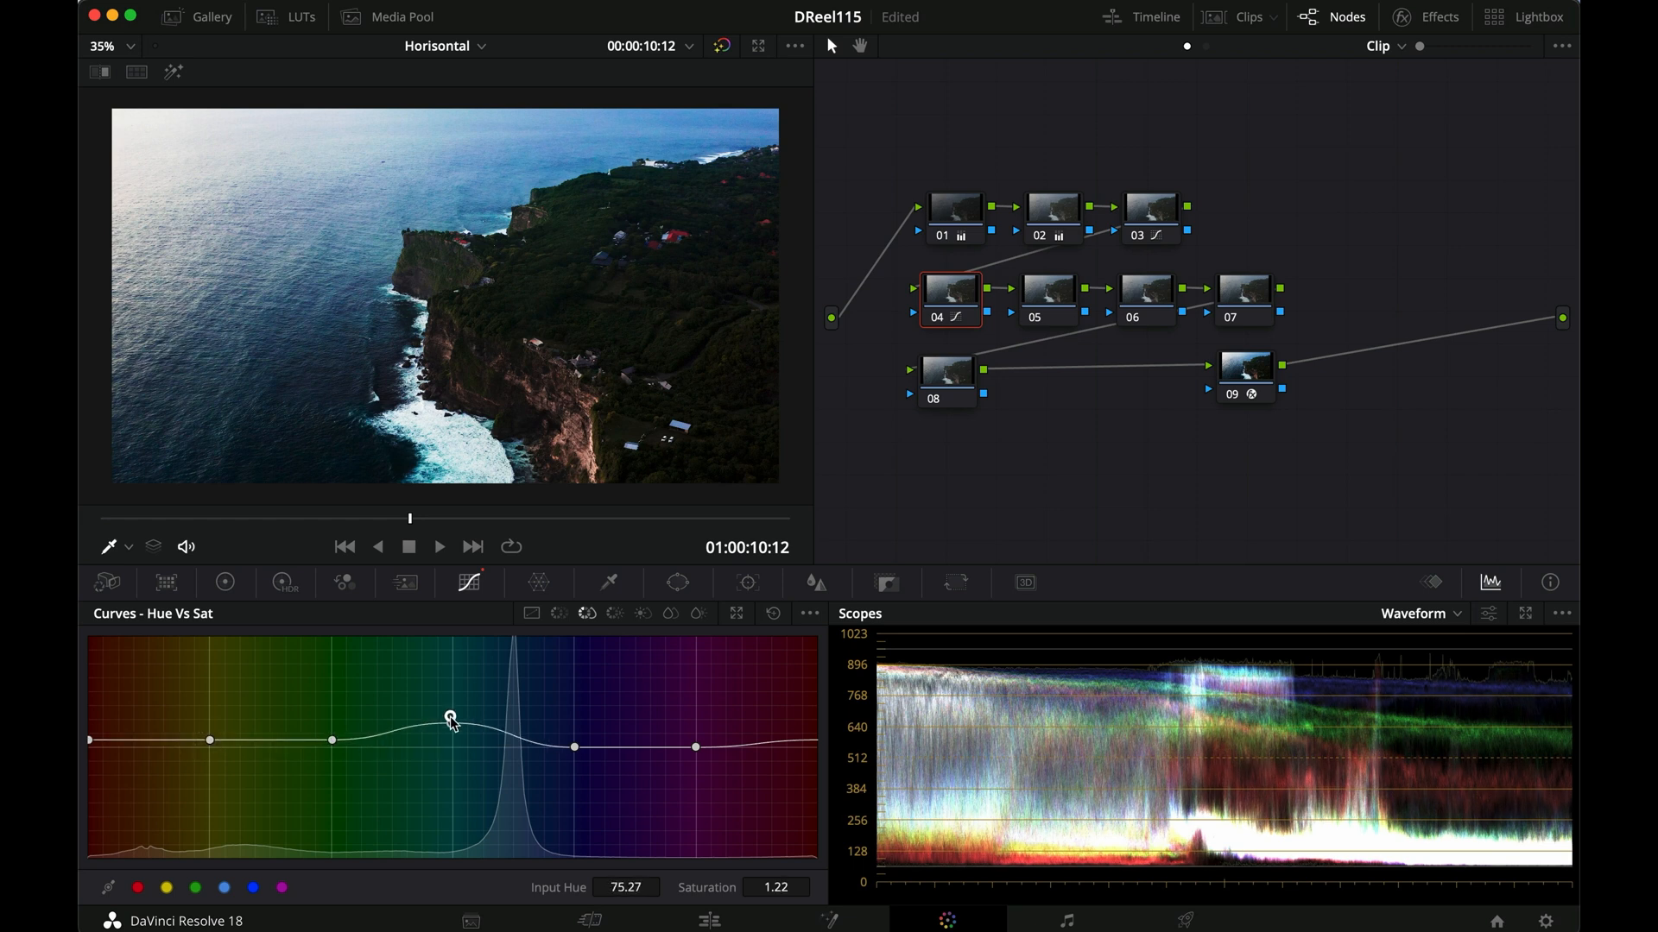
drag(451, 715, 451, 753)
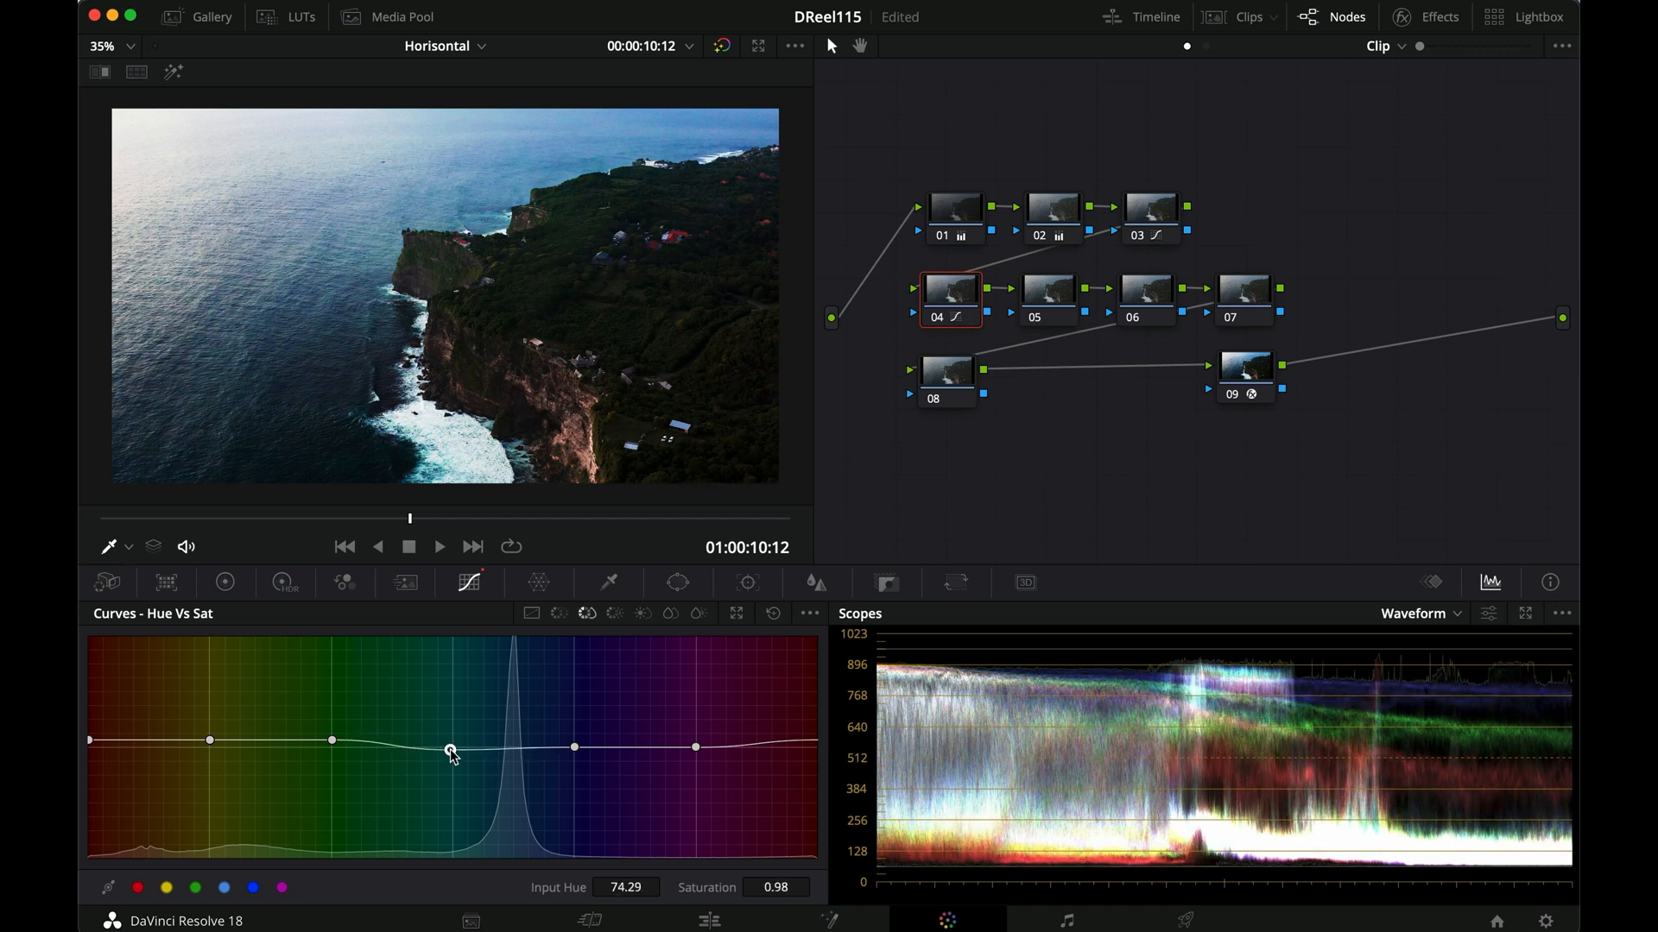
drag(451, 748, 573, 748)
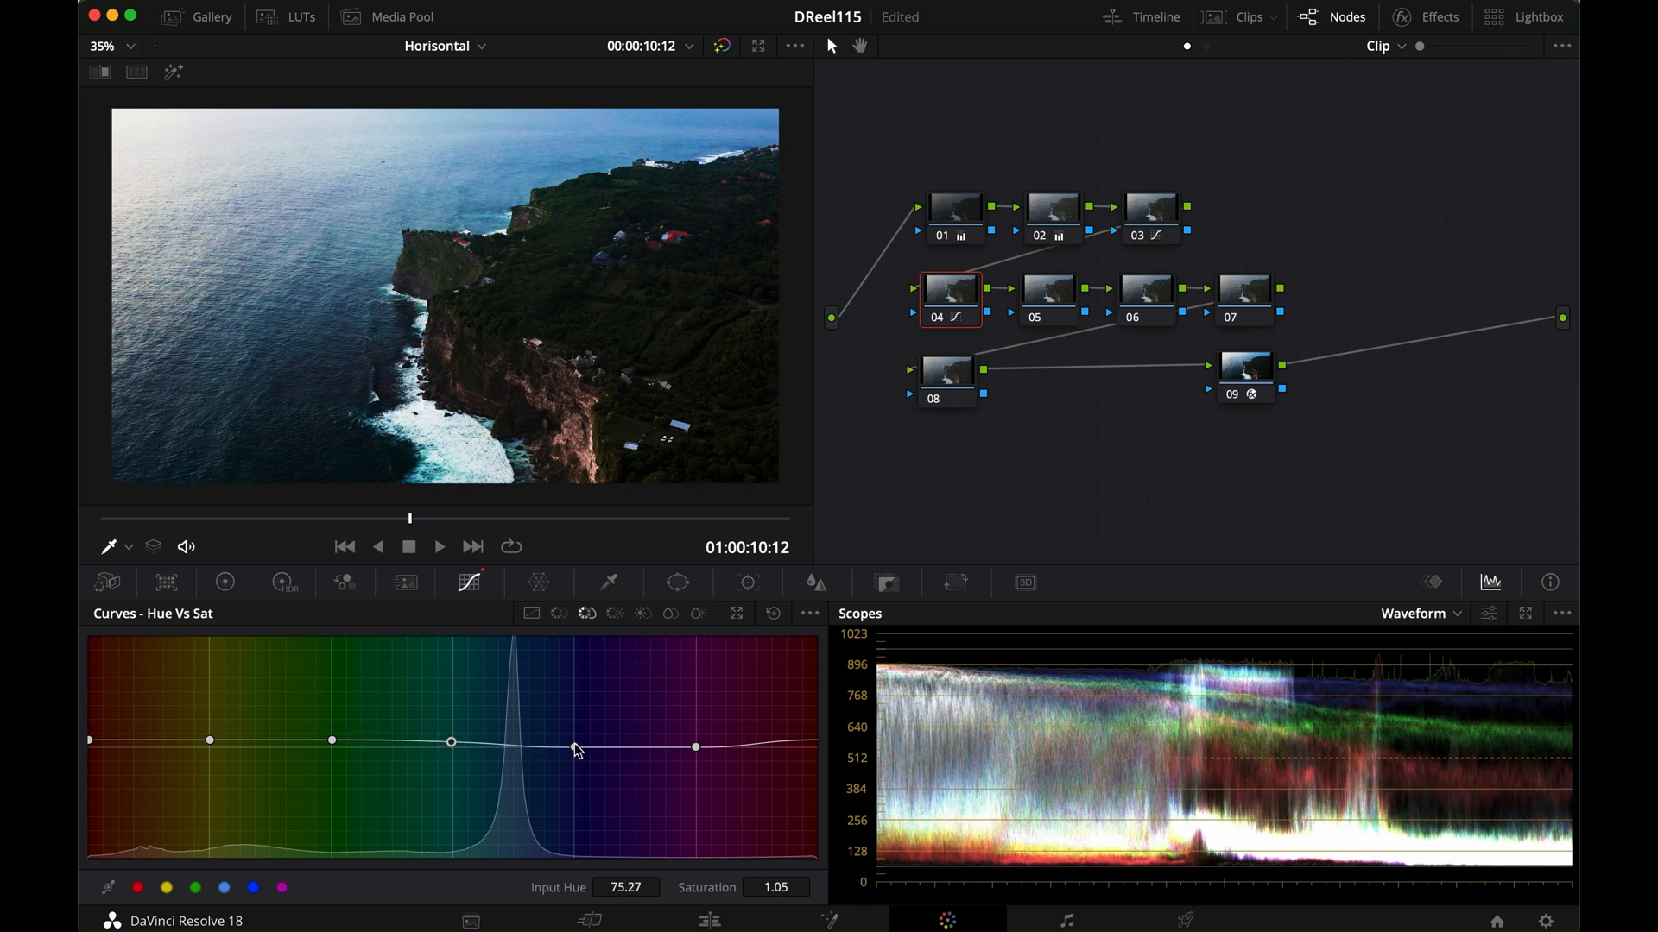
drag(576, 751, 572, 727)
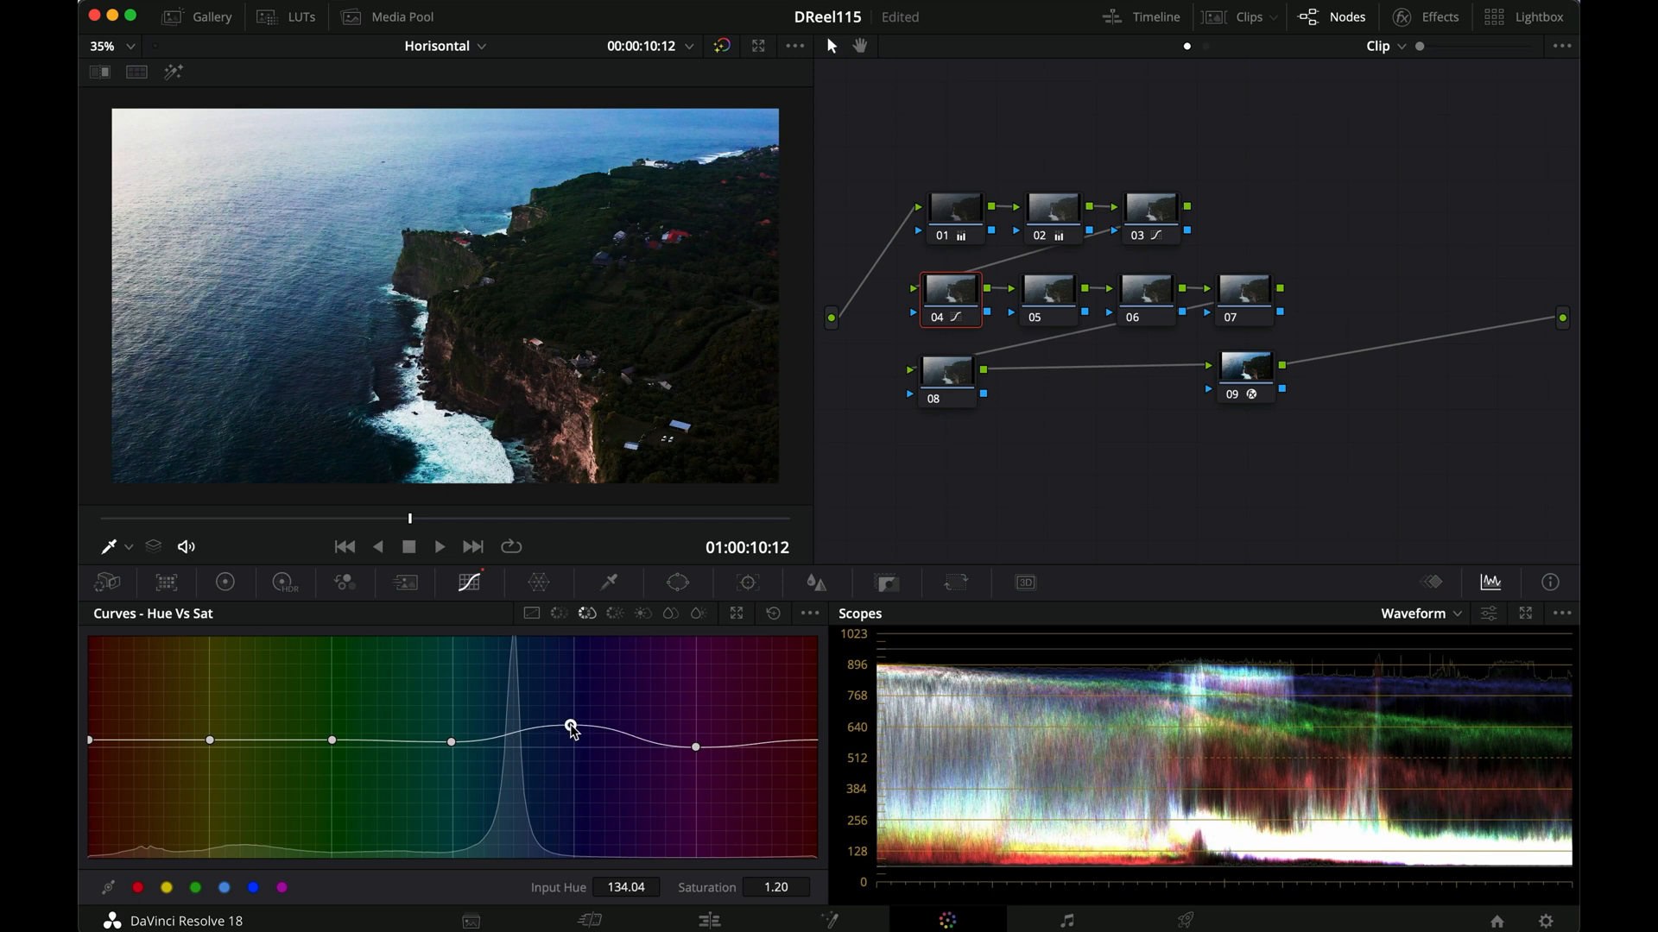
drag(572, 727, 571, 737)
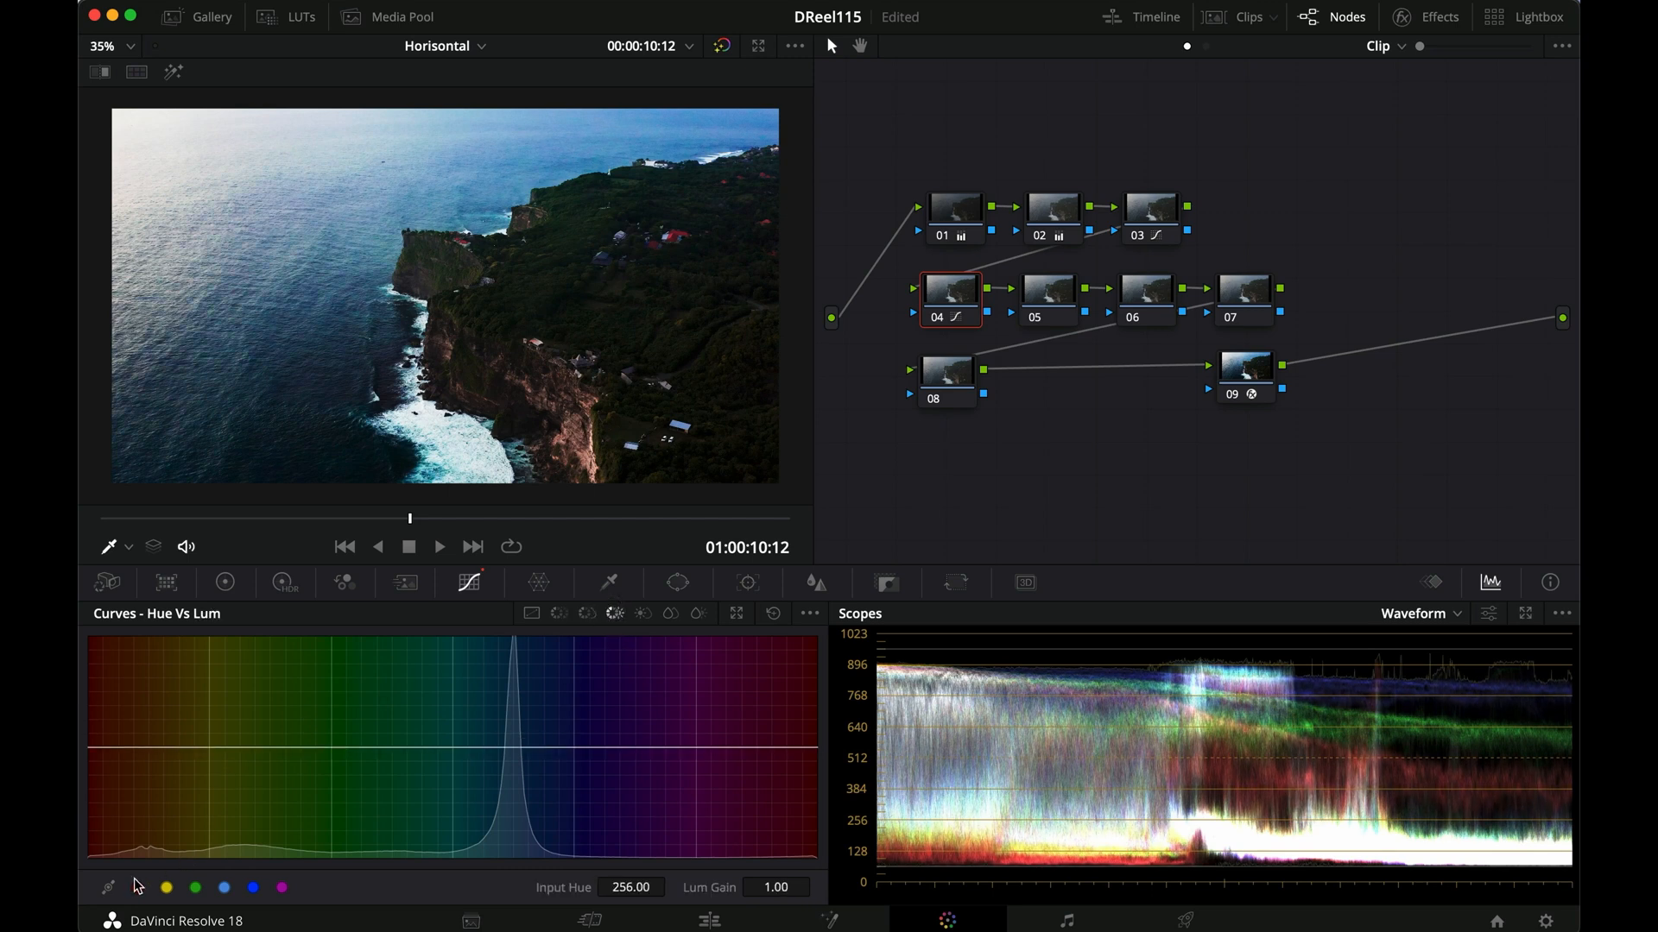
In Hue vs Lum, brighten reds slightly, pull greens down to about 0.87, and lift cyan and blue
click(222, 887)
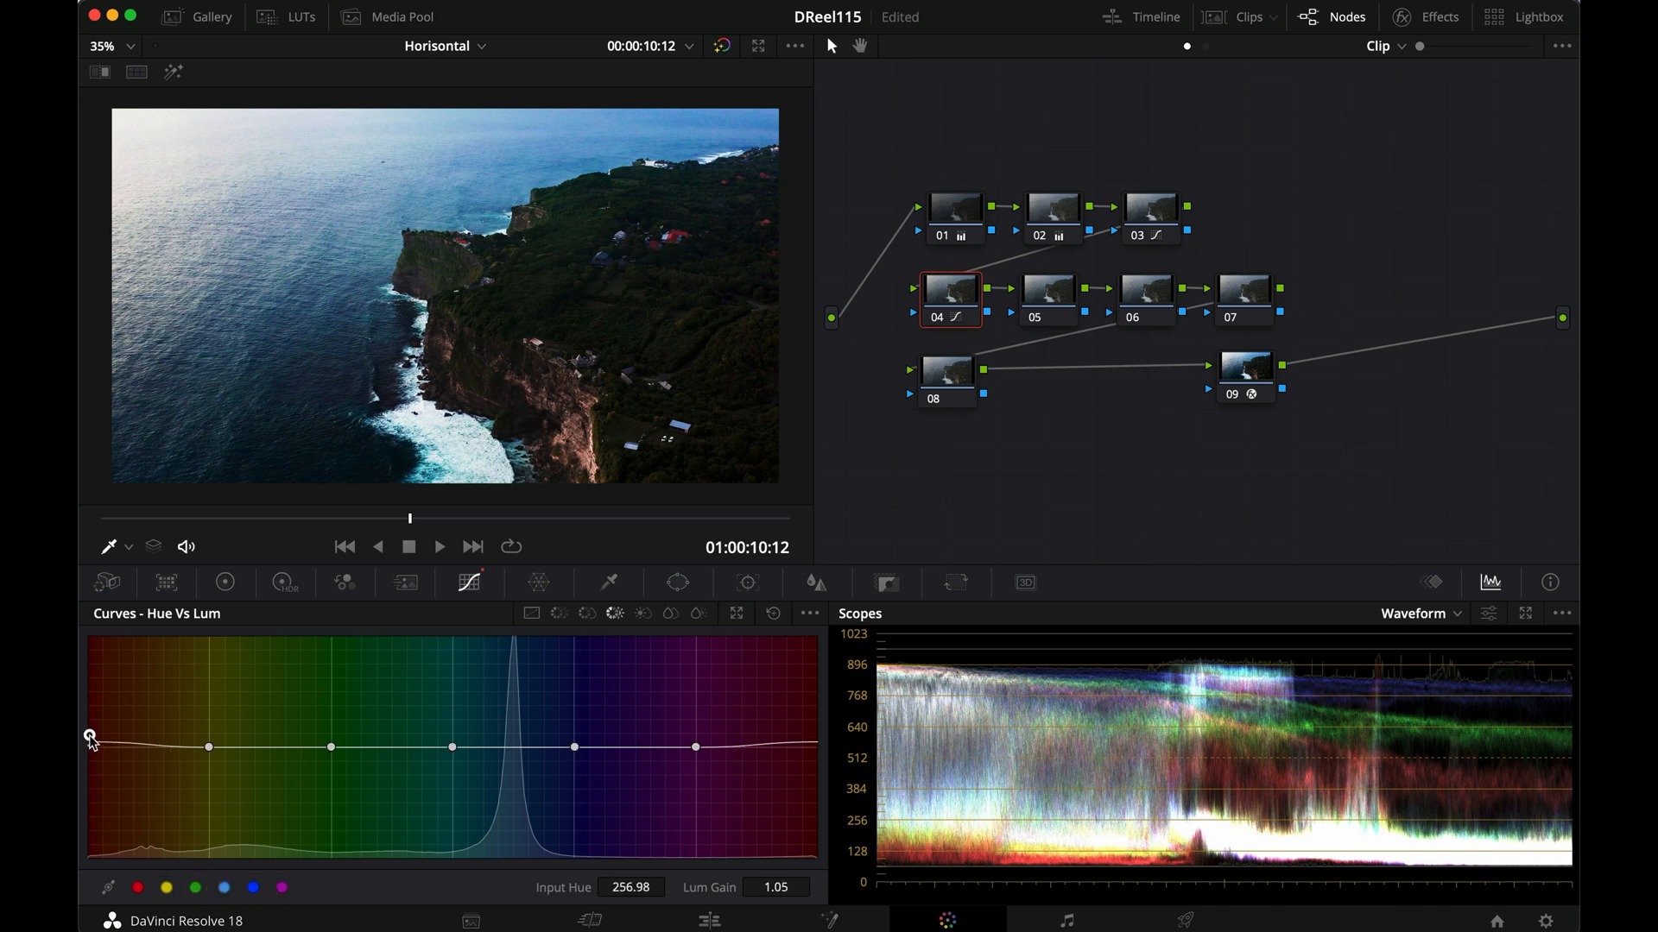
drag(90, 748, 209, 732)
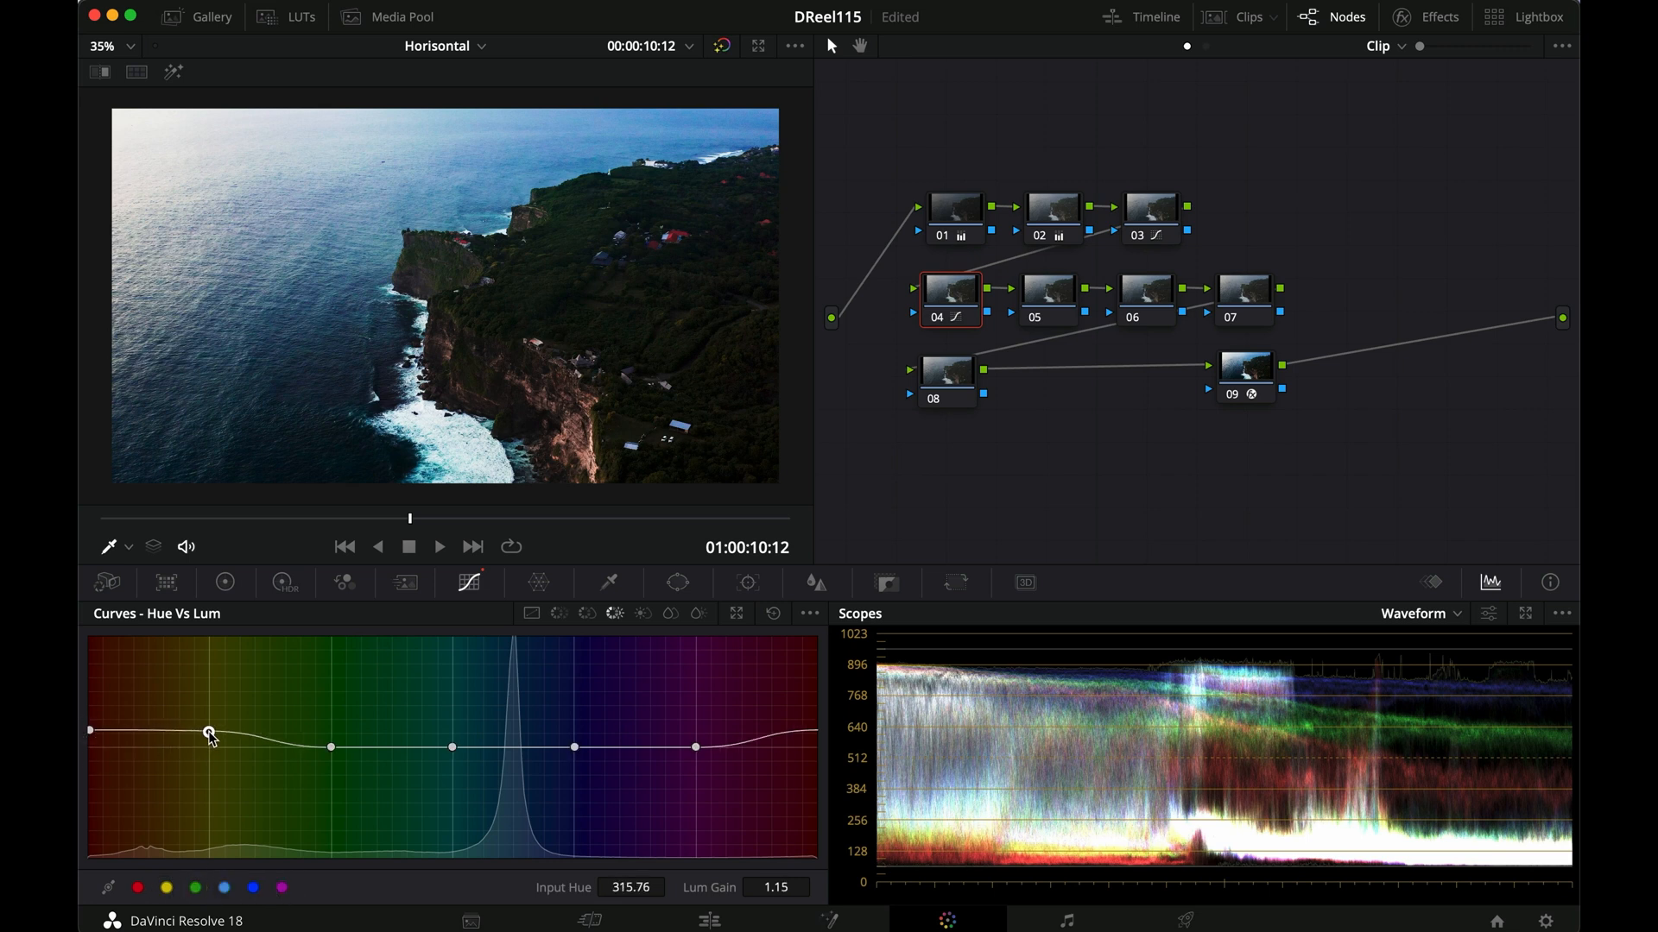
drag(209, 732, 331, 765)
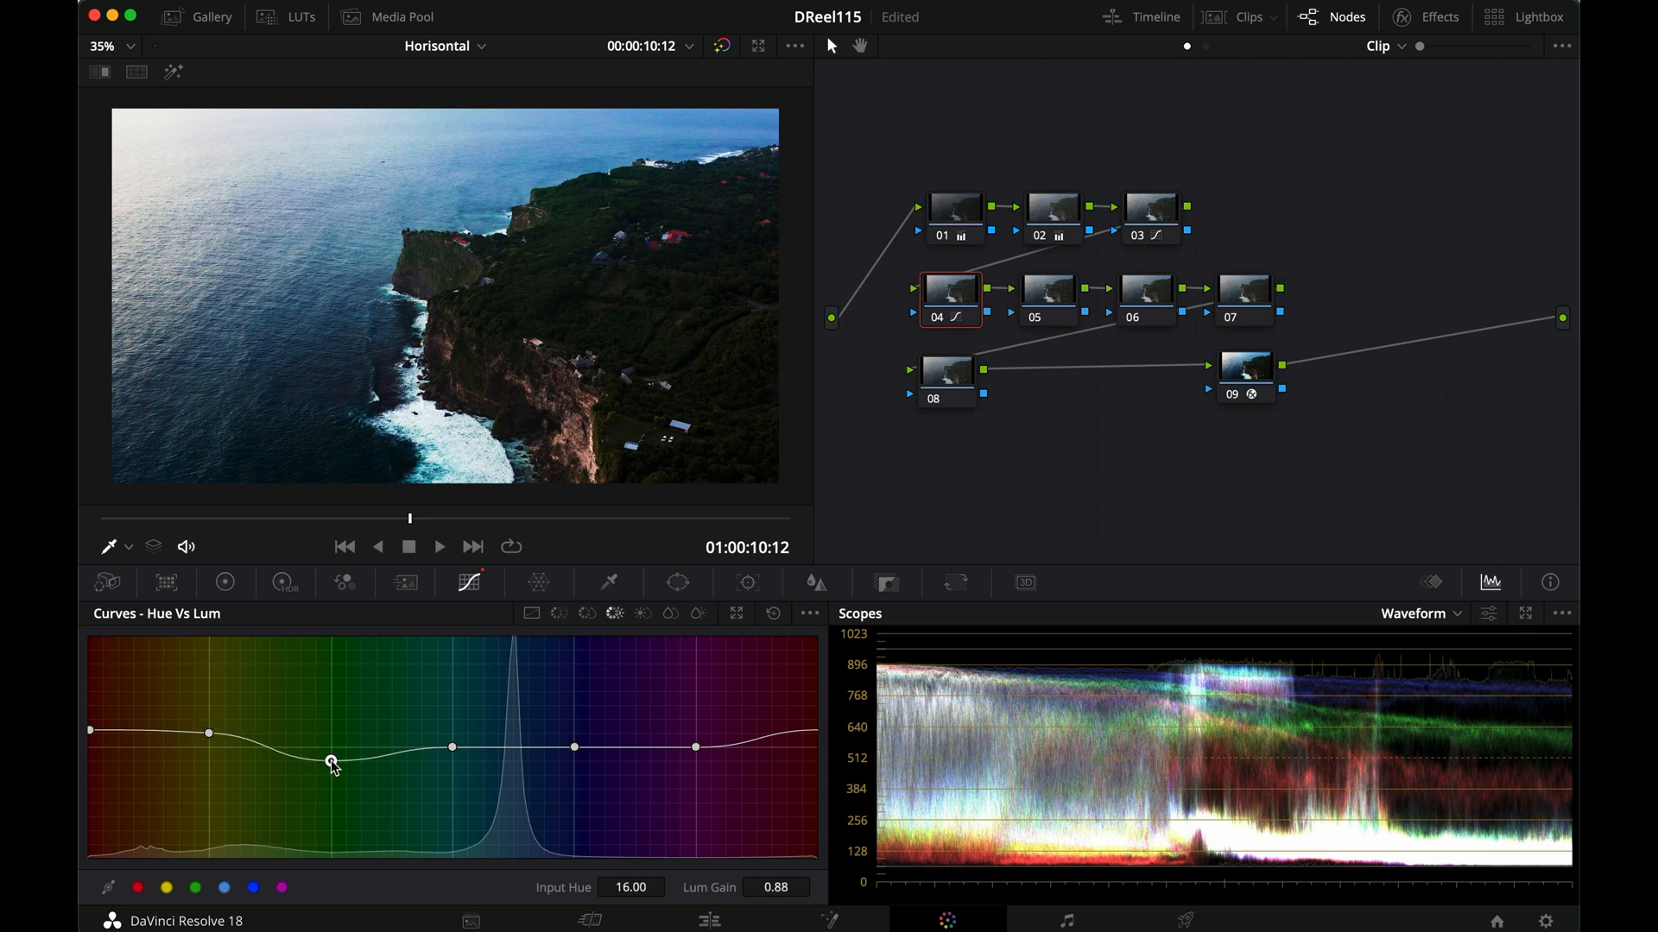
drag(332, 756, 331, 765)
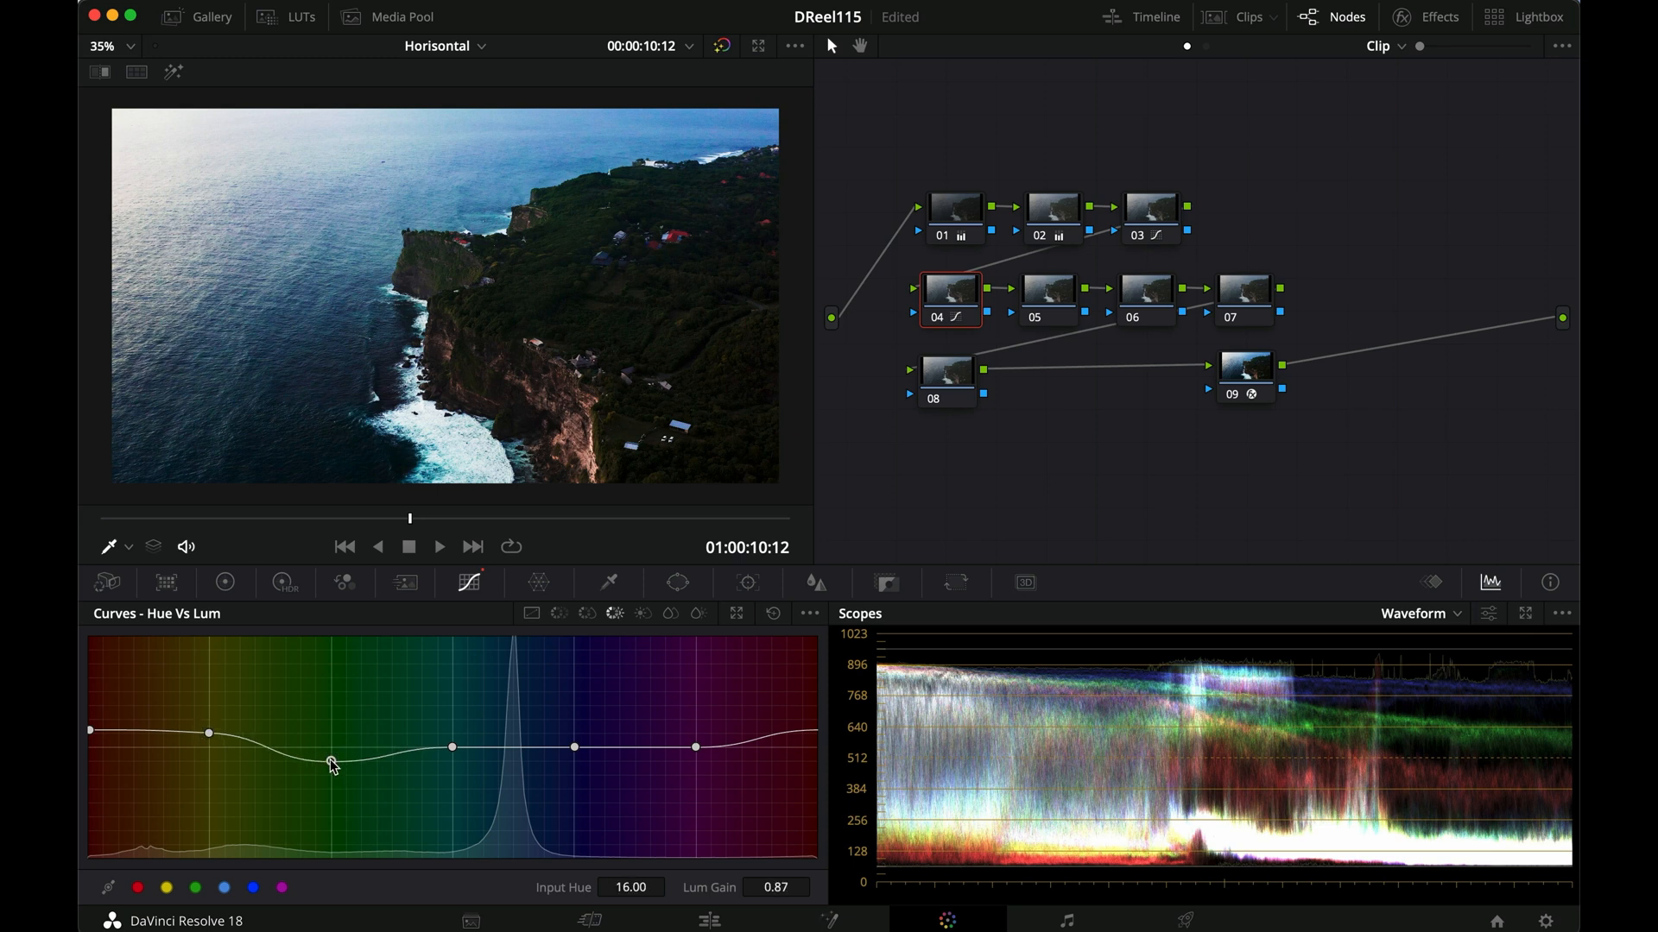
drag(332, 763, 455, 748)
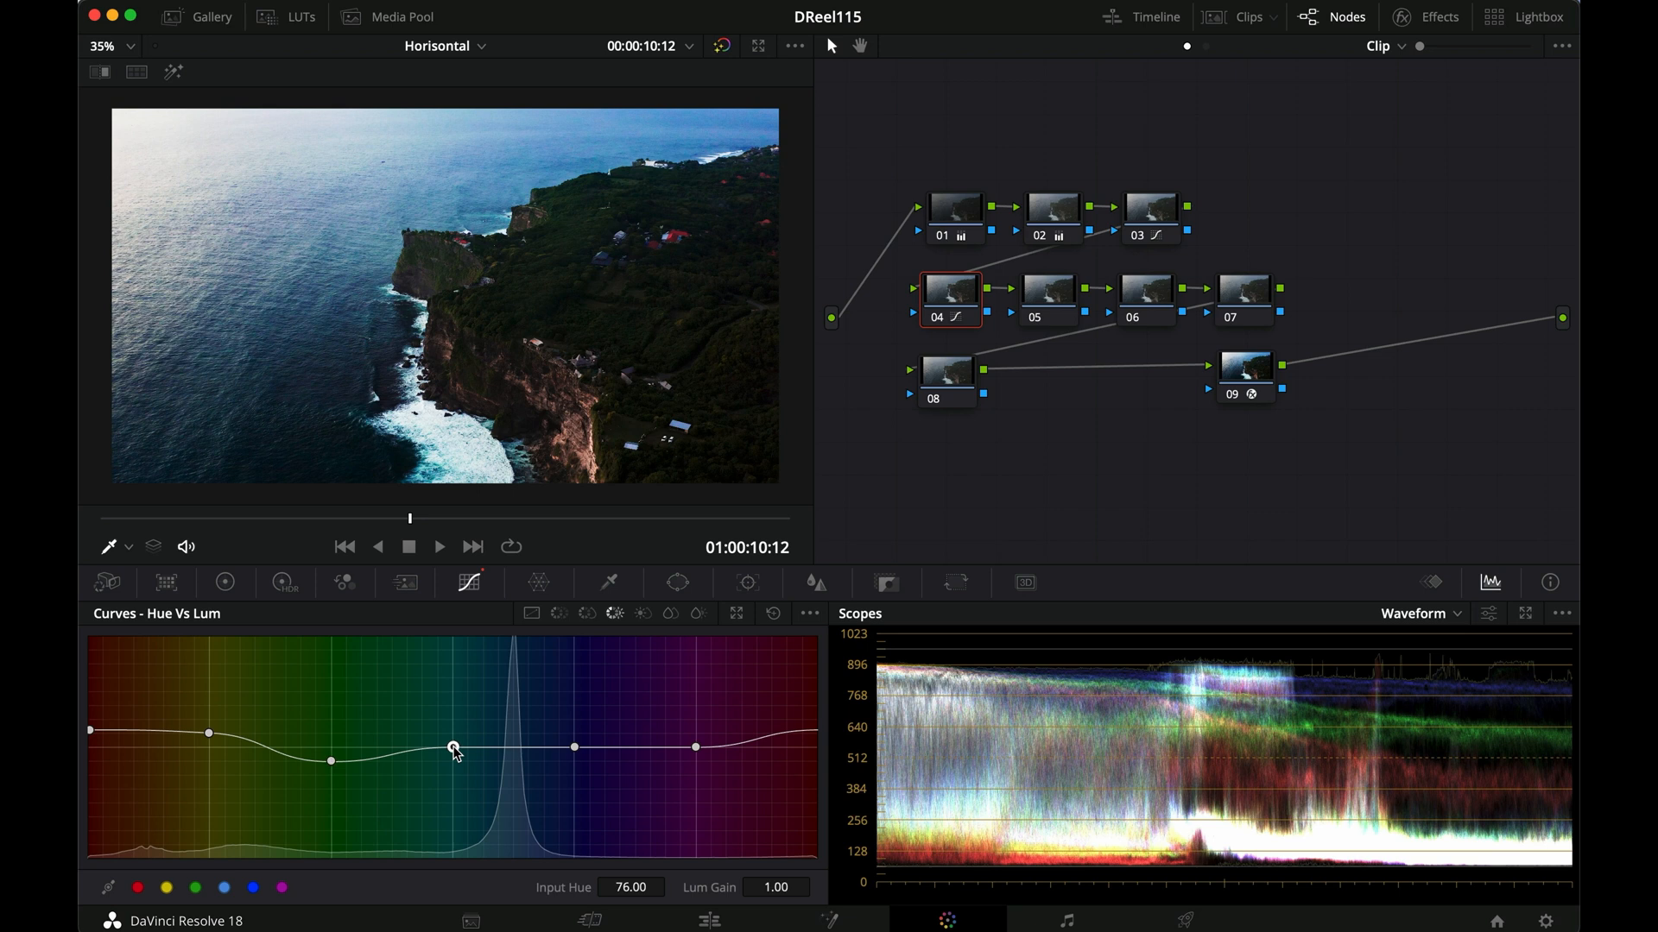
drag(455, 748, 575, 742)
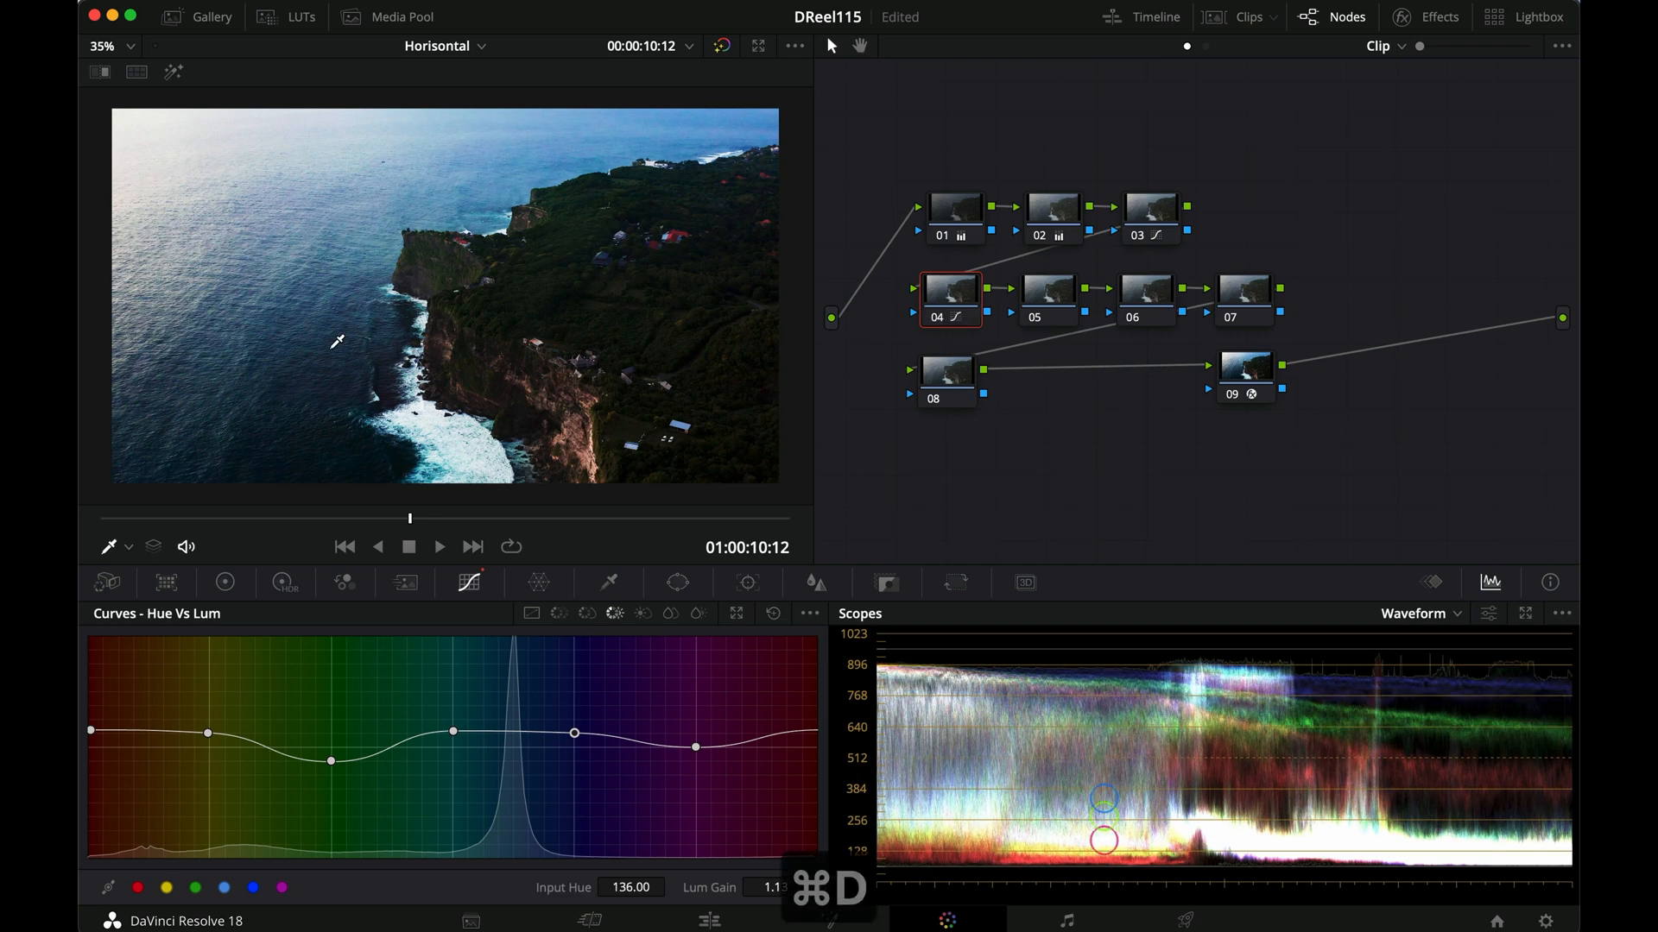
On node 05's primary colour wheels, tint the Lift (shadows) slightly cooler toward cyan
click(1046, 297)
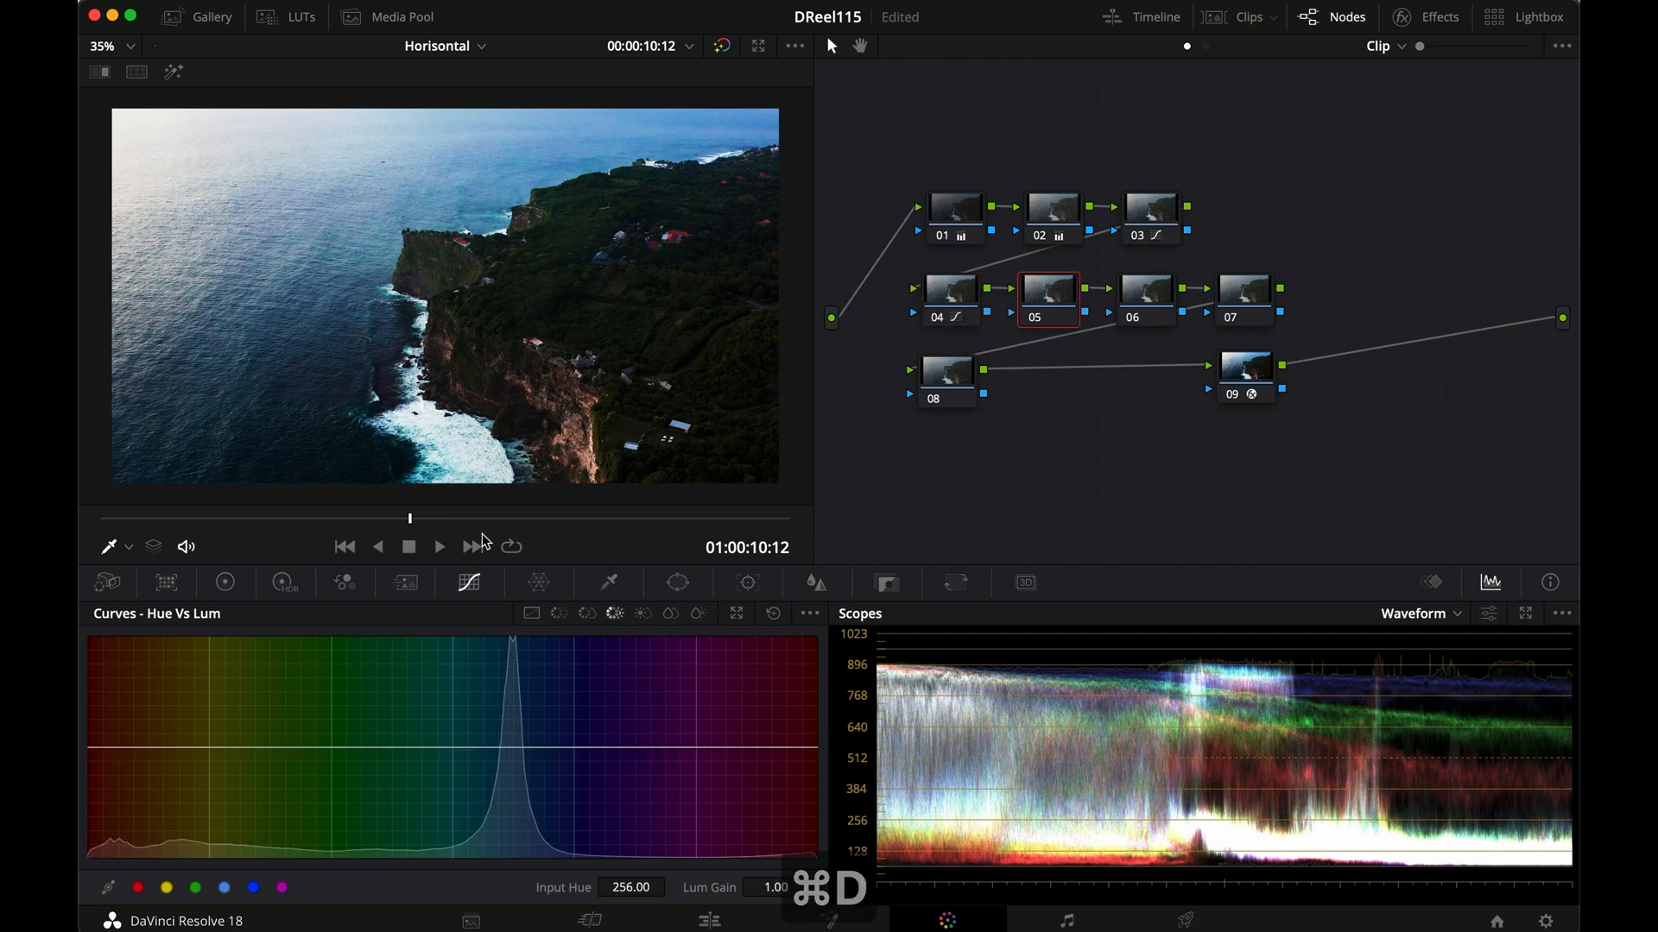
click(223, 582)
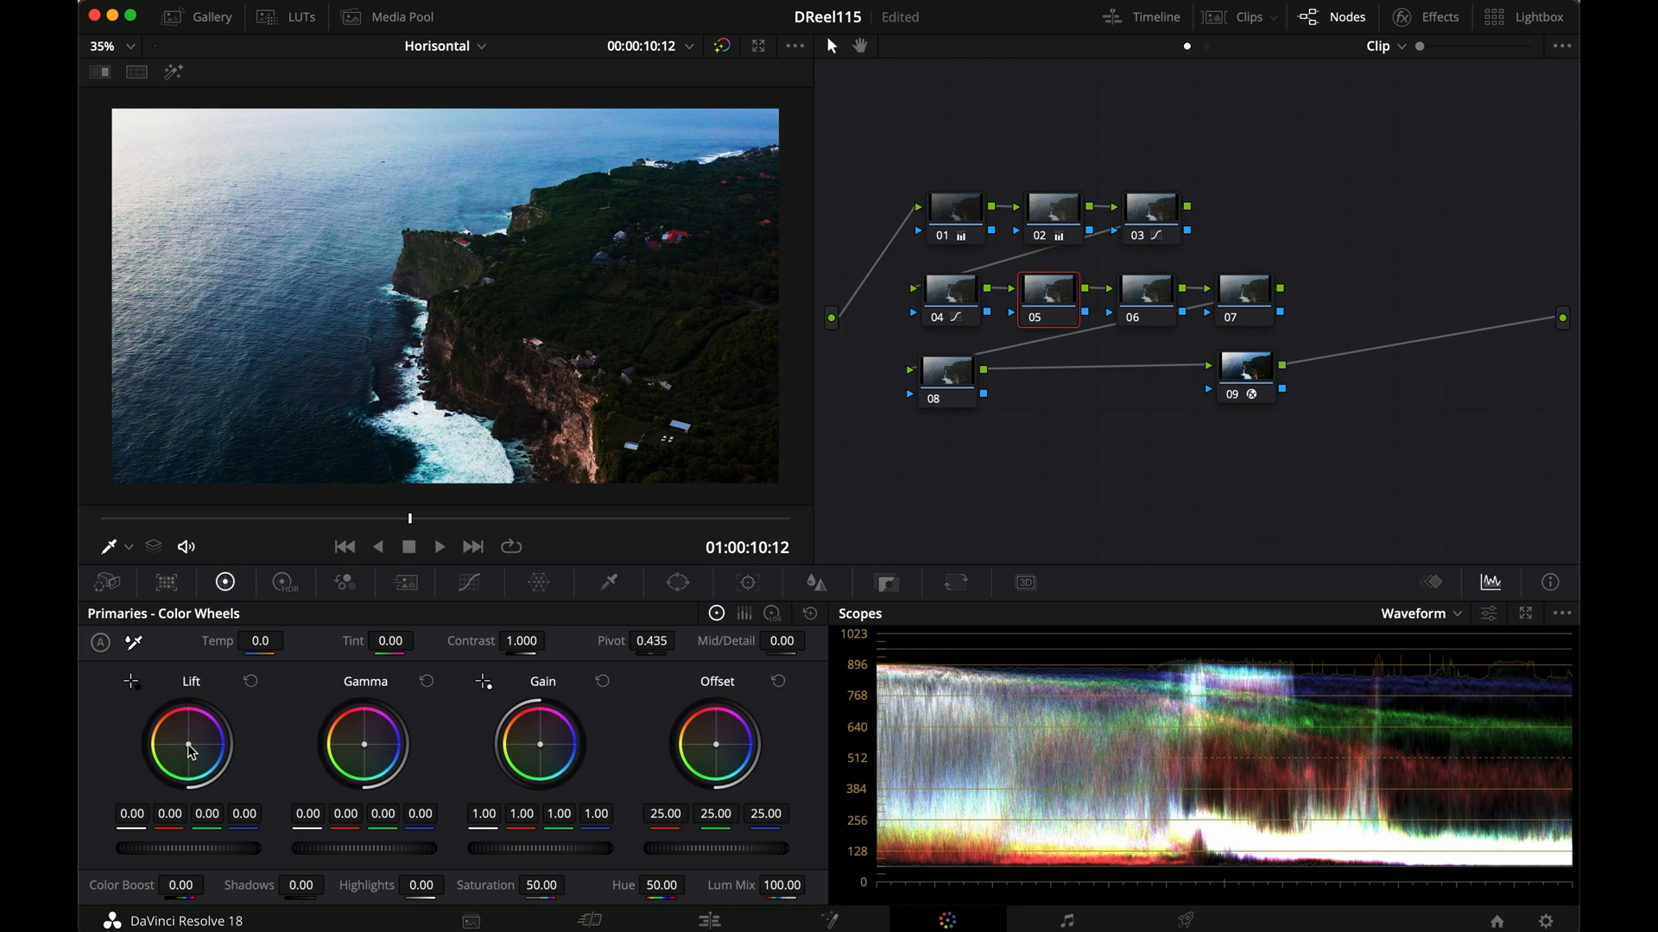
drag(190, 741, 190, 754)
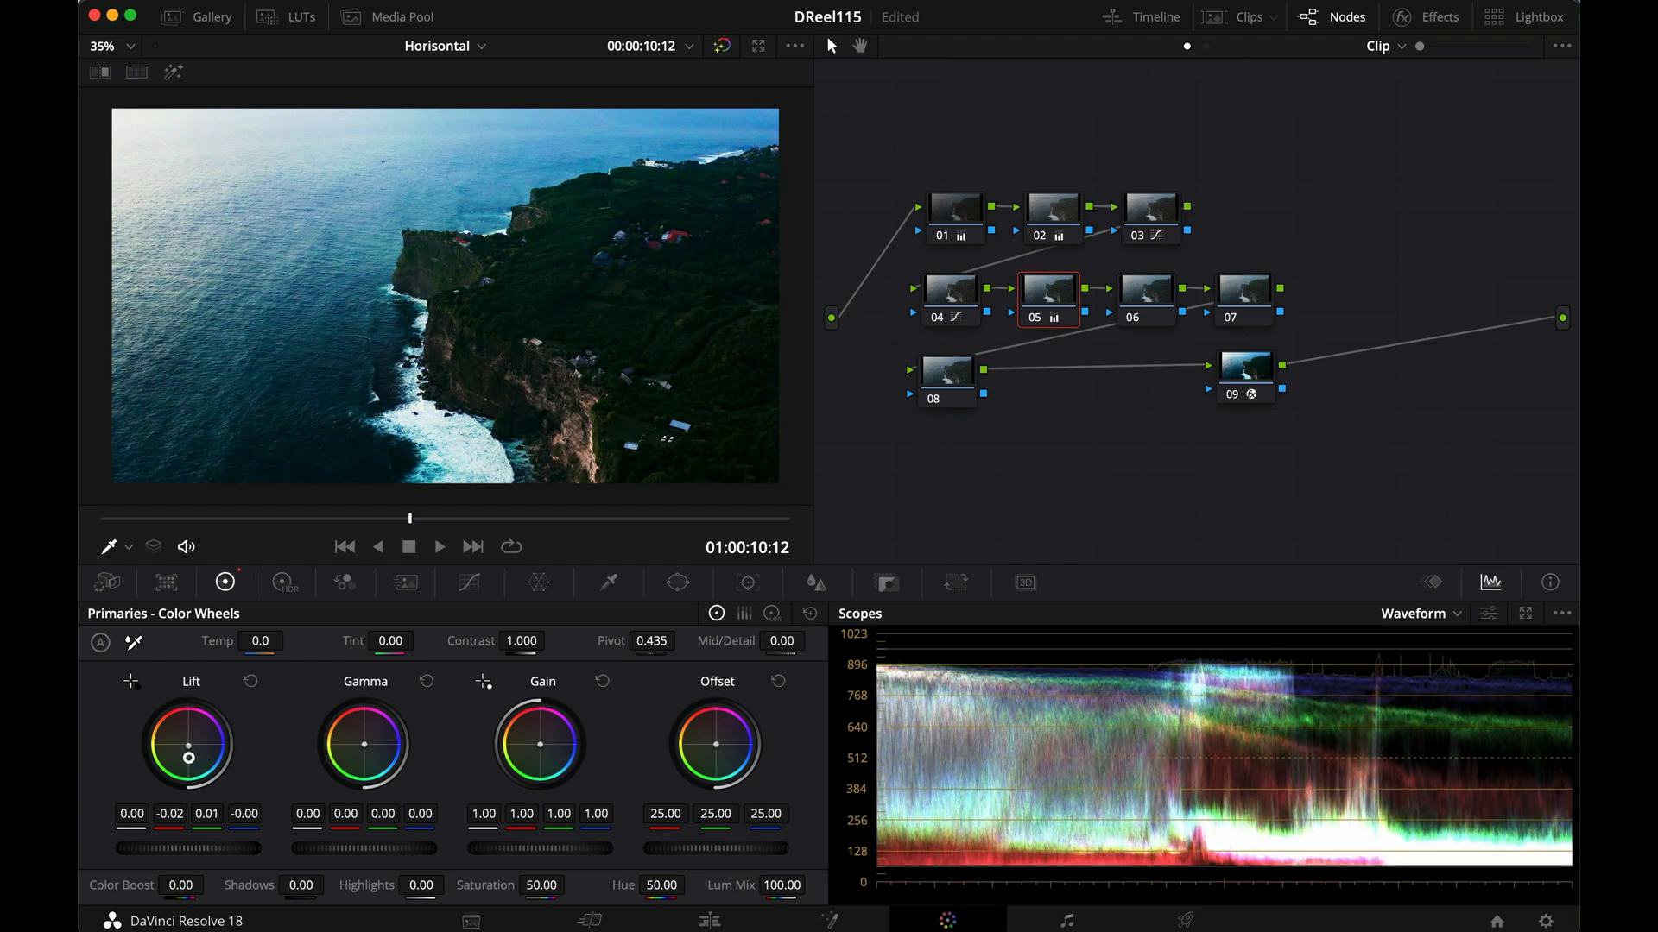
drag(188, 755, 190, 756)
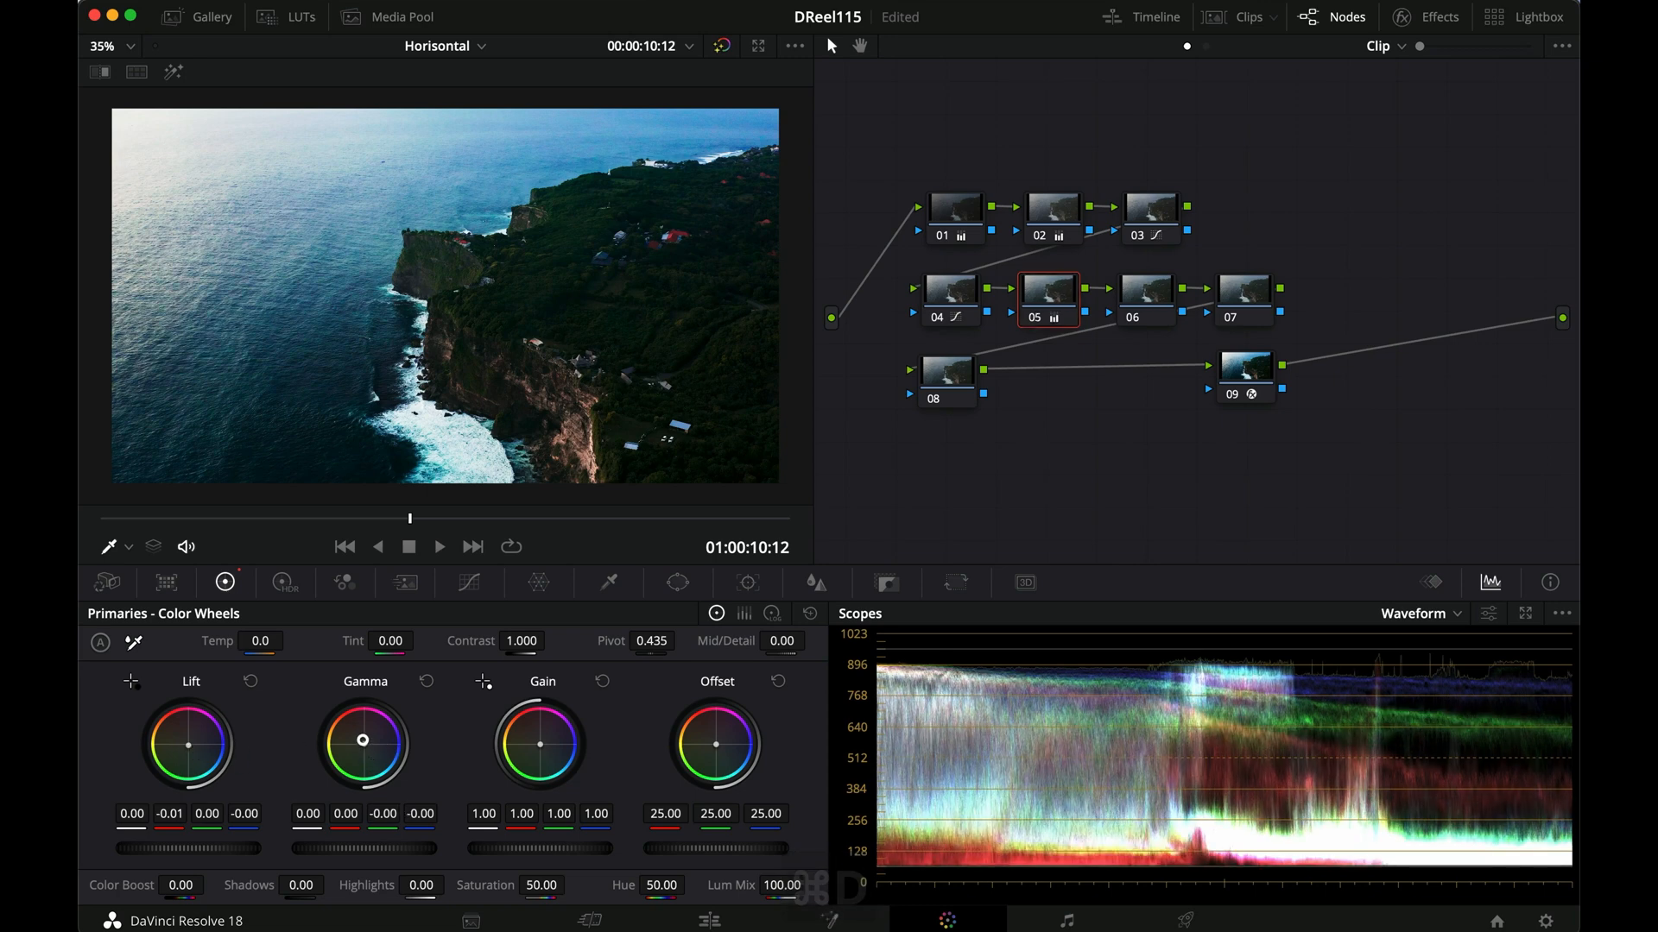
Shift node 05's Gamma (midtones) toward warmer red, then ease it back slightly
drag(364, 743, 297, 701)
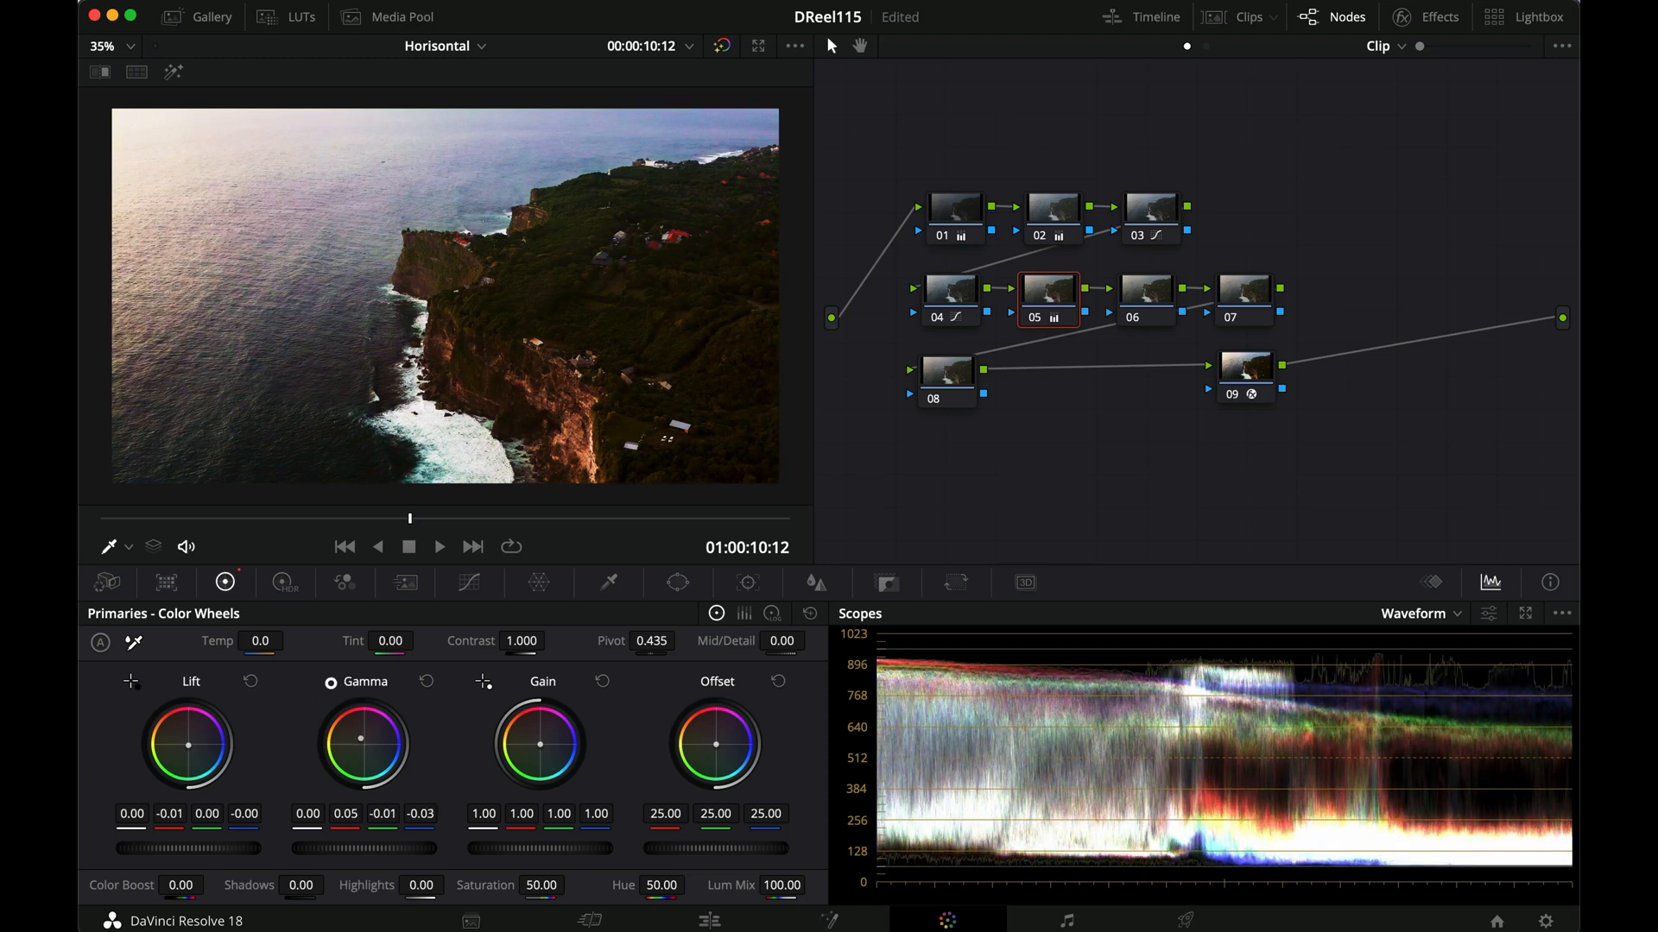
drag(363, 746, 340, 706)
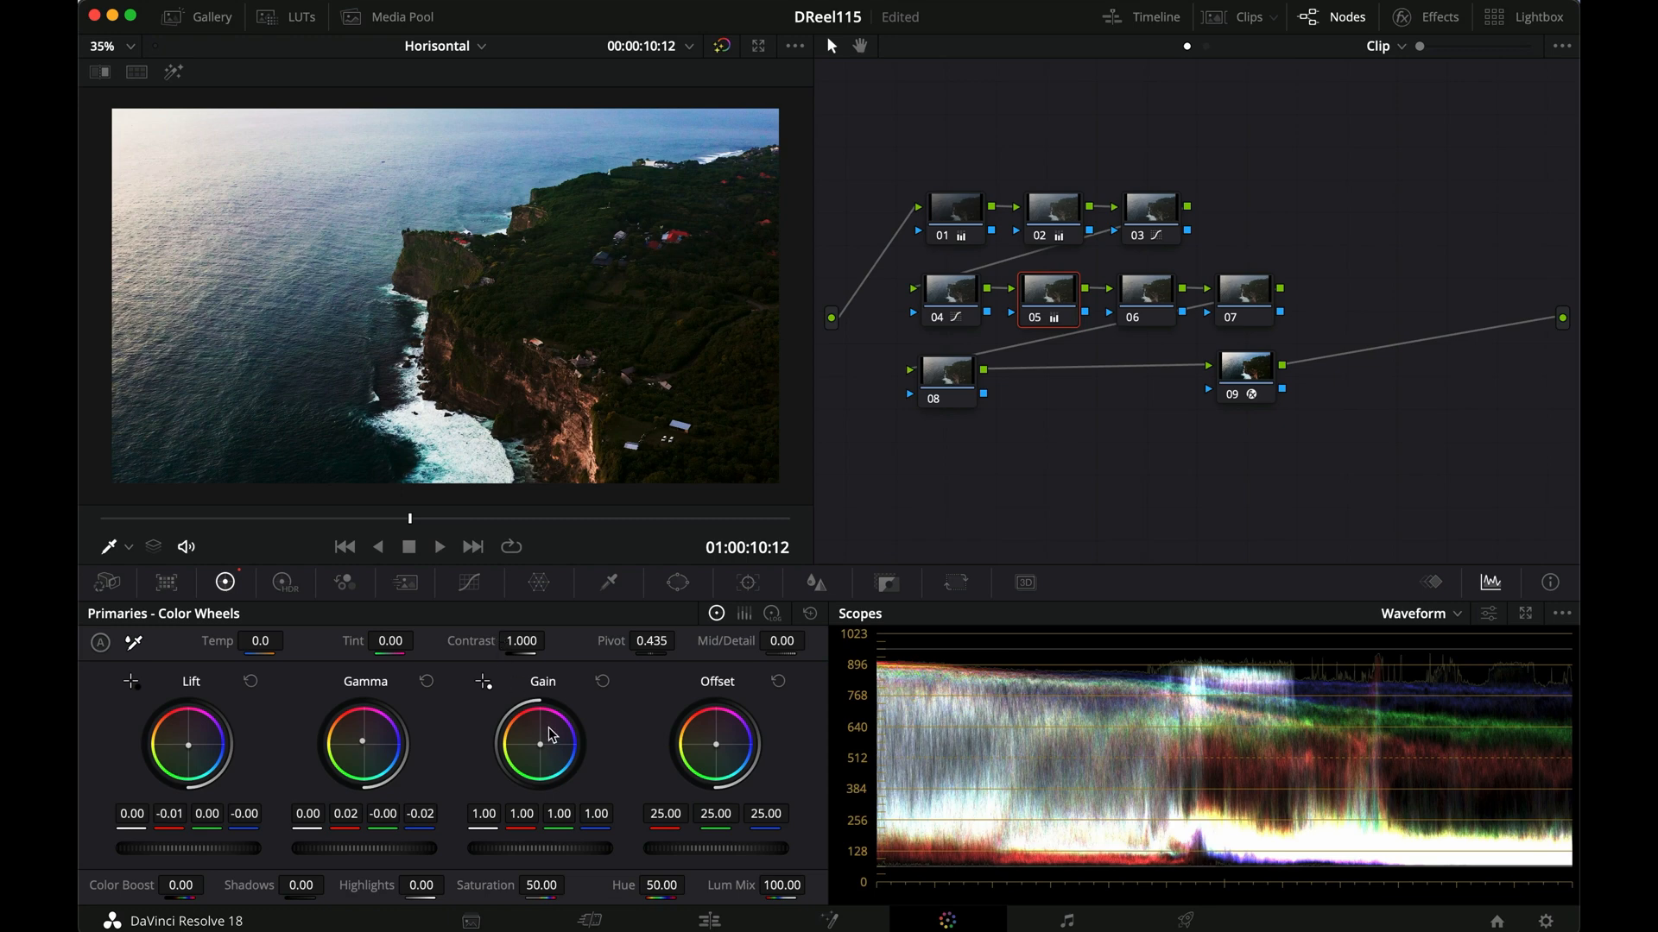
Push node 05's Gain toward orange, settling the highlights around R 1.15, G 0.97, B 0.89
drag(539, 746, 513, 710)
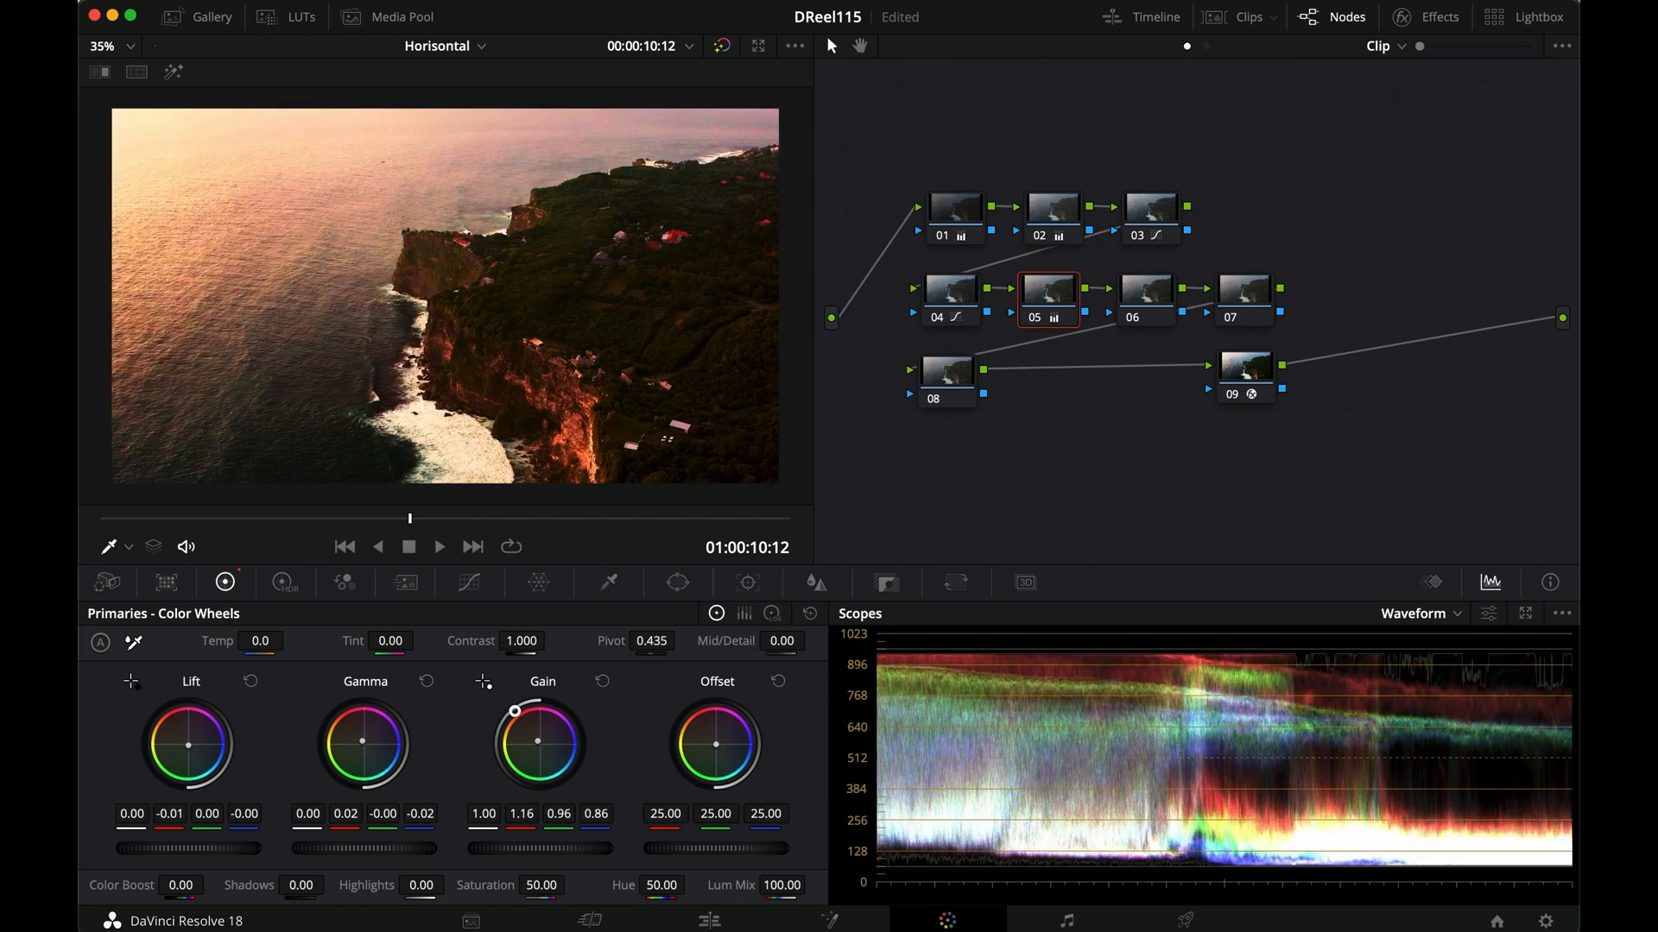
drag(542, 710, 518, 719)
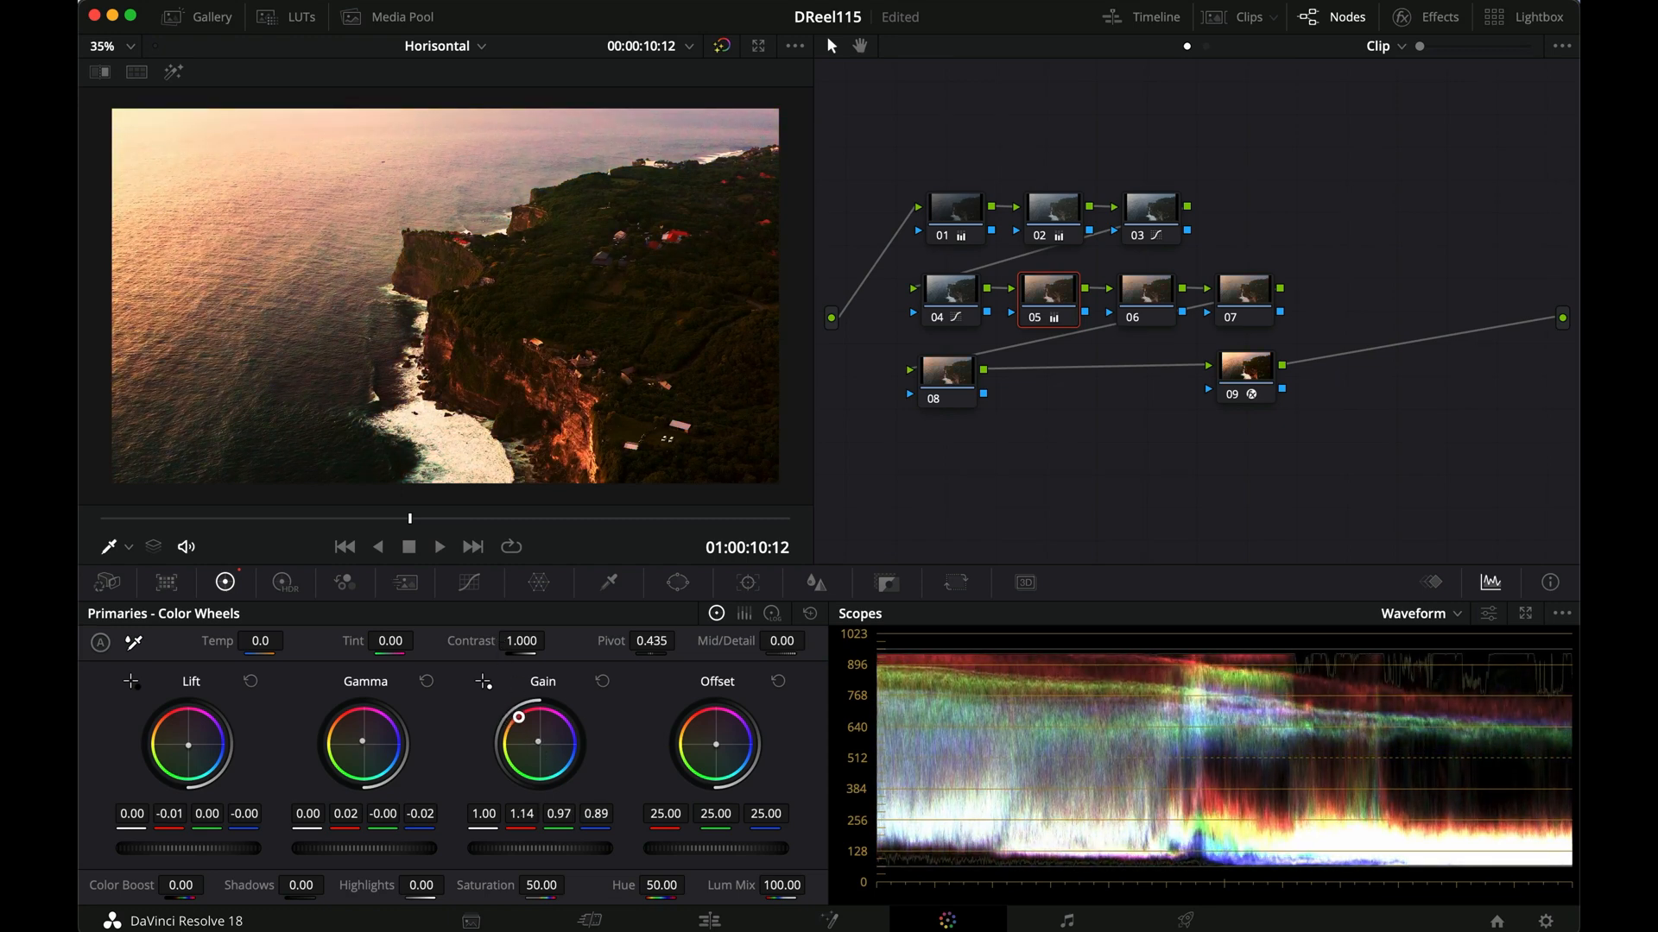
drag(518, 715, 506, 718)
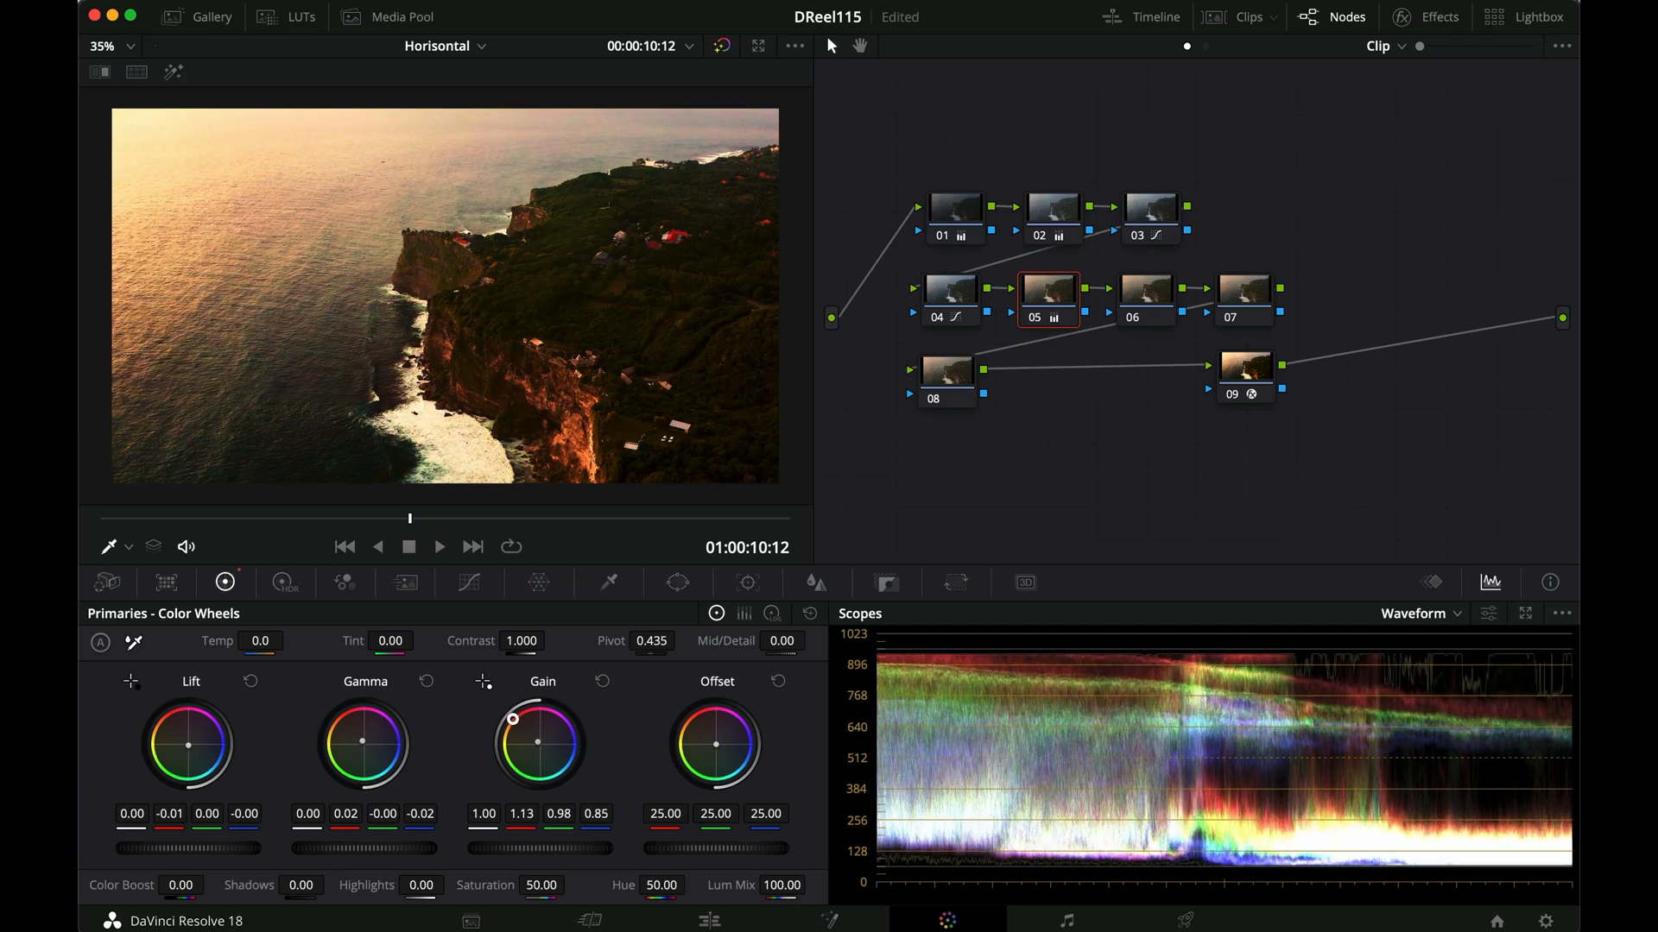
drag(539, 741, 514, 718)
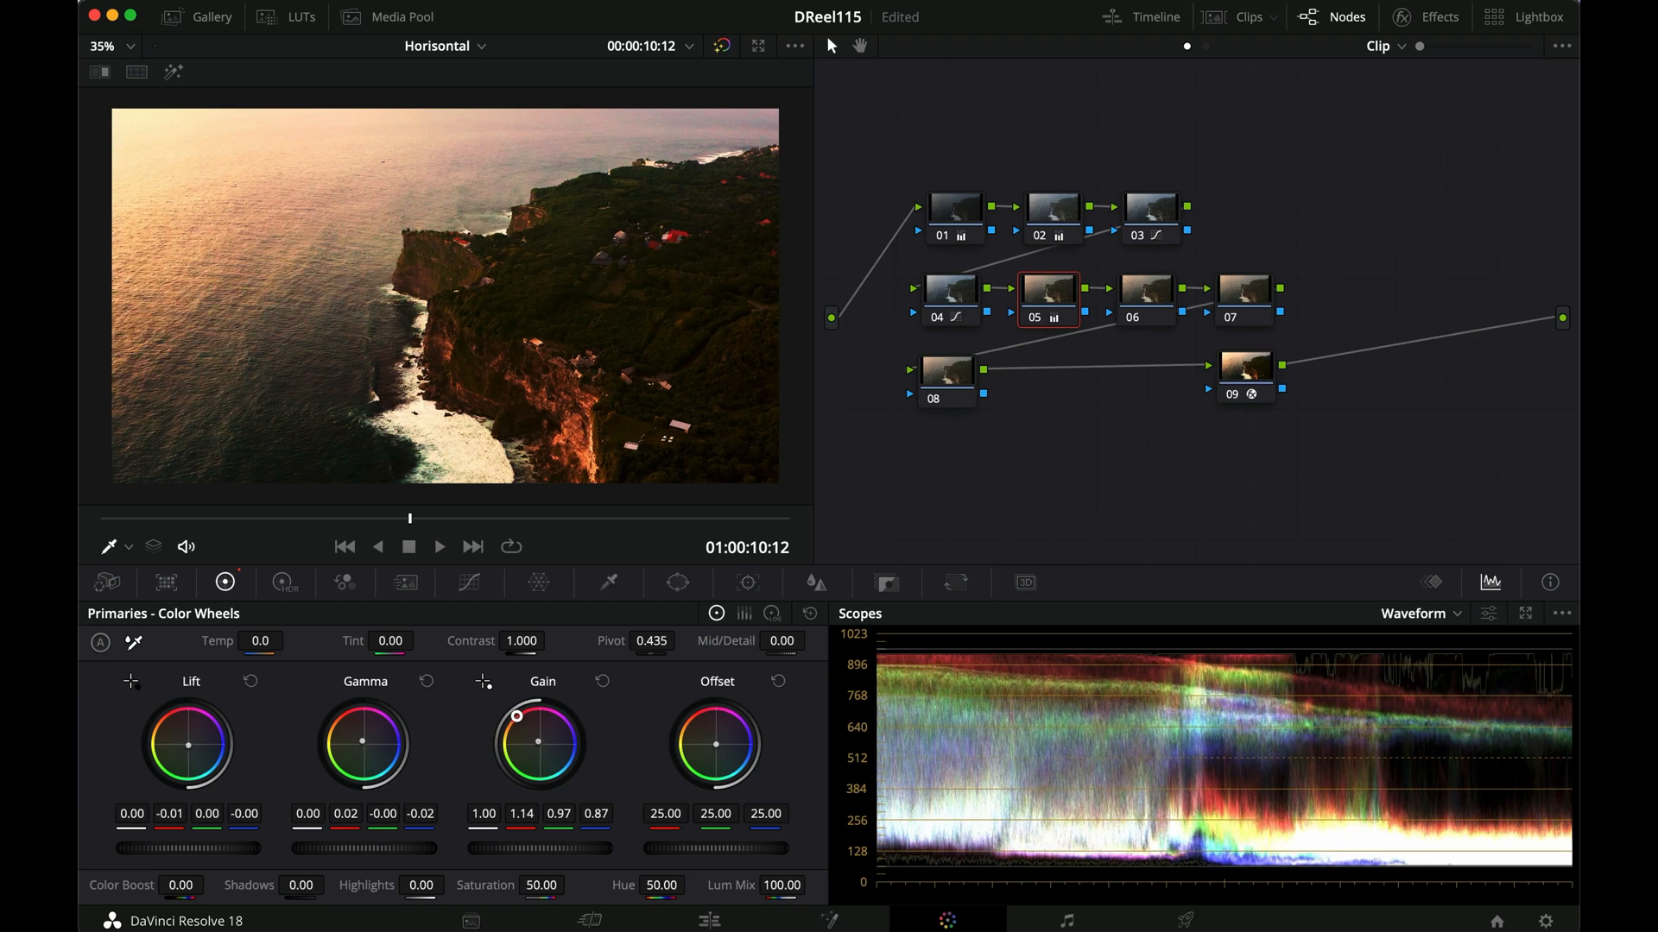
drag(515, 715, 537, 741)
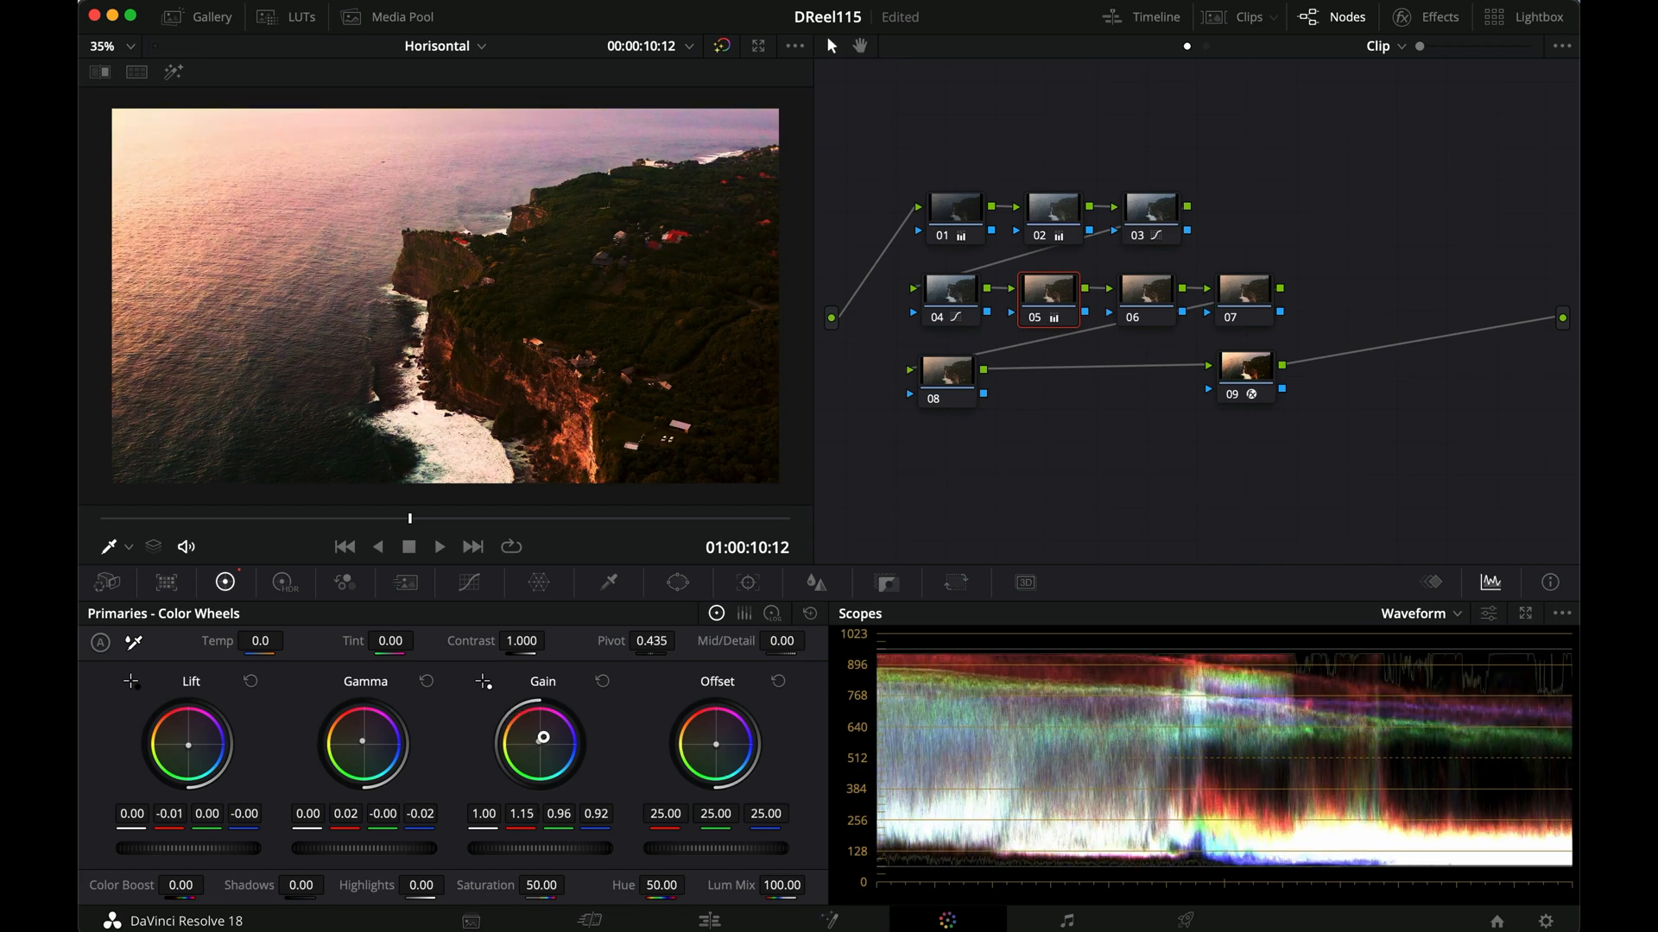
drag(537, 741, 533, 746)
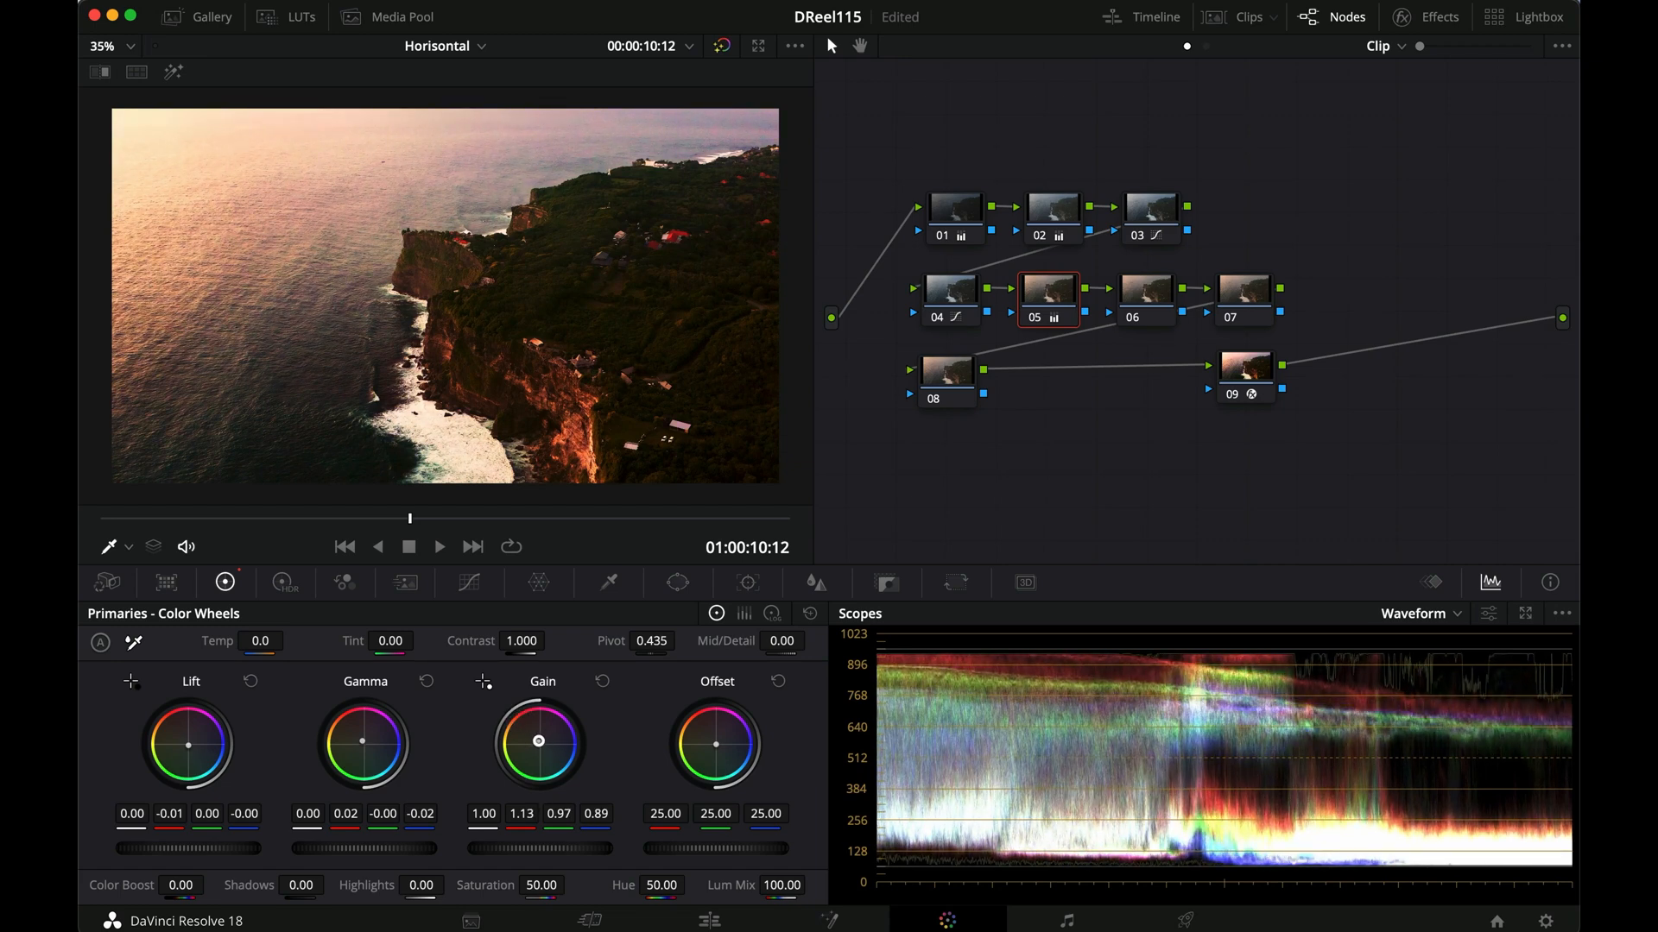
drag(539, 741, 537, 746)
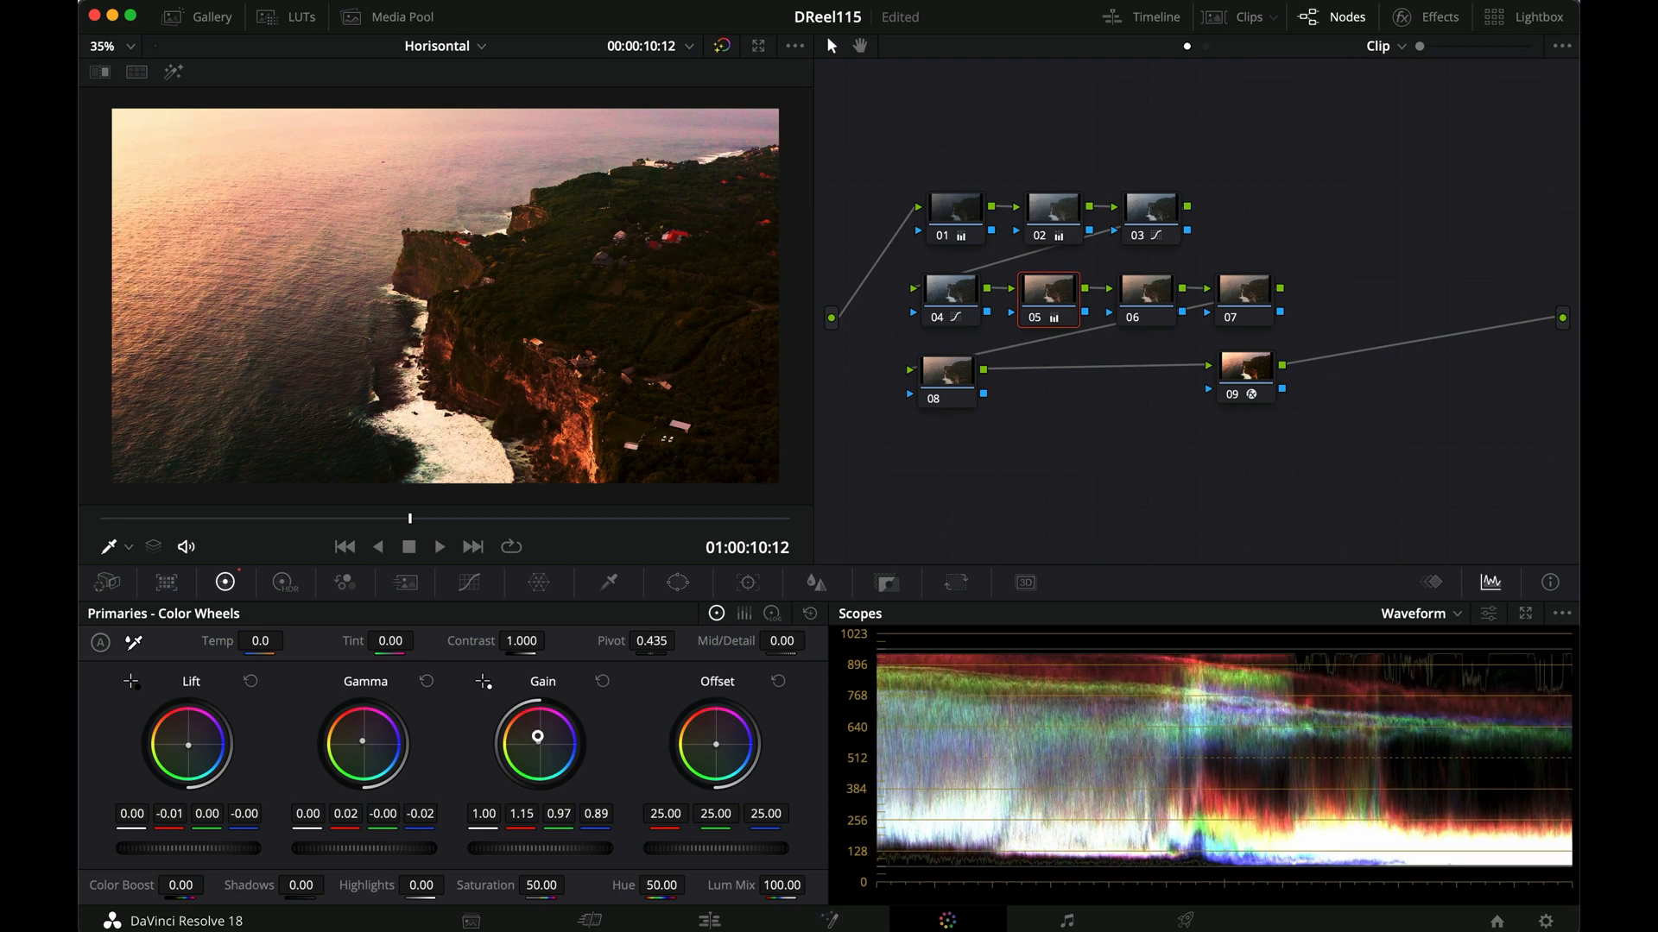
Toggle node 05 off and on with Cmd+D to compare, then move on to node 06
key(cmd+d)
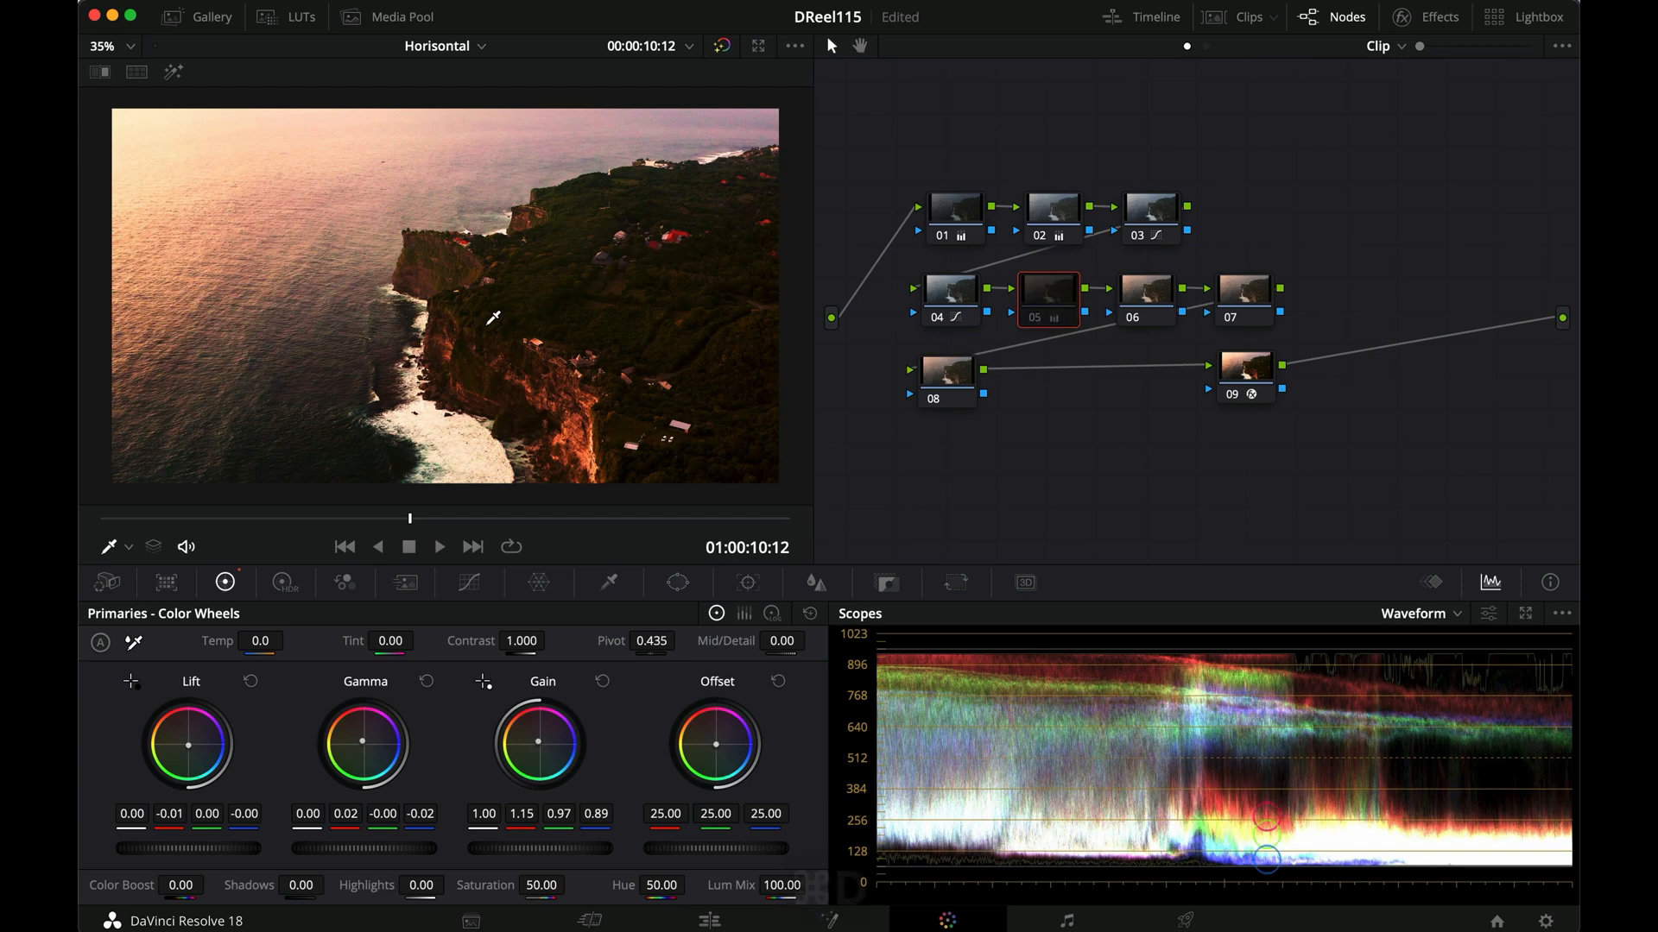
key(cmd+d)
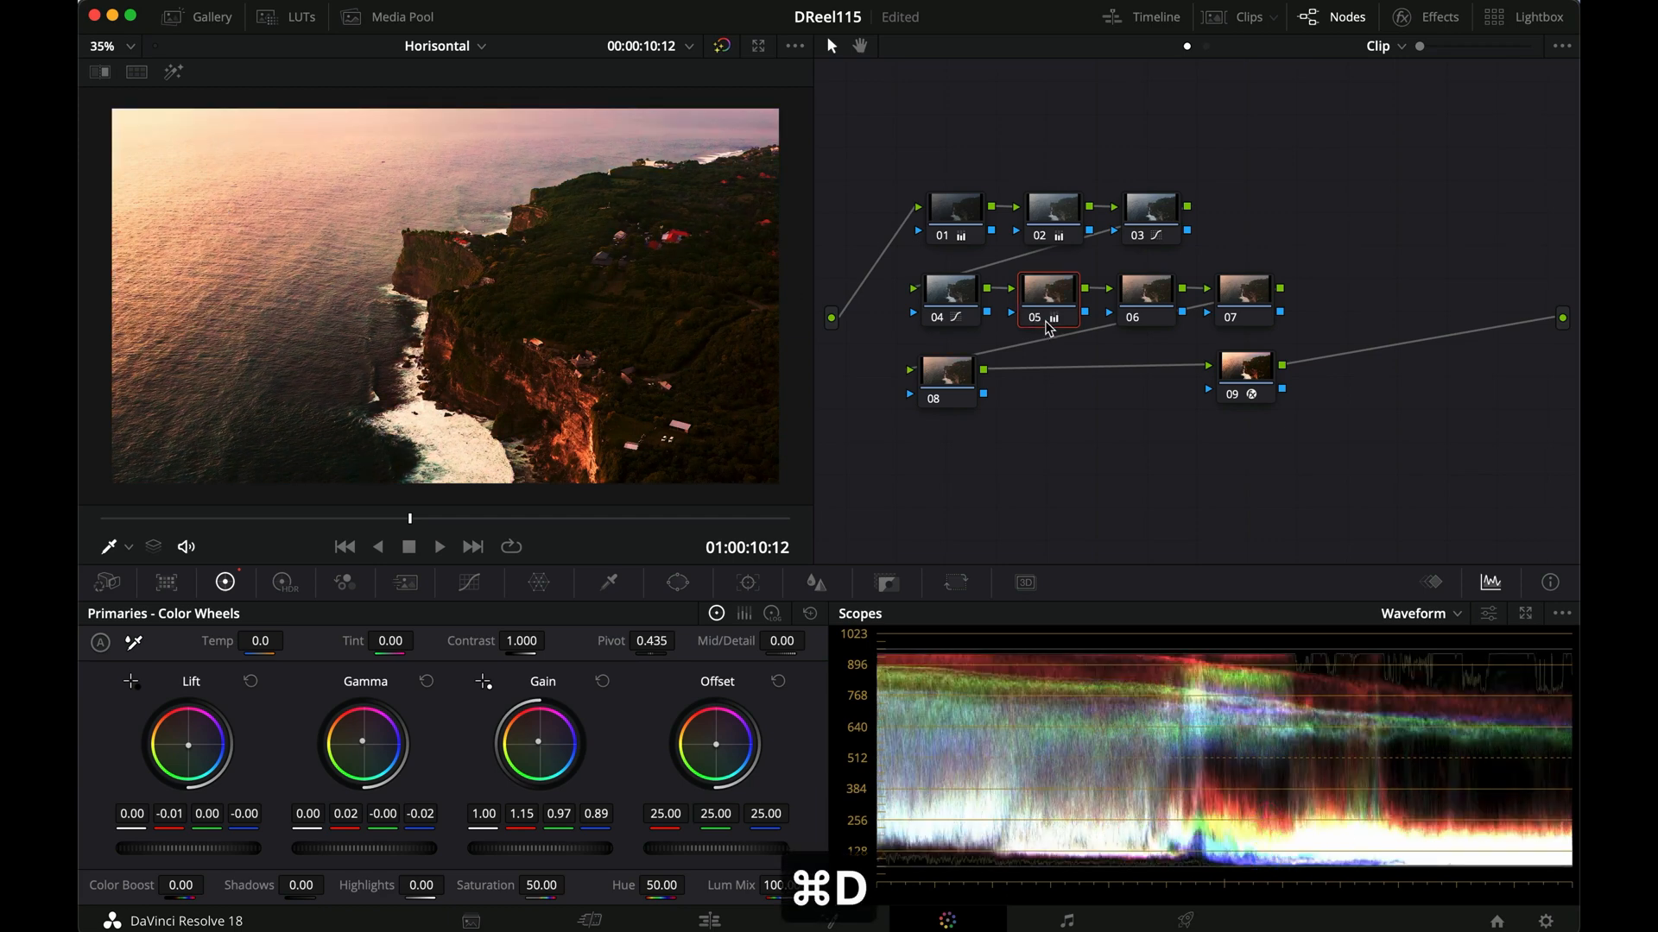
click(948, 294)
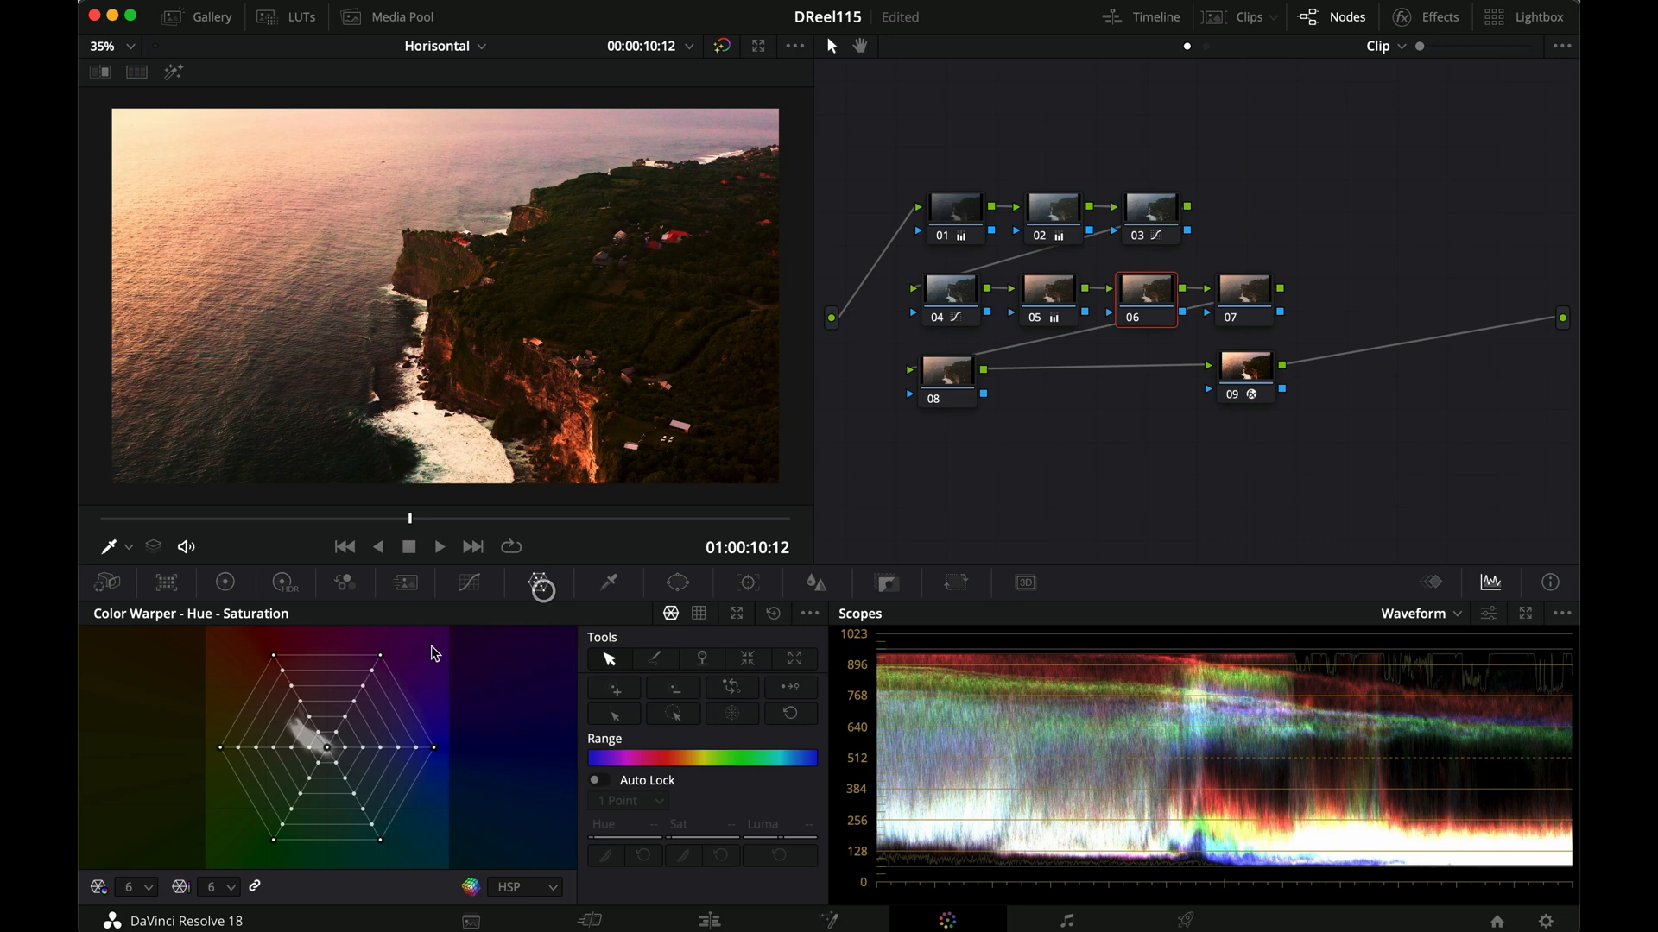
In node 06's Color Warper hue-saturation grid, pull the red control point outward for more saturation
drag(294, 748, 266, 663)
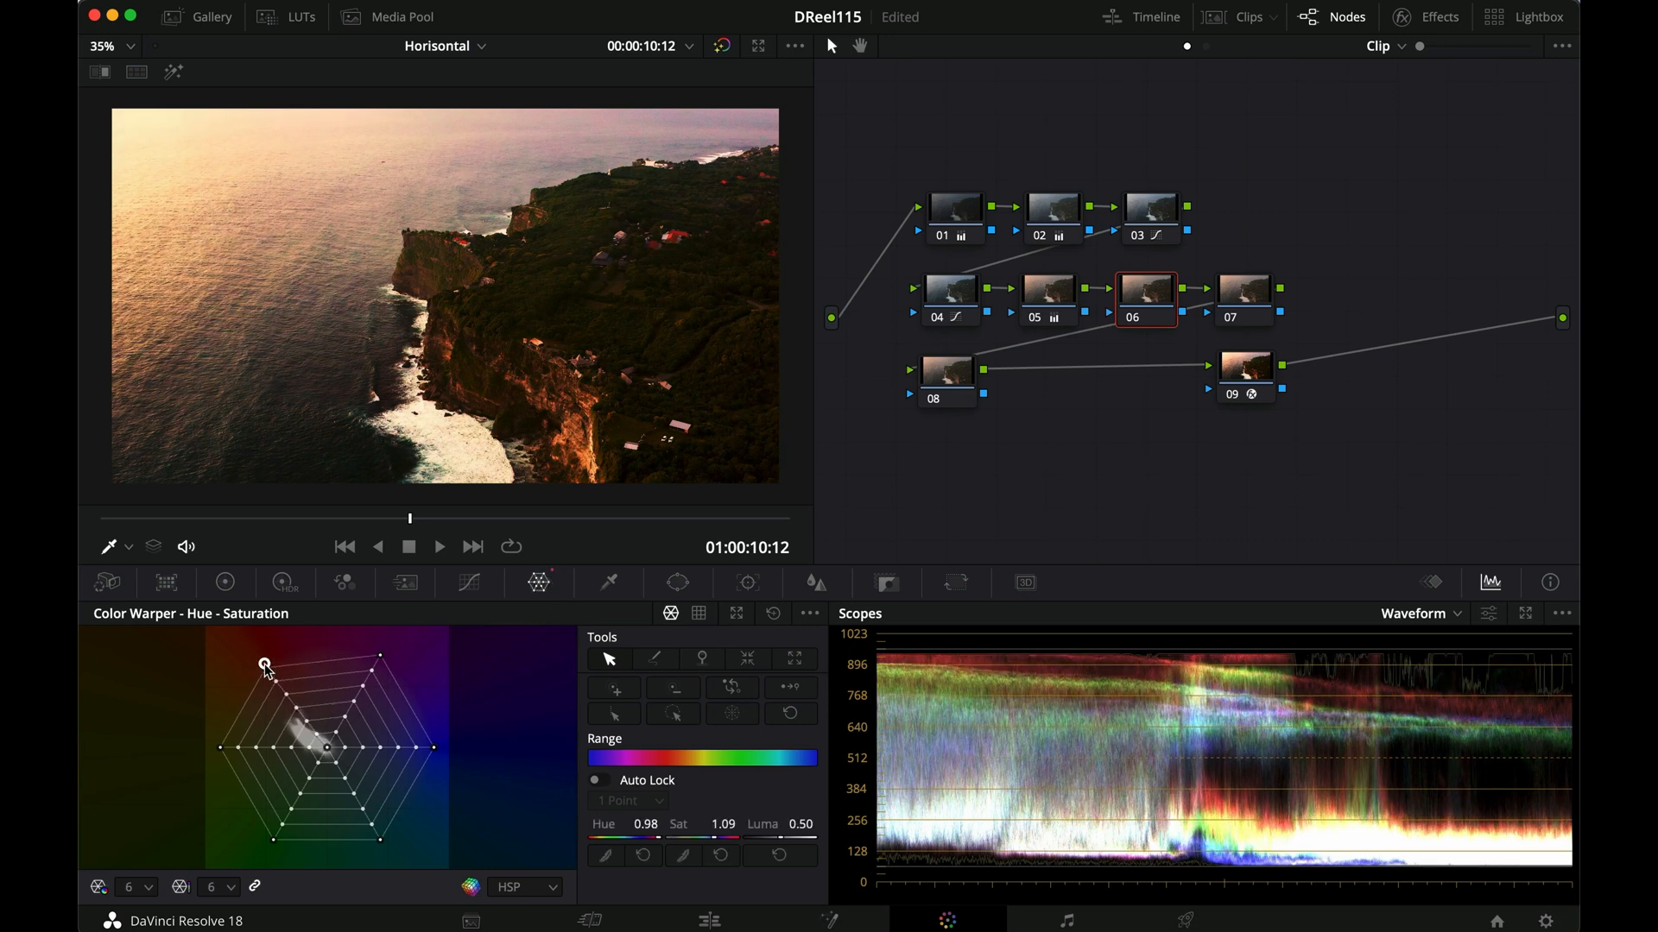
drag(266, 664, 269, 661)
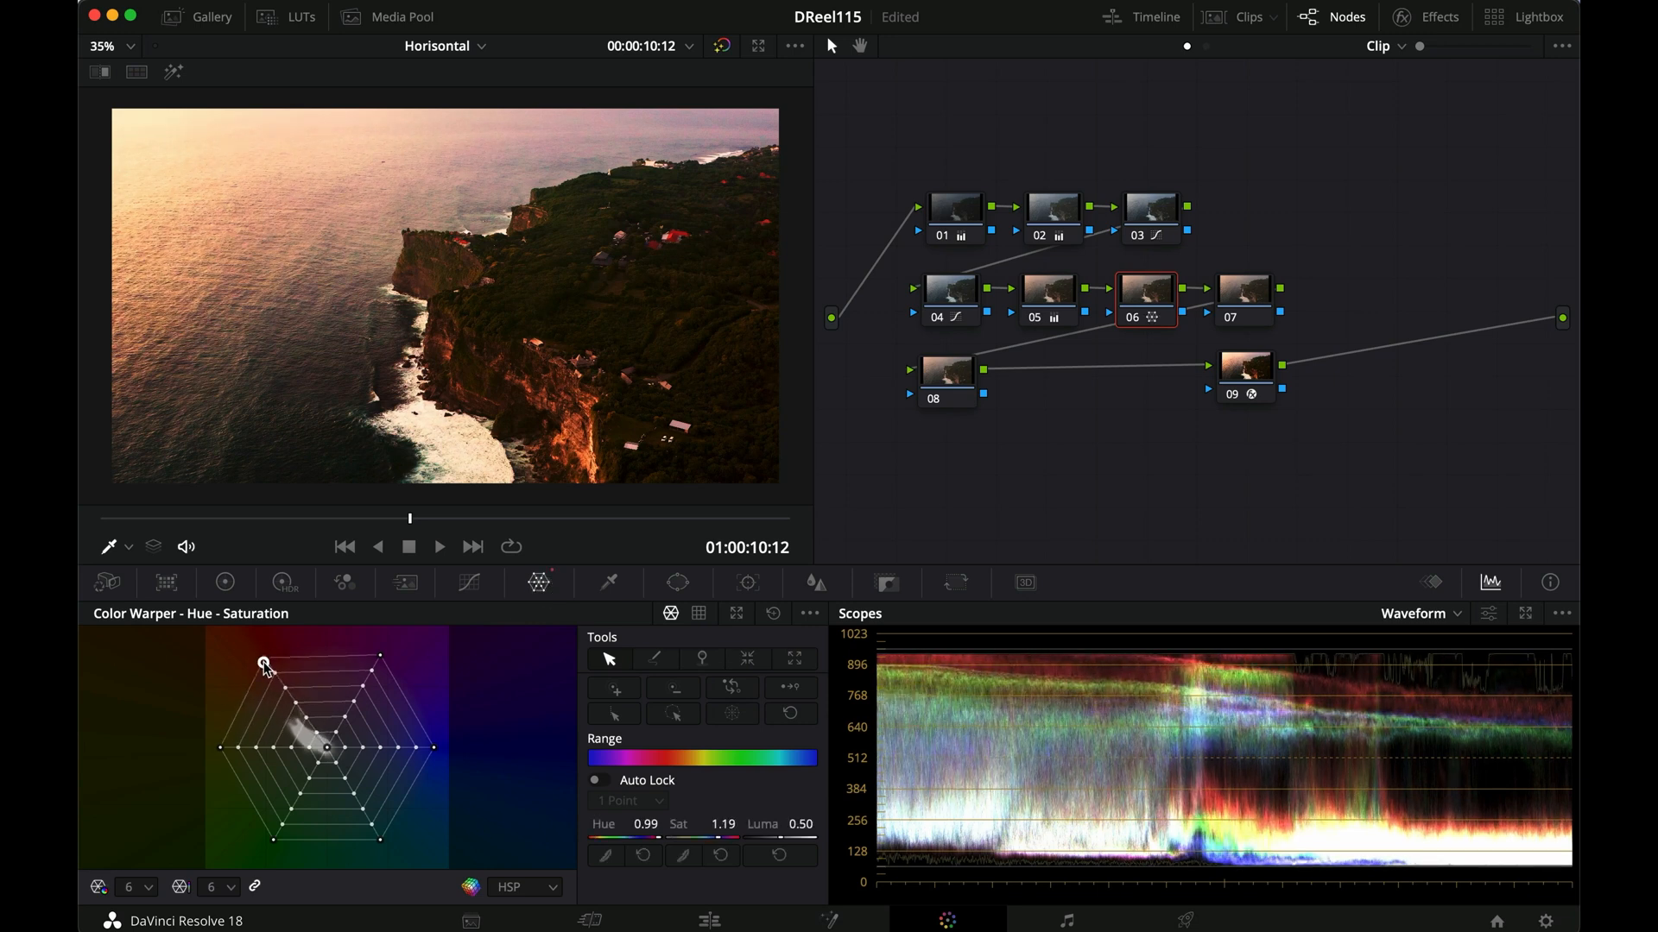
drag(264, 663, 276, 668)
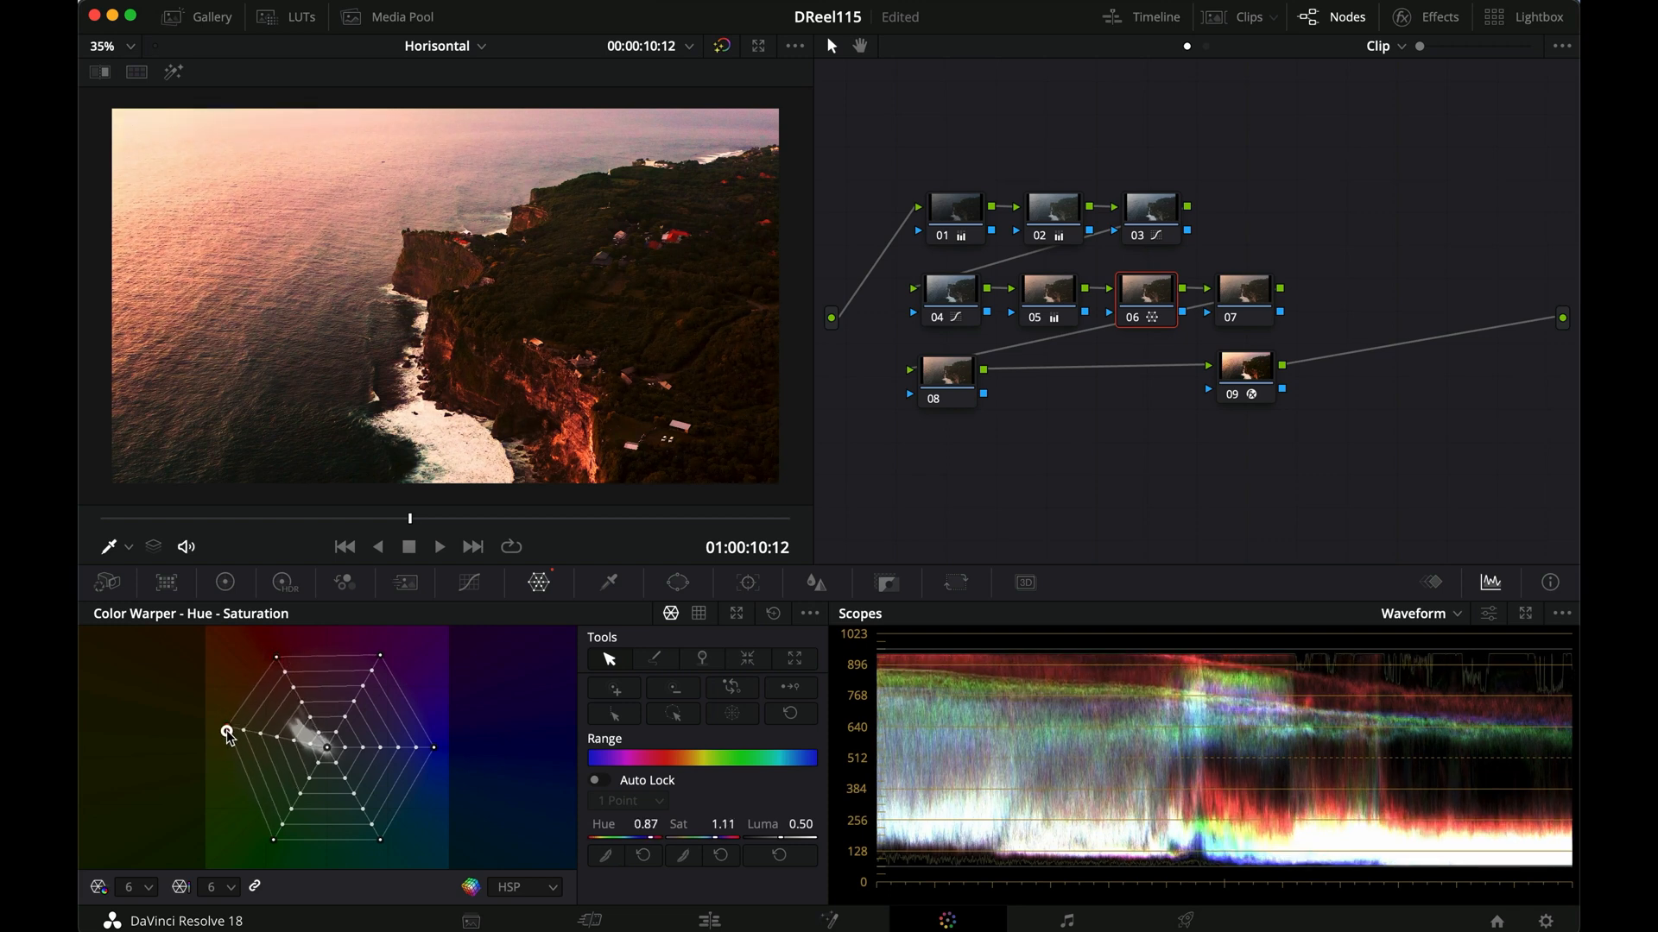
Adjust the magenta control point's saturation, settling it back near neutral
drag(230, 732, 220, 732)
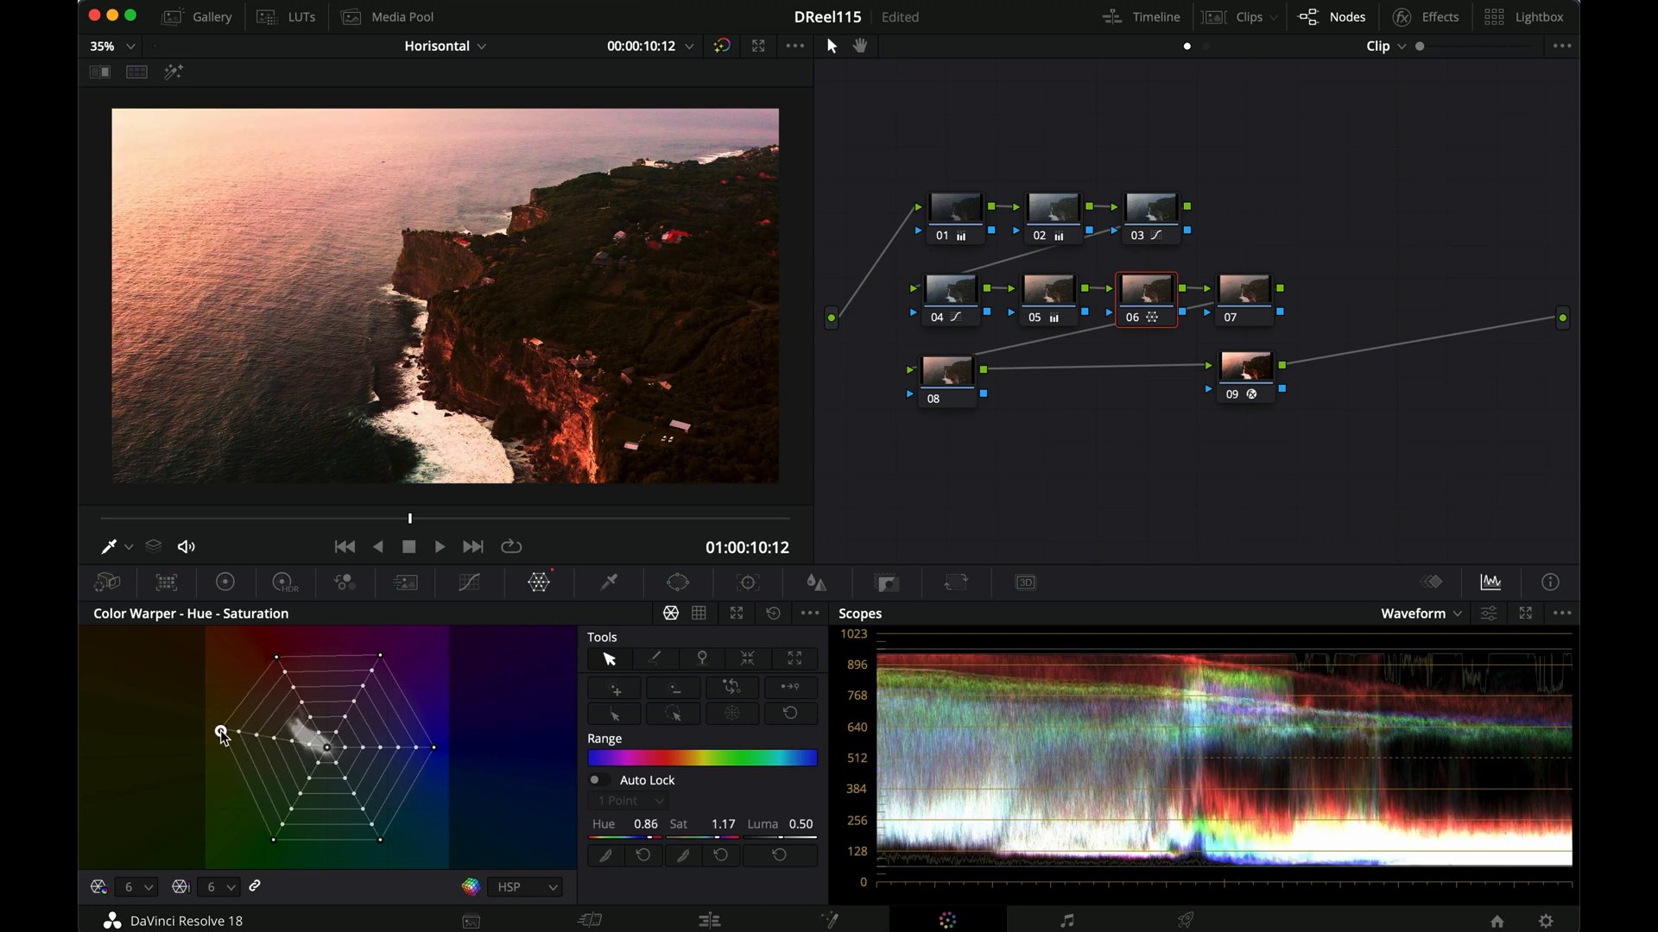
drag(219, 732, 233, 732)
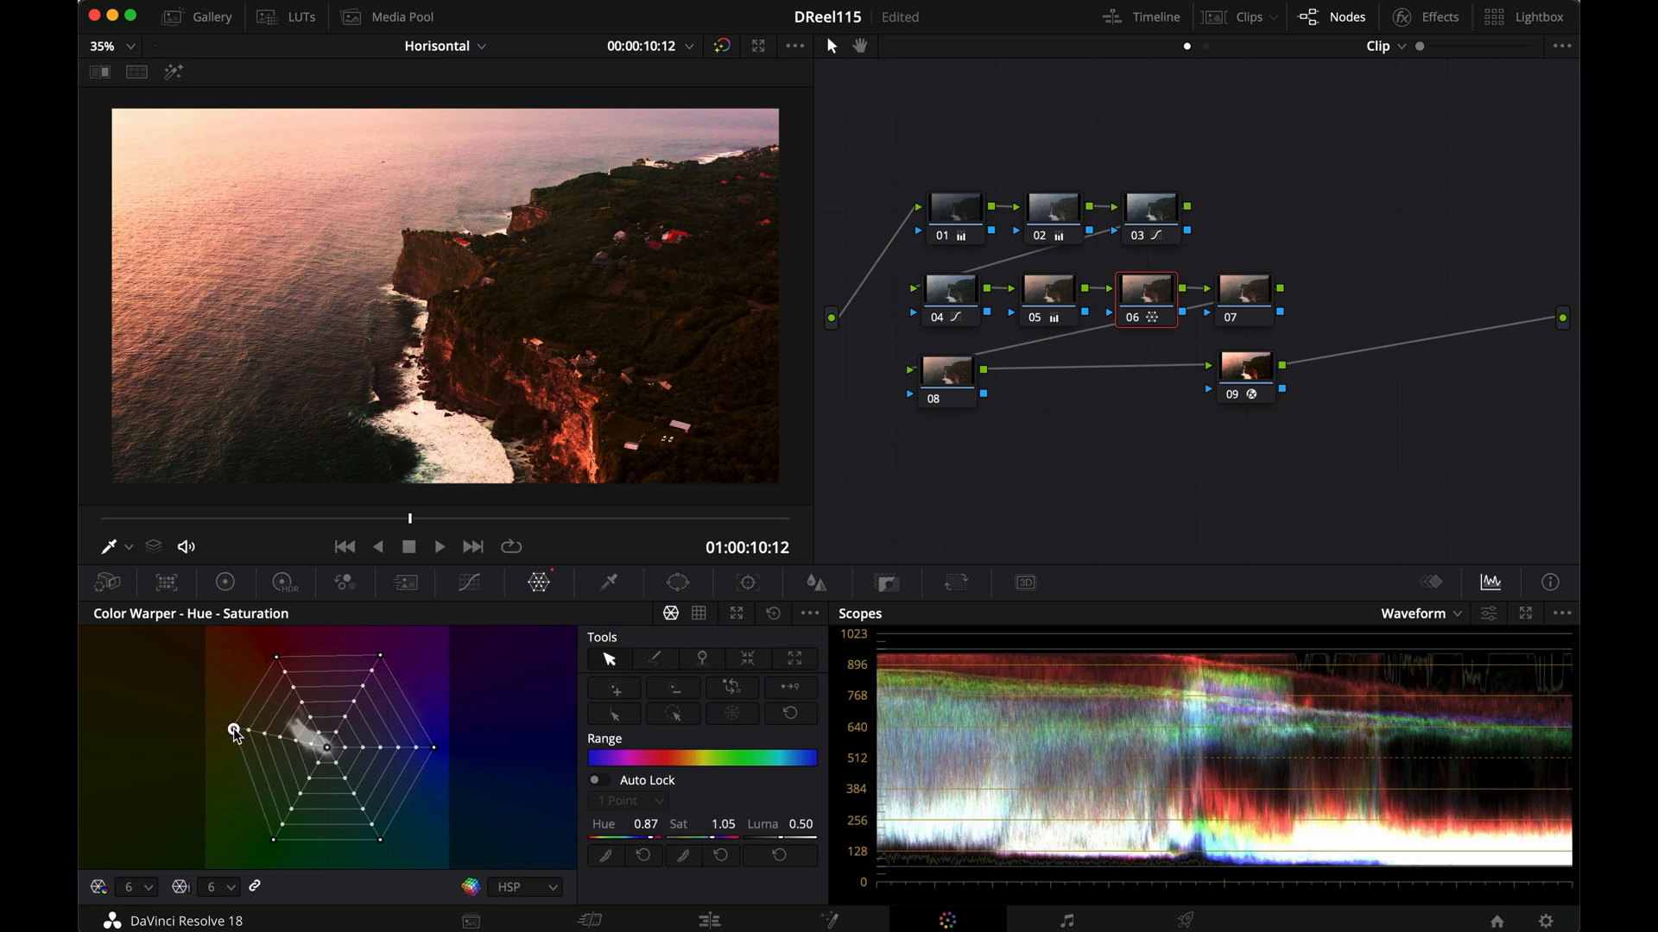
drag(233, 730, 248, 743)
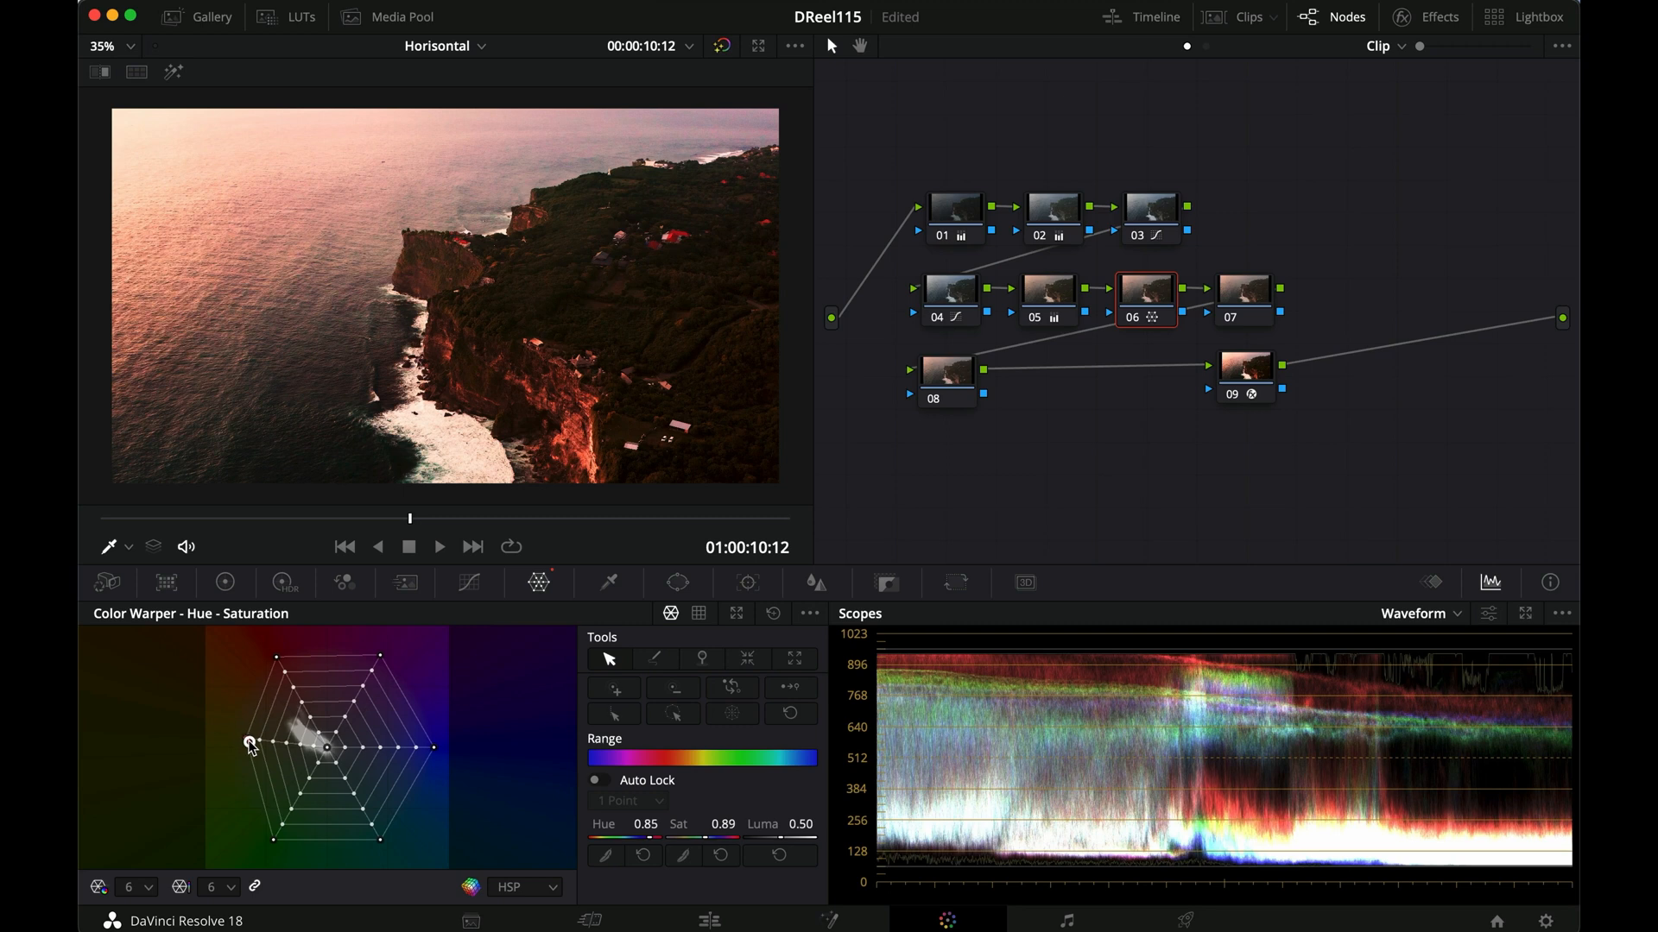
drag(251, 746, 237, 729)
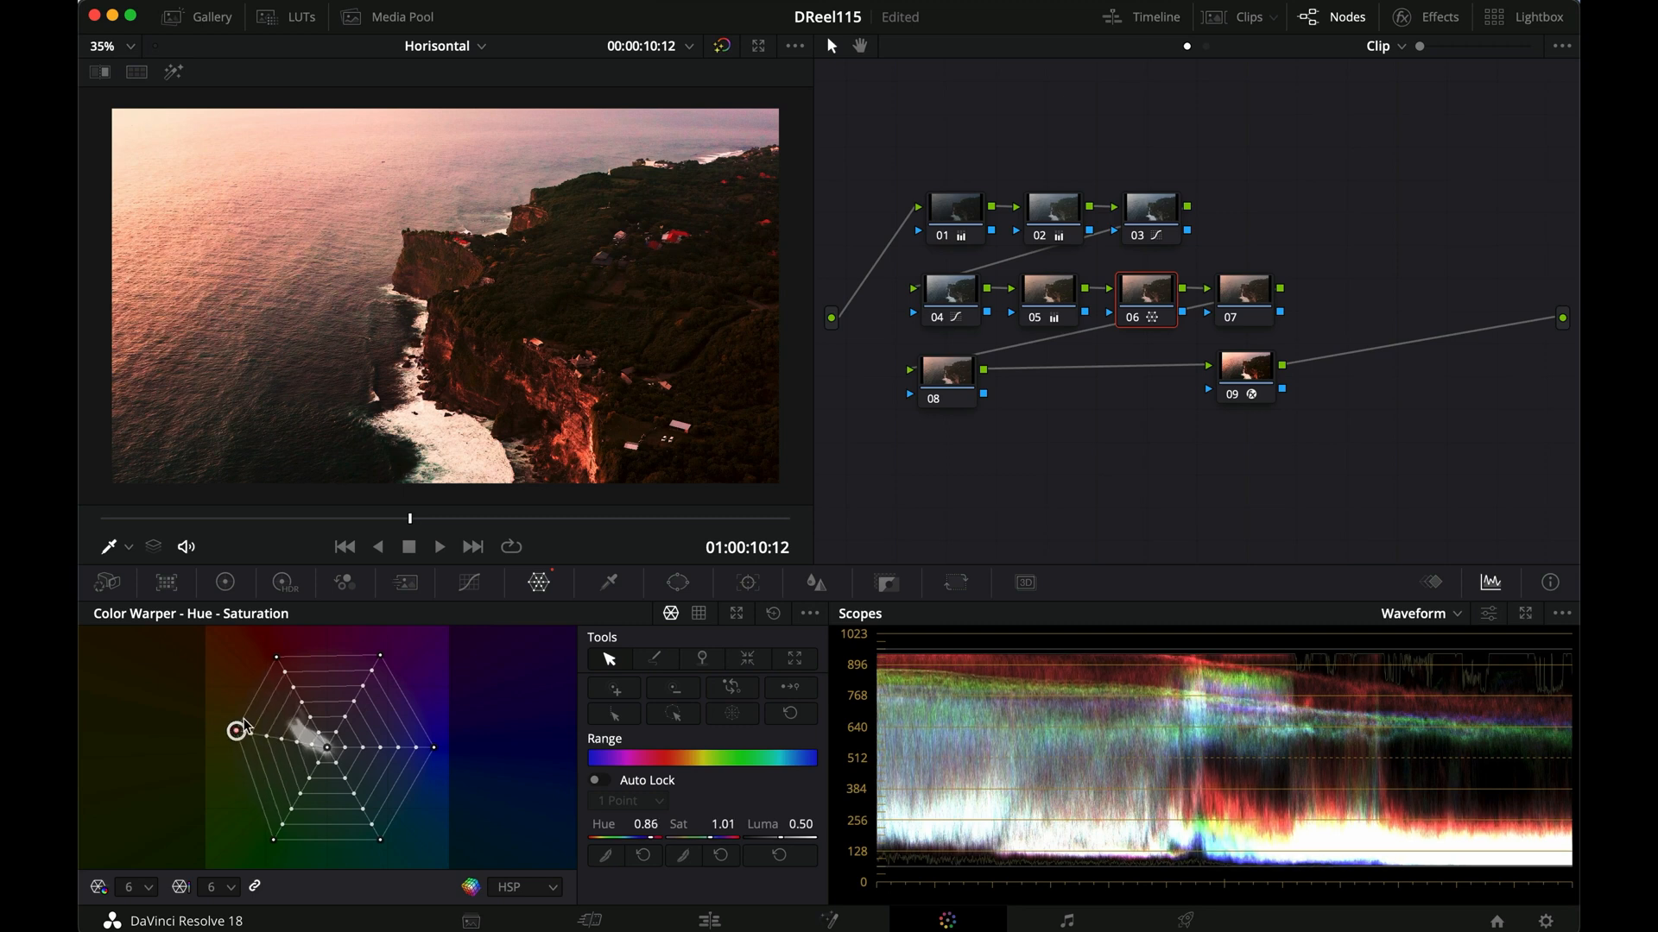
Boost the cyan hues' saturation, ease it back and undo the last tweak
drag(242, 729, 282, 672)
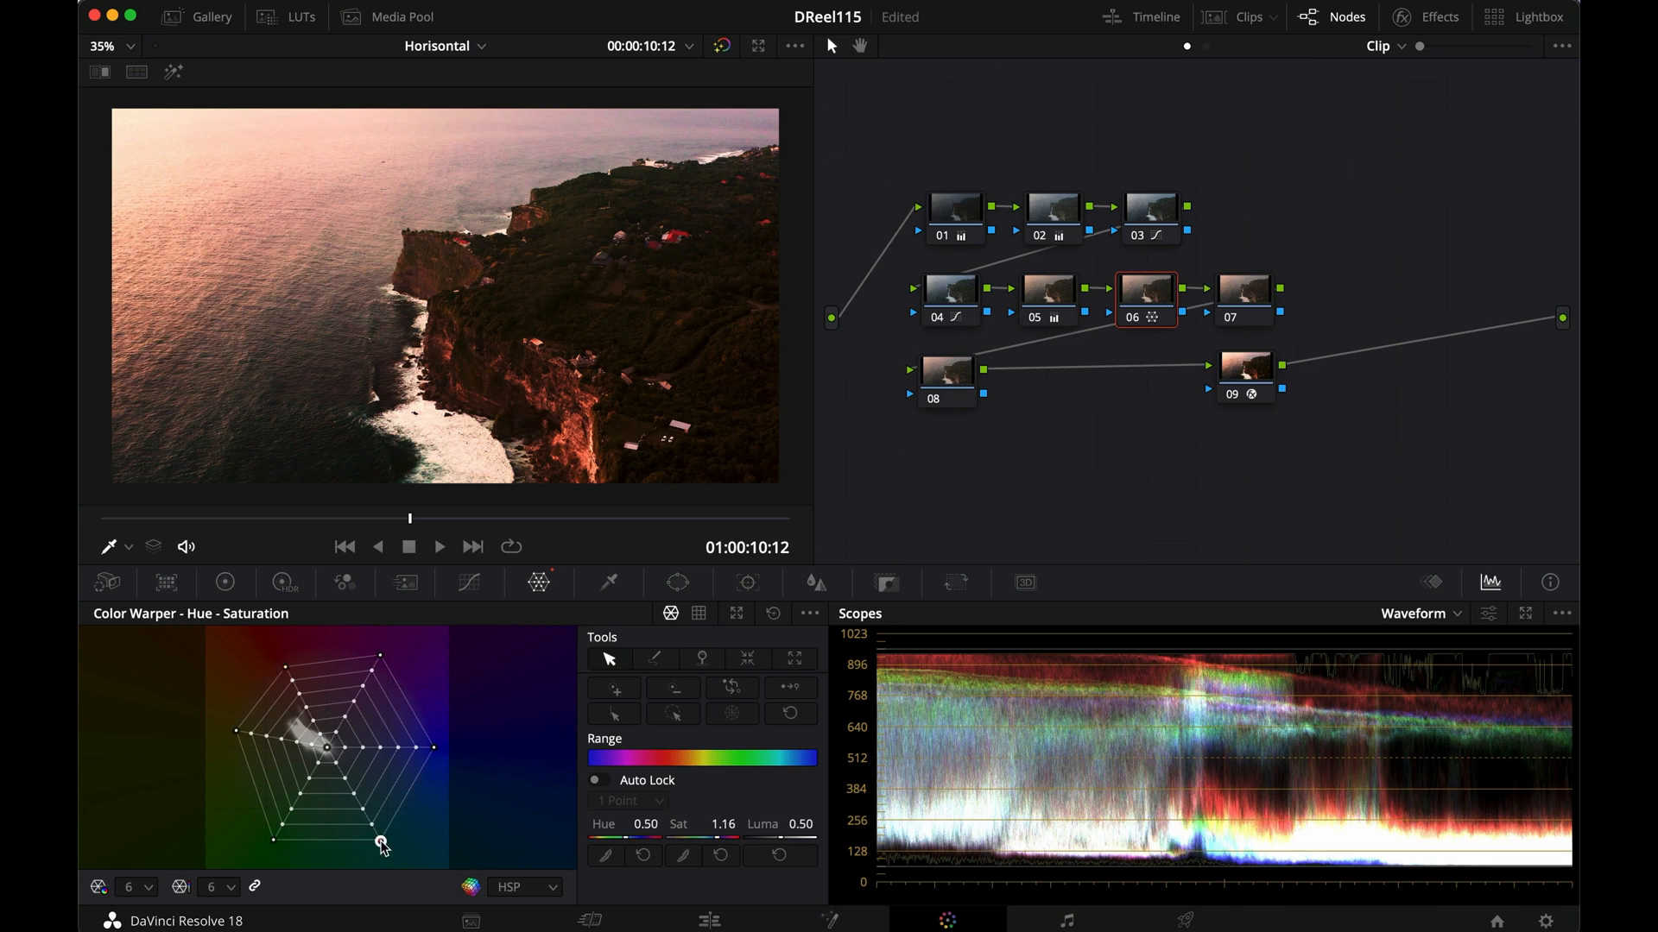
drag(379, 845, 366, 841)
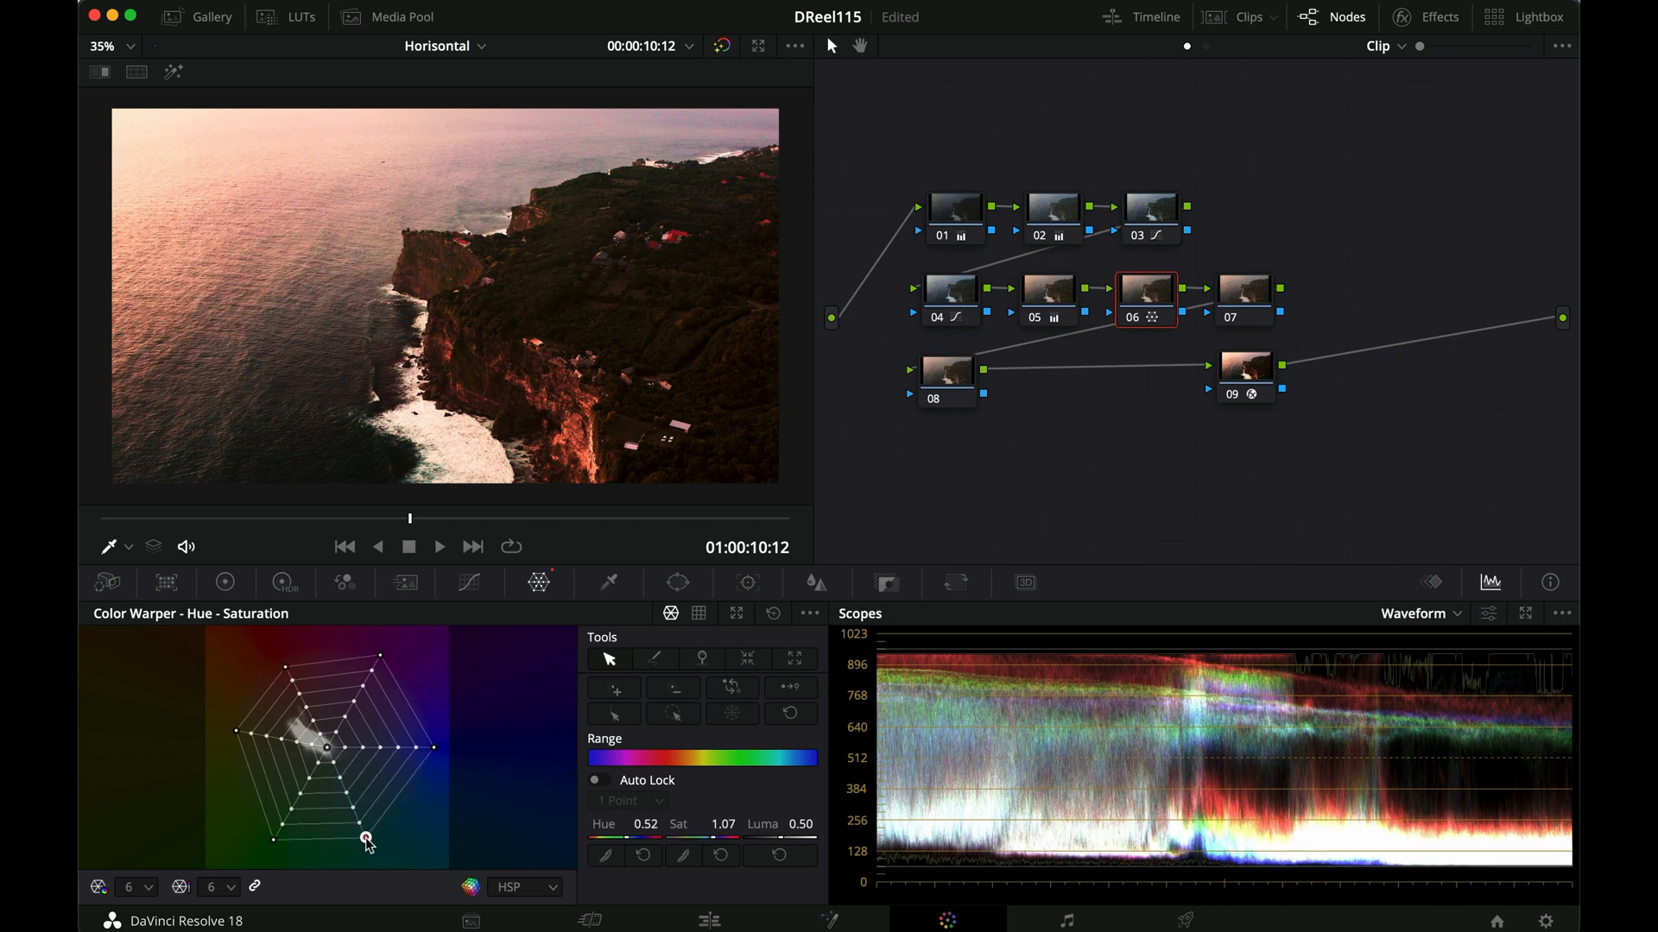
key(cmd+z)
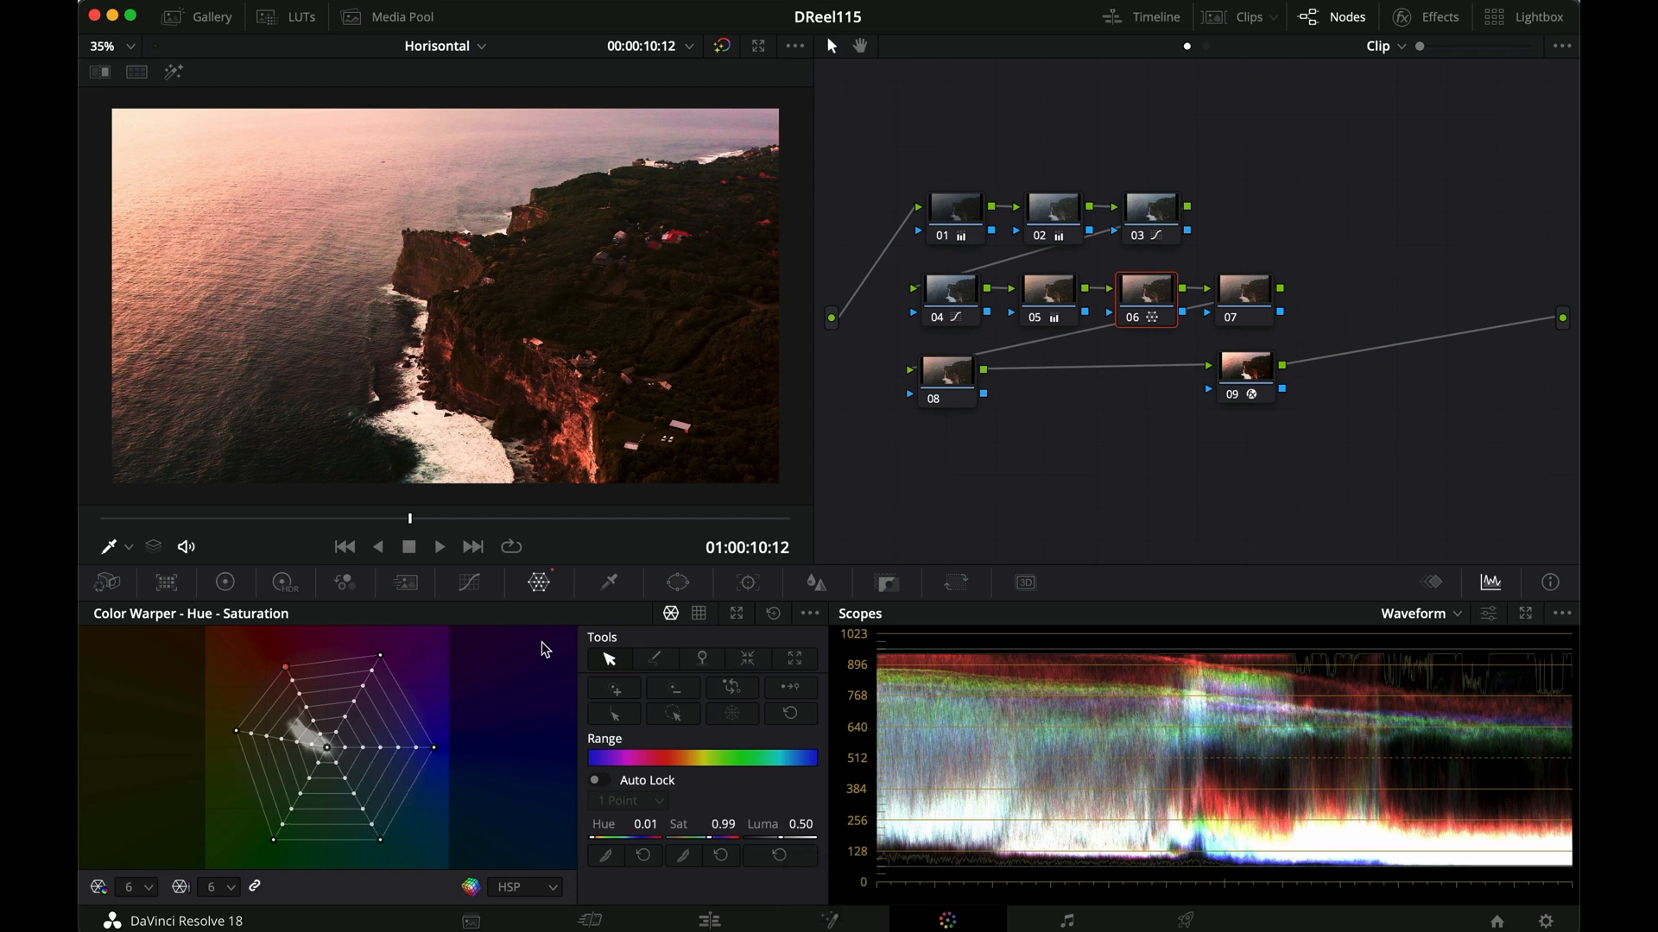
On node 07's Log wheels, nudge the Shadow puck slightly toward green
click(1242, 290)
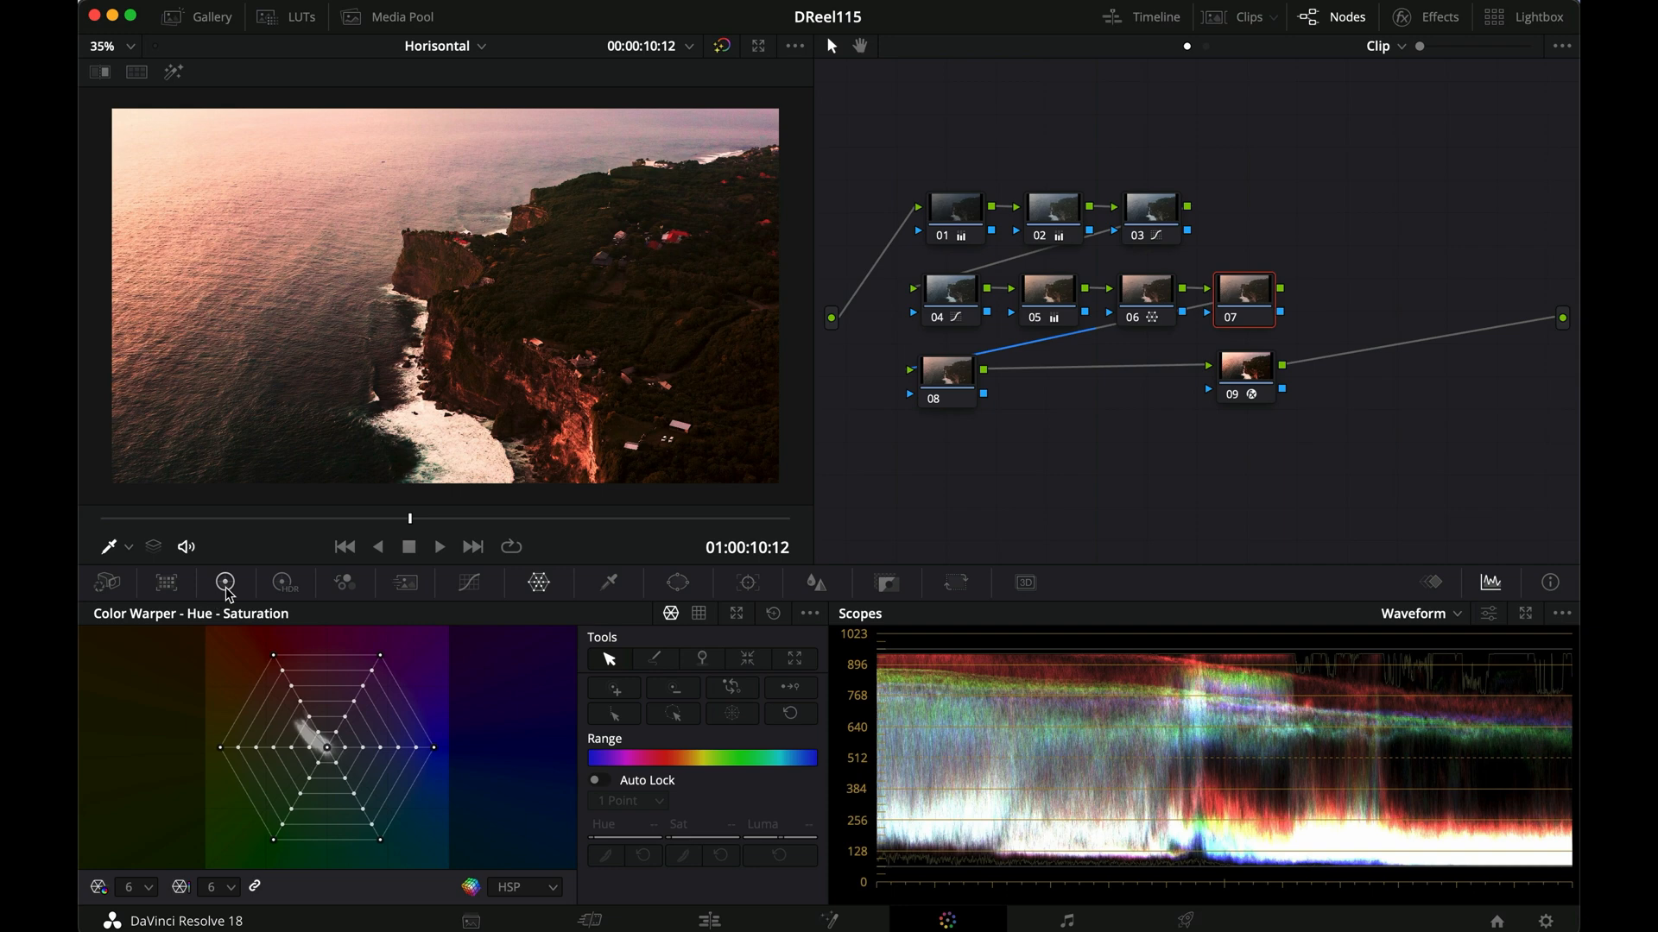
click(224, 582)
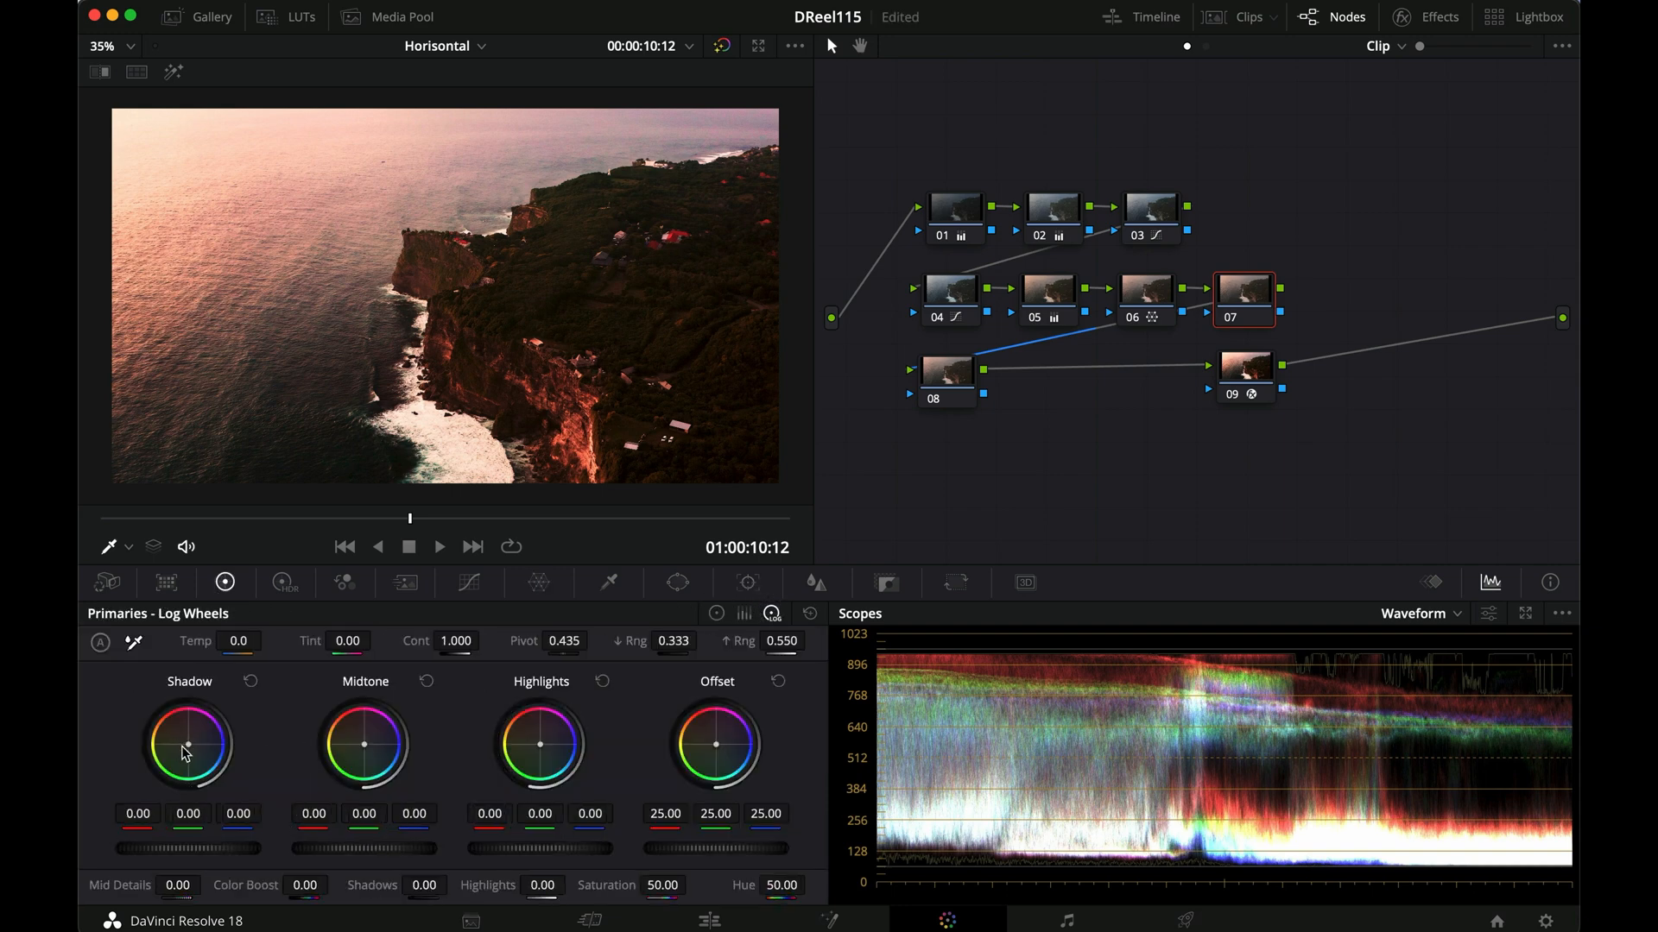
drag(188, 742, 189, 767)
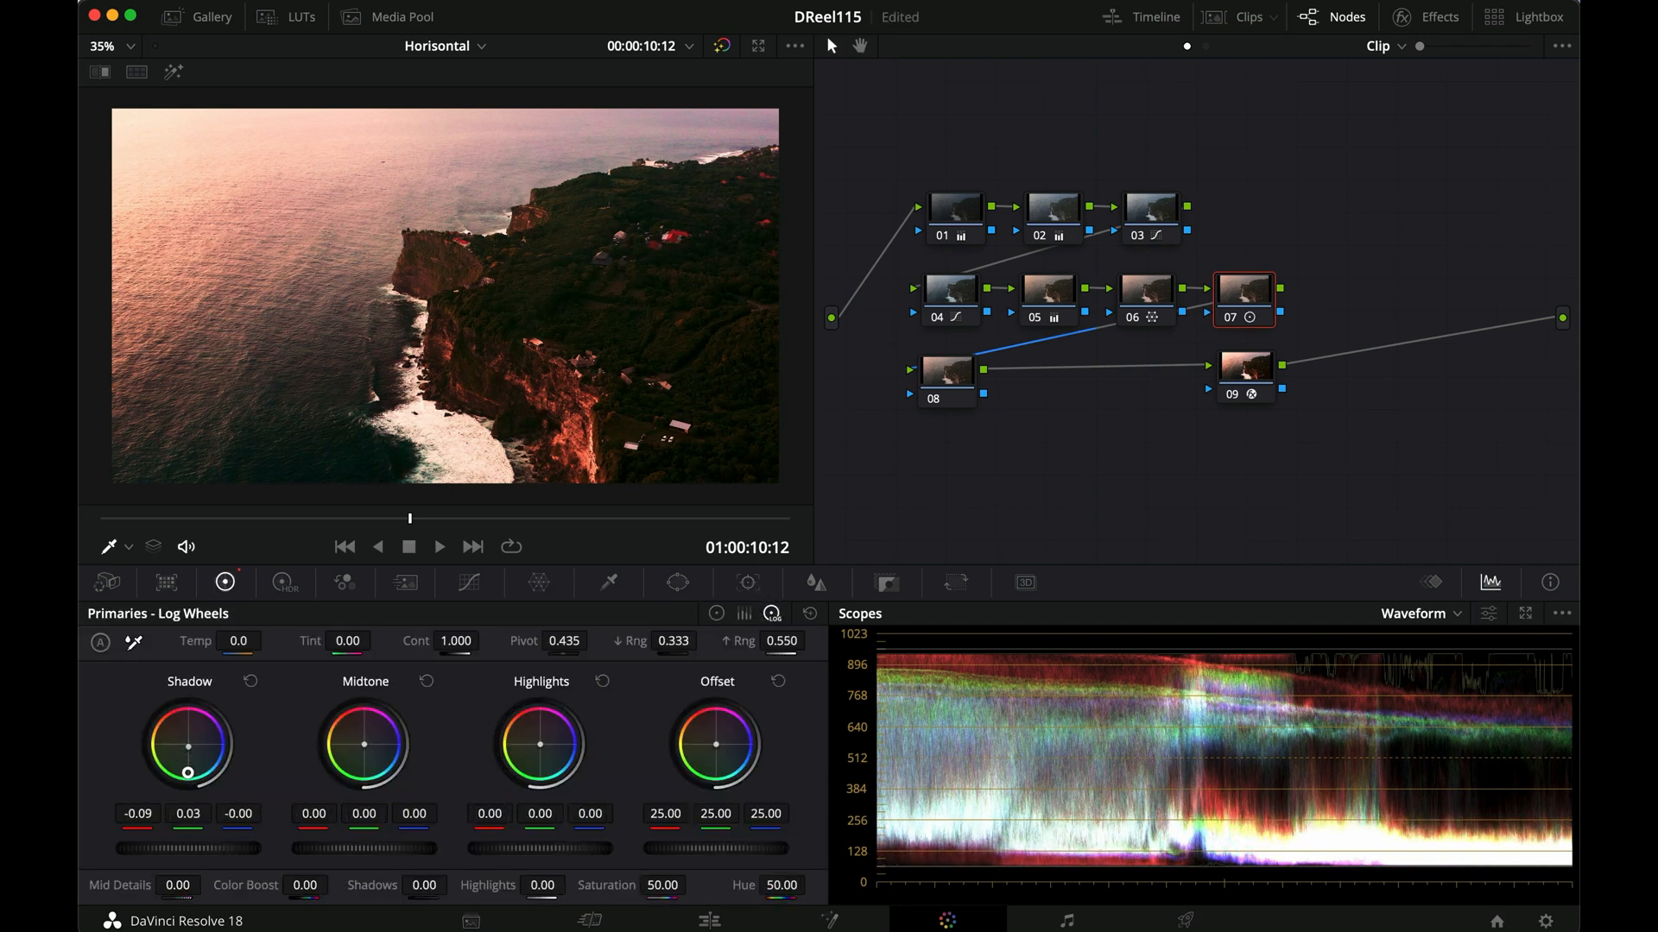
drag(195, 752, 188, 762)
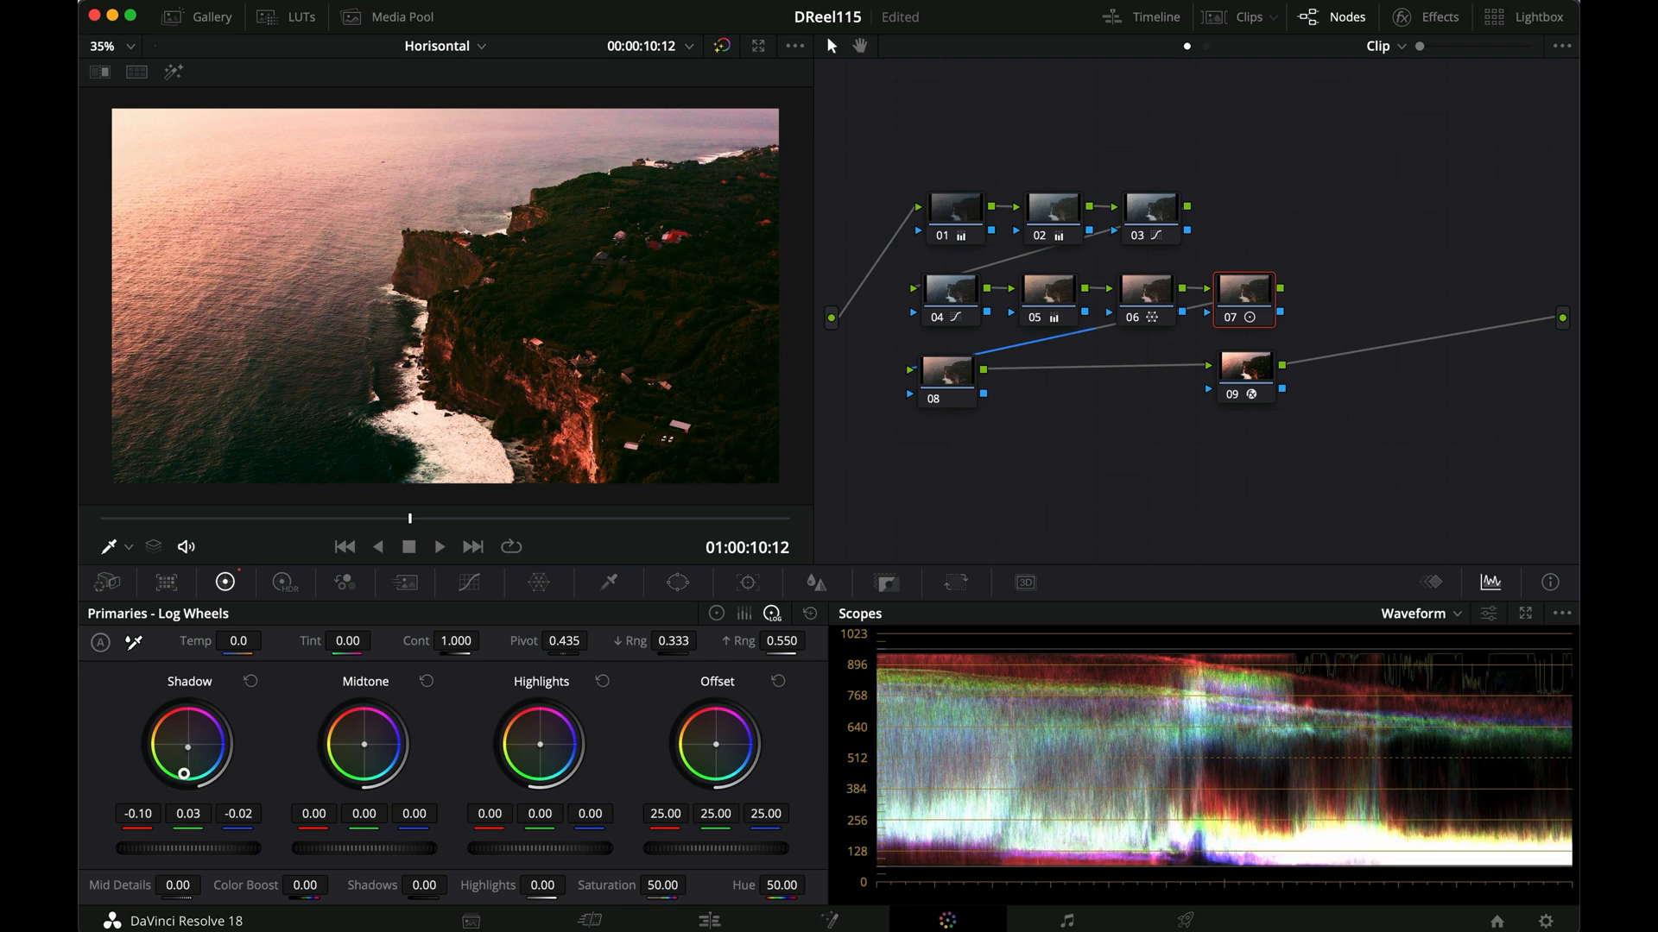
drag(189, 776, 189, 755)
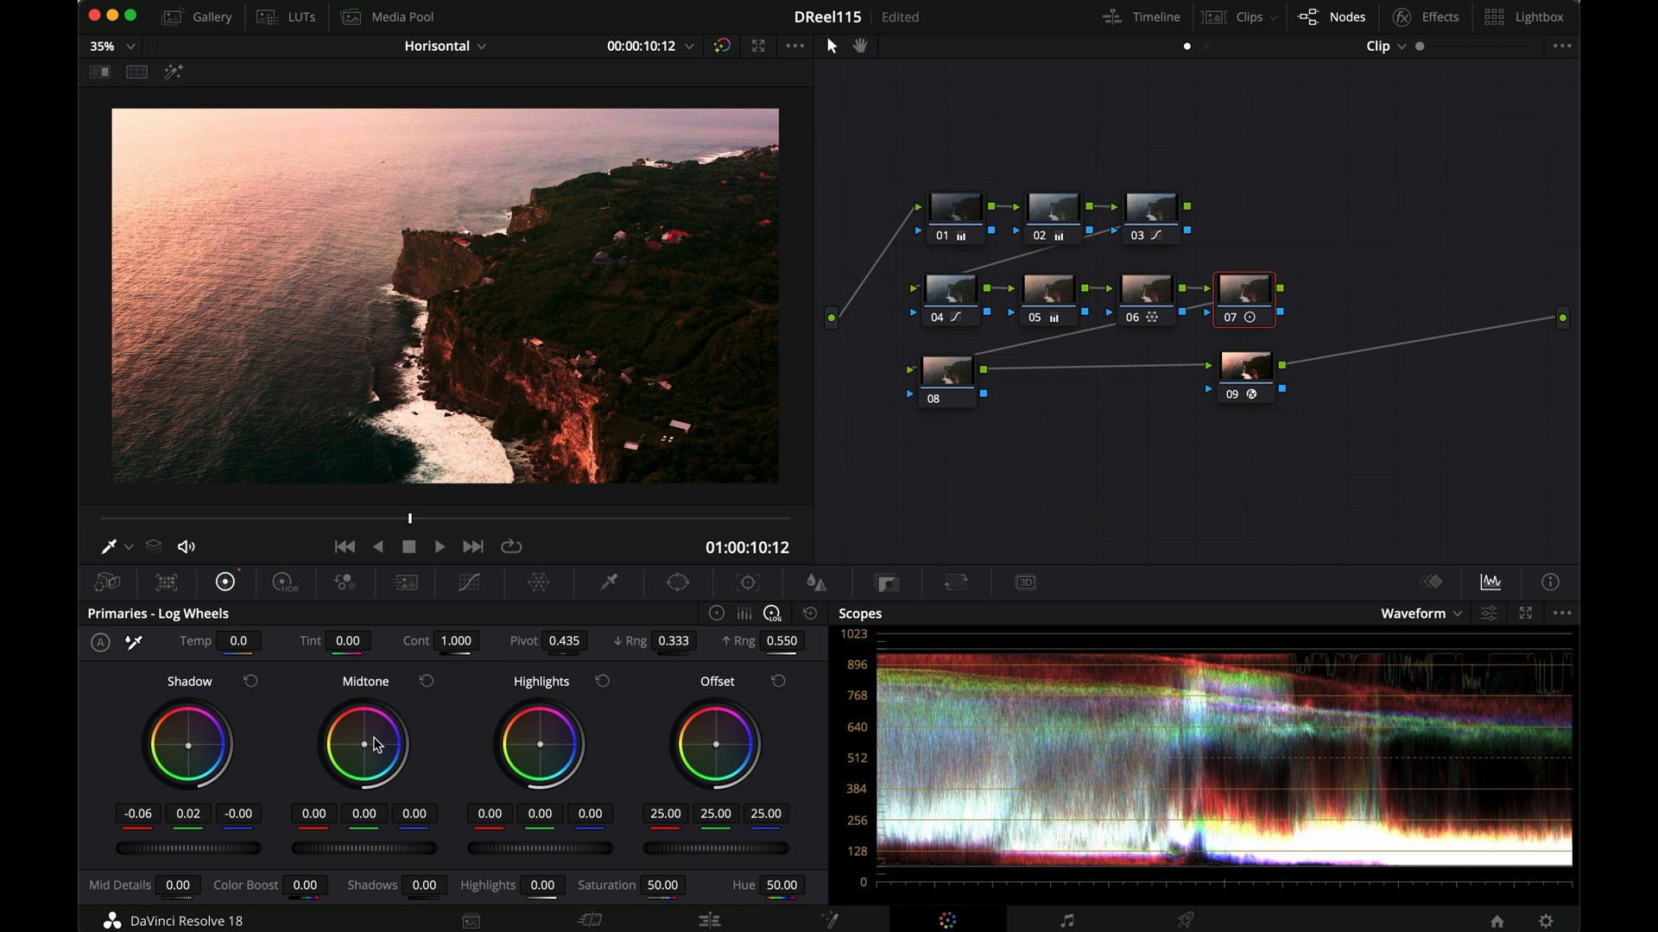
Warm node 07's Log Midtone slightly and push the Highlights toward orange
drag(364, 744, 359, 740)
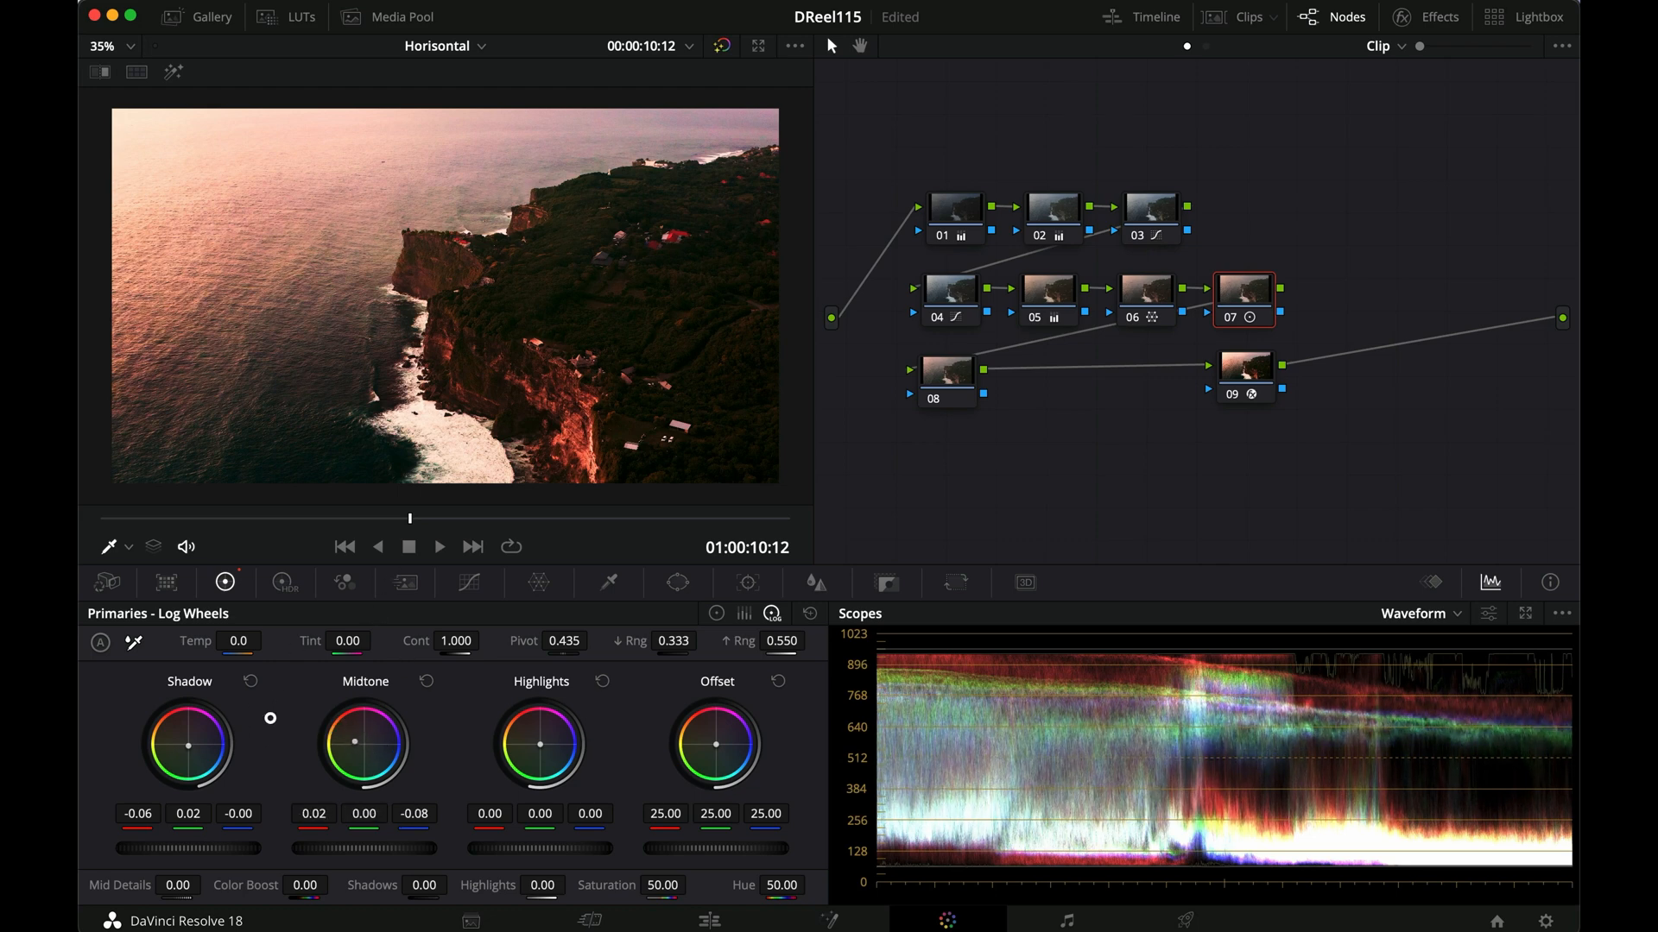
drag(271, 718, 315, 729)
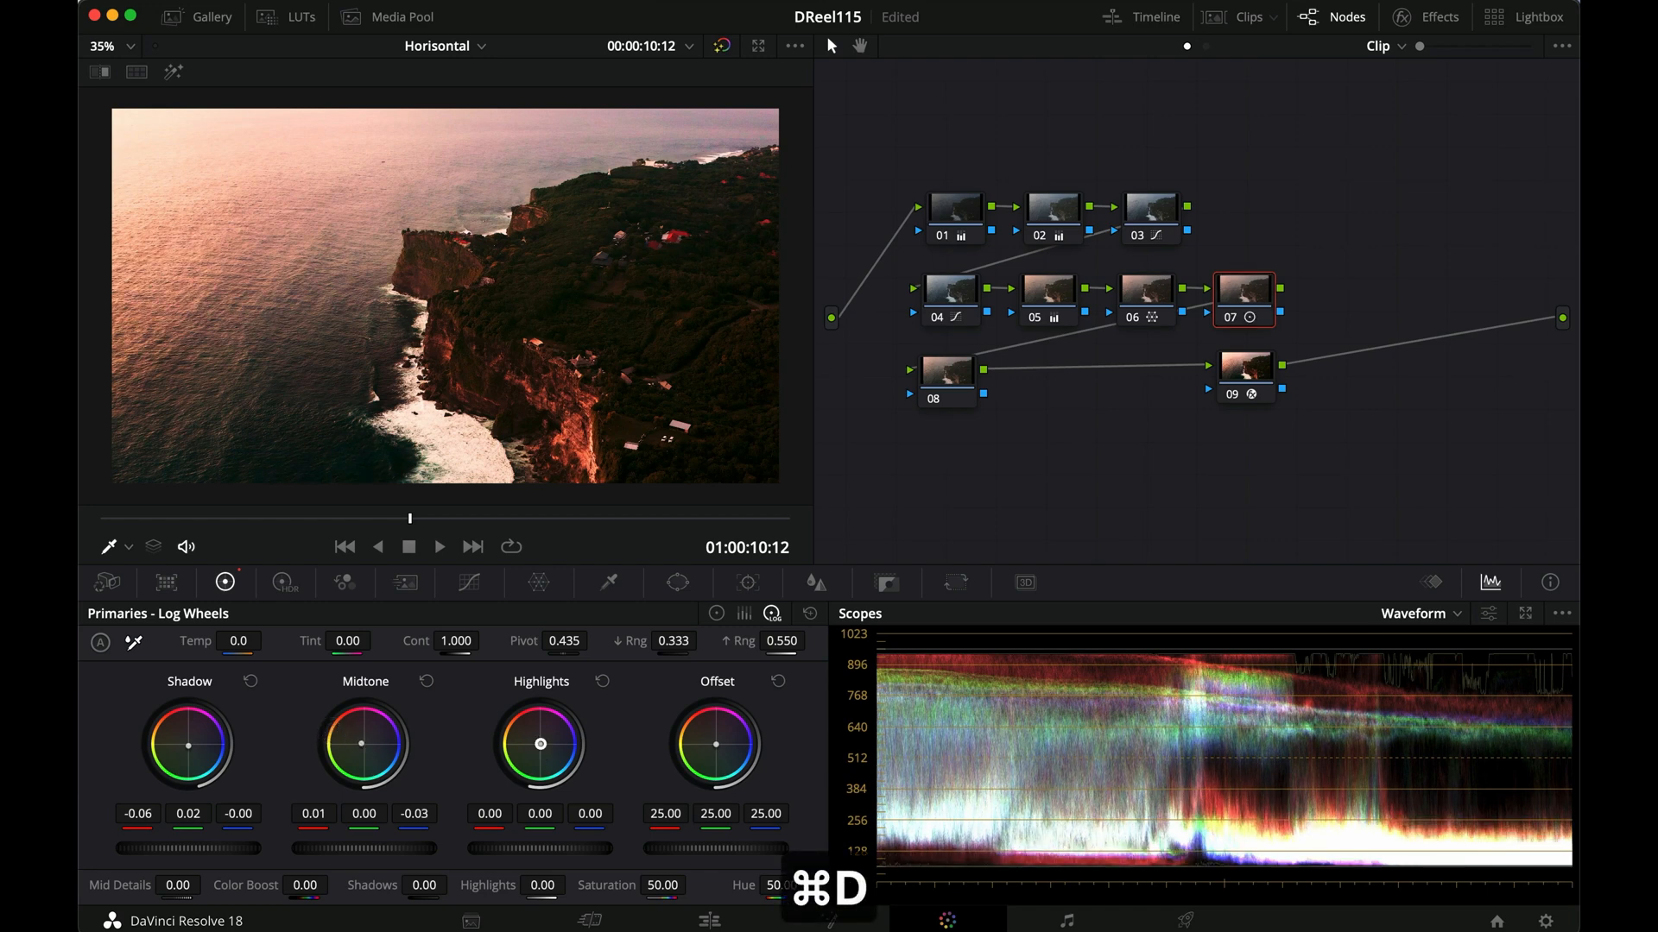
drag(539, 742, 502, 709)
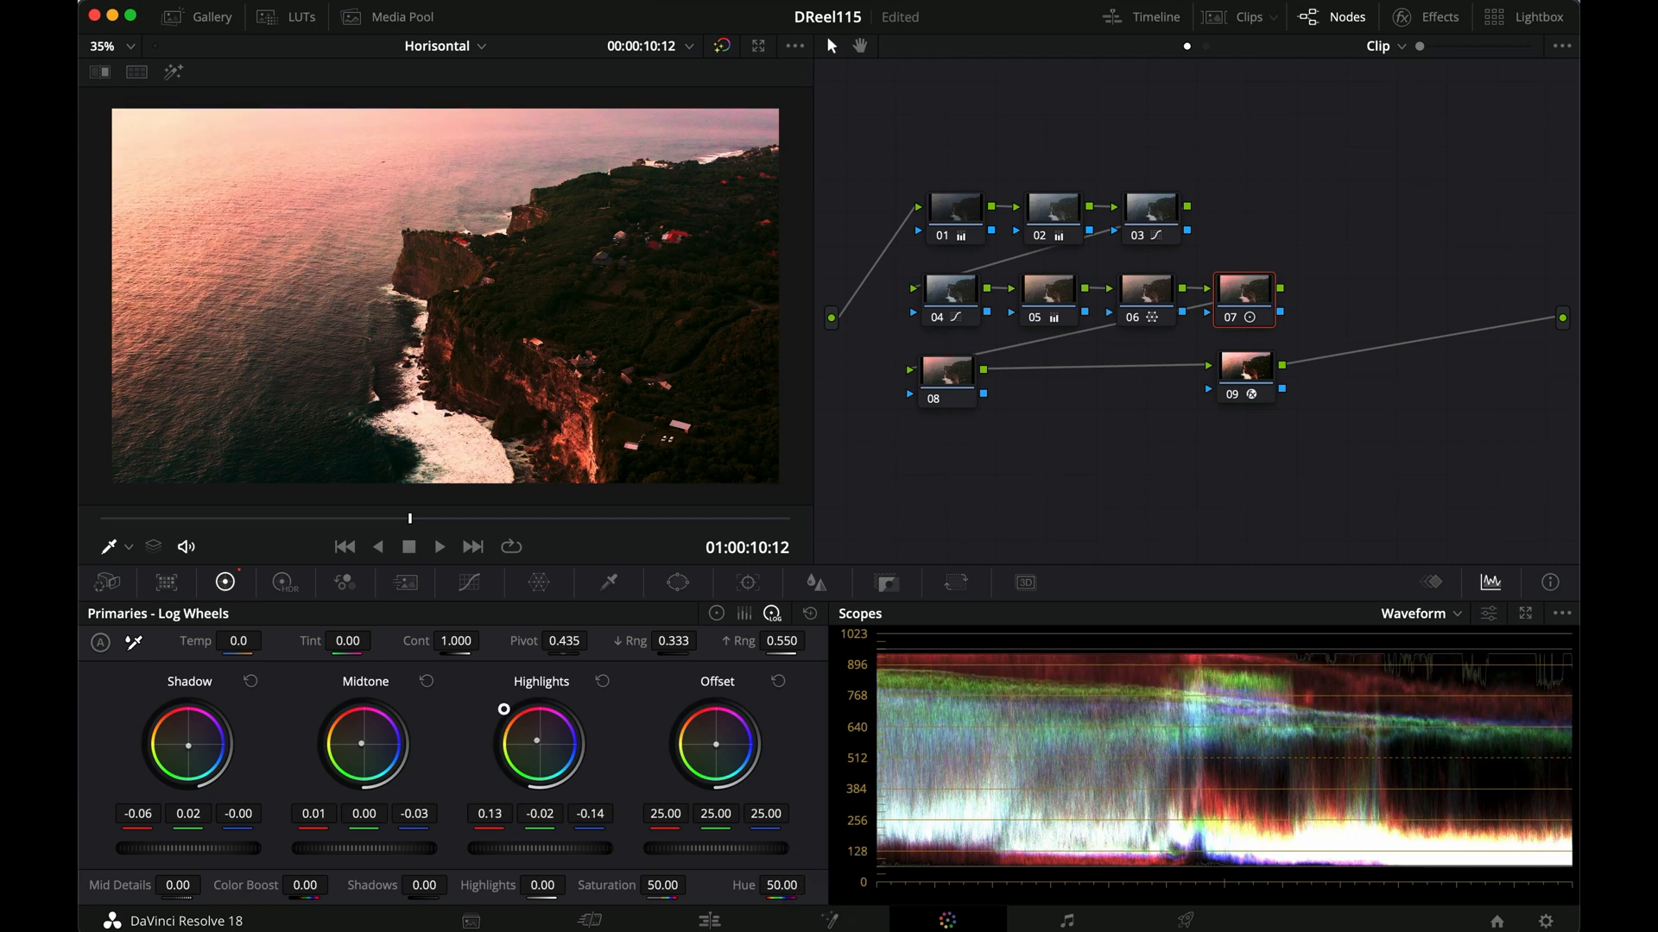
drag(535, 706, 516, 727)
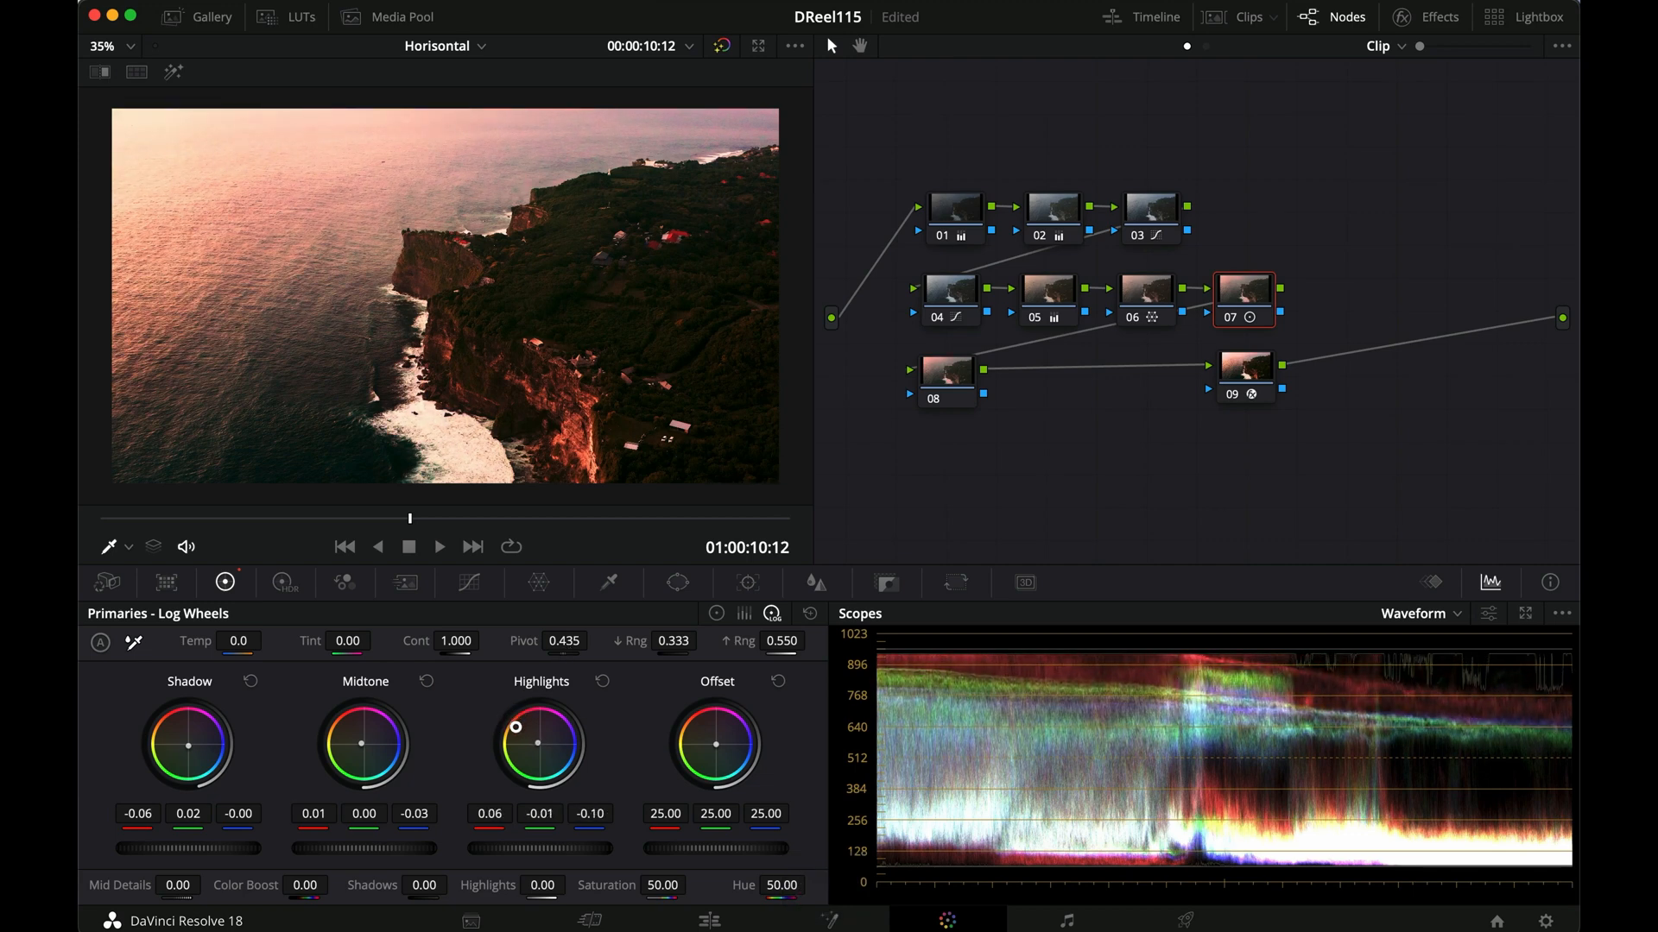
drag(514, 727, 539, 747)
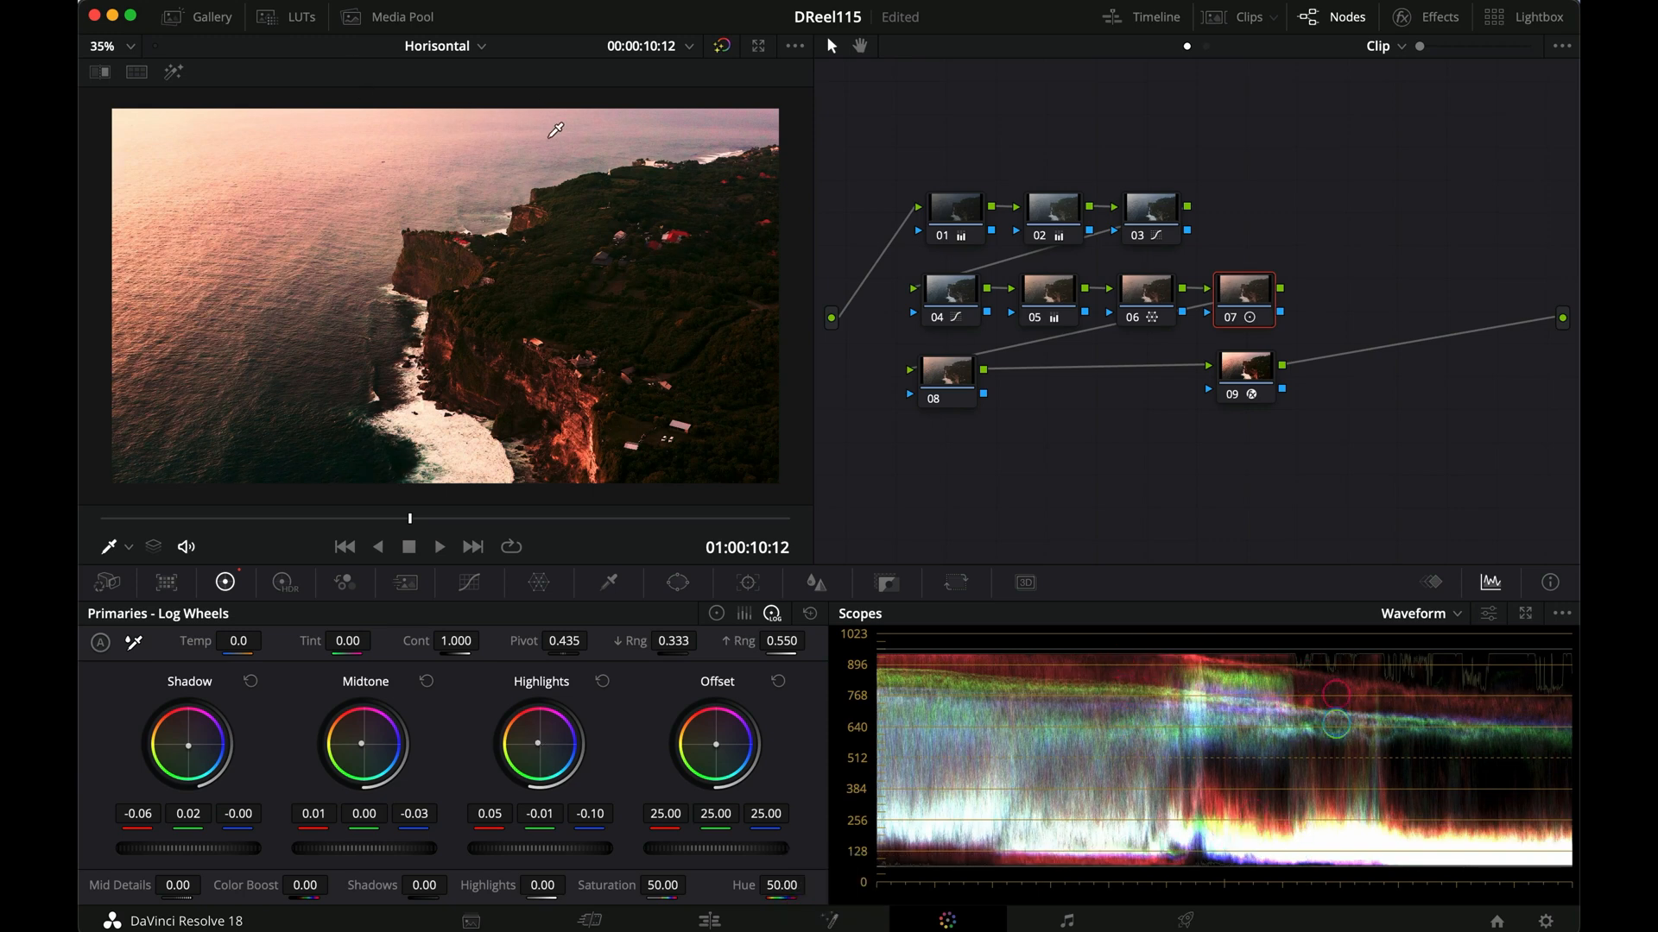
mouse_move(269, 363)
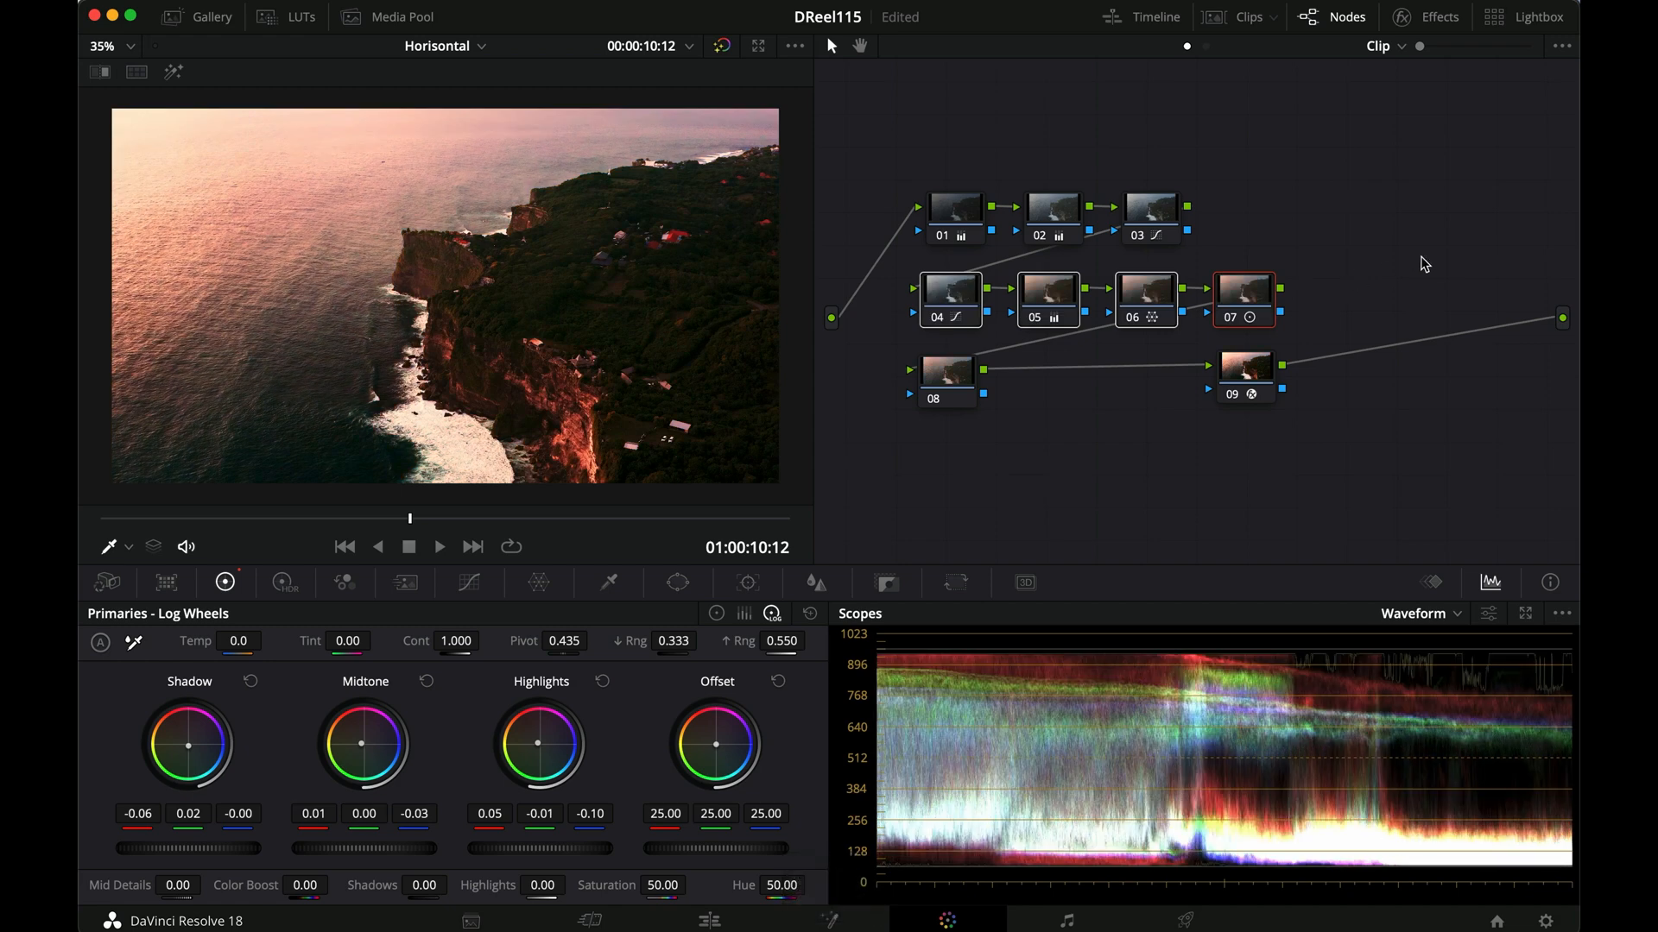
Add a parallel node alongside node 08 and reselect node 08
click(945, 373)
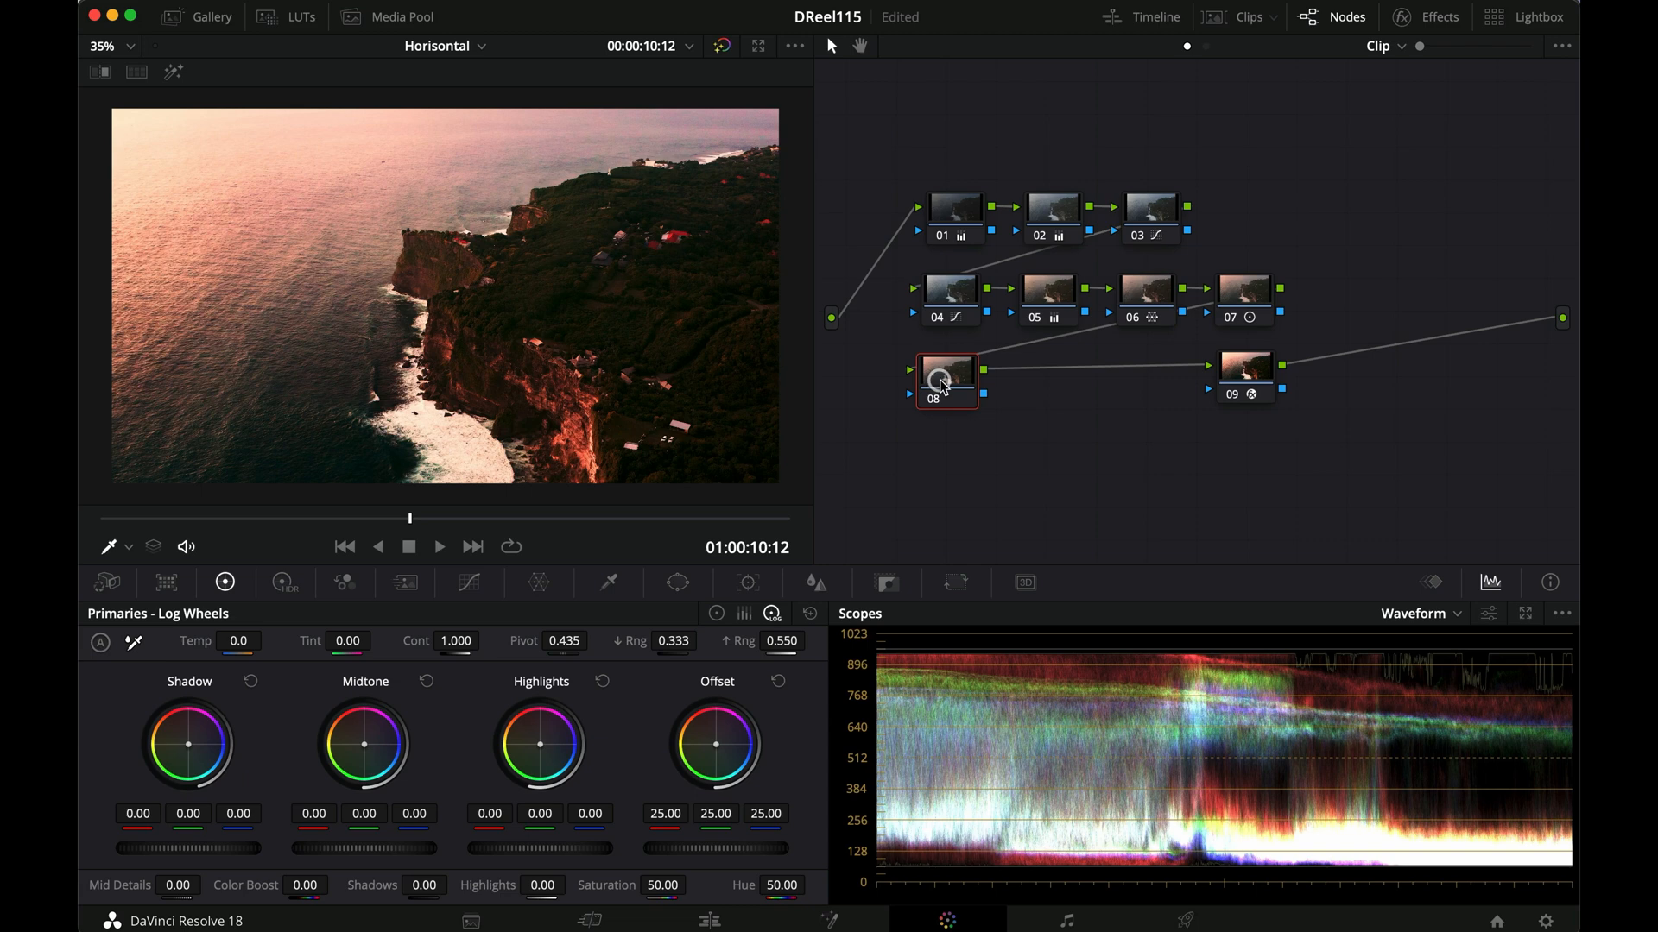
right_click(945, 380)
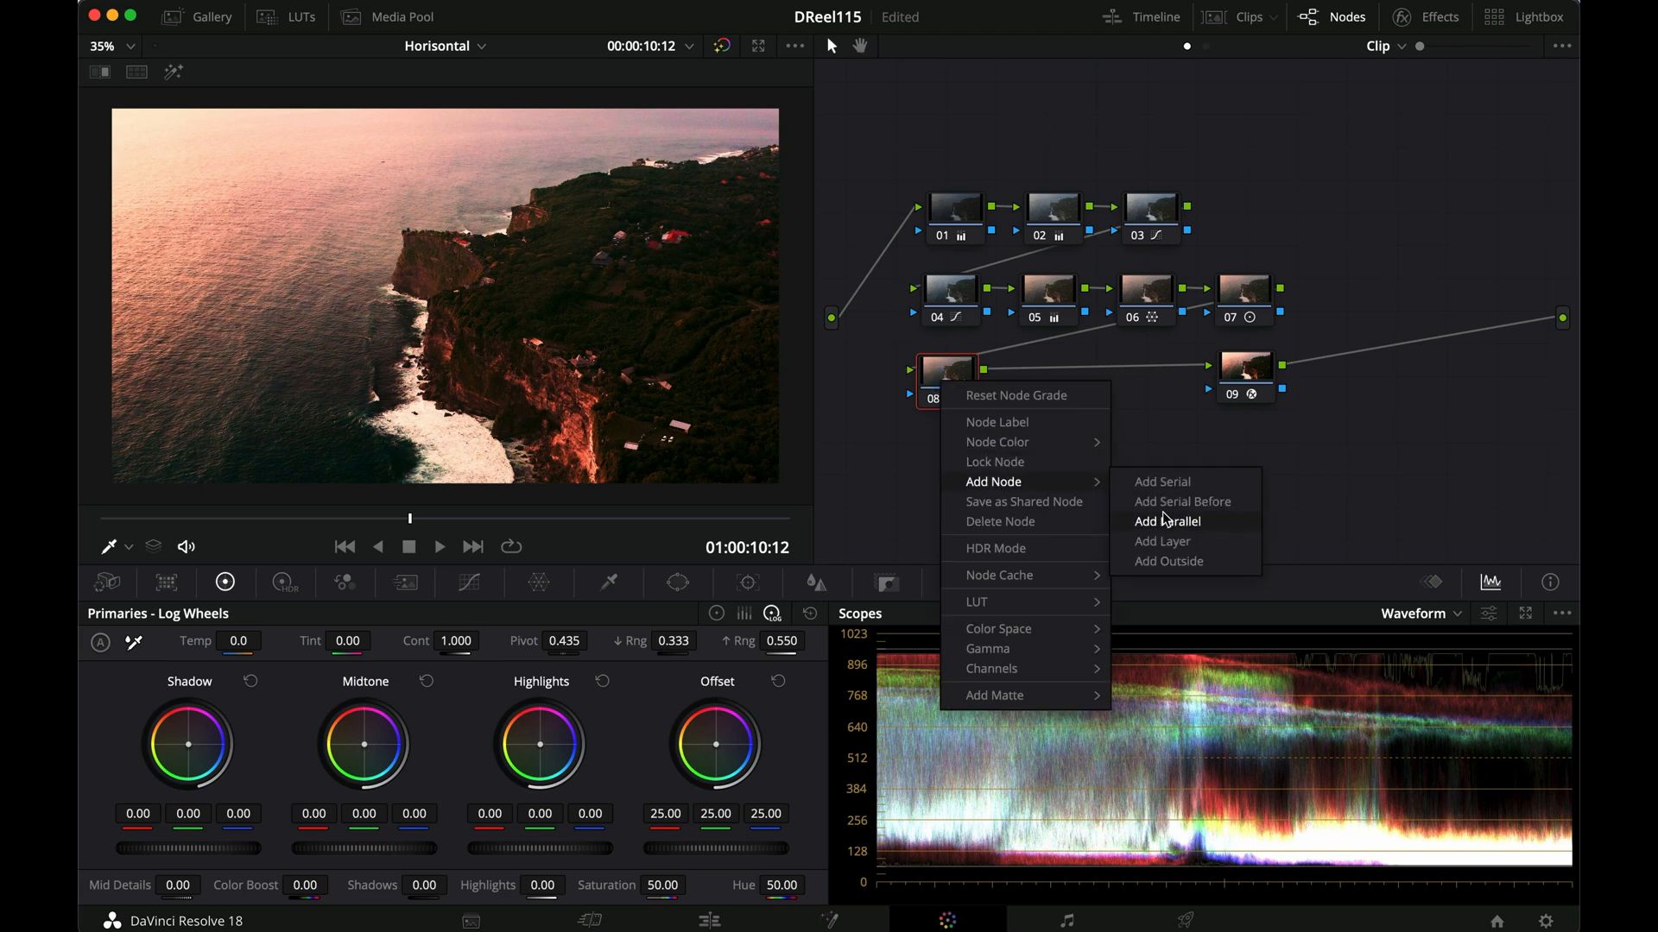
click(1167, 521)
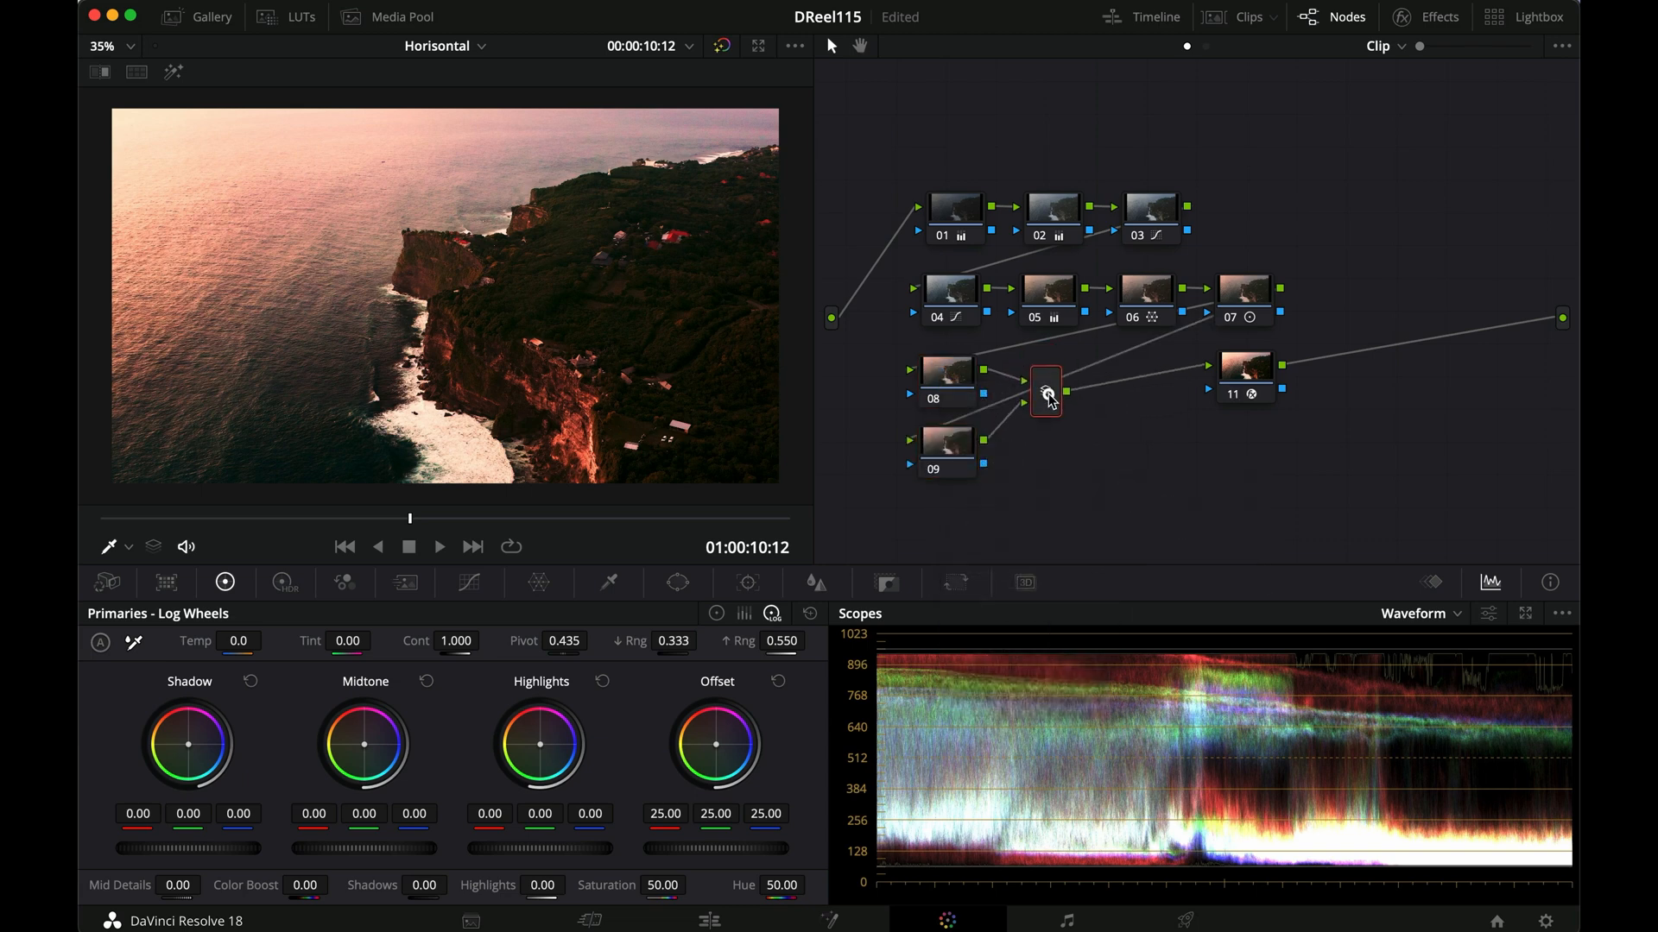
click(944, 368)
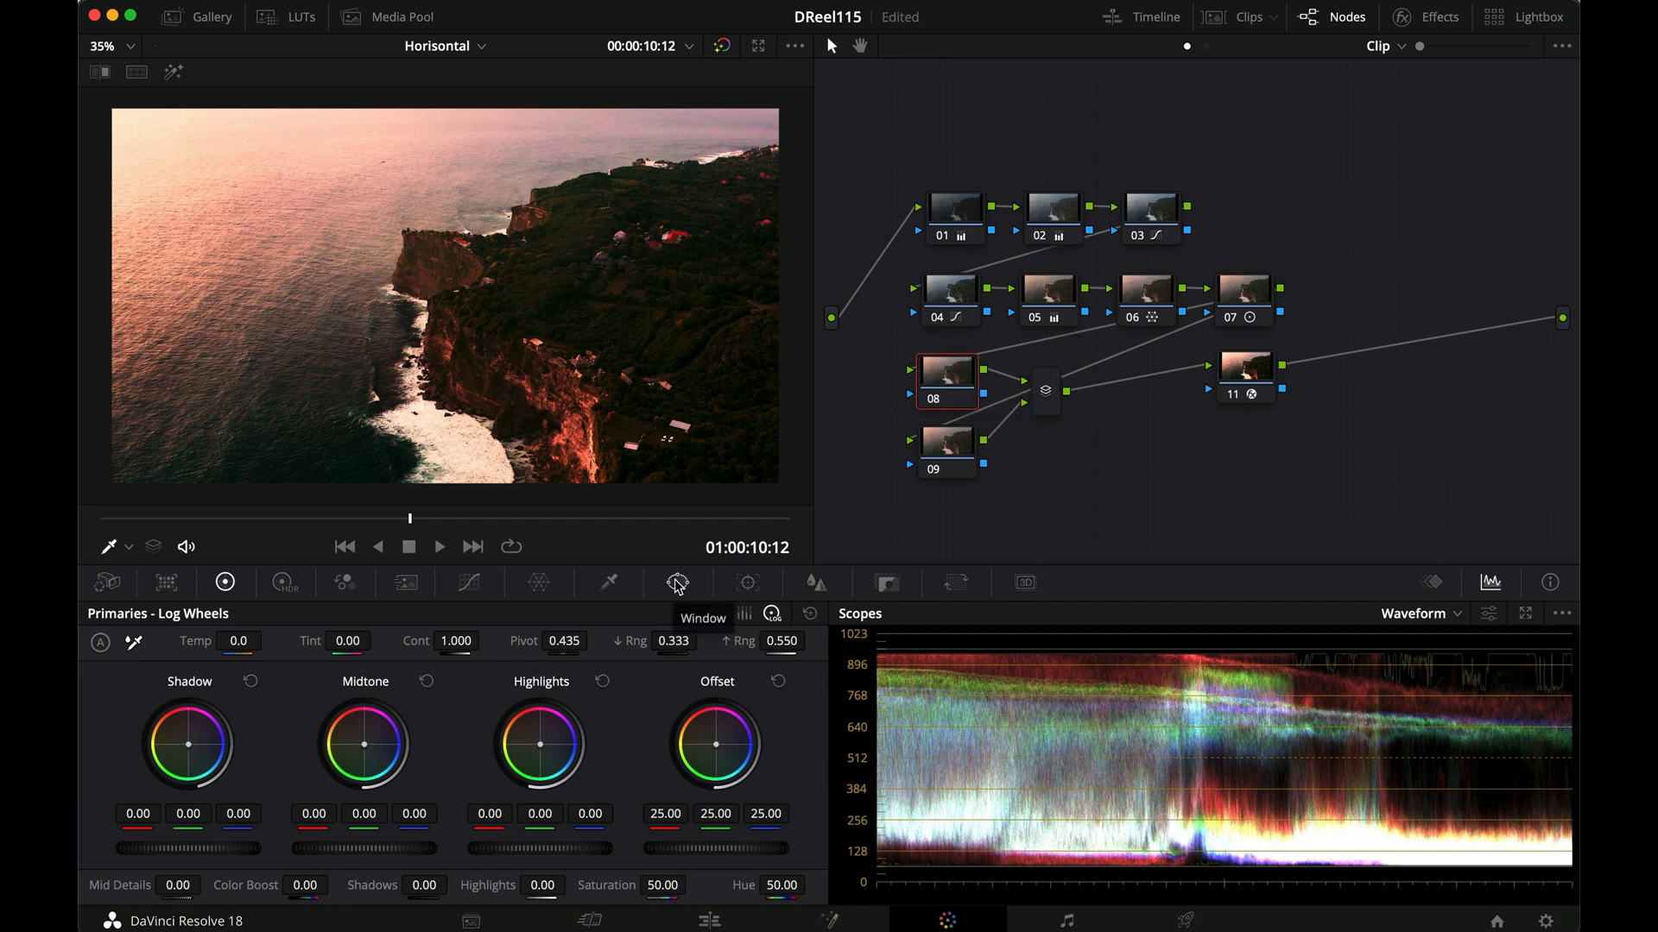
Give node 08 a large circular window over the upper-left sea, heavily feathered via Soft 1
click(677, 582)
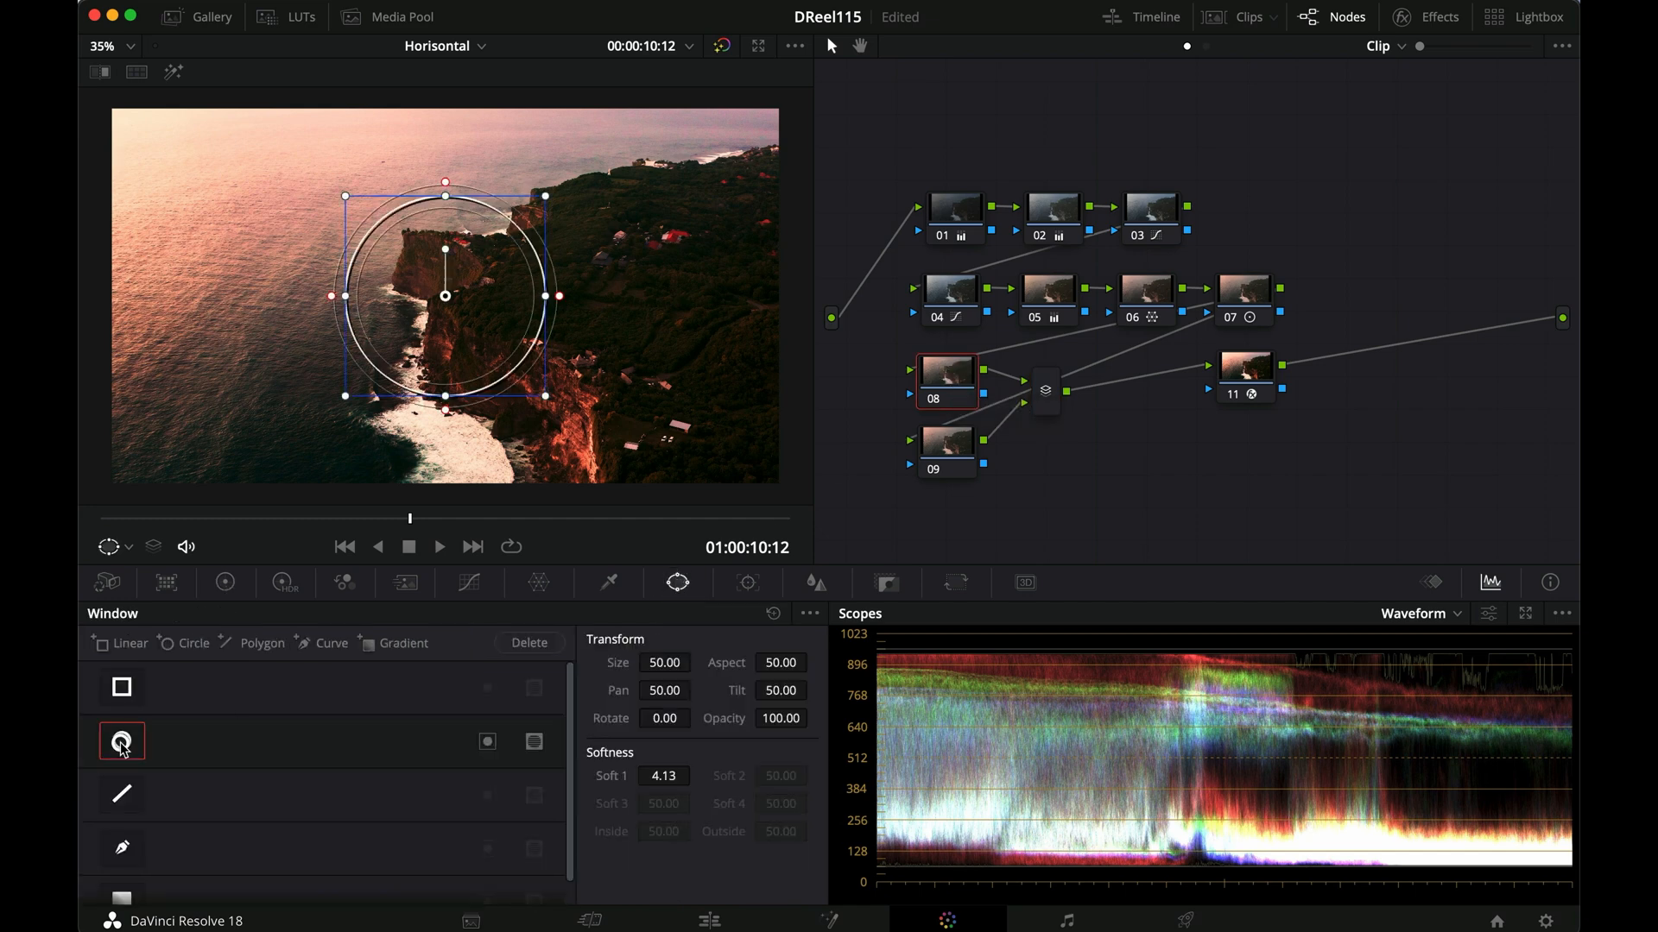
drag(444, 296, 148, 142)
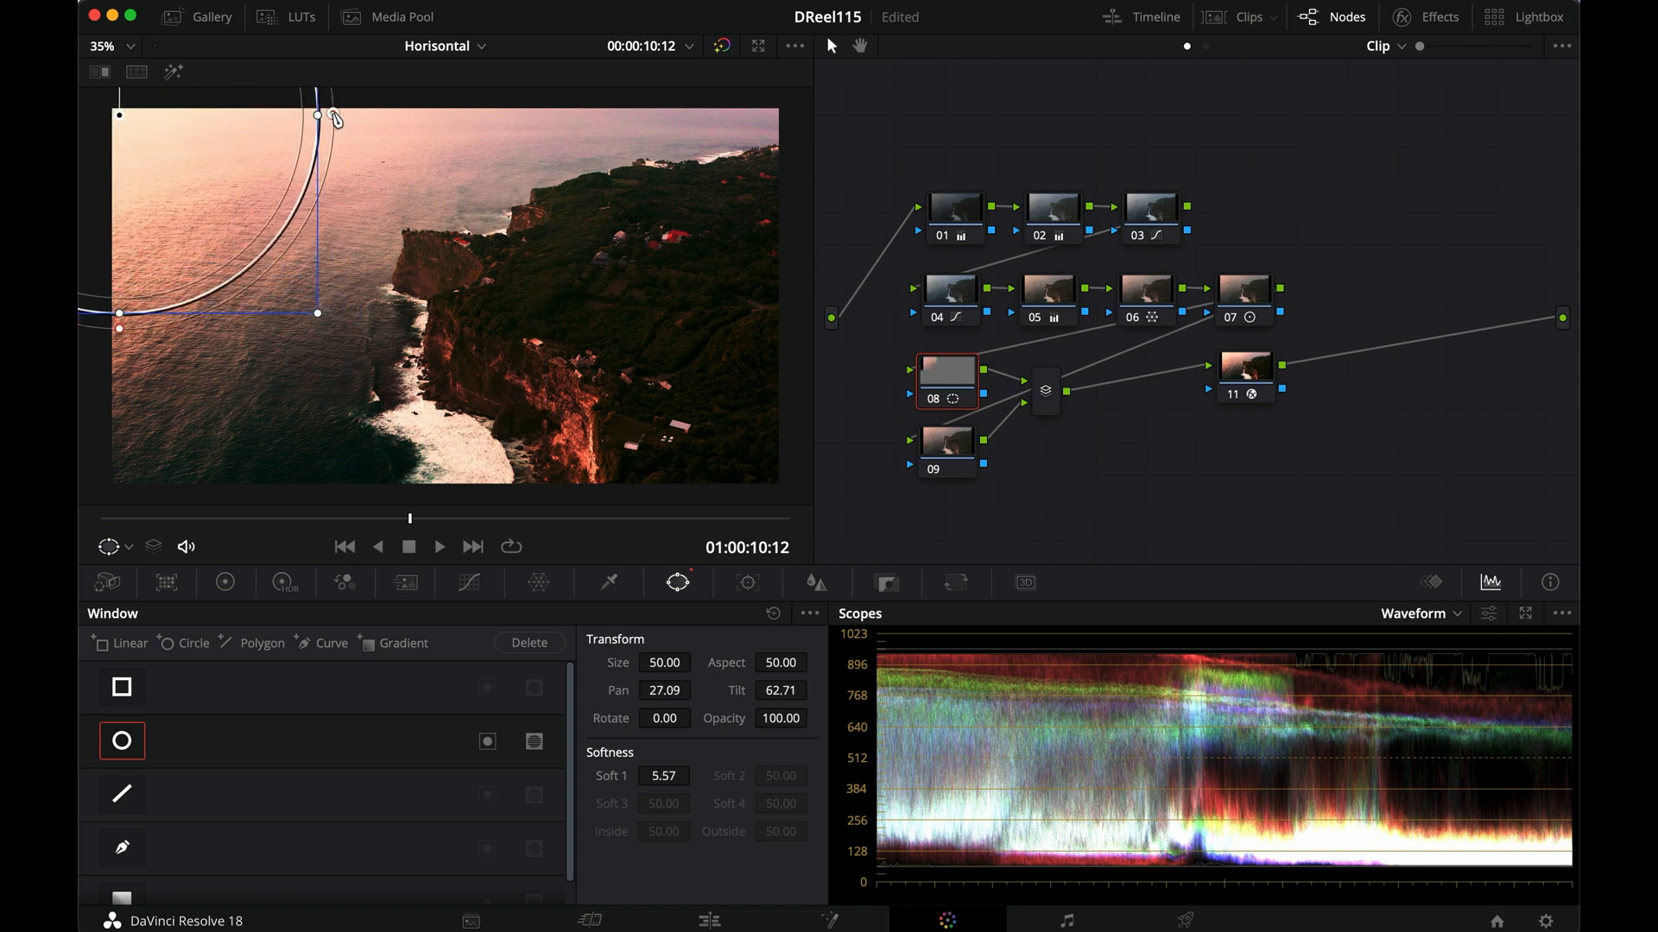
drag(318, 114, 514, 114)
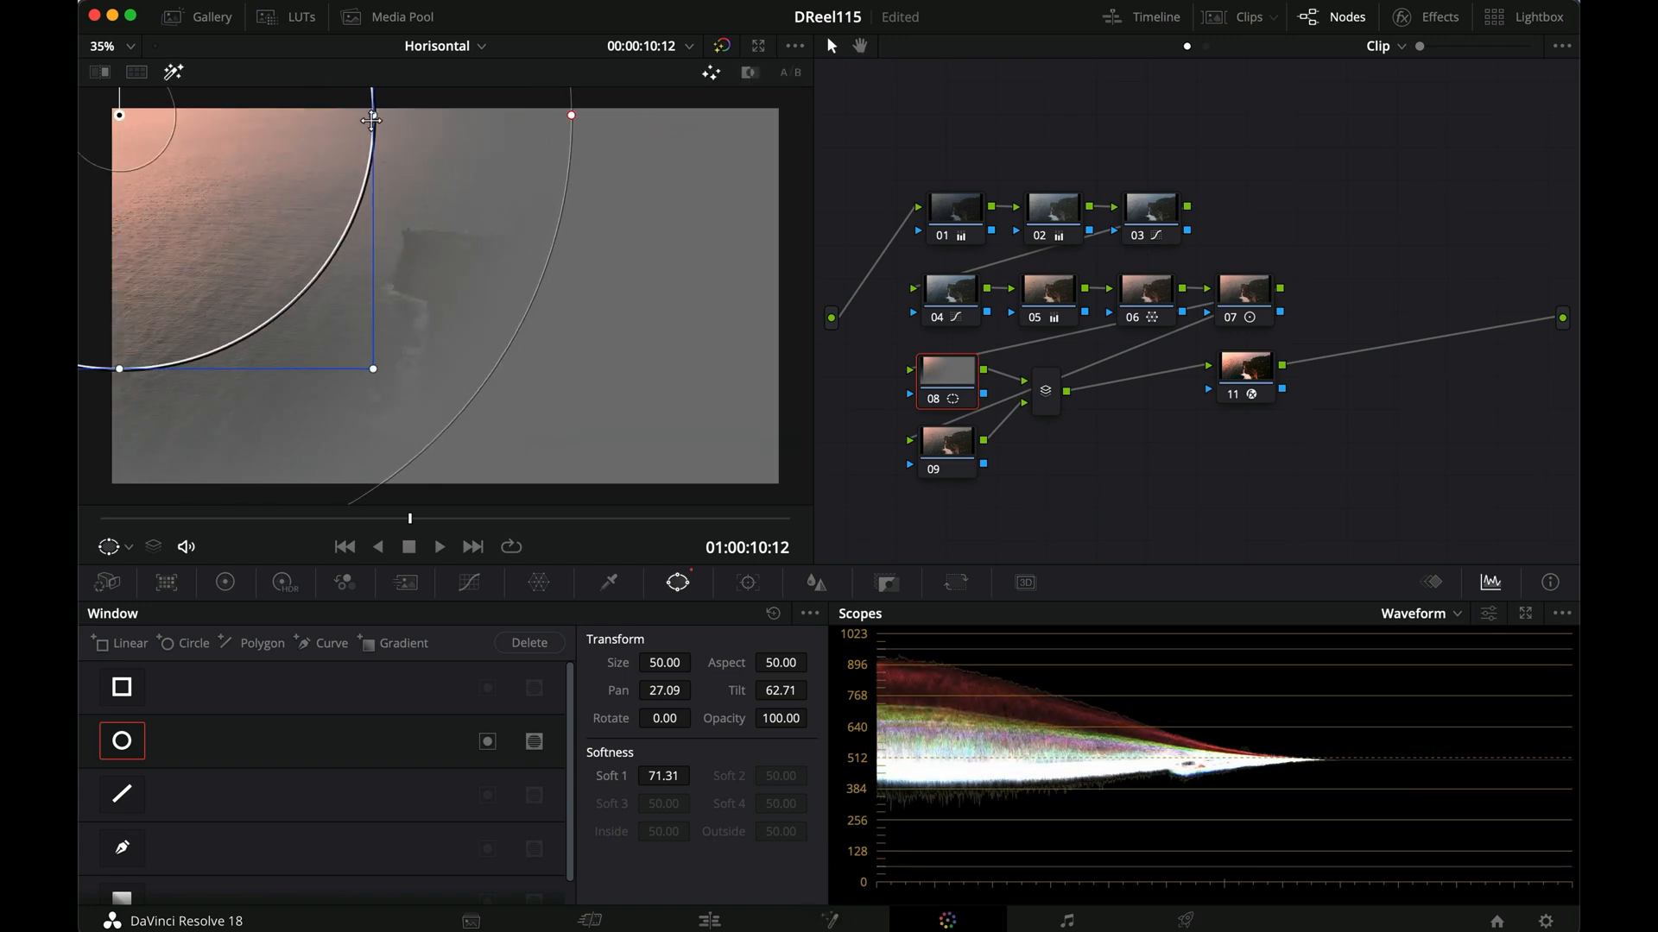
drag(373, 119, 431, 119)
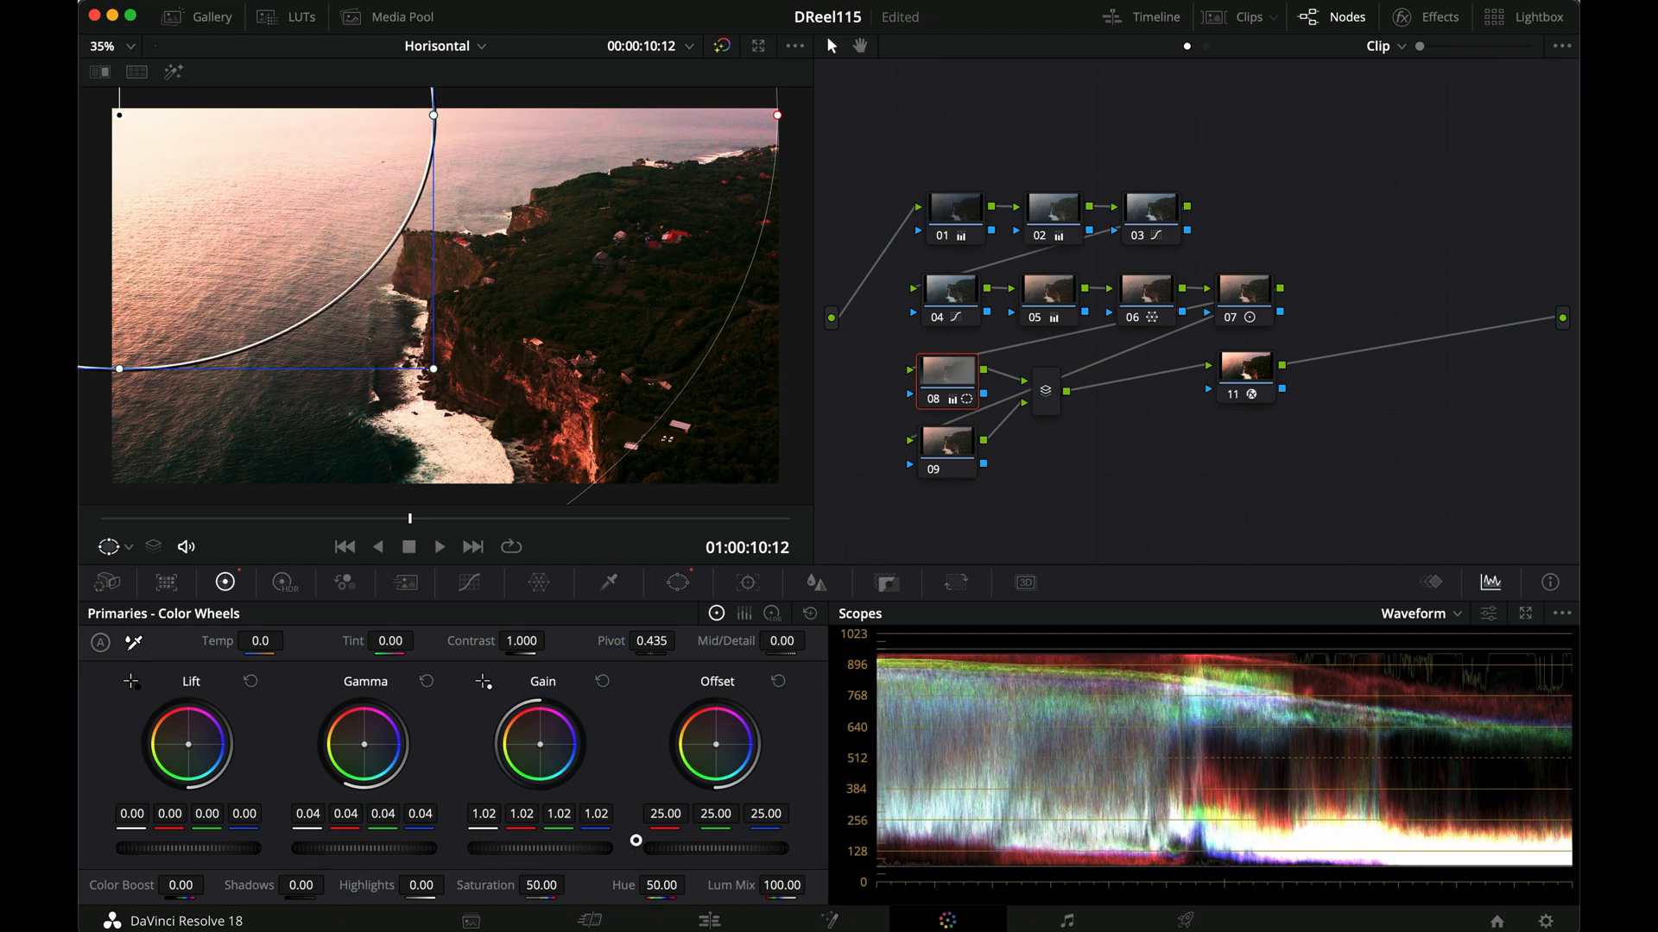
Raise node 08's Gain to about 1.36–1.49 and tint Gain and Gamma toward warm yellow-orange
drag(635, 841, 715, 841)
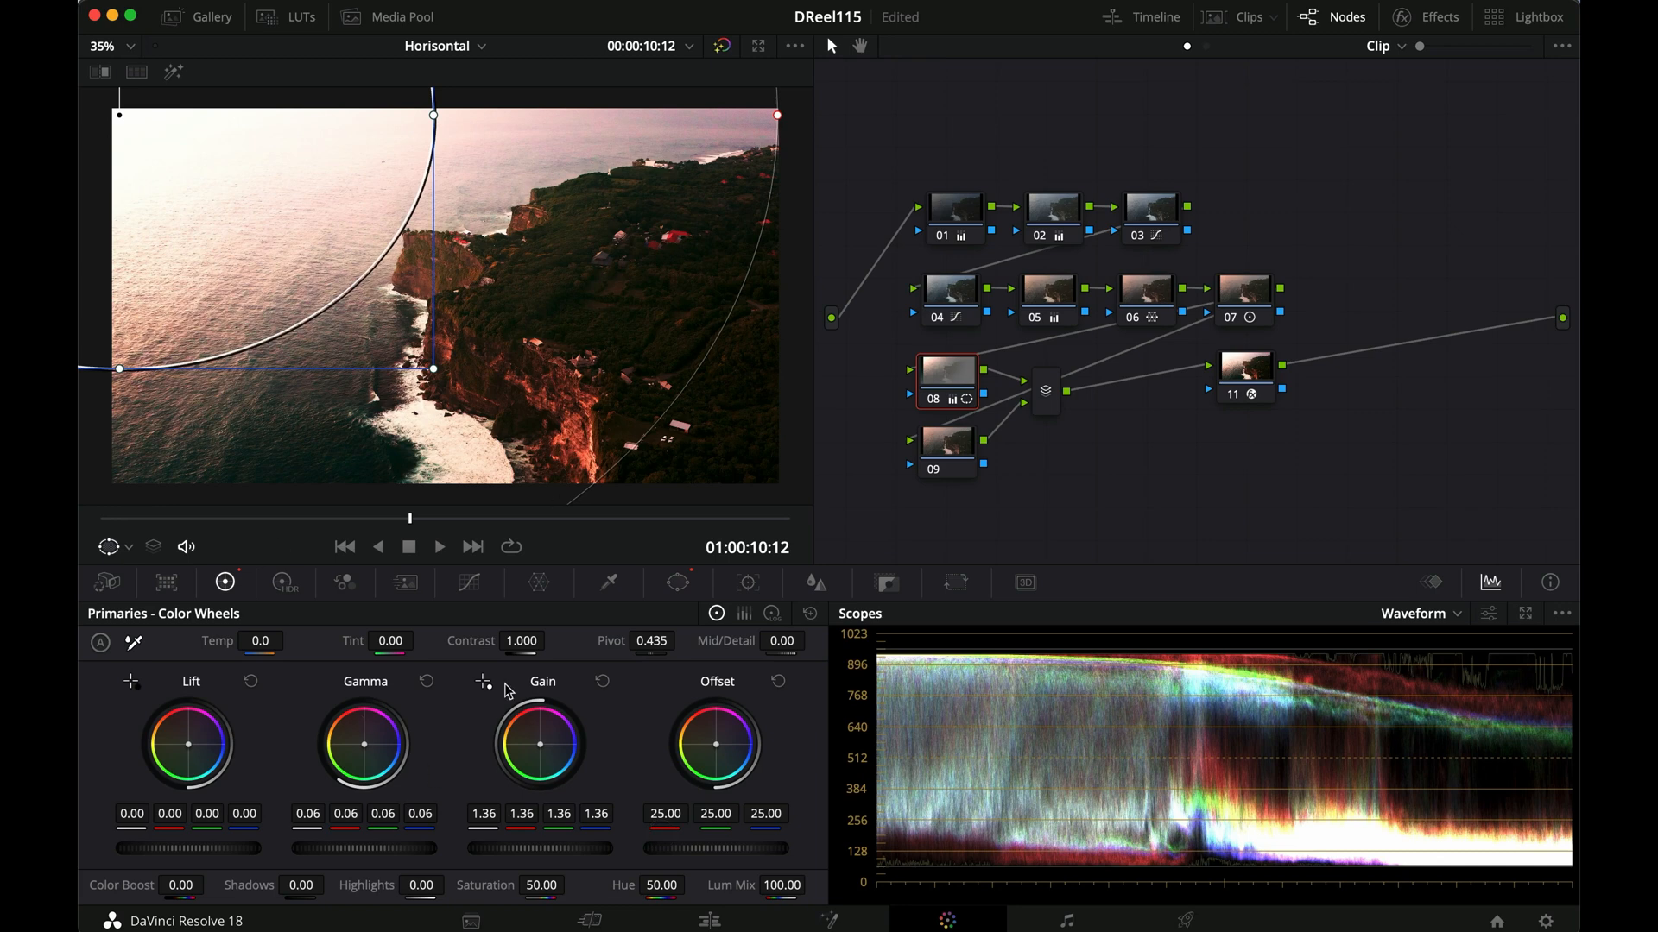
drag(539, 743, 507, 724)
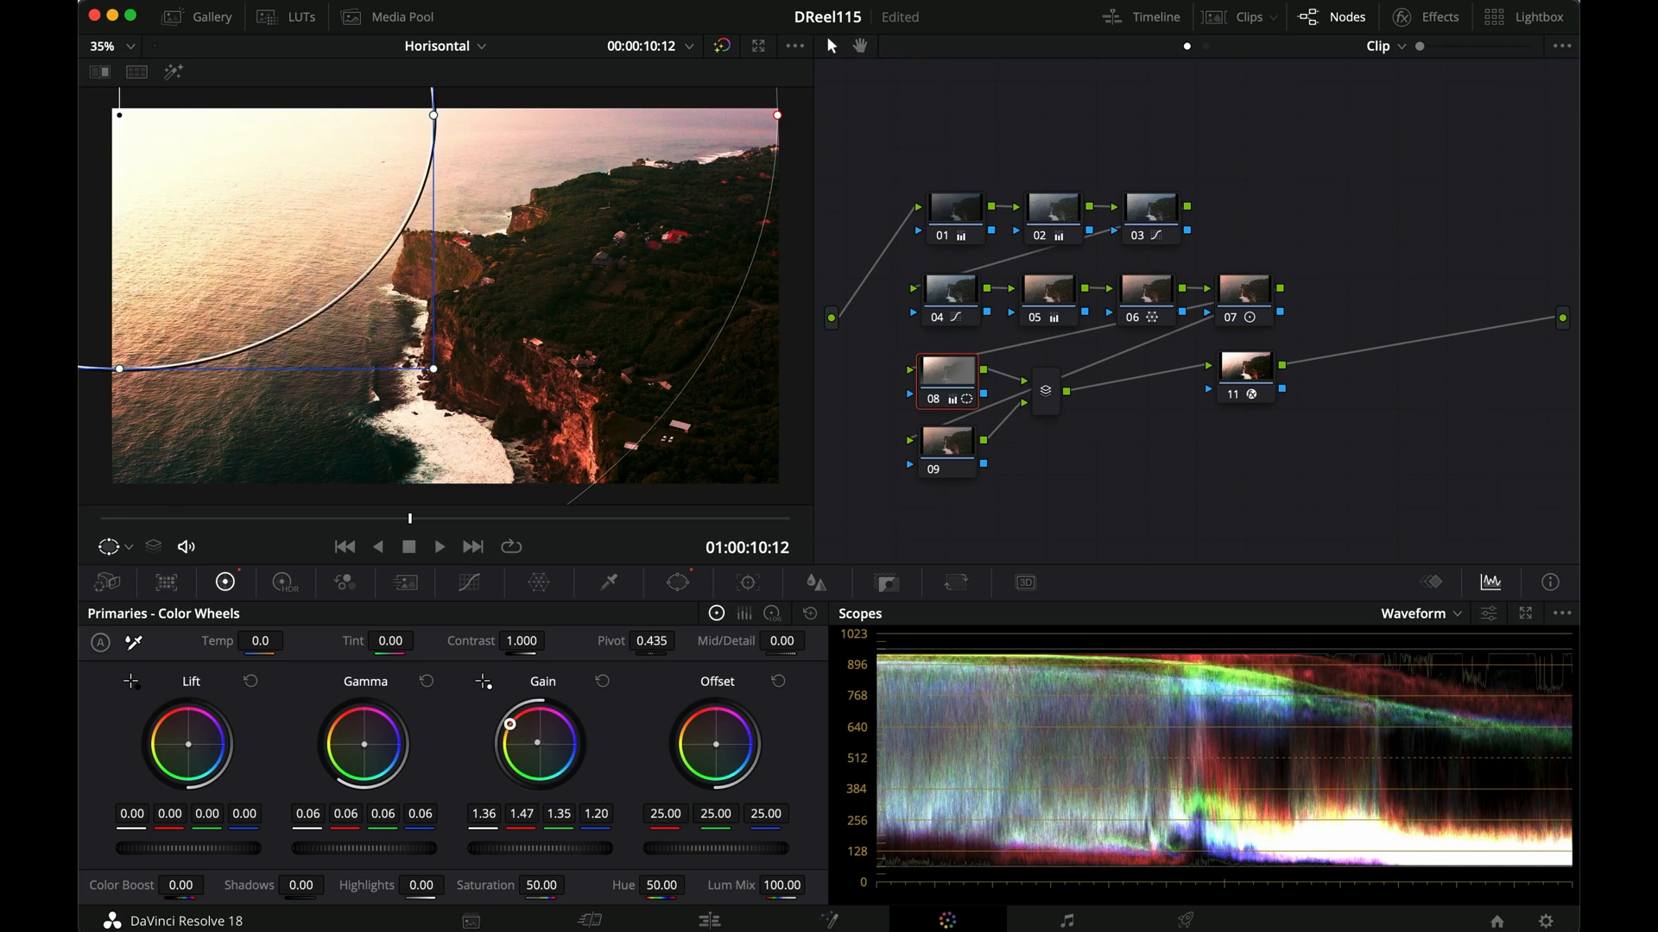
drag(549, 729, 540, 718)
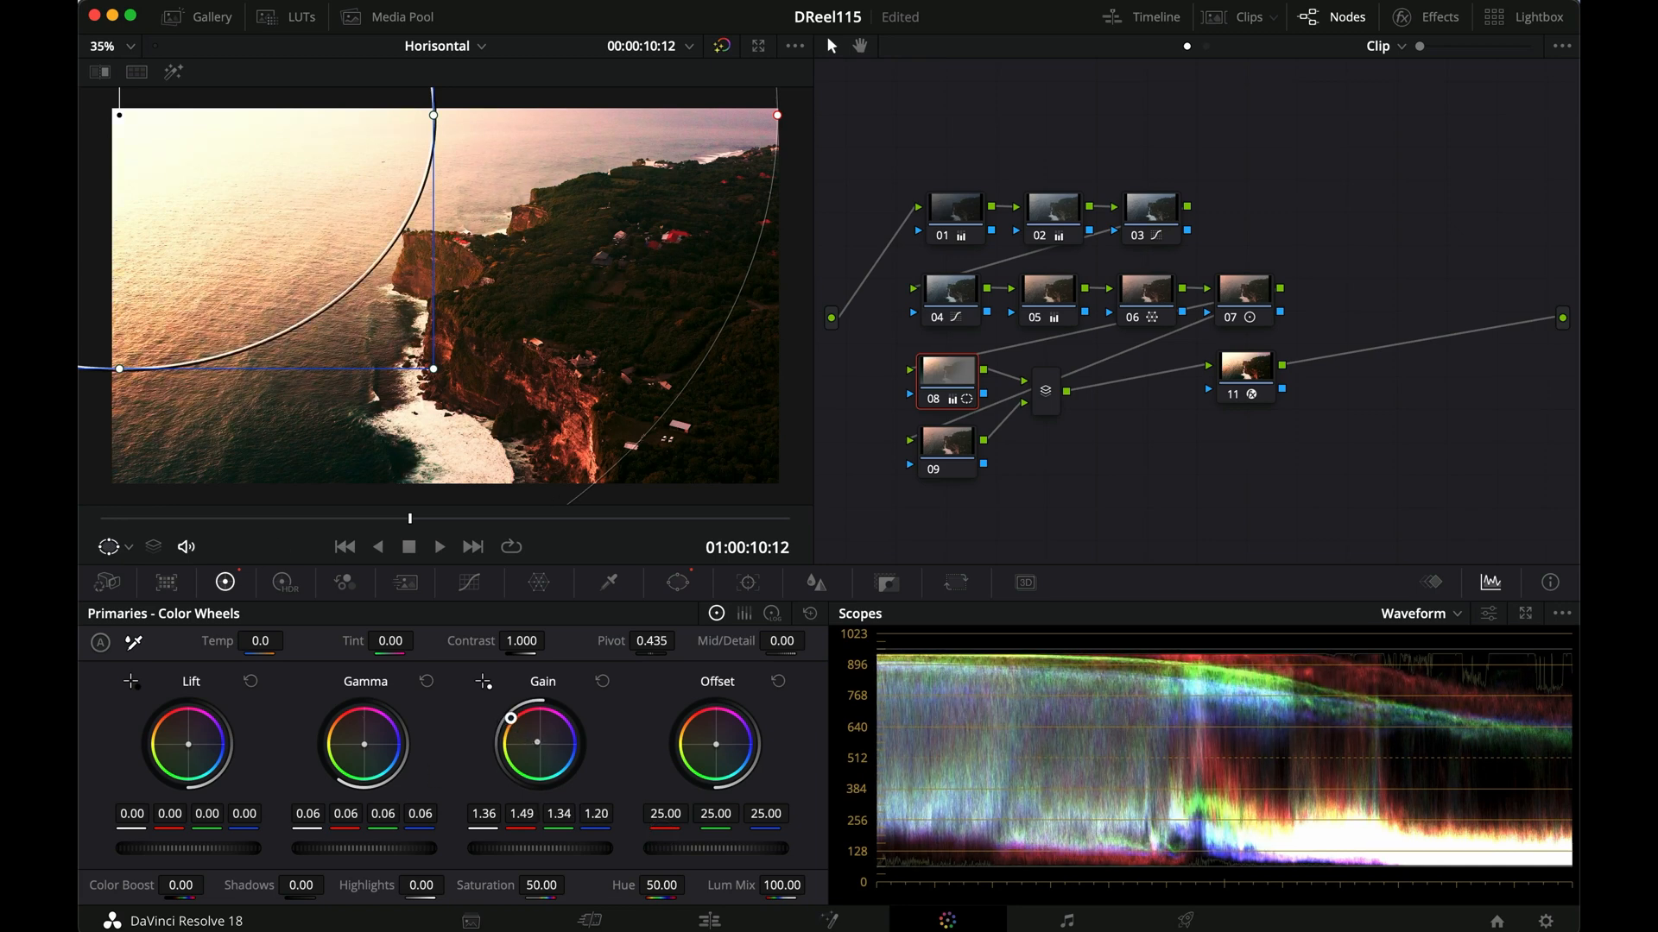
drag(539, 717, 340, 737)
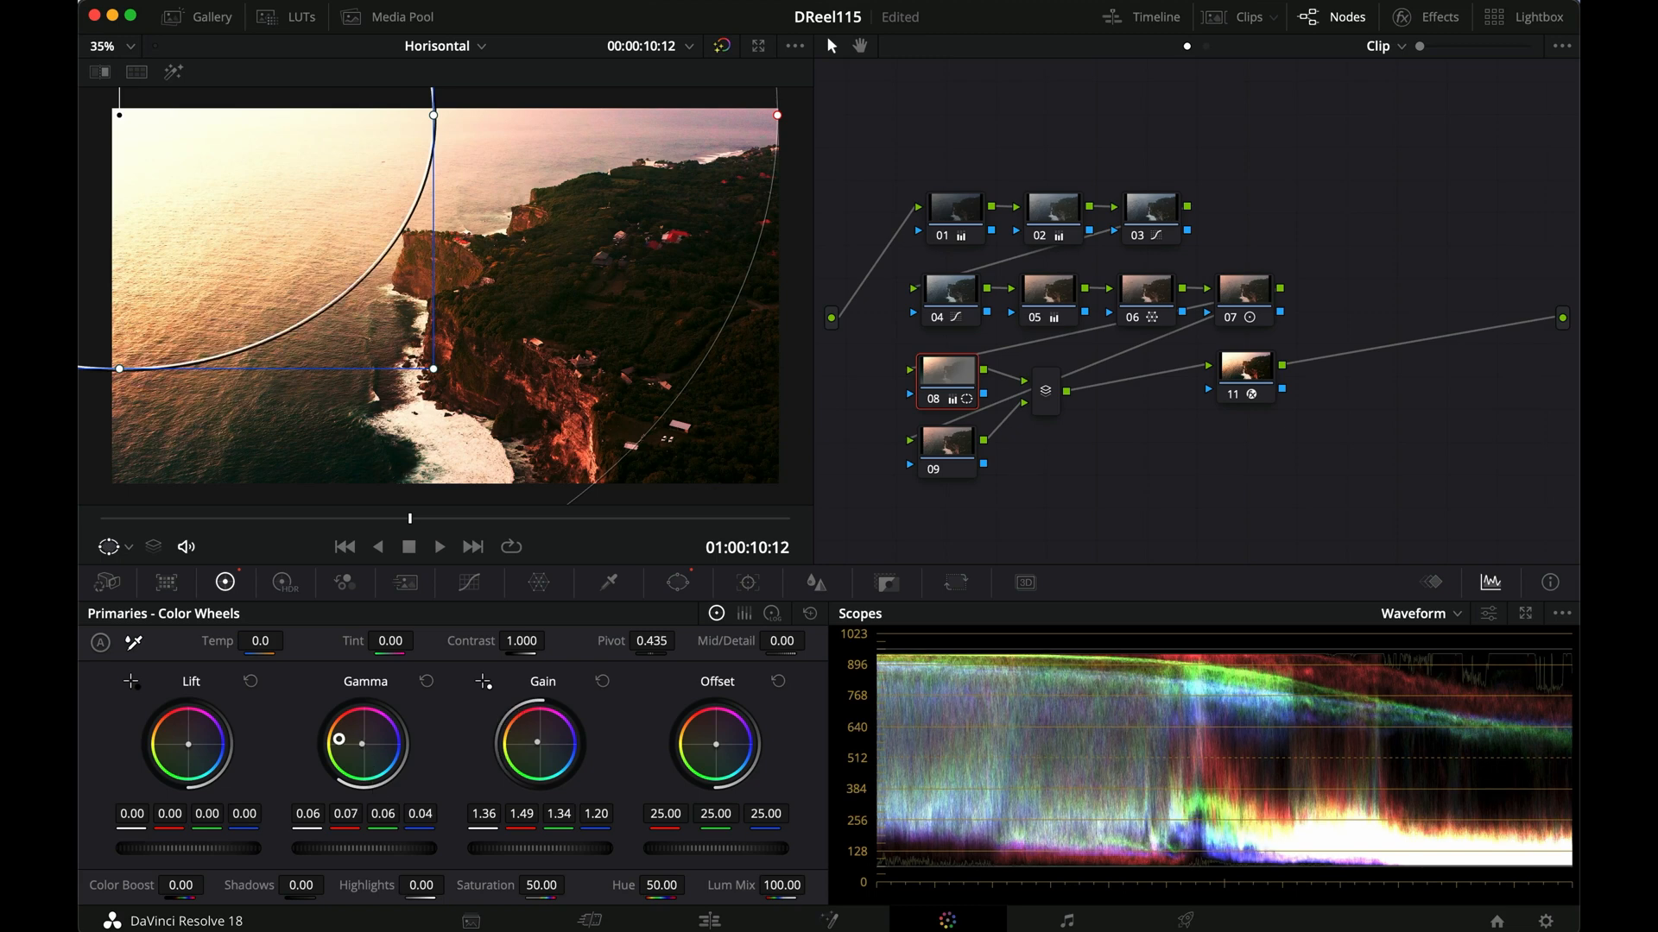
drag(342, 737, 346, 718)
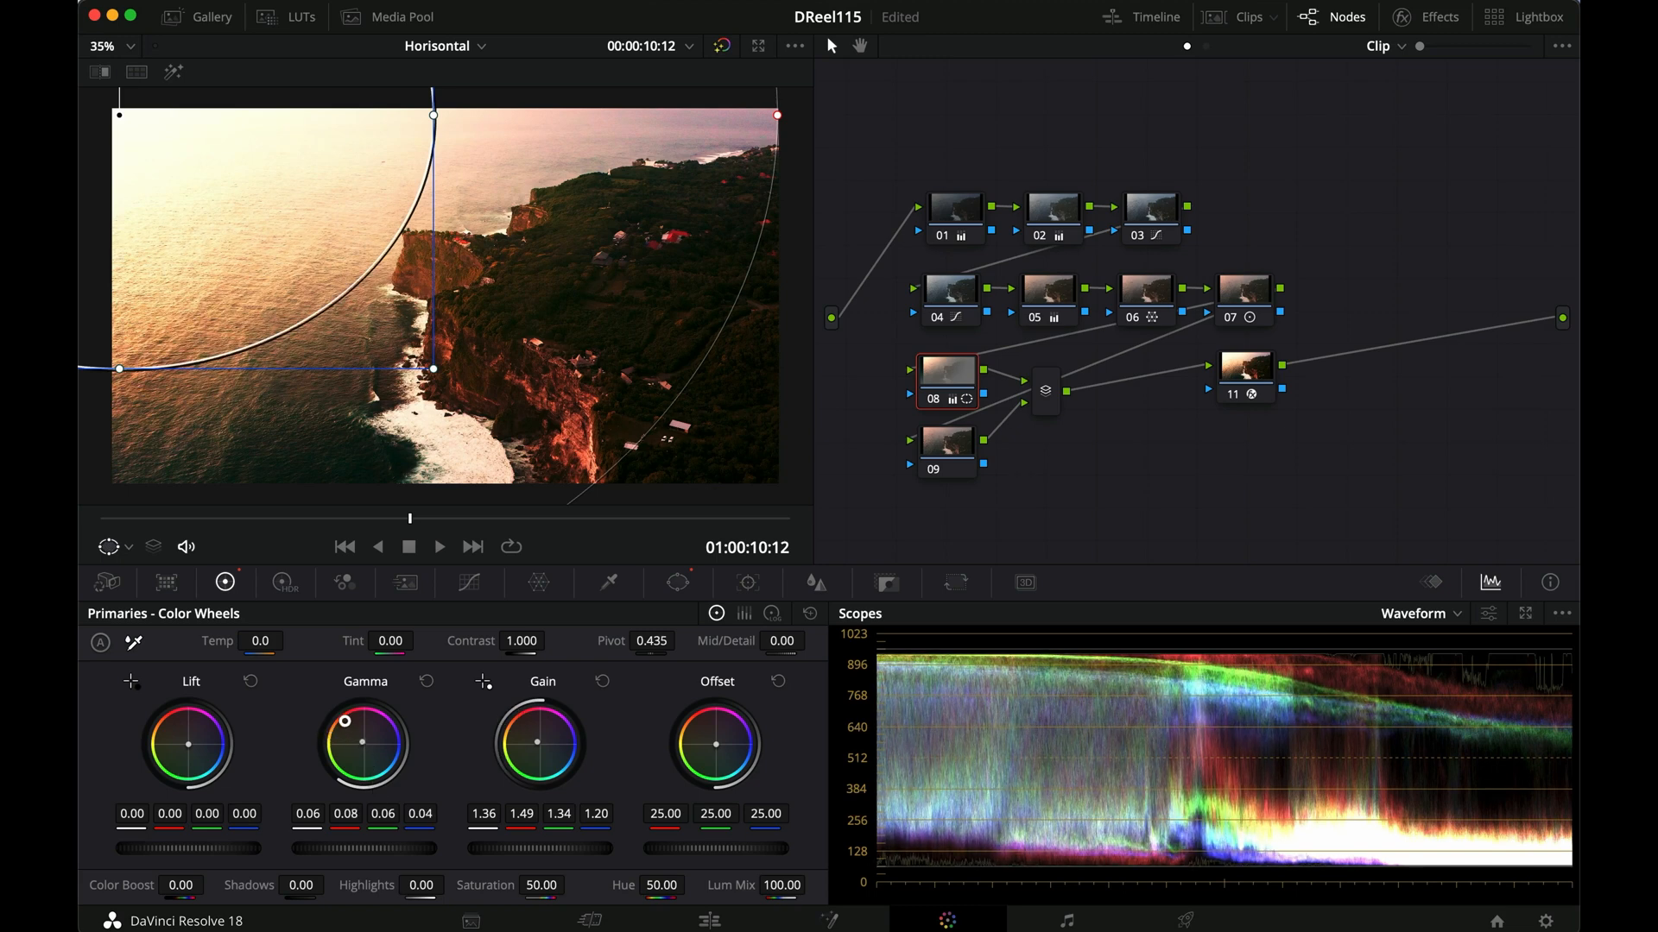
drag(348, 721, 333, 715)
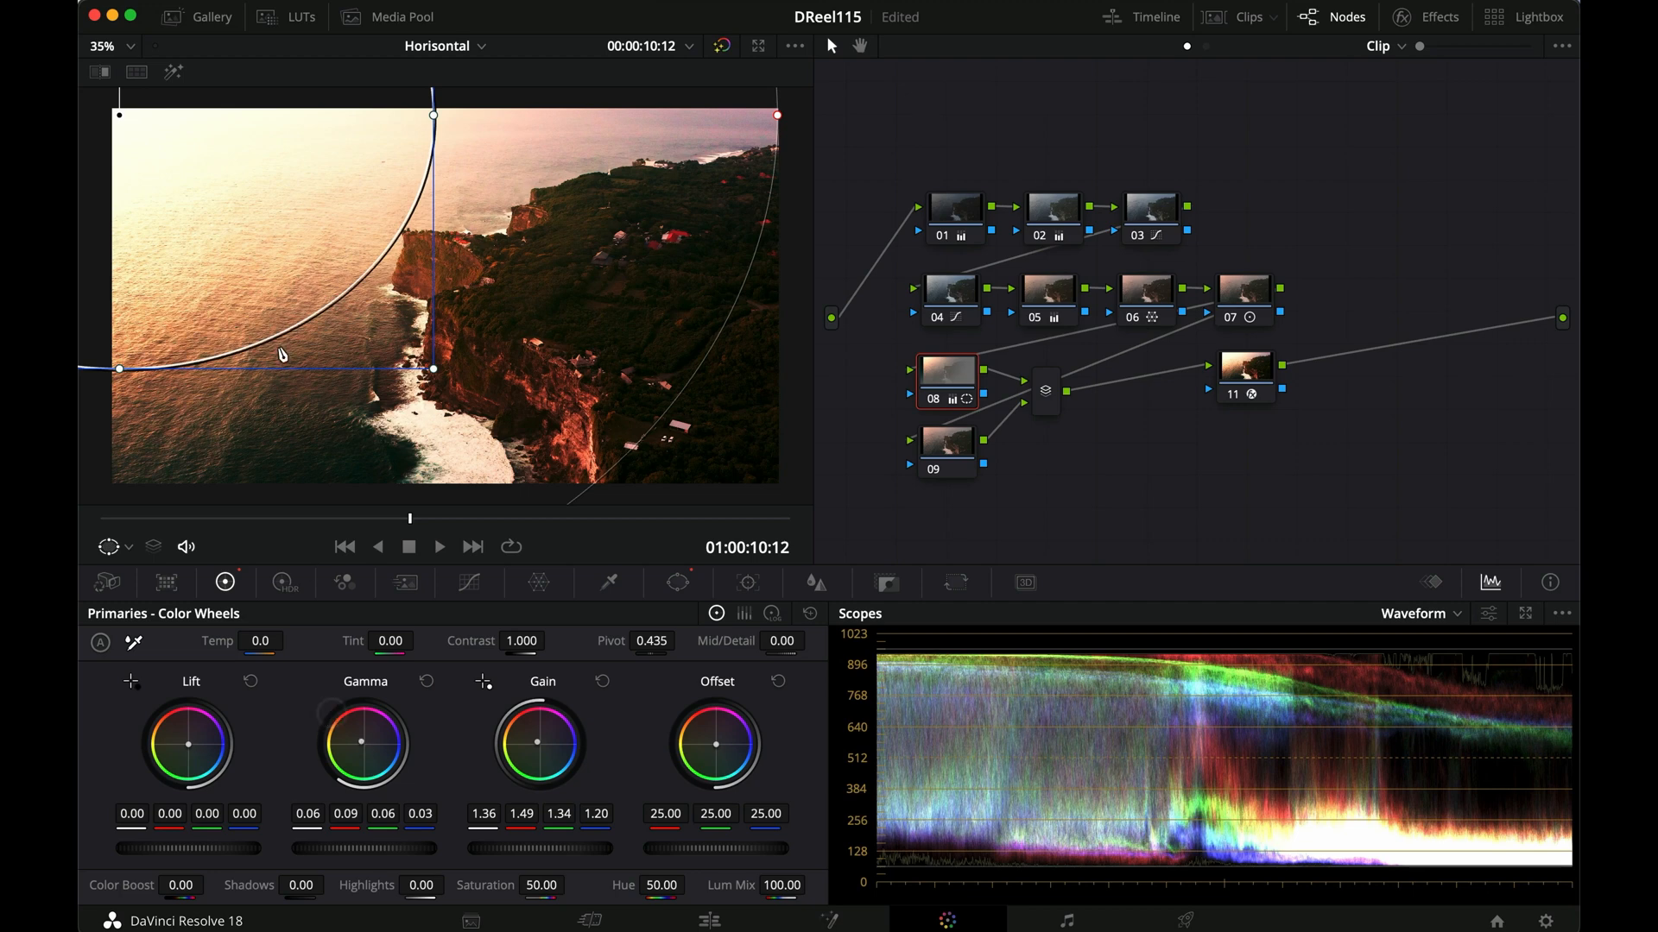
mouse_move(293, 378)
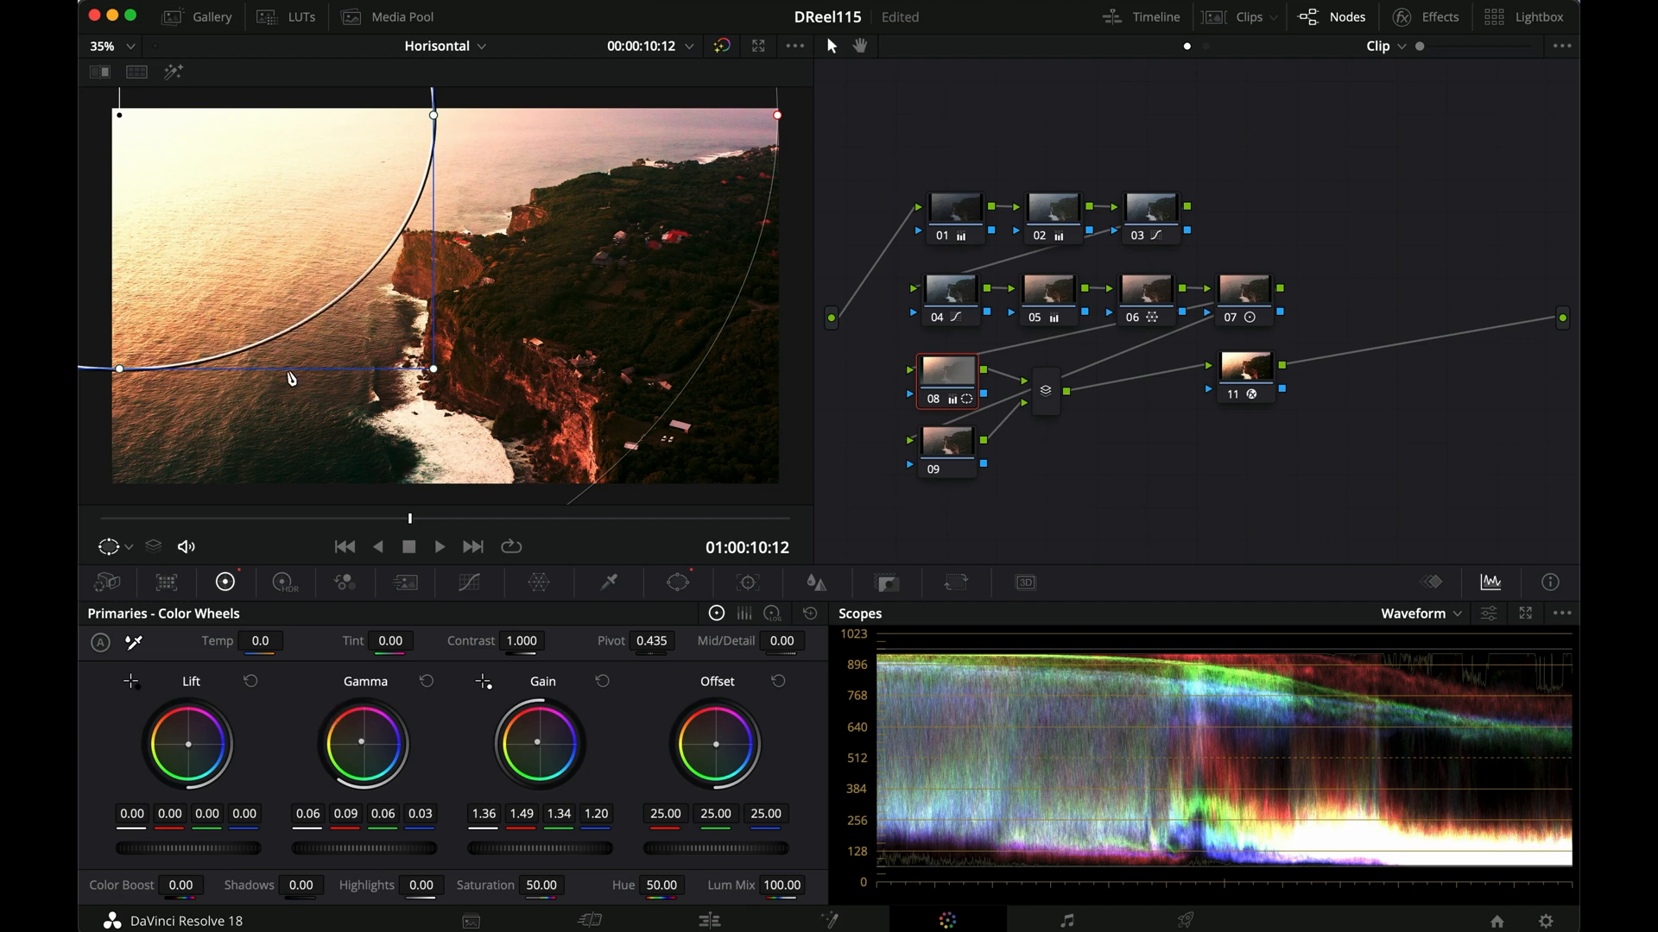
Toggle node 08 to compare, move its circle window into the top-left corner and set Soft 1 to 100
key(cmd+d)
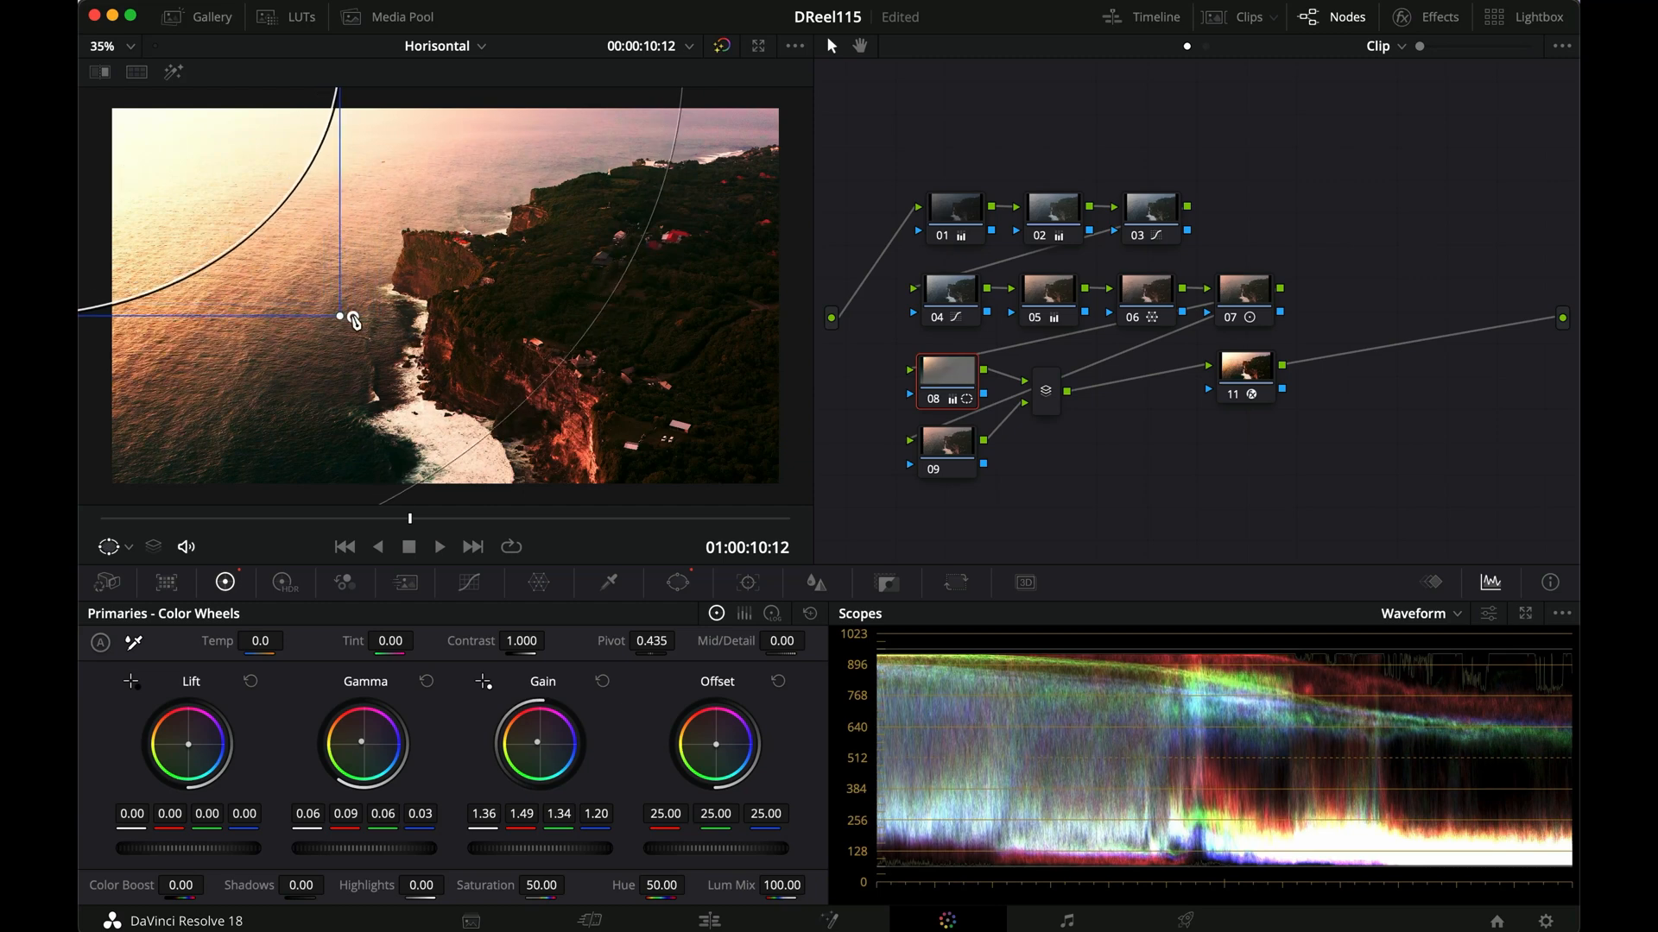
drag(338, 318, 389, 358)
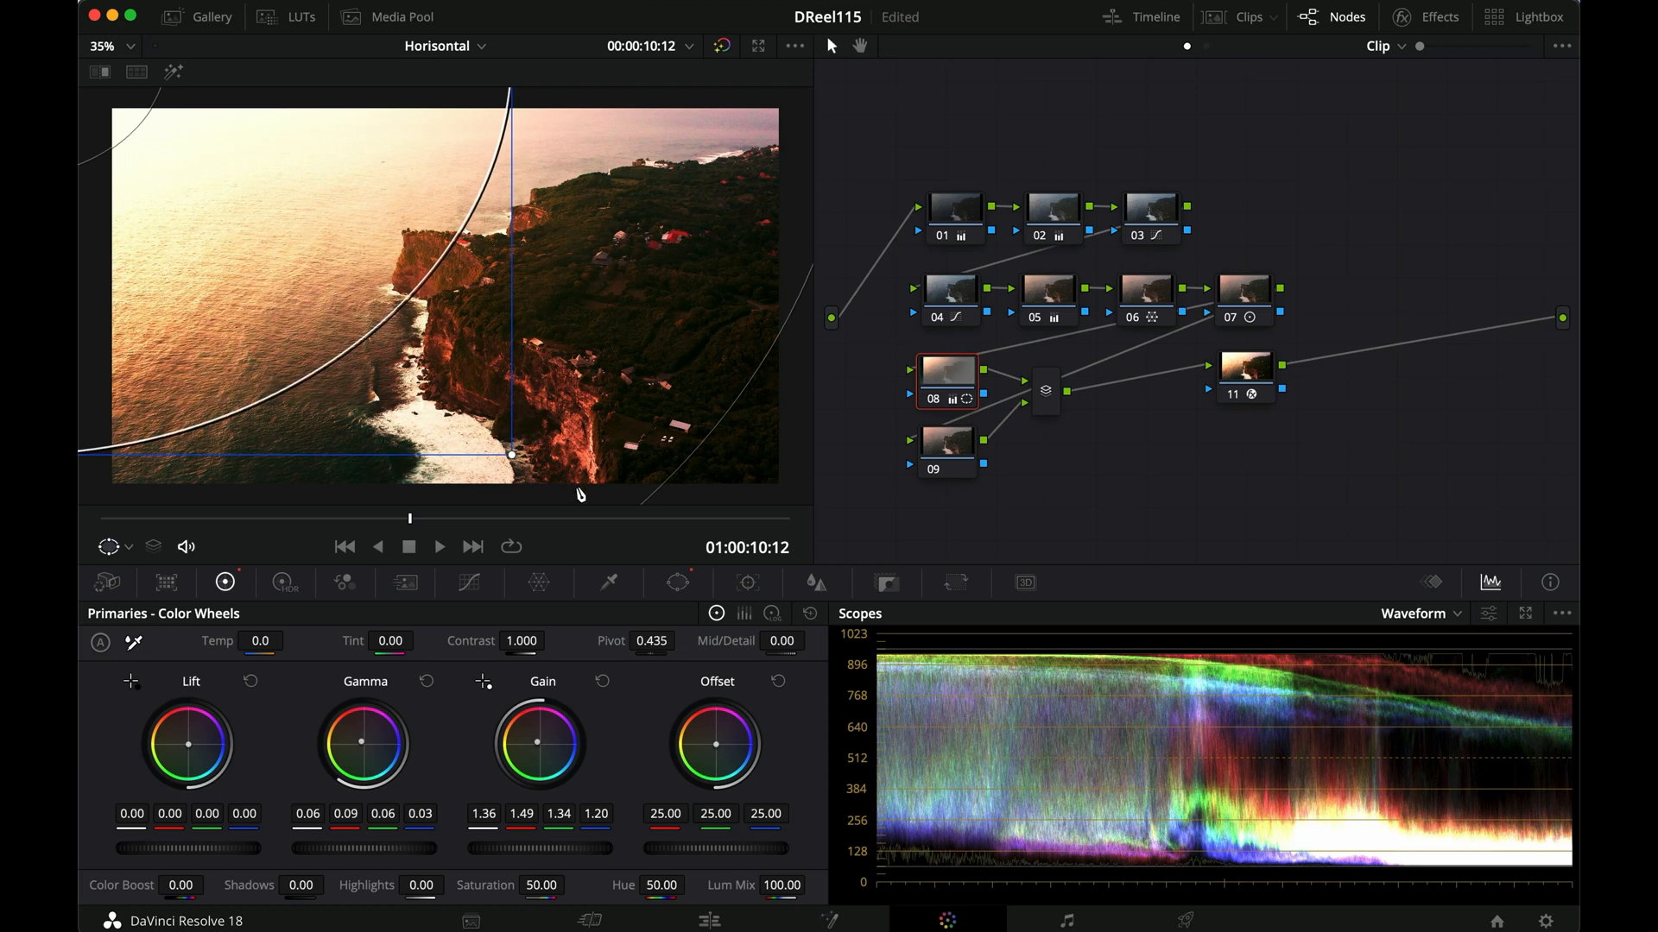
click(677, 581)
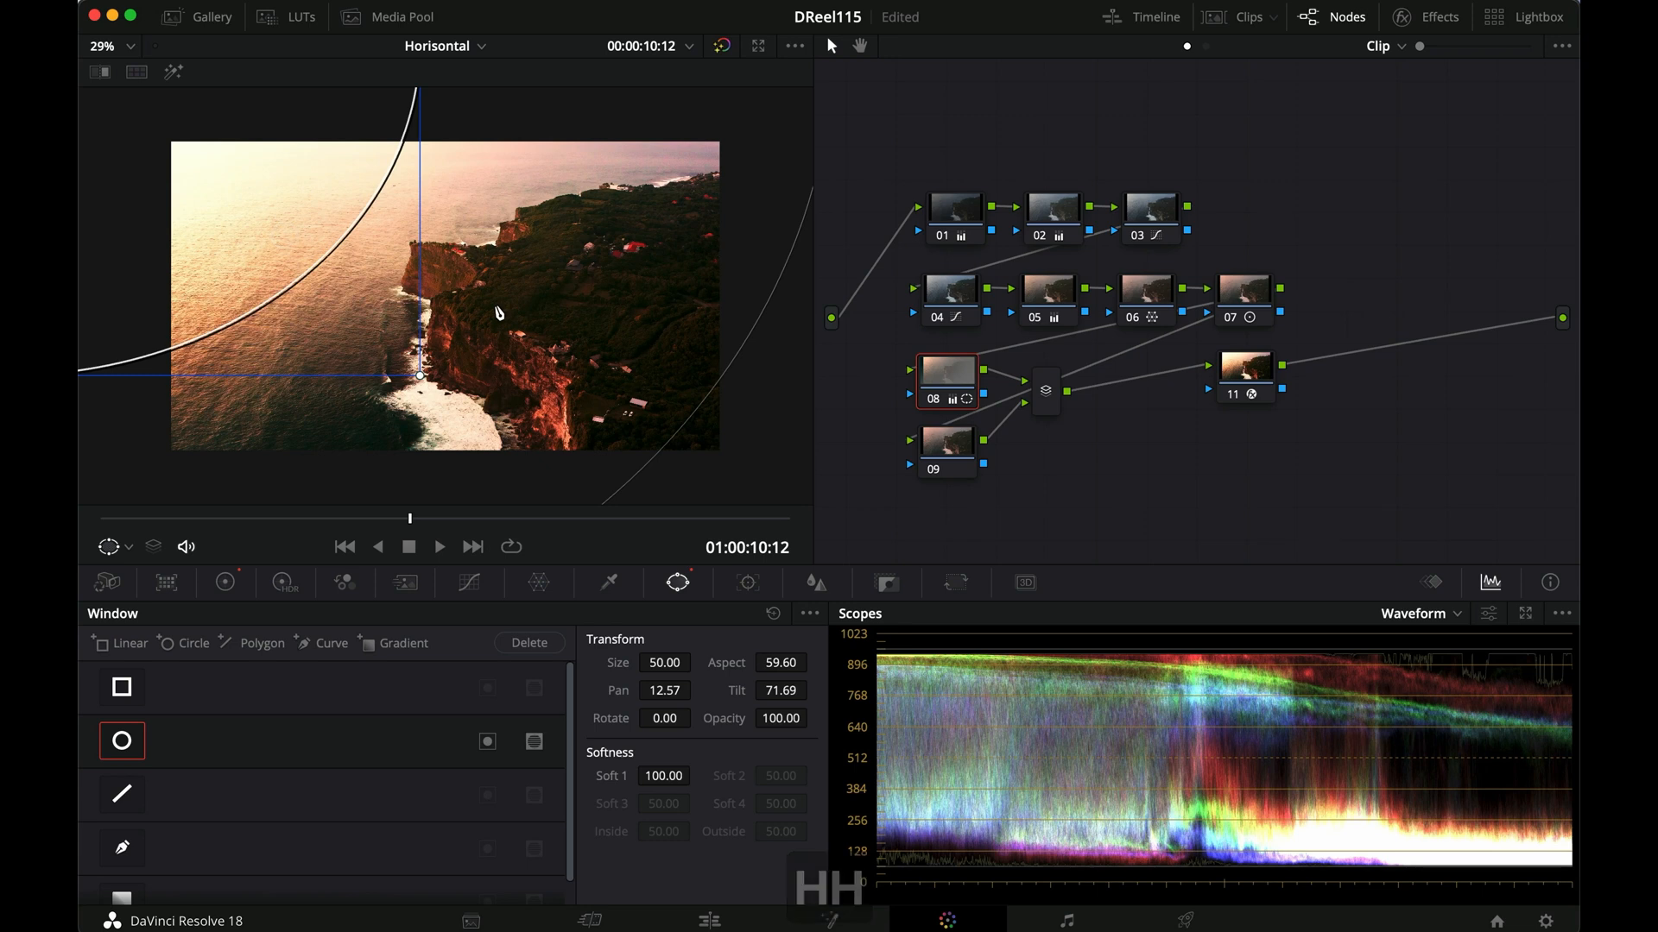
mouse_move(181, 149)
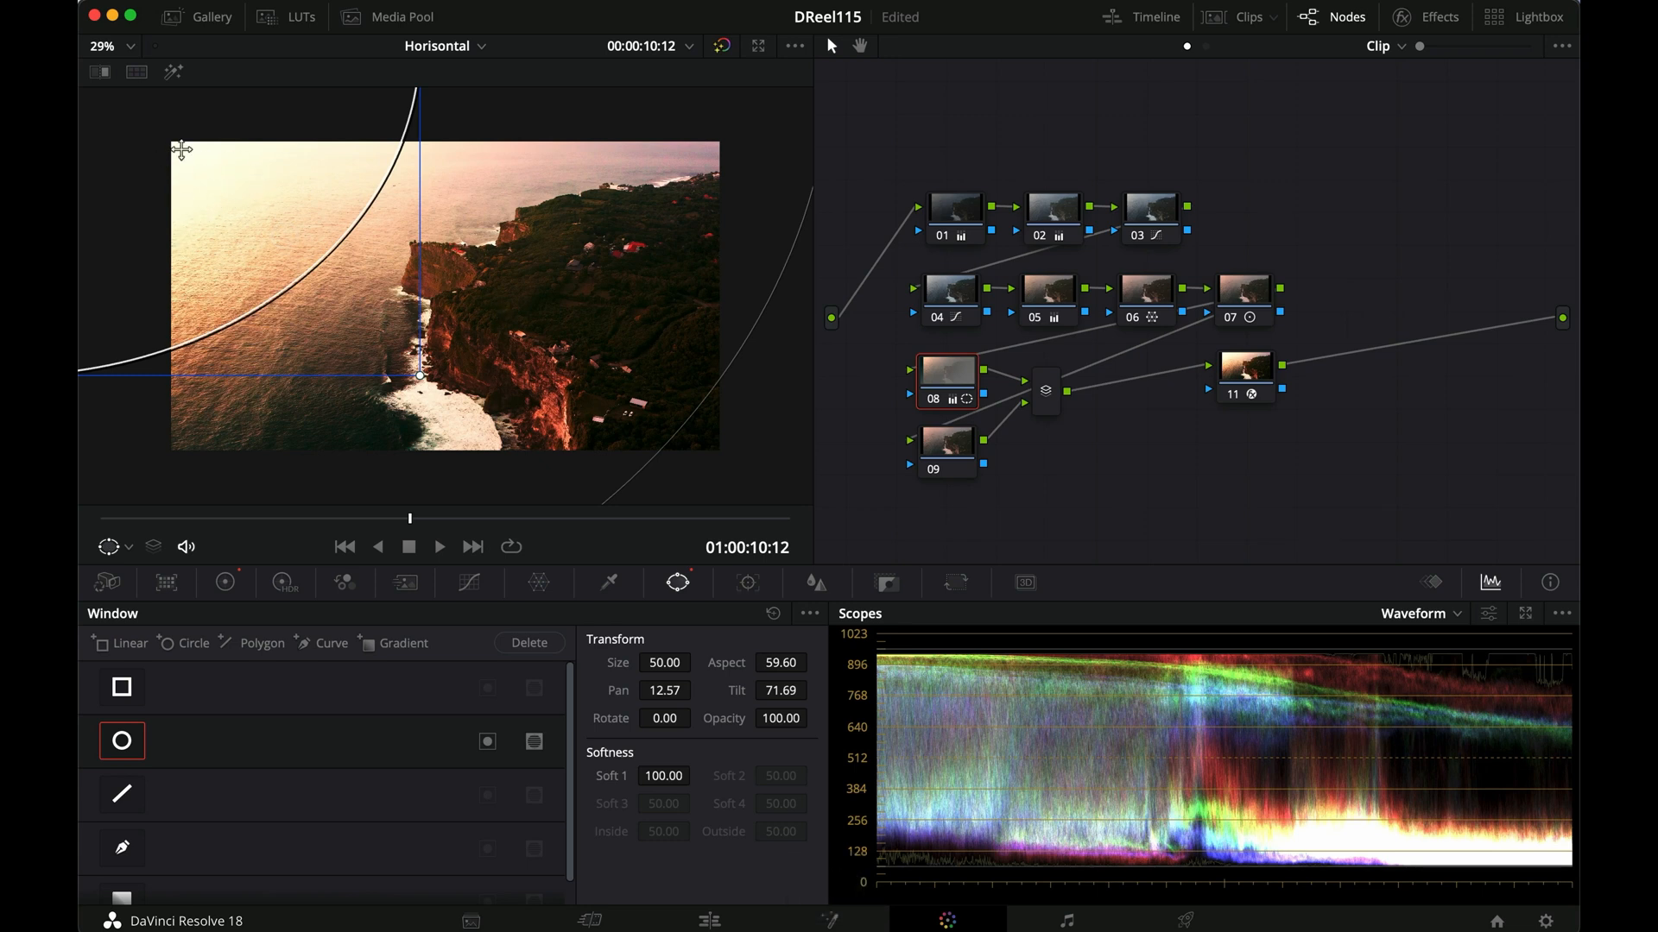
drag(179, 148, 261, 181)
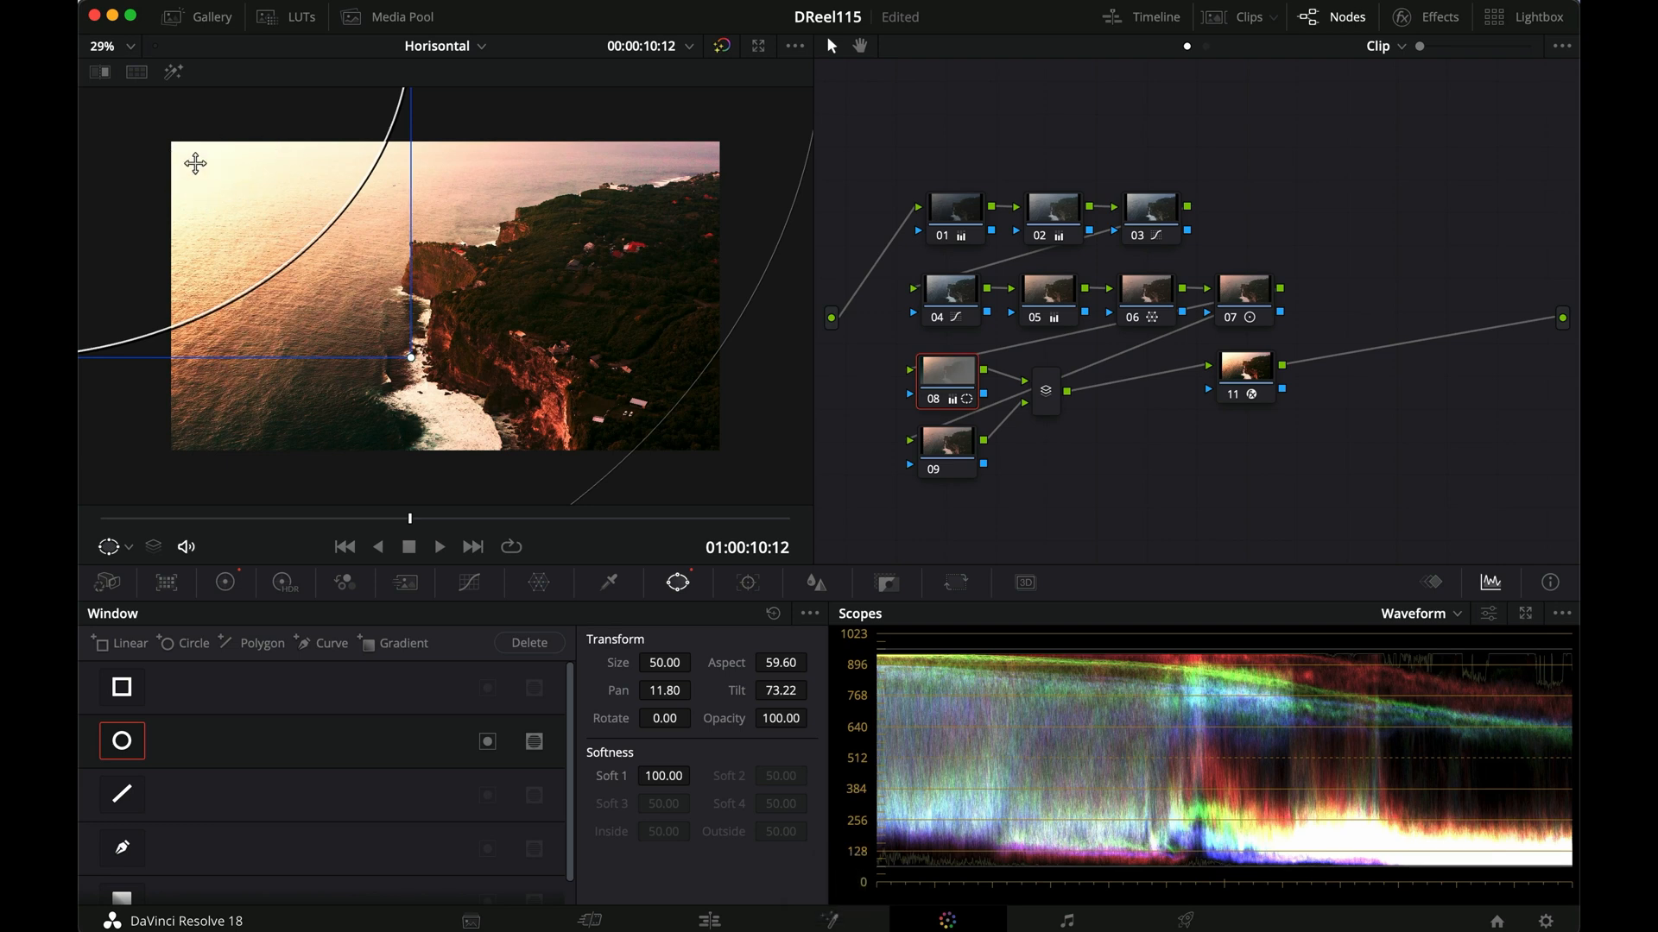
mouse_move(224, 199)
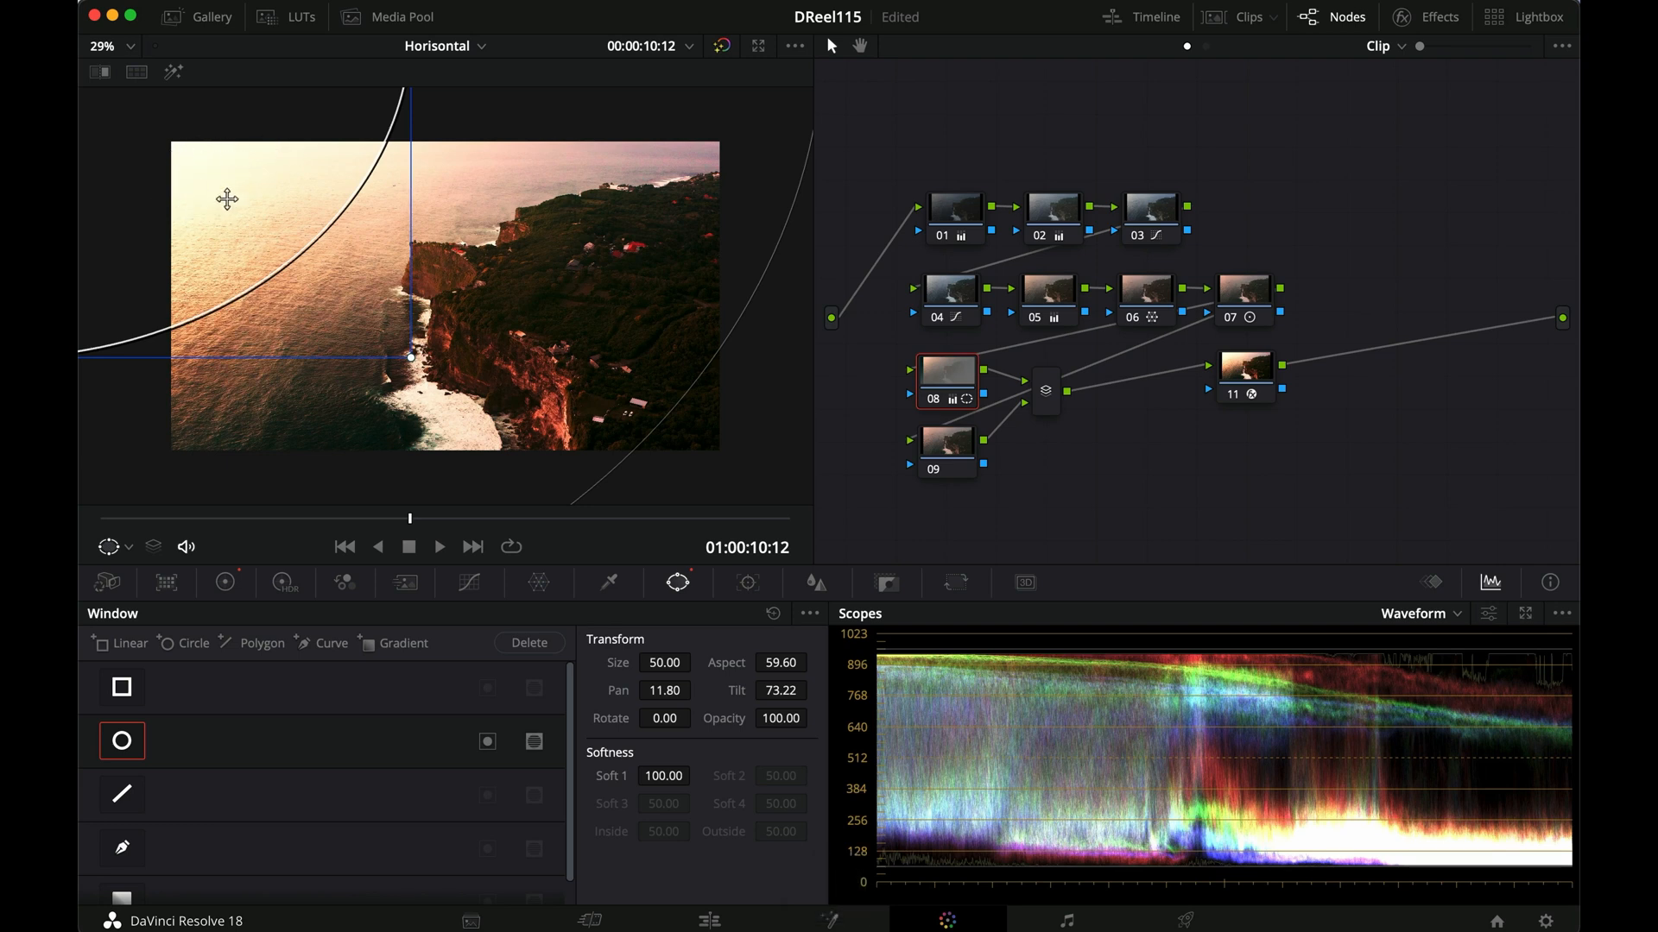
click(473, 582)
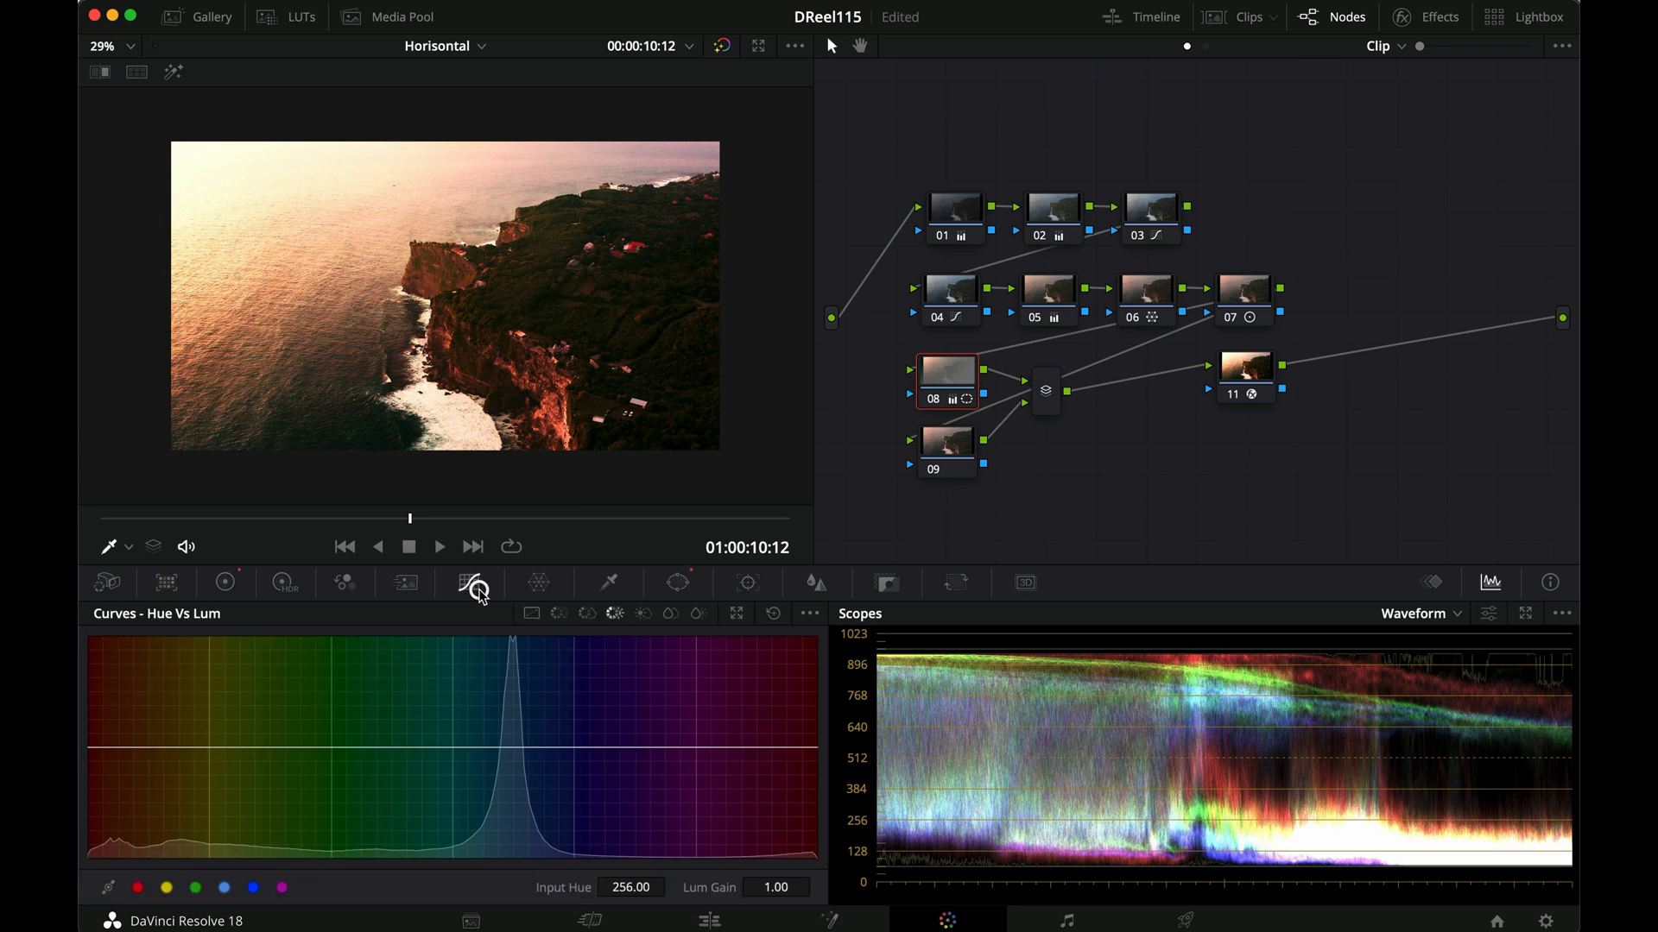
Switch node 08's curves to Custom and add upper points that gently roll off the brightest highlights
click(471, 582)
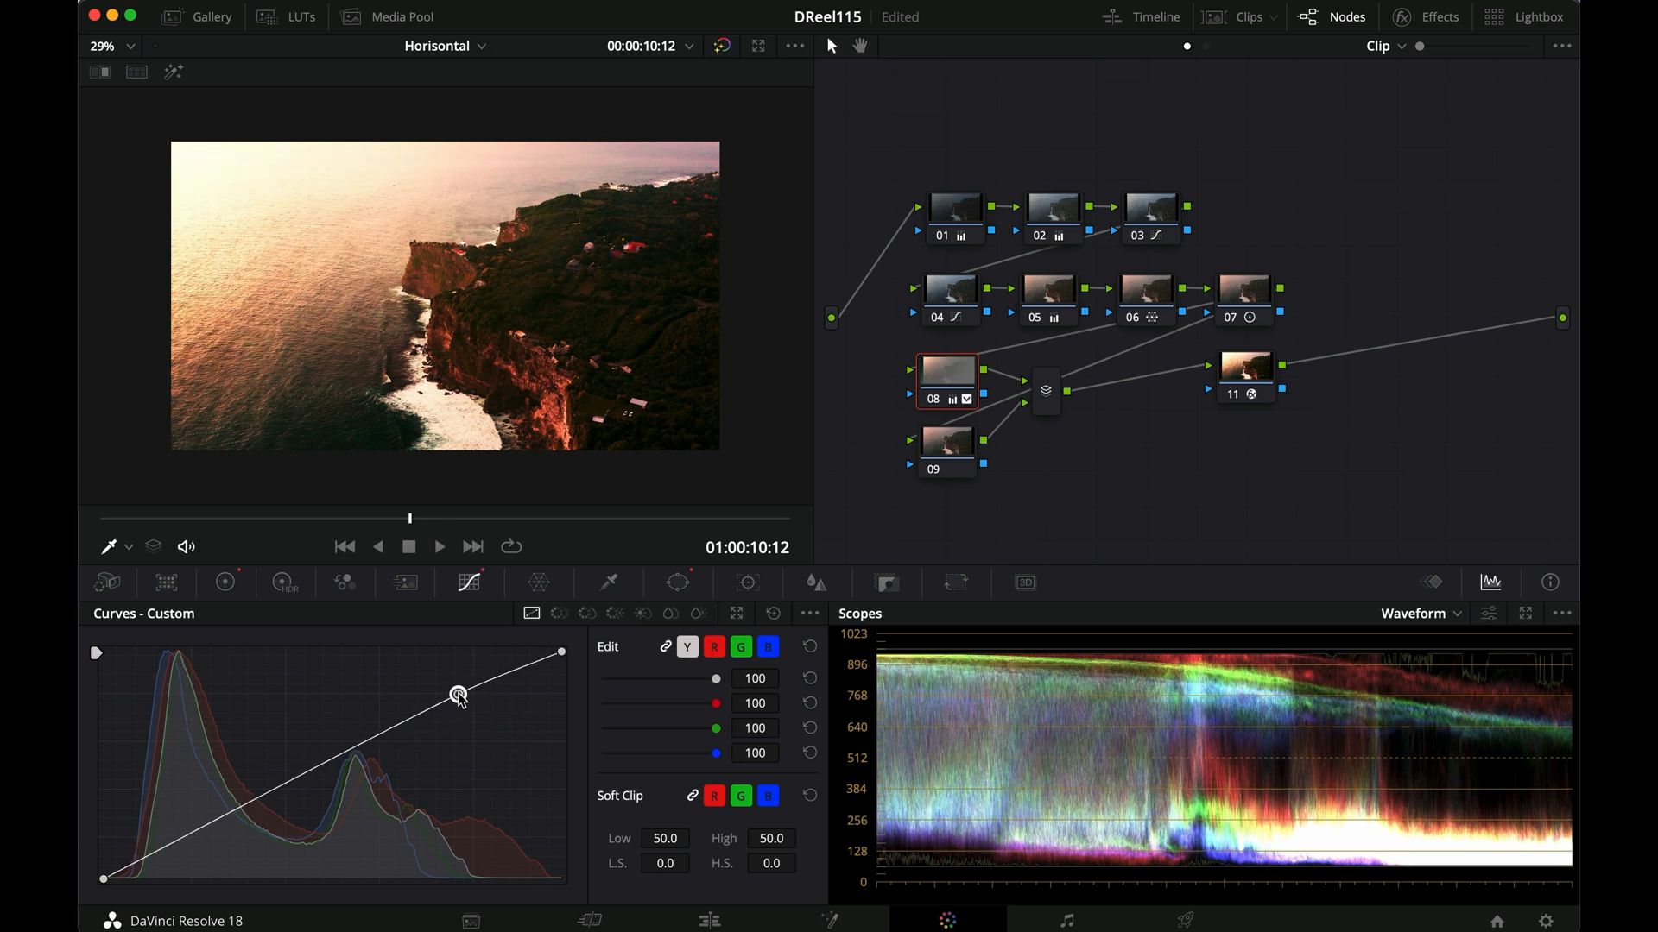
drag(457, 695, 575, 671)
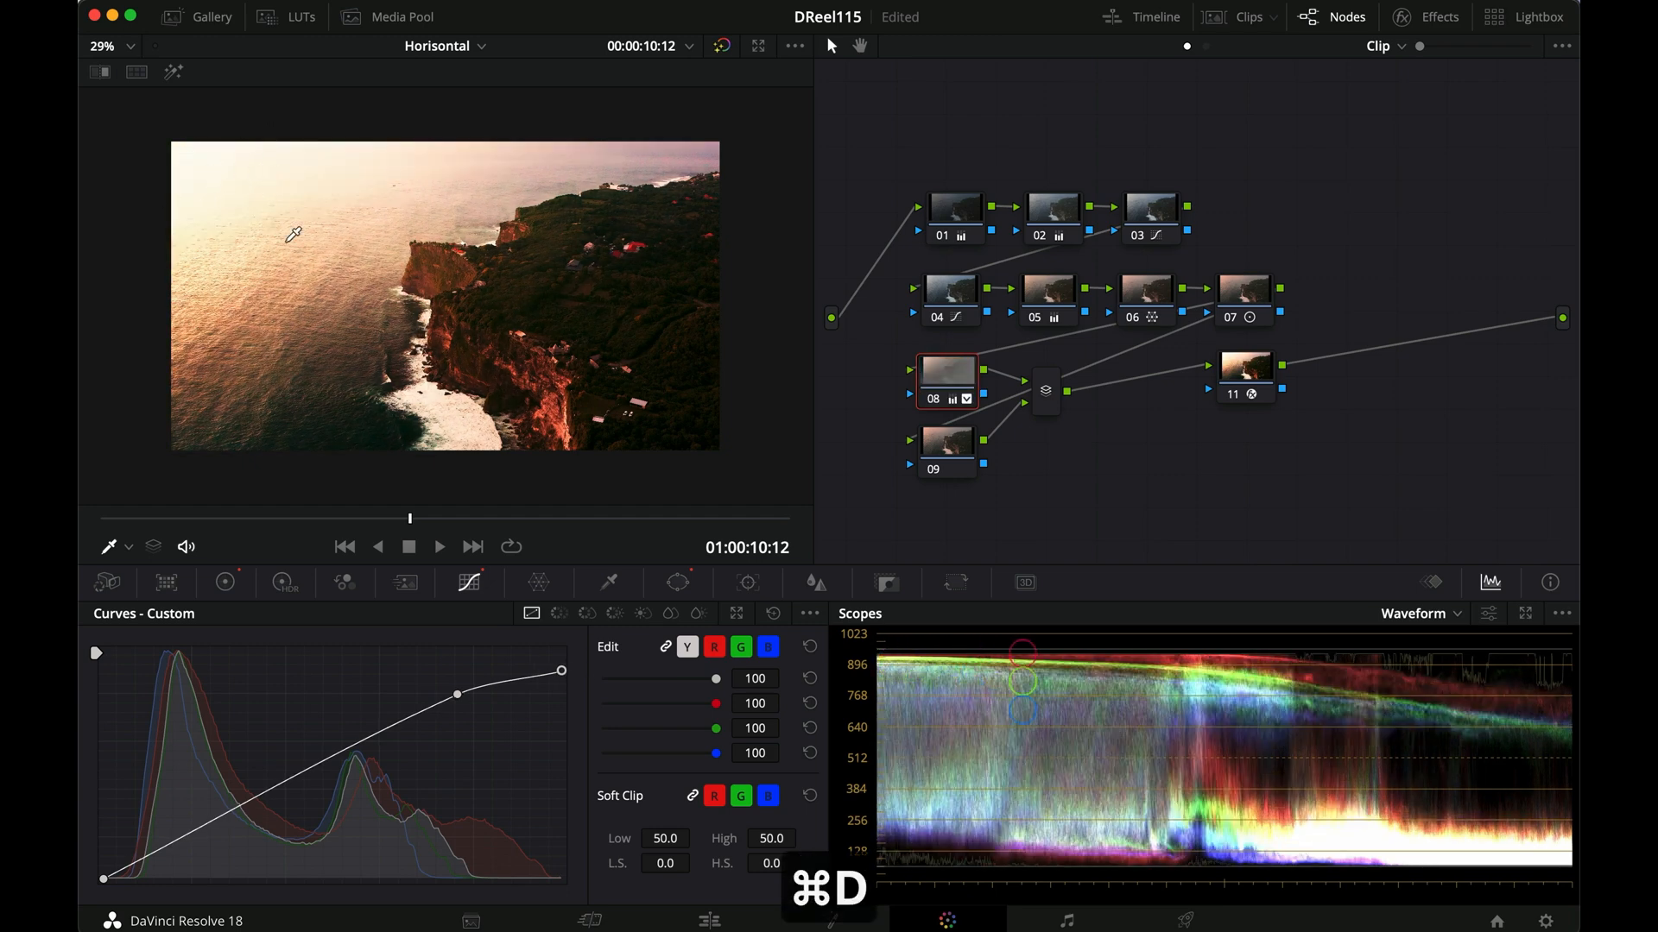
drag(561, 672, 561, 671)
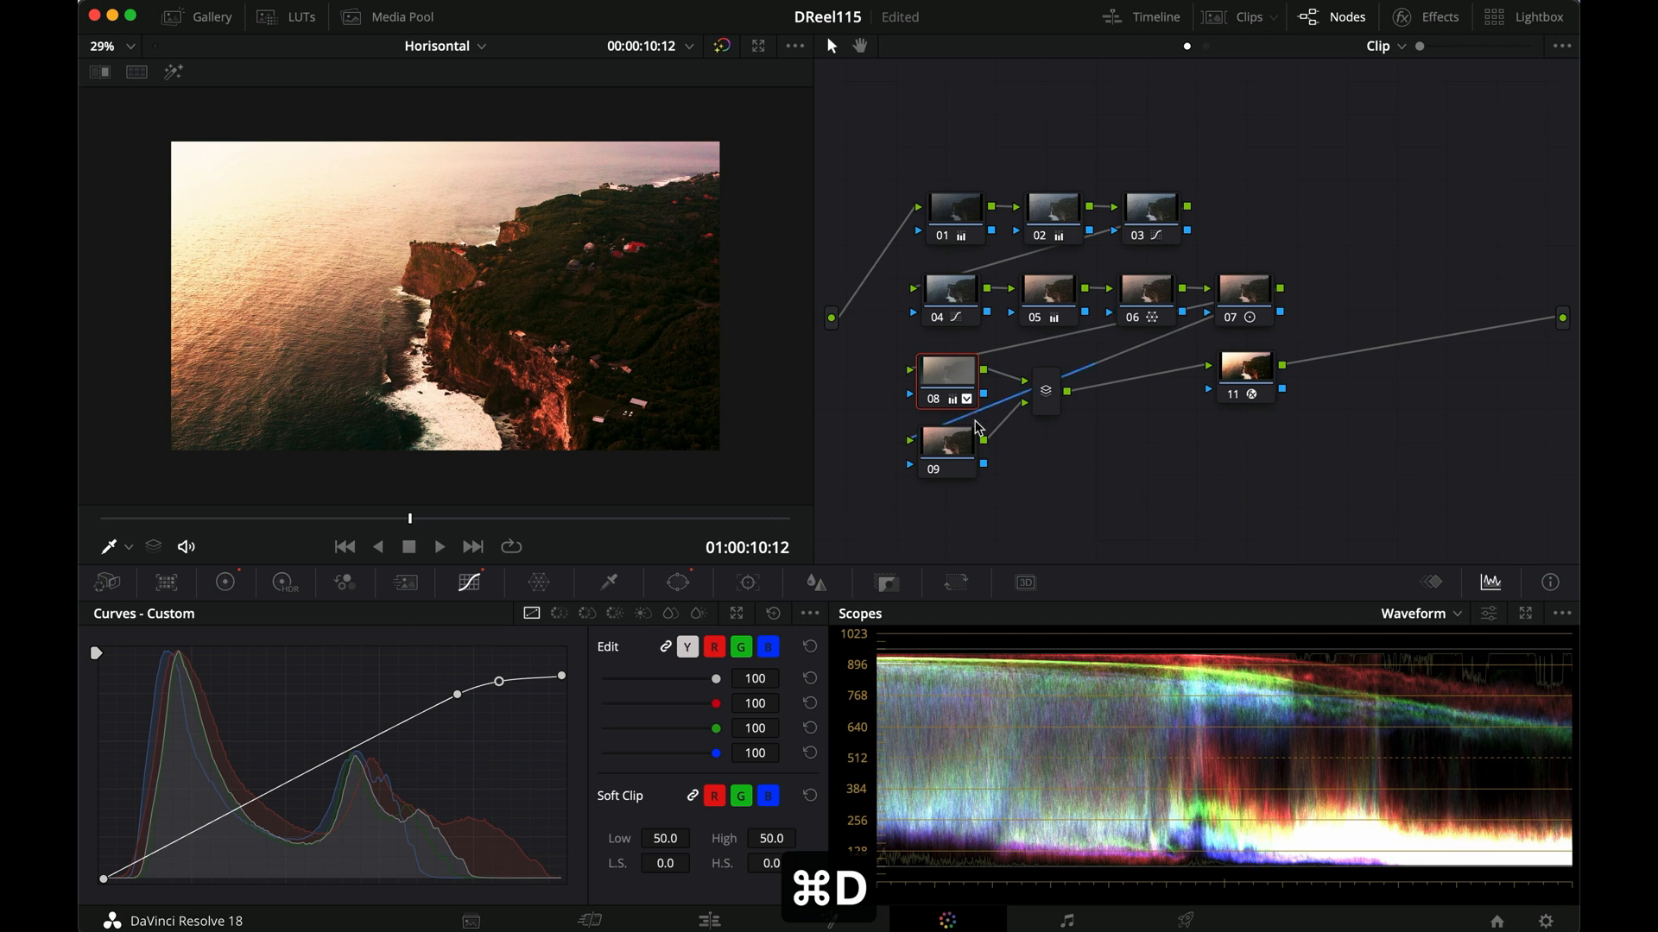
Give node 09 a linear (rectangular) window rotated and softened over the land side
click(945, 439)
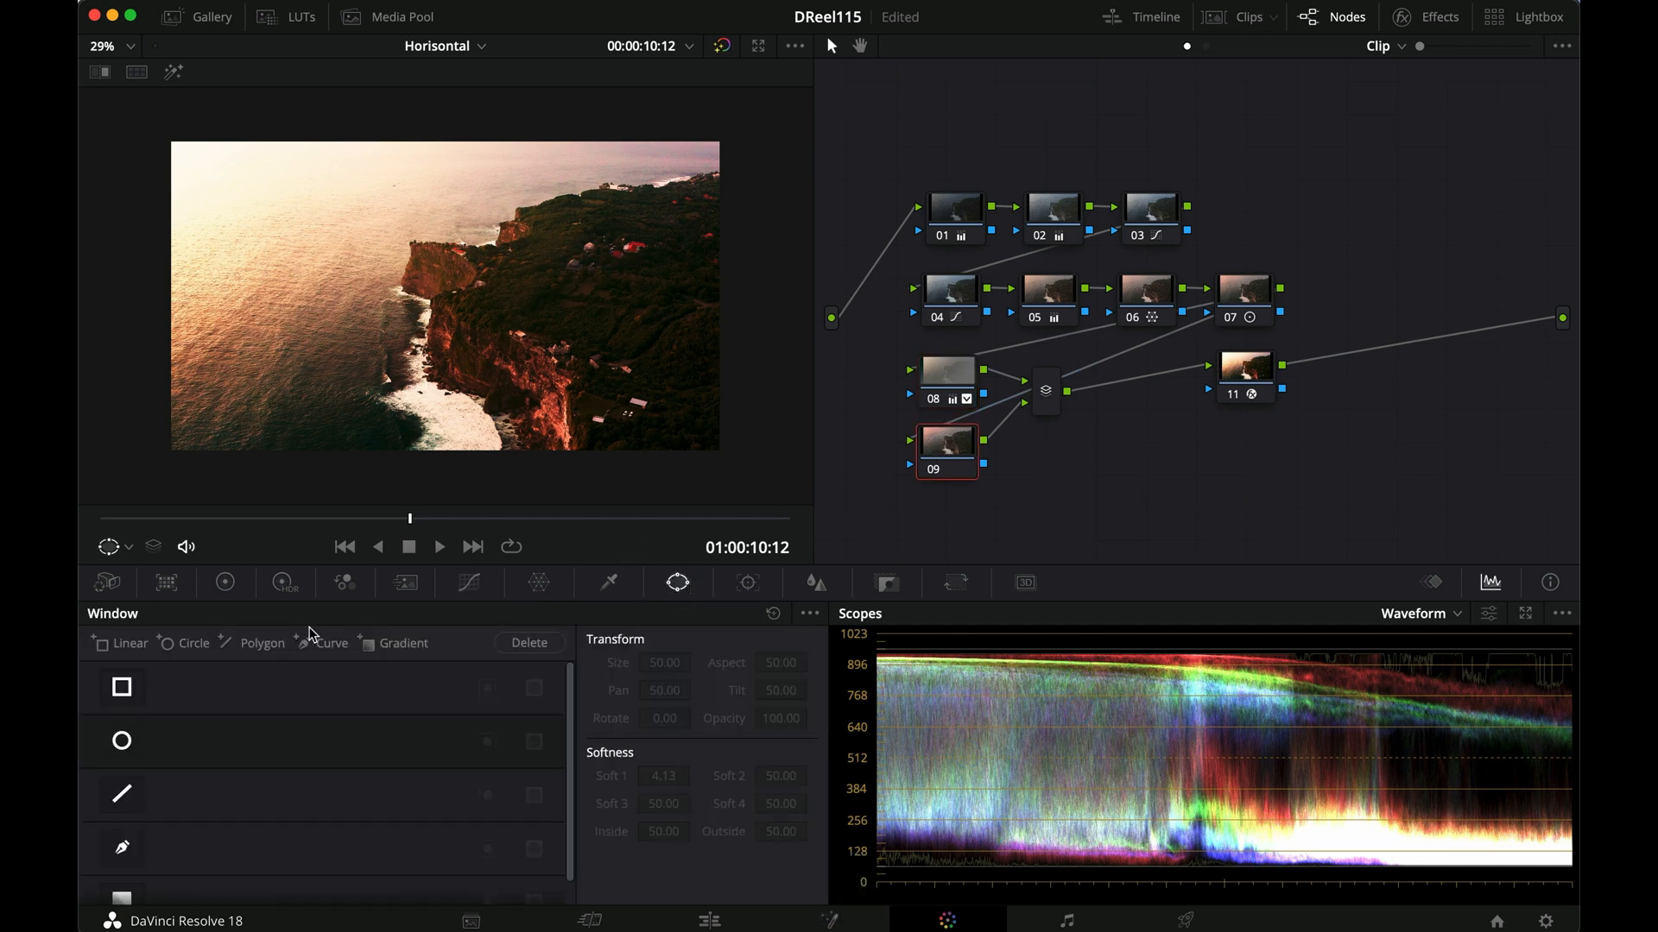
click(121, 686)
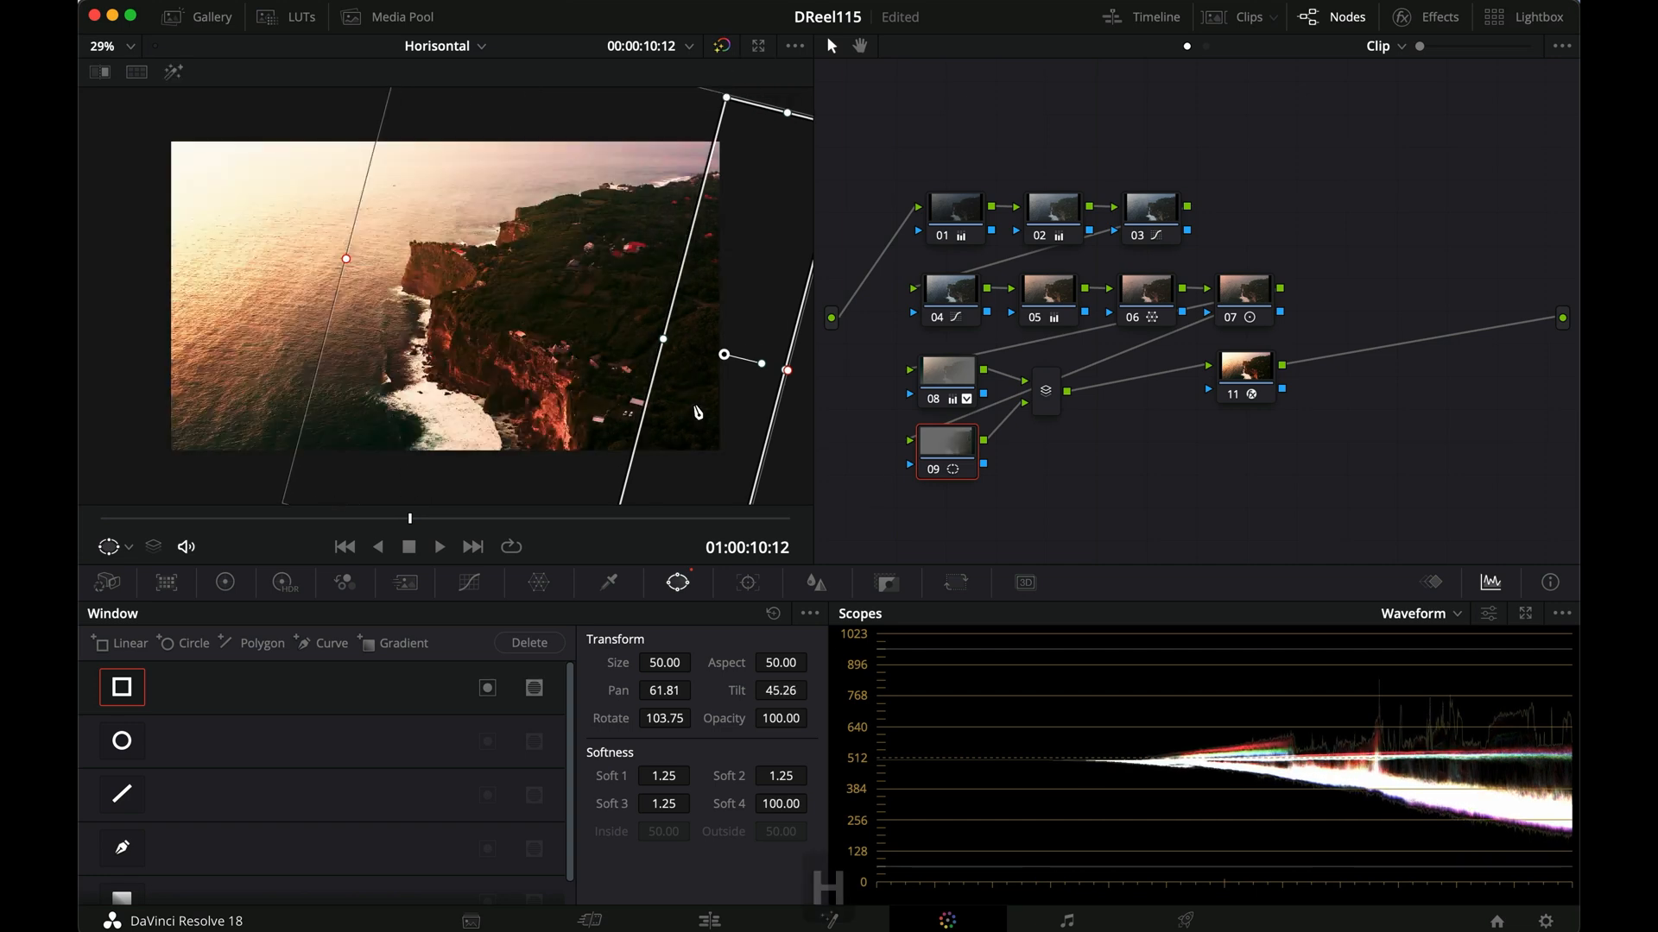
Lower node 09's Lift, Gamma and Gain masters (gain about 0.94) to darken the land, toggling to compare
click(224, 582)
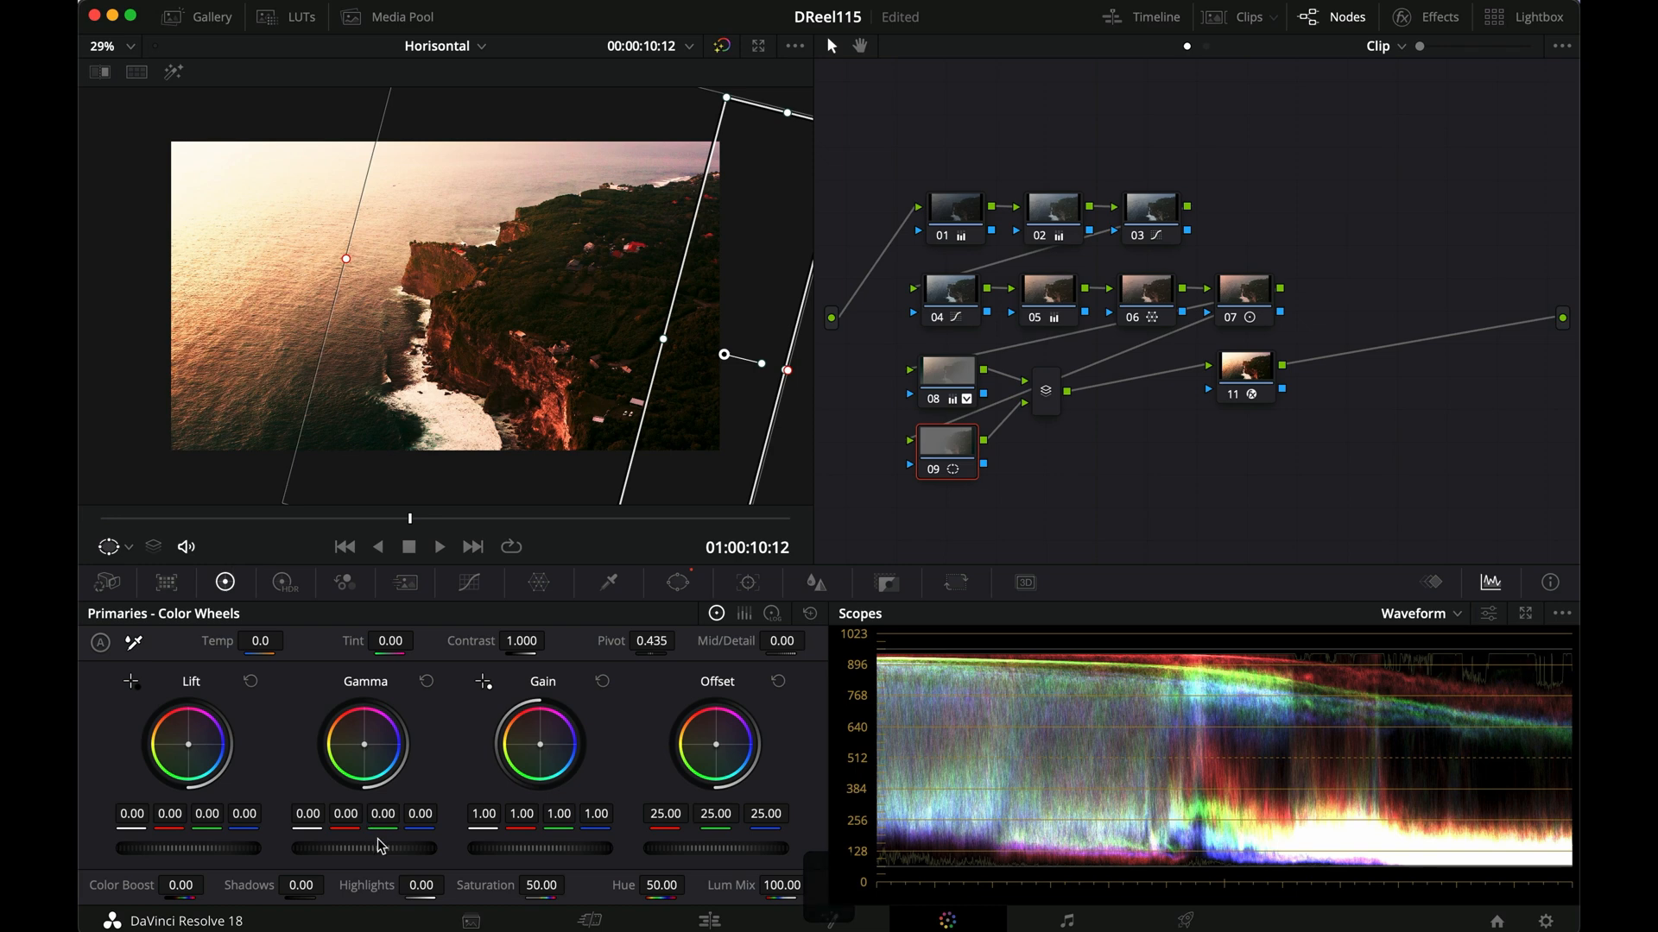
drag(365, 850, 323, 849)
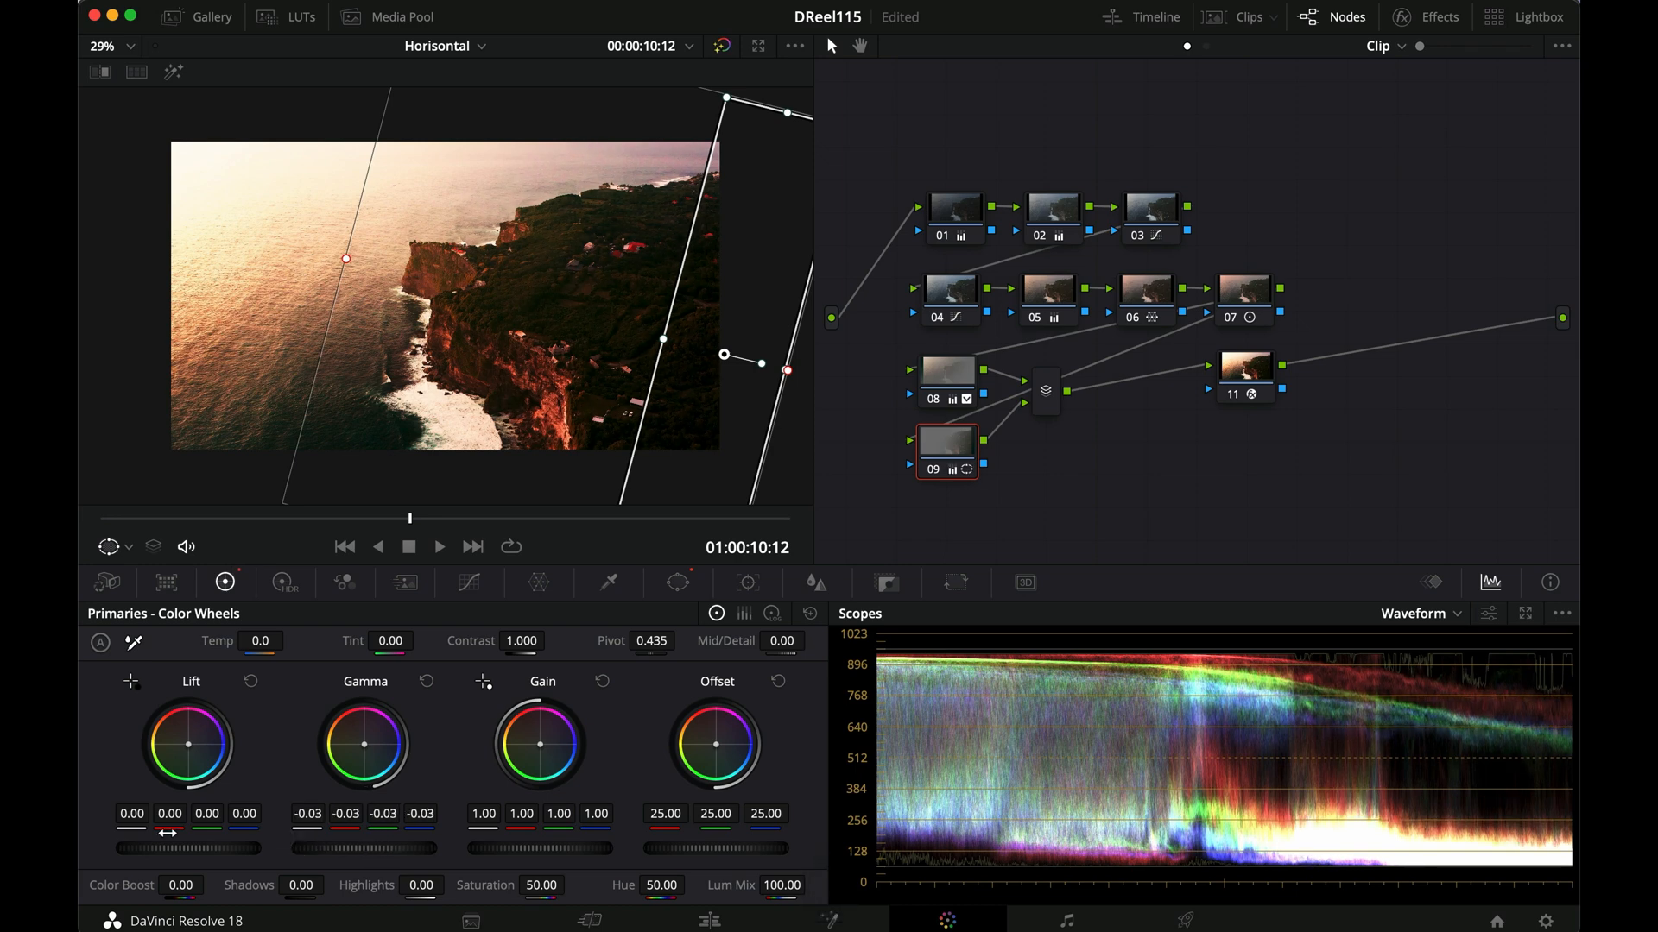
drag(185, 849, 107, 841)
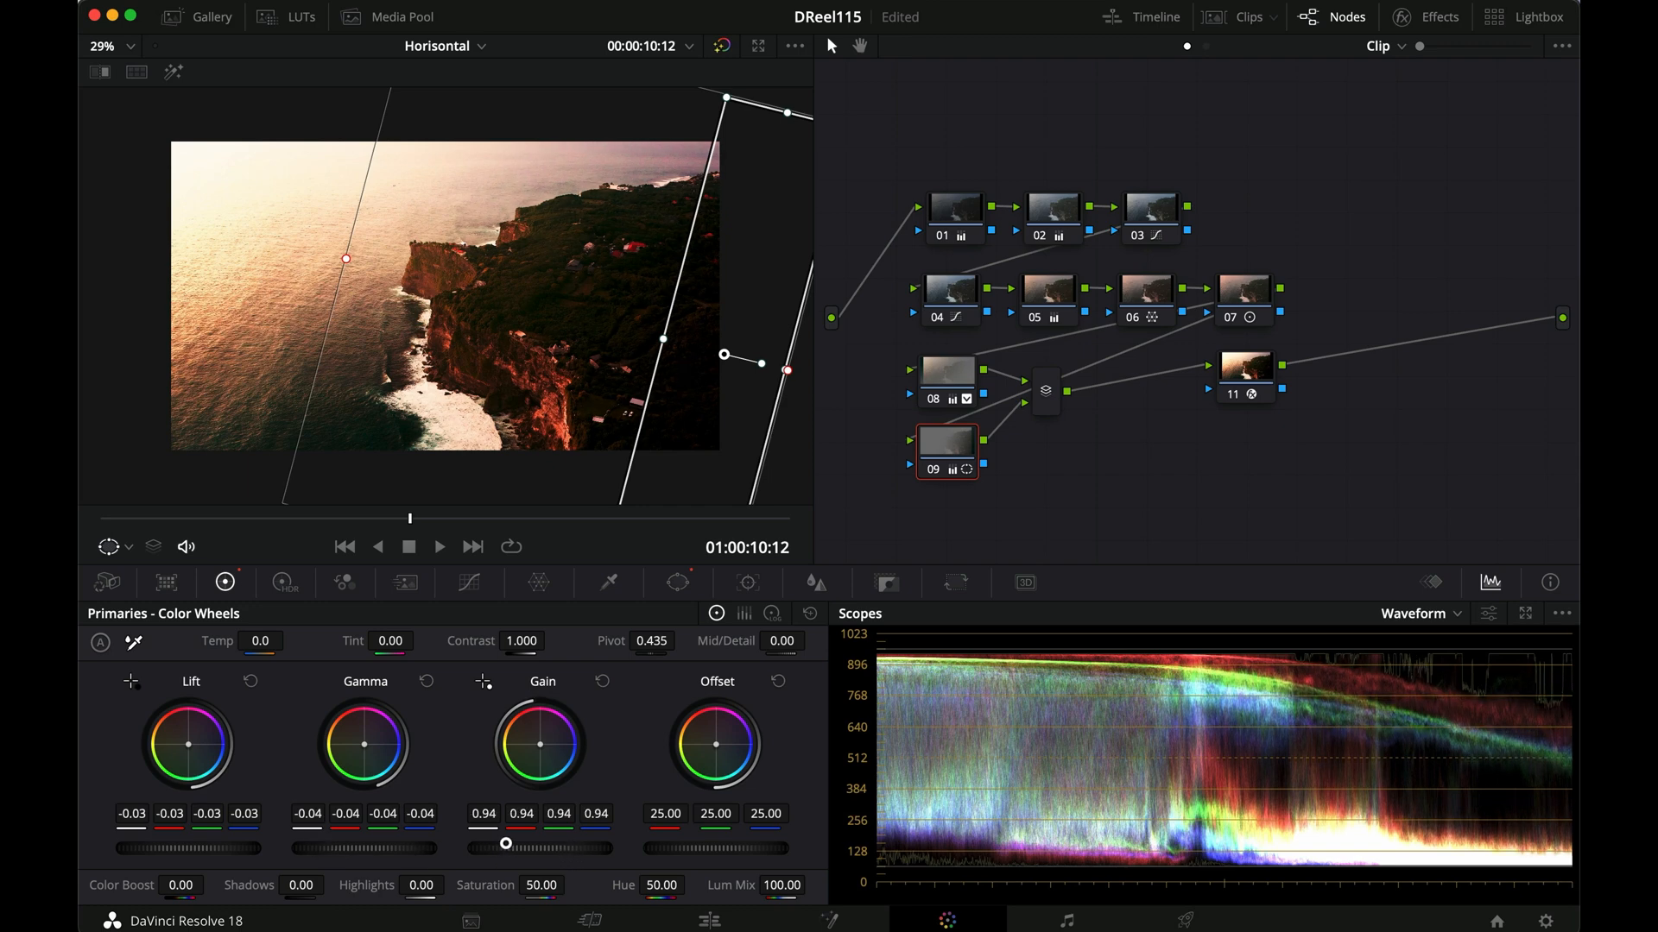
drag(186, 743, 197, 760)
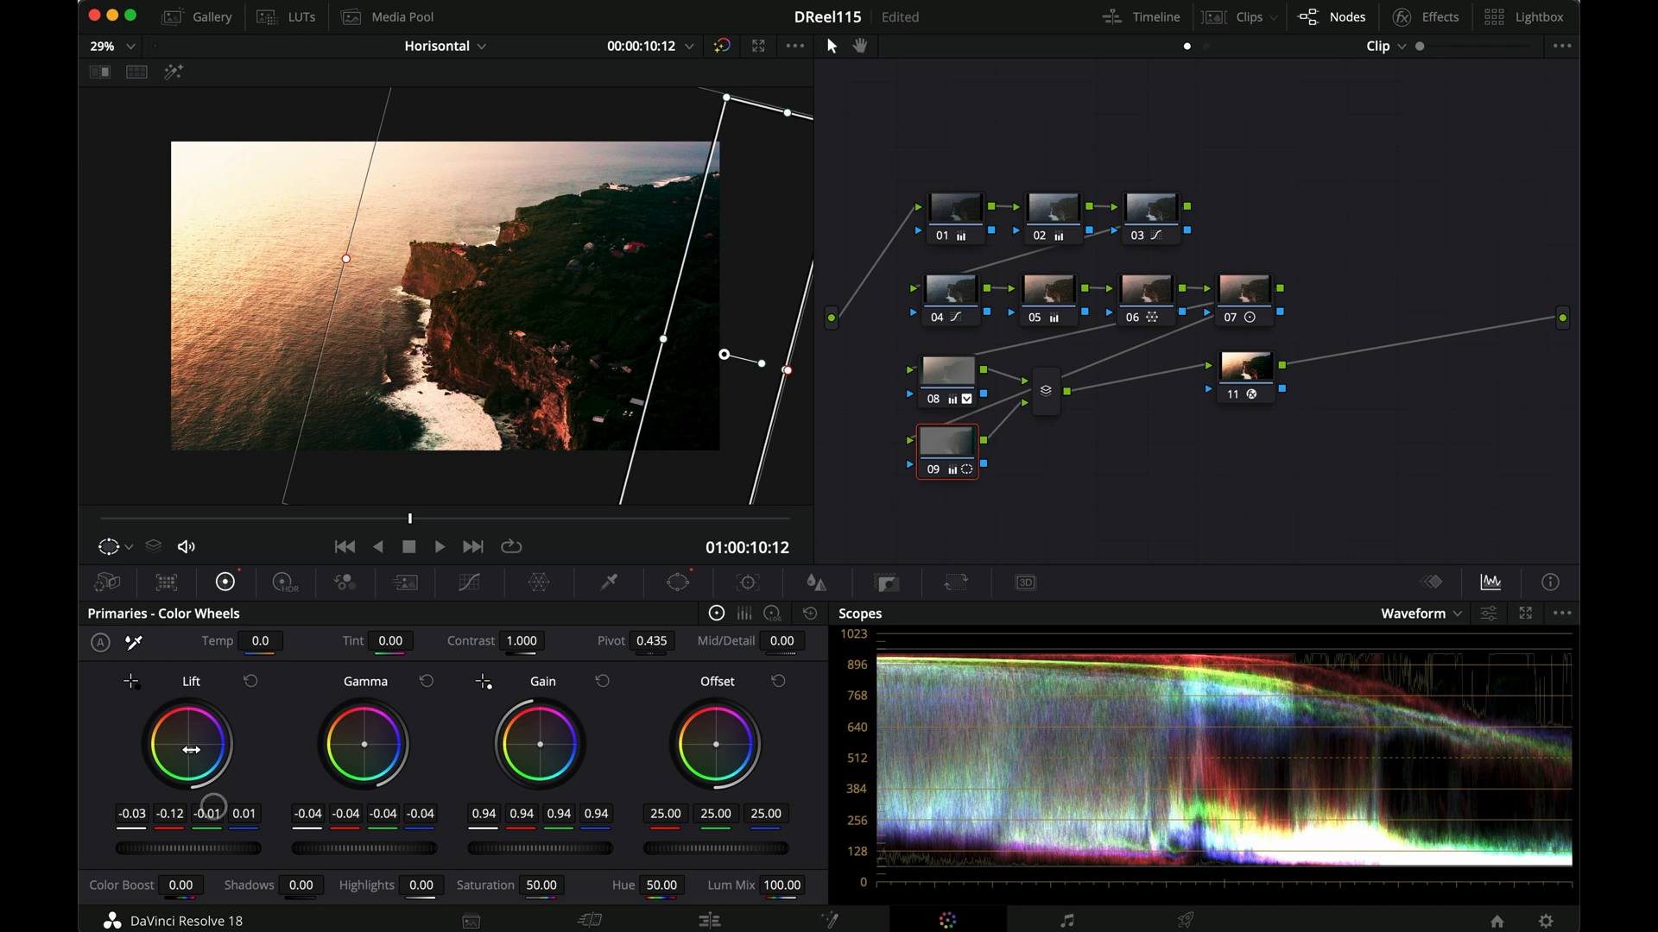
key(cmd+d)
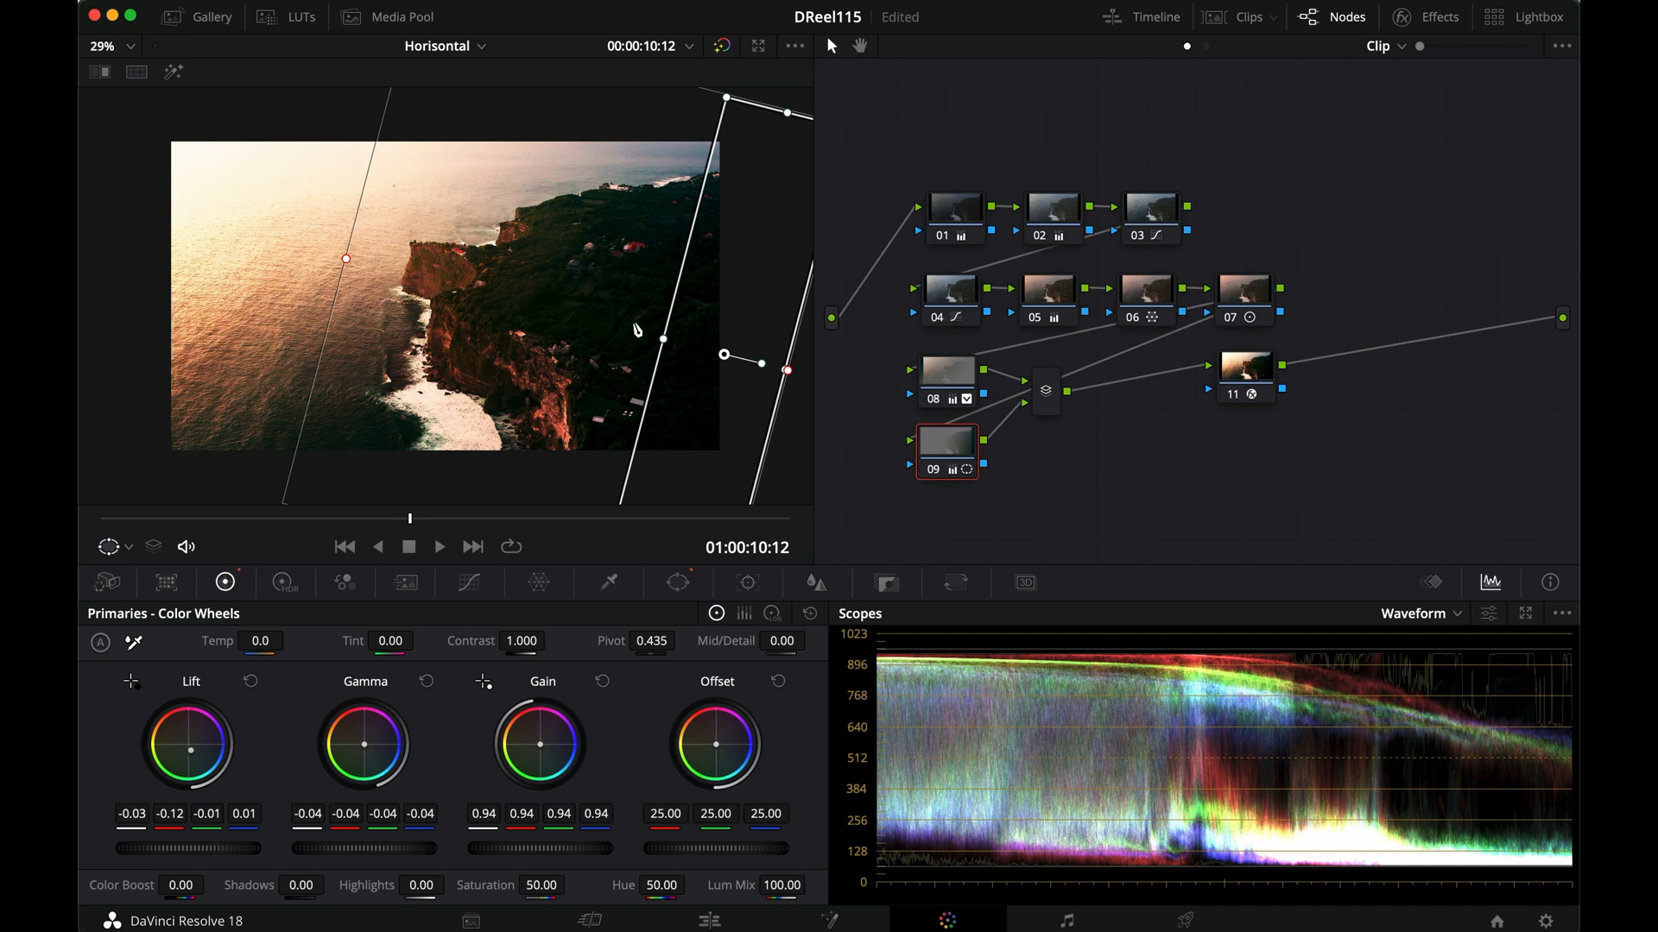
mouse_move(611, 337)
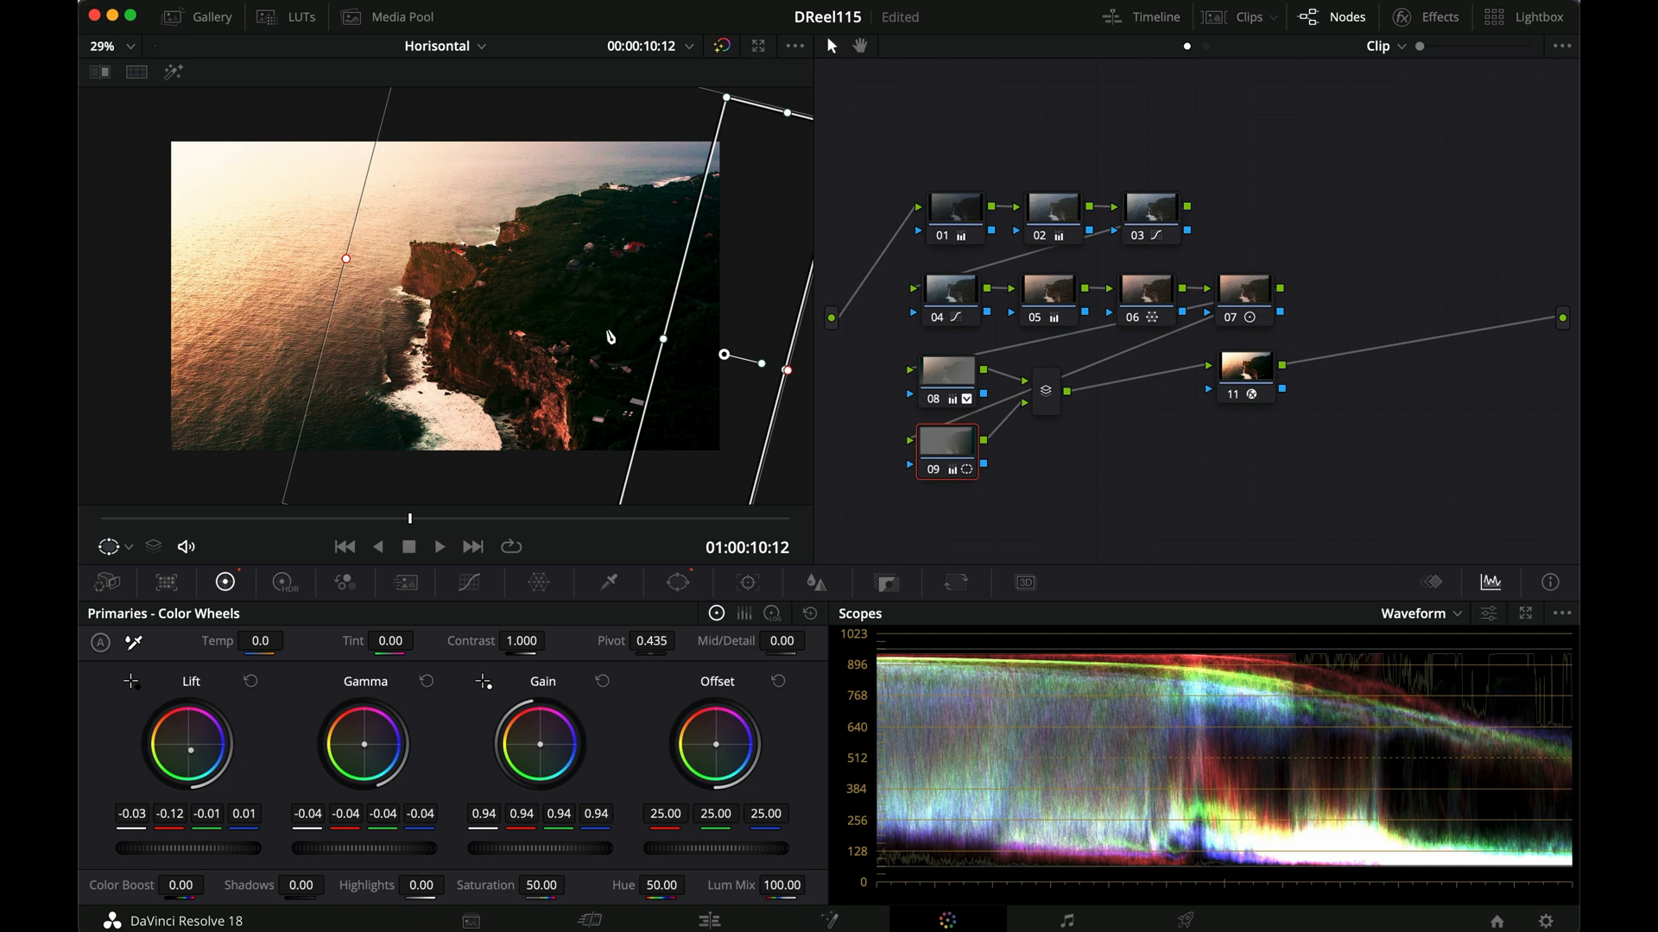
mouse_move(364, 756)
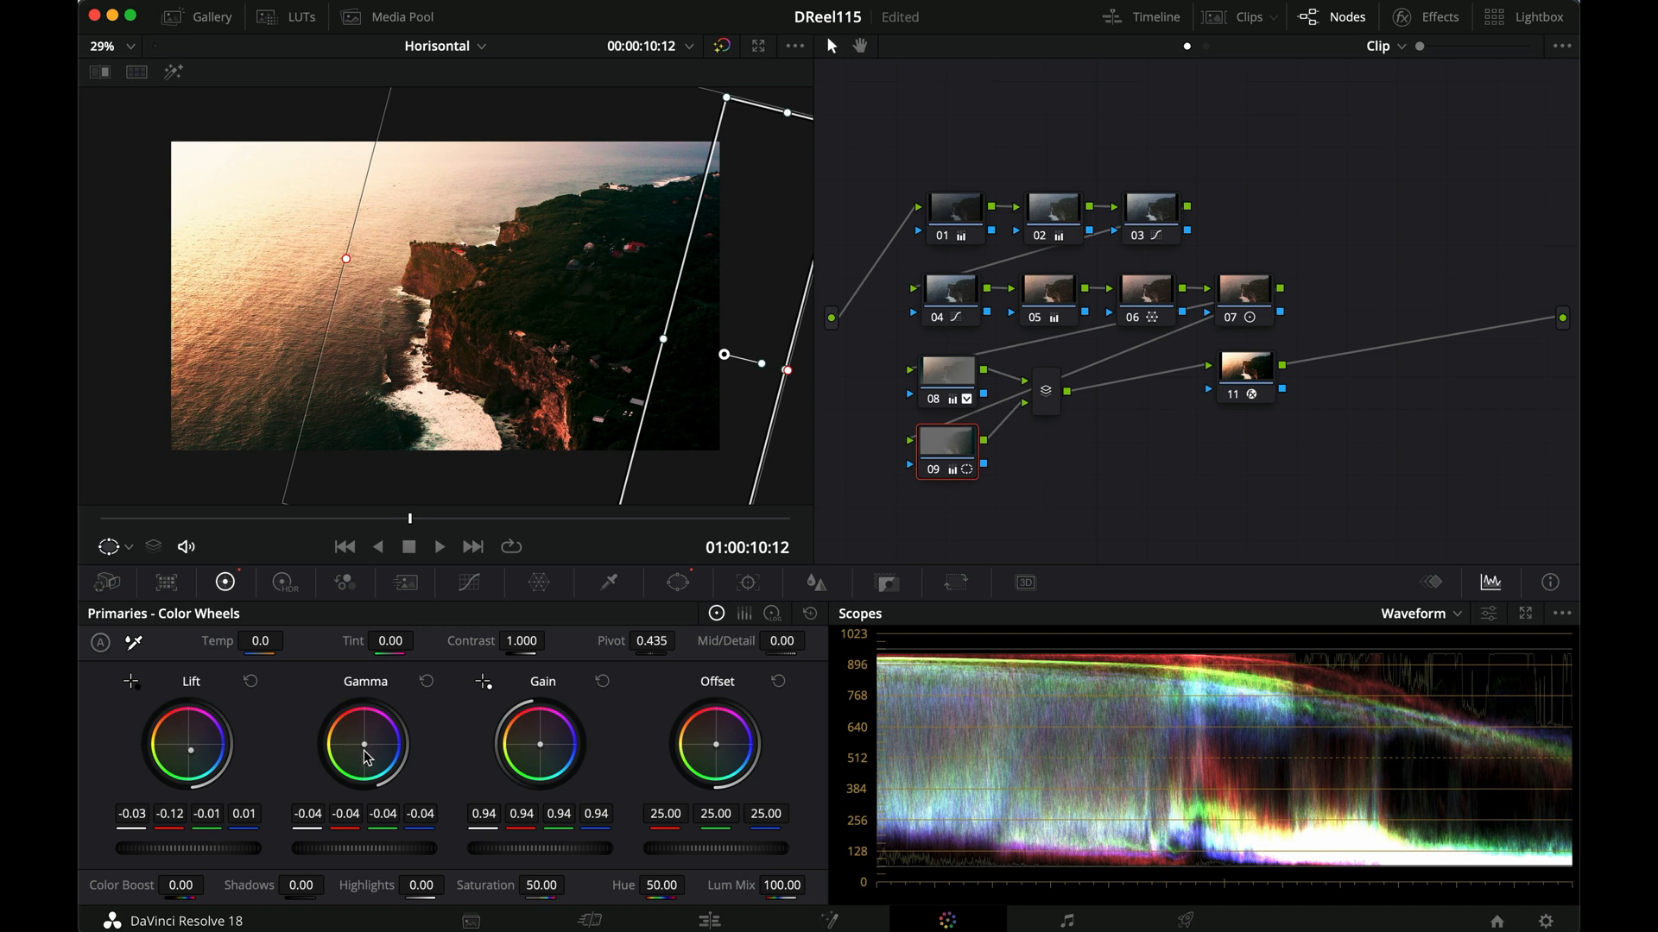
Shift node 09's Gamma toward warm tones and fine-tune the midtone tint
drag(364, 746, 370, 762)
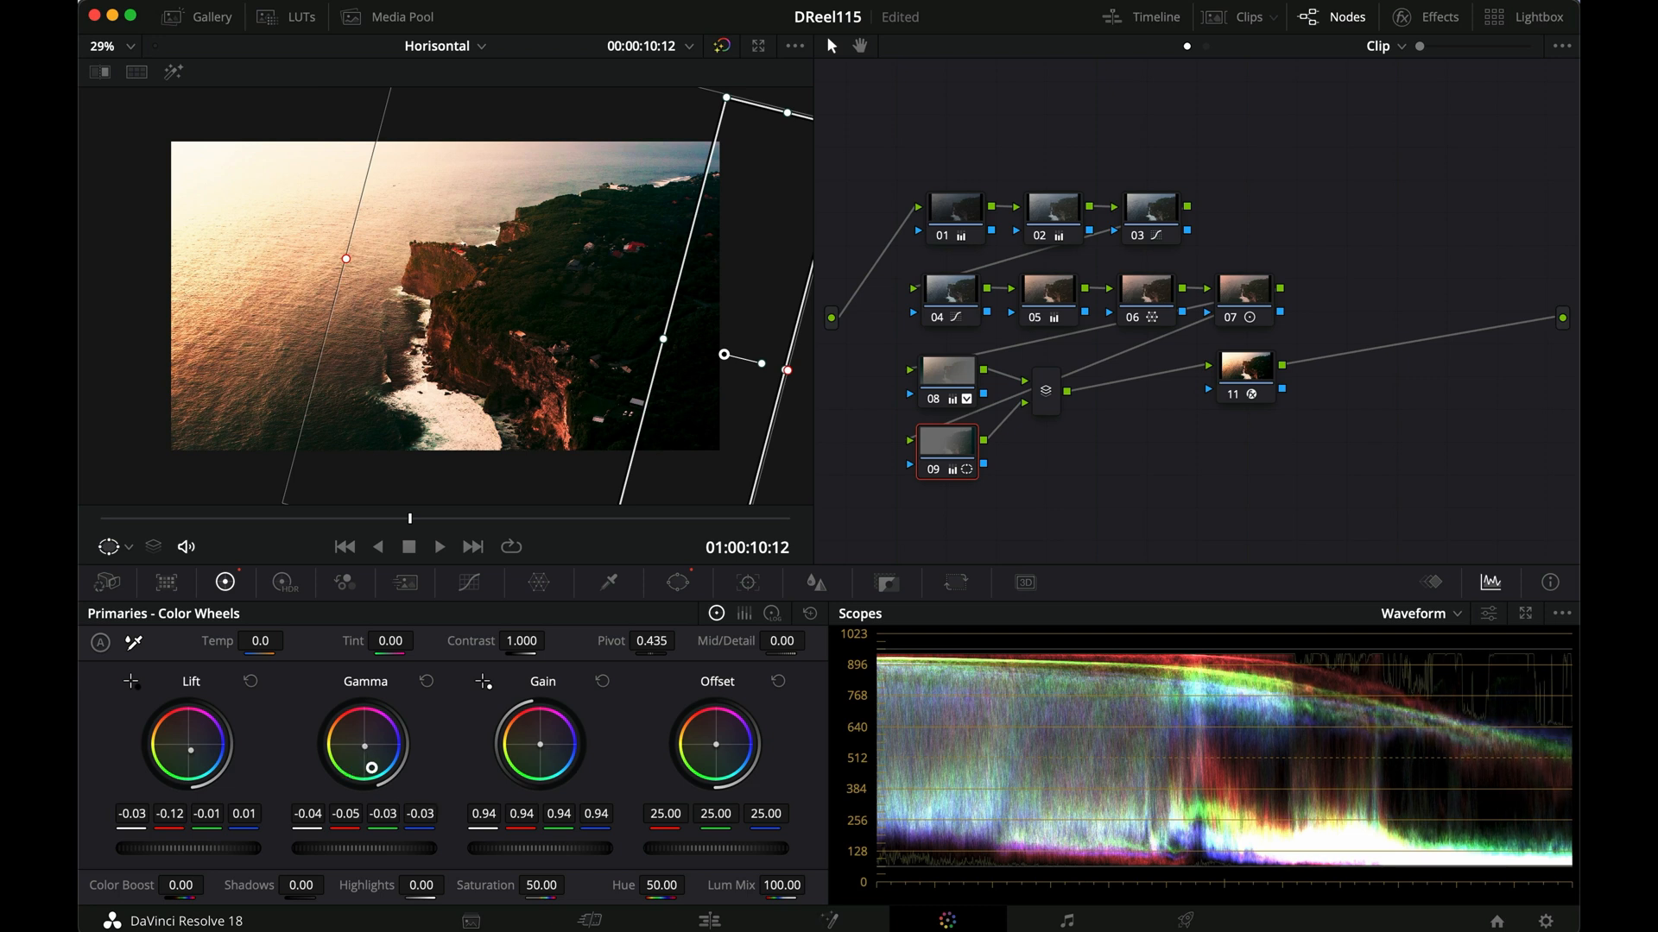
drag(365, 765, 336, 704)
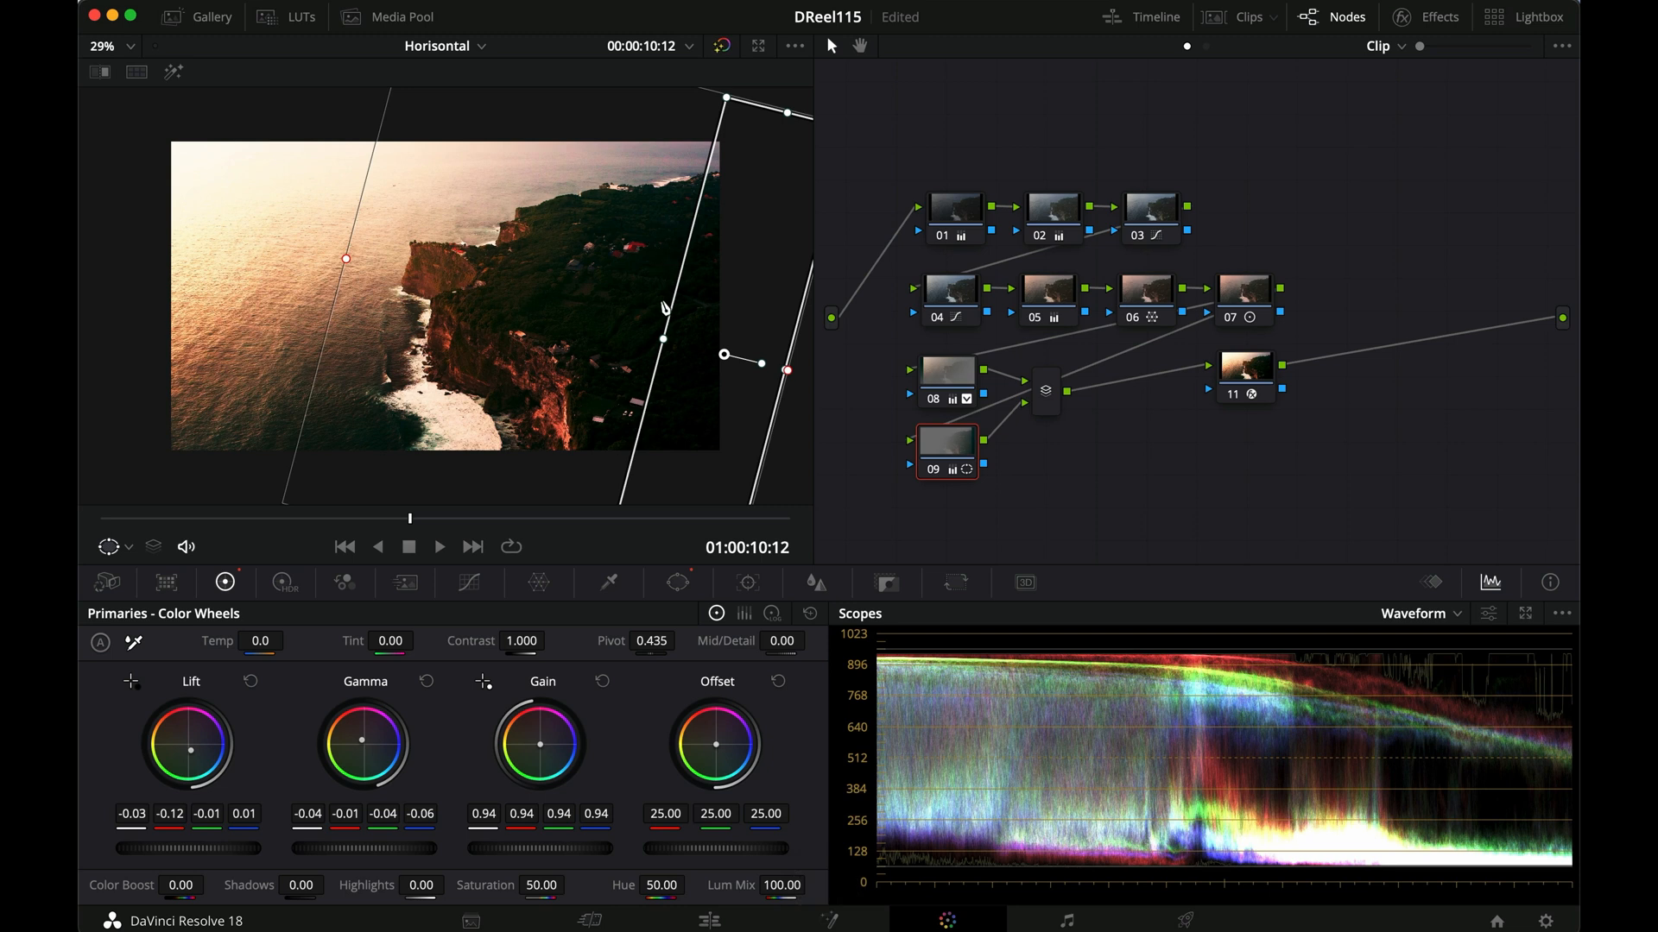
mouse_move(884, 425)
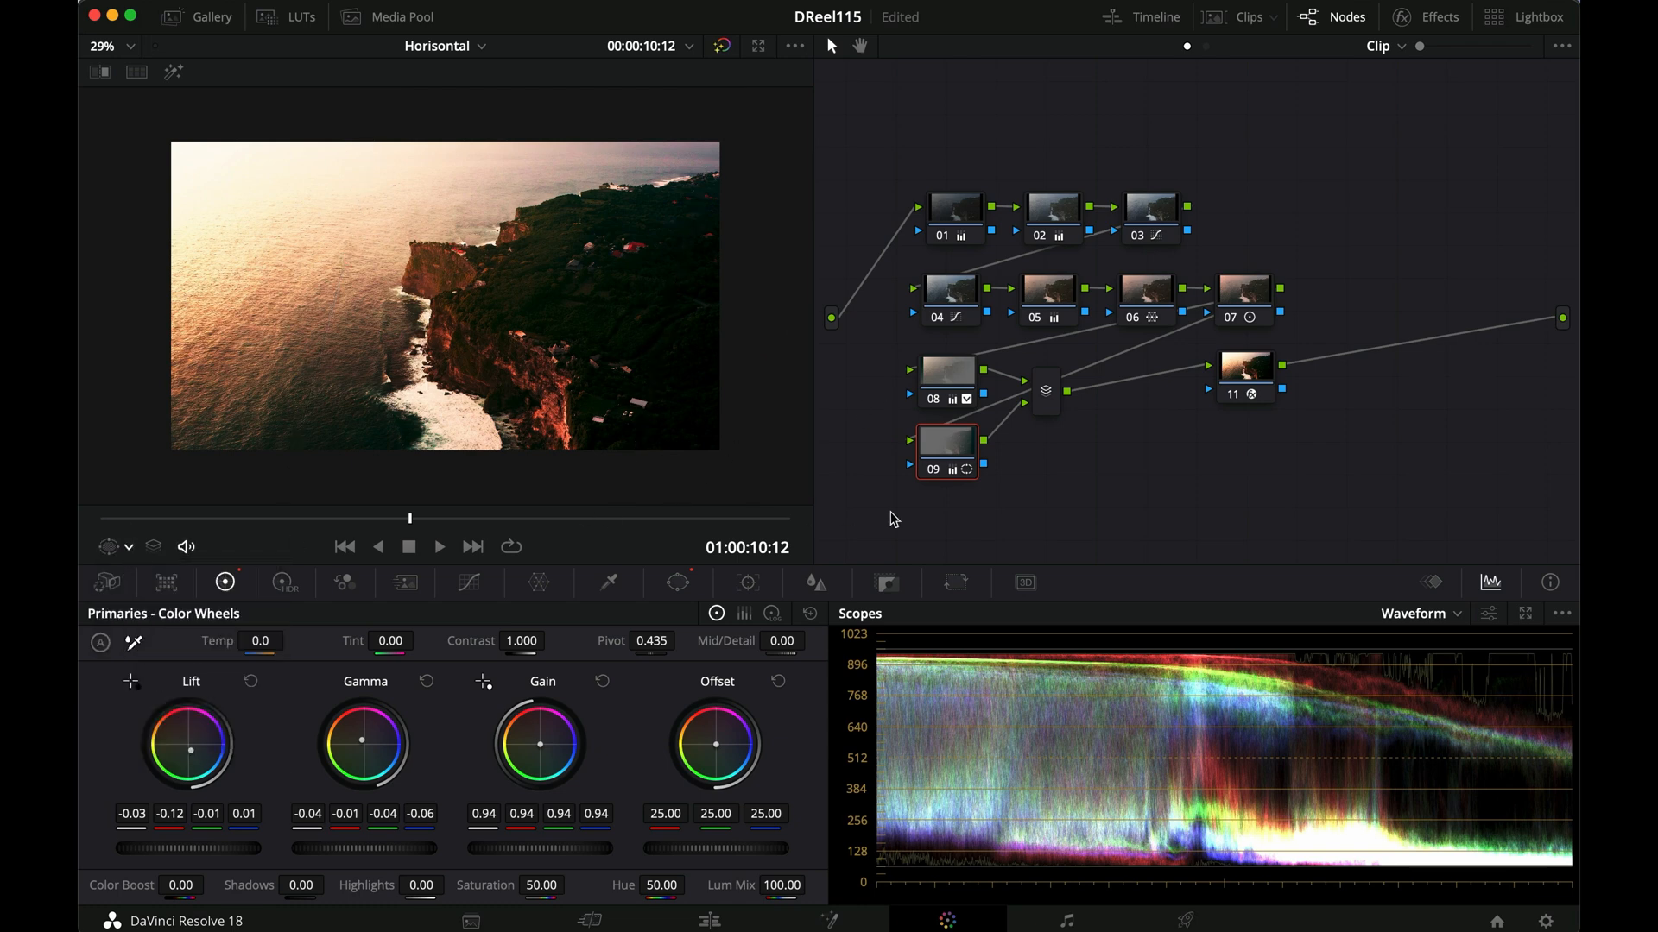
click(945, 378)
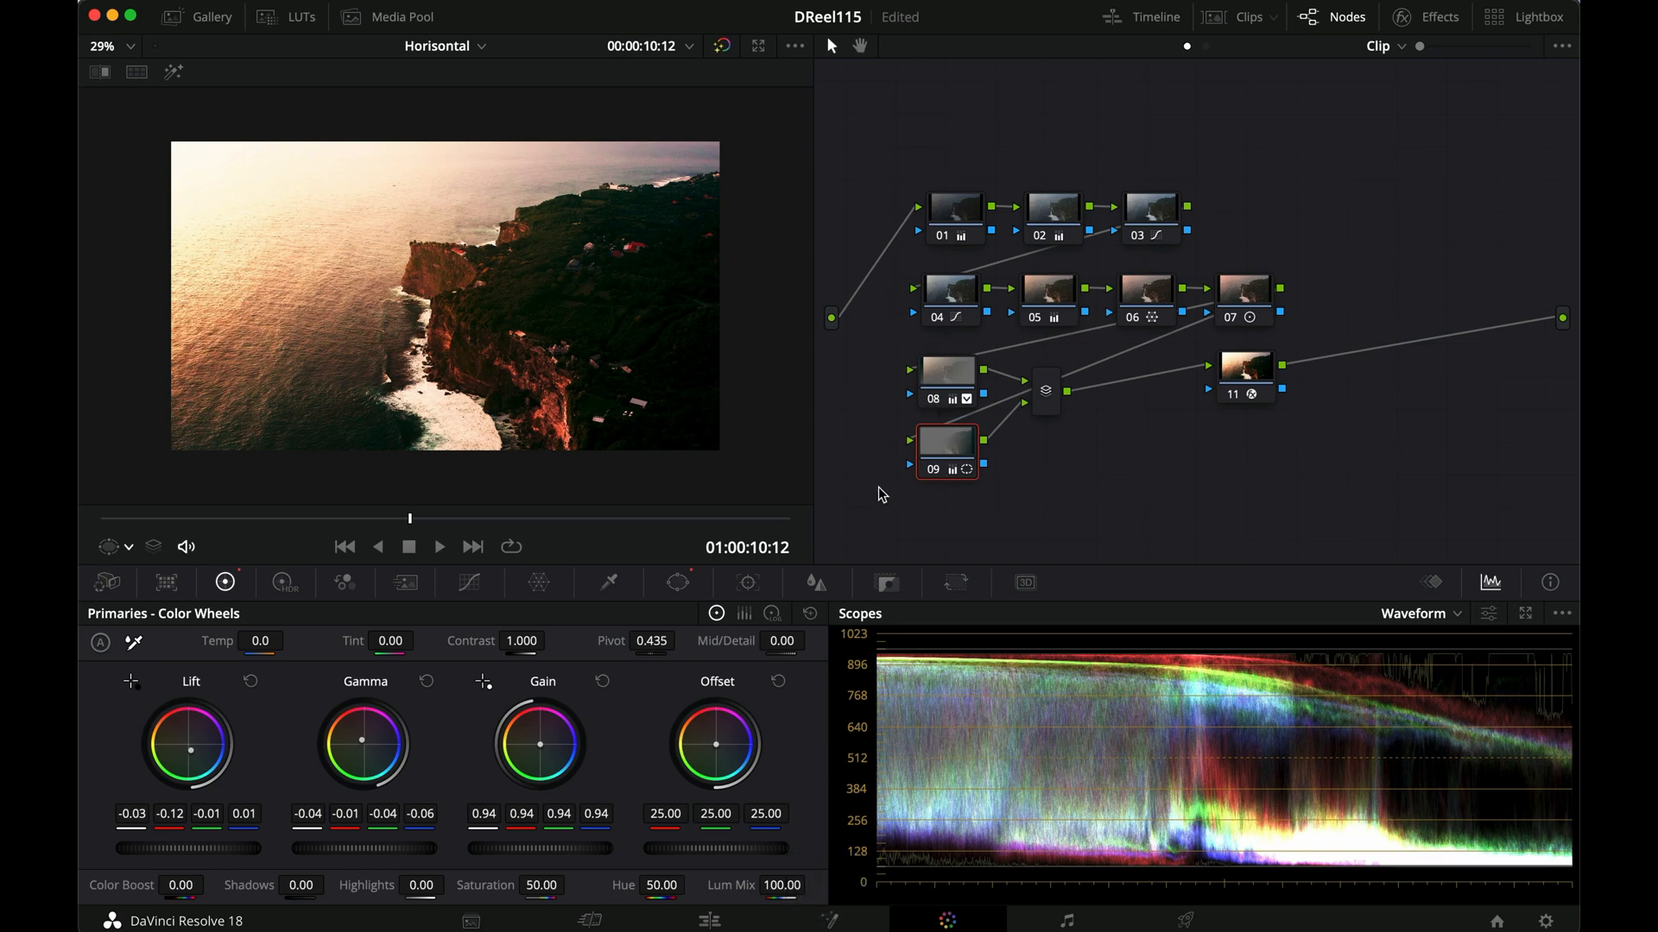
click(1047, 292)
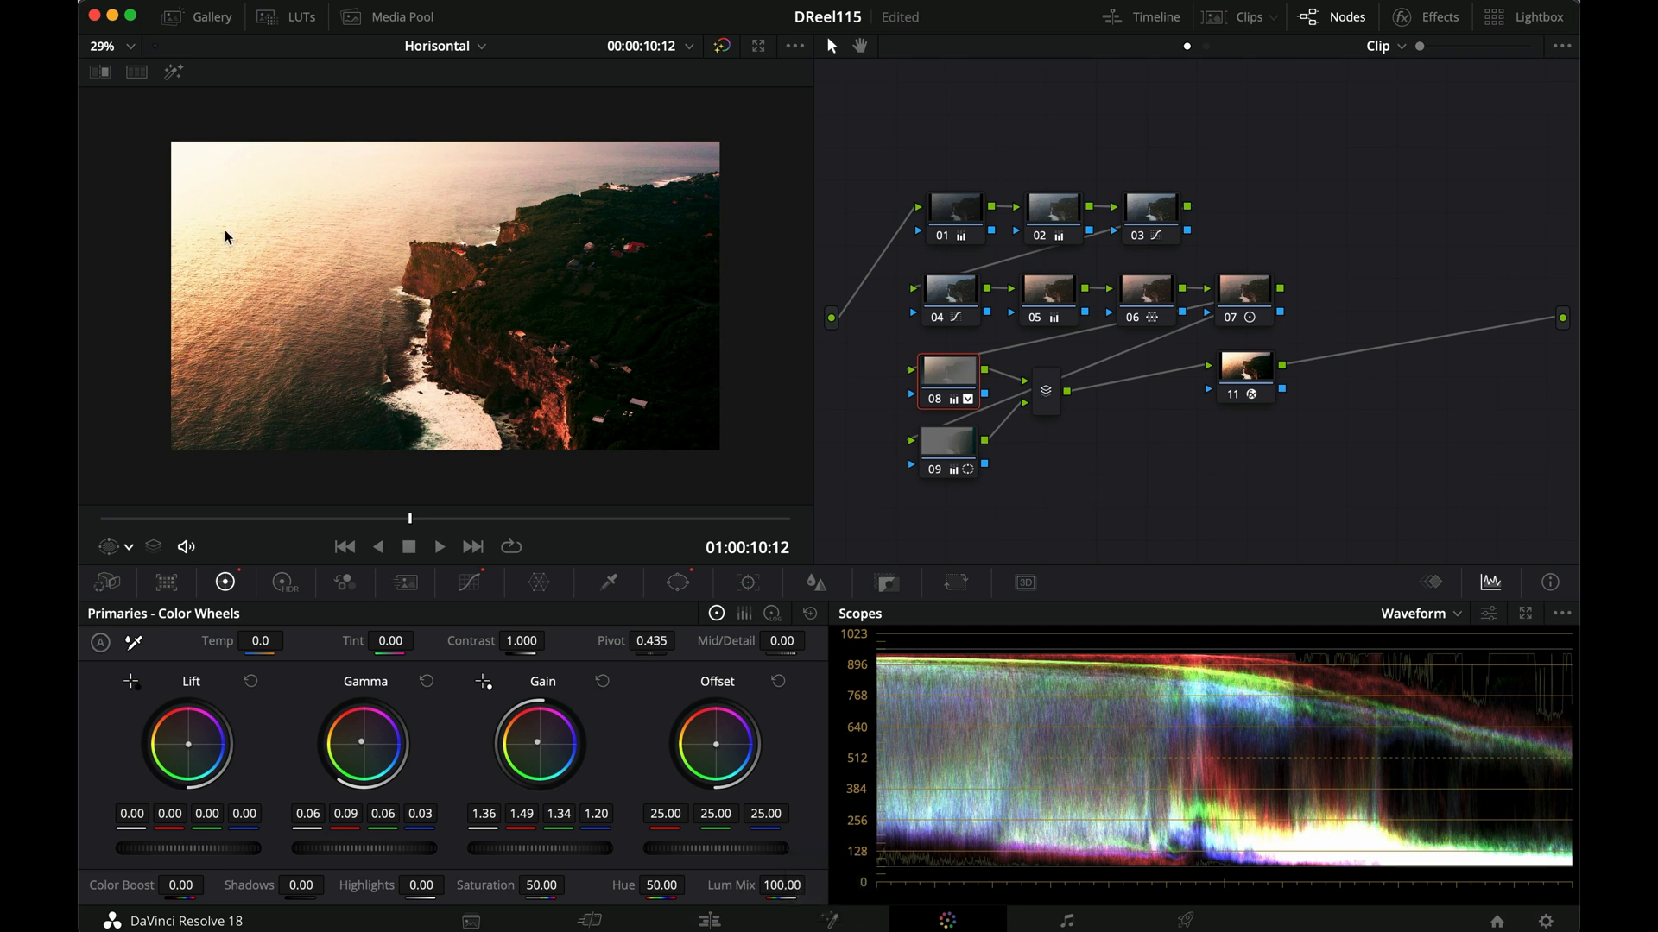
mouse_move(709, 342)
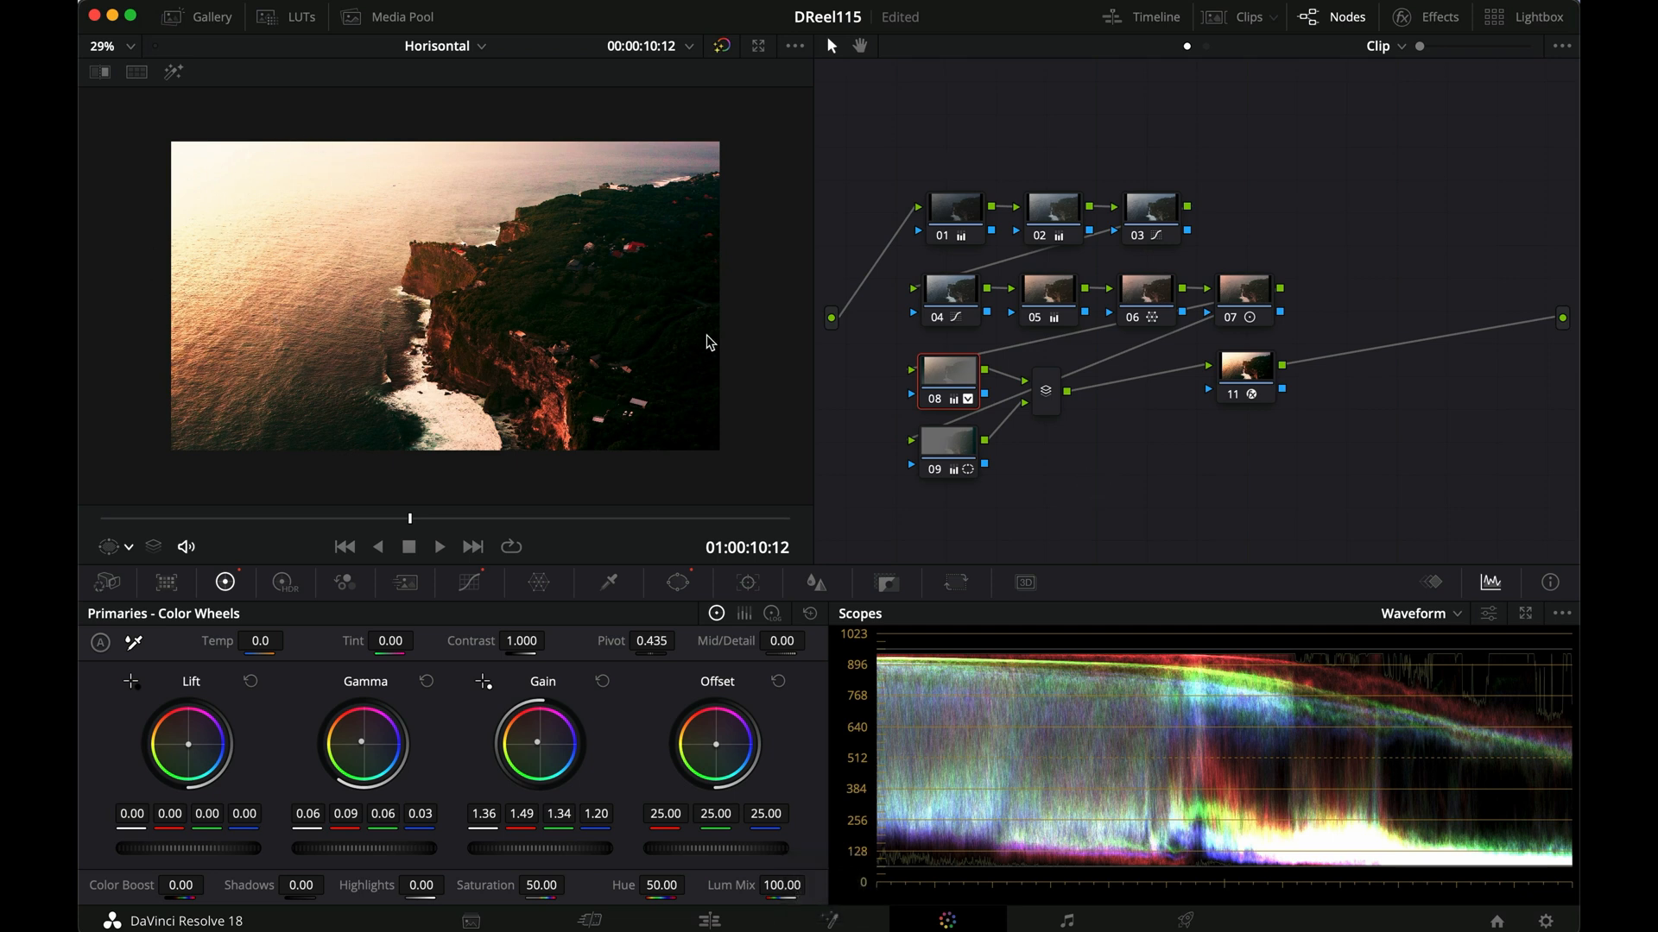
mouse_move(751, 430)
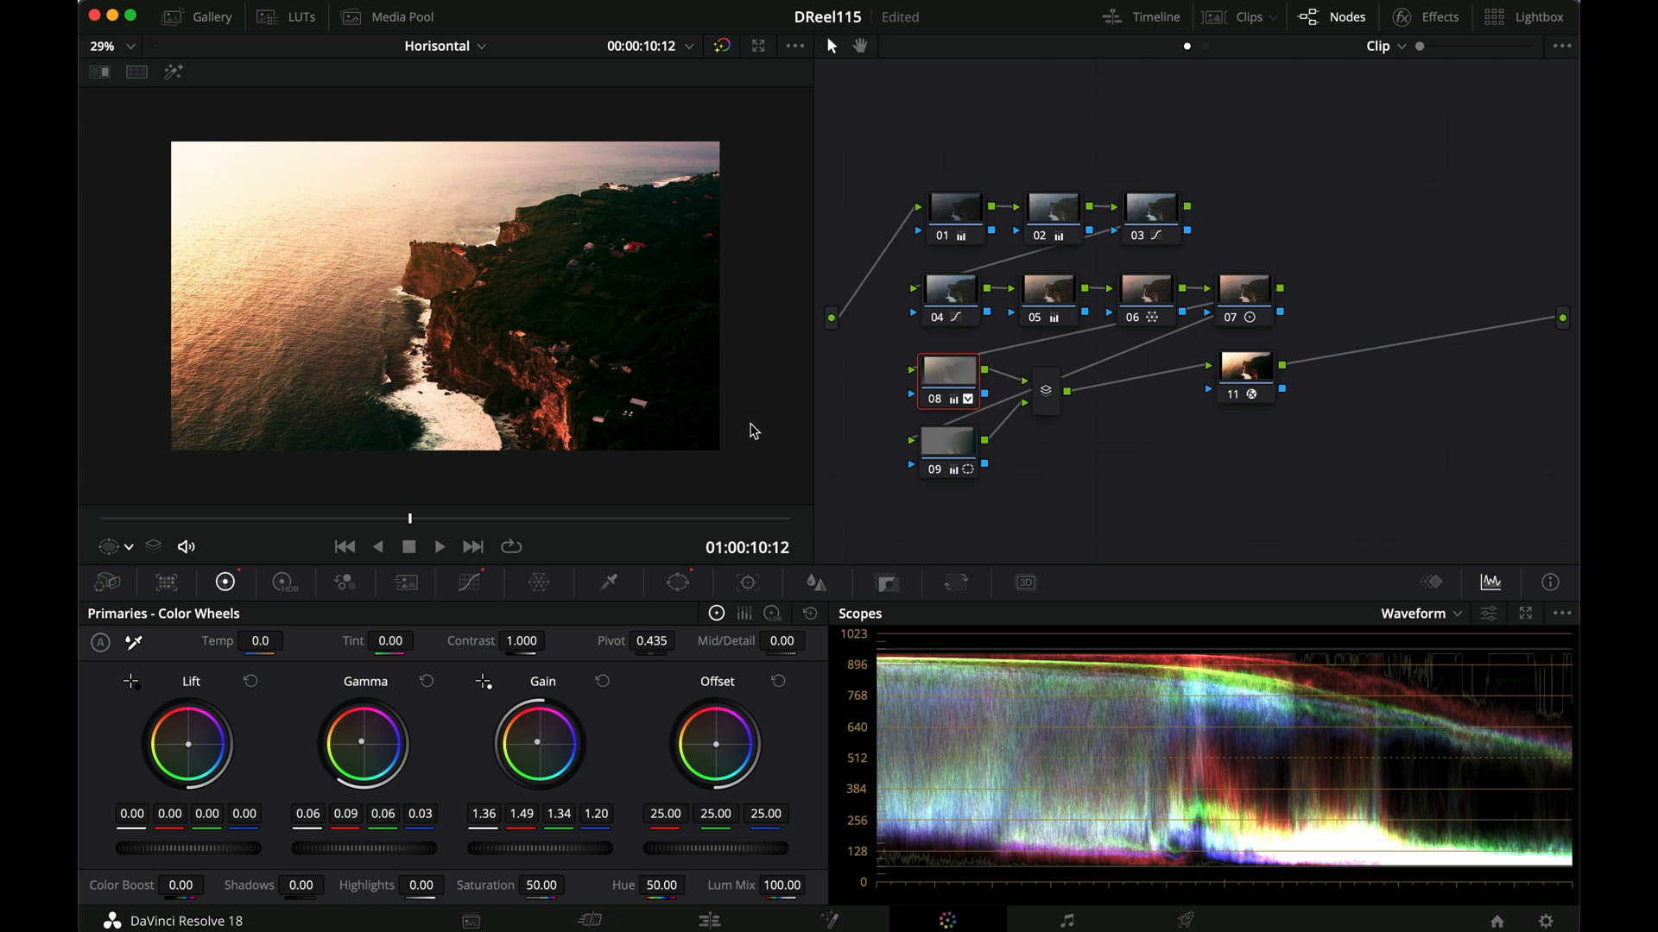
mouse_move(605, 258)
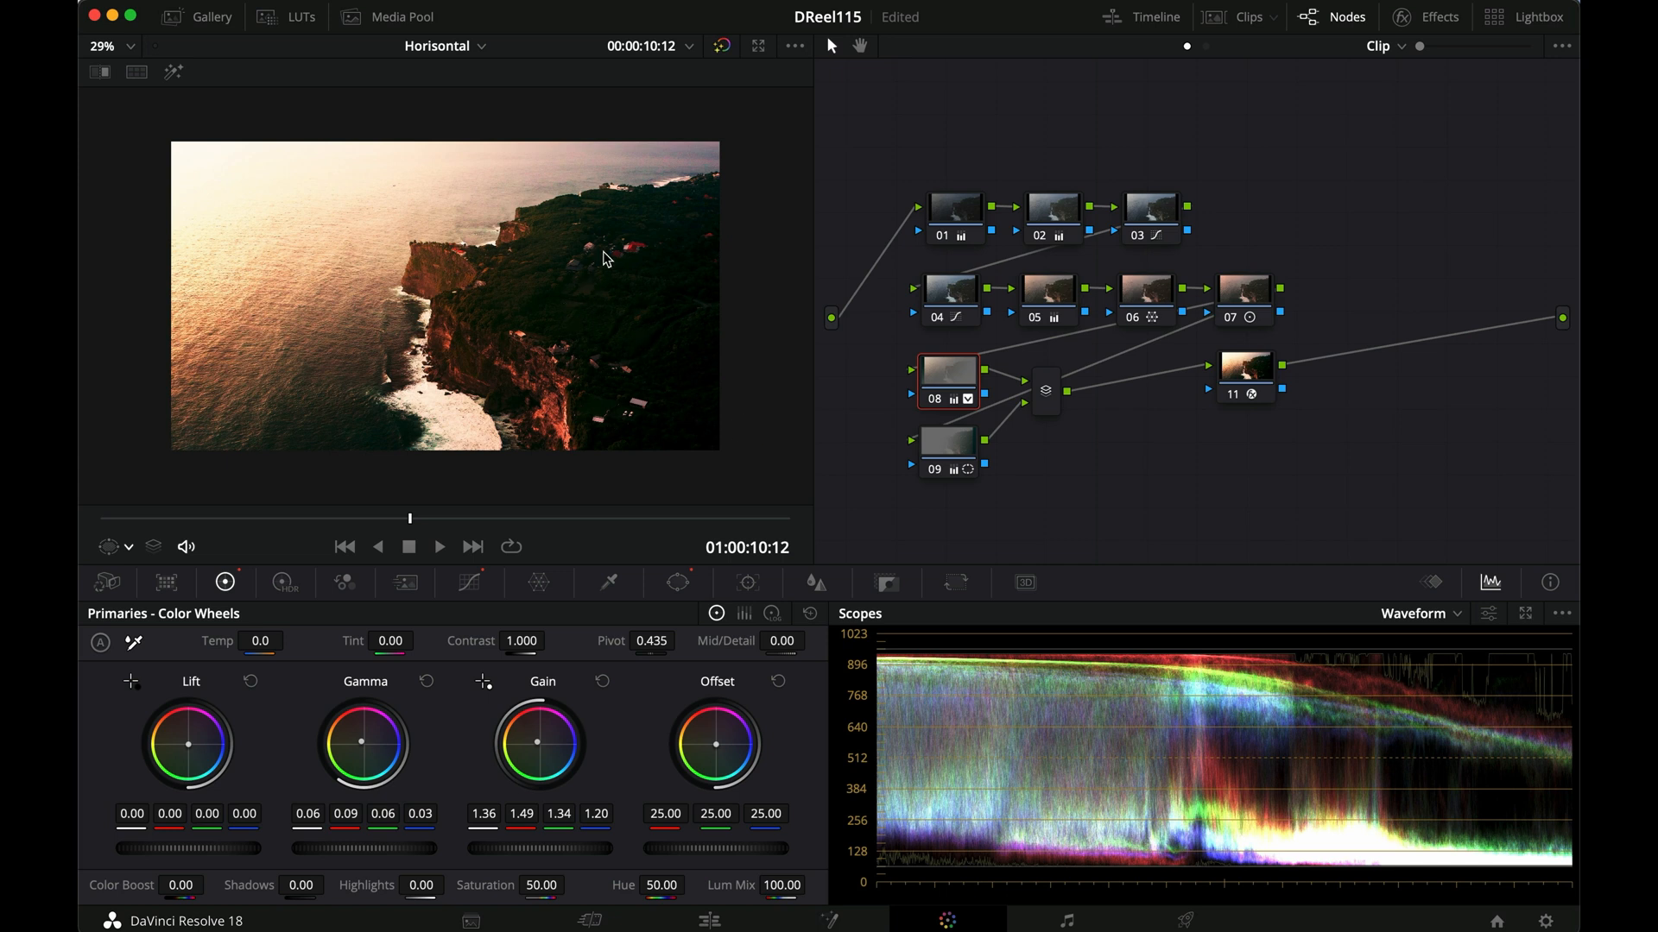
mouse_move(594, 450)
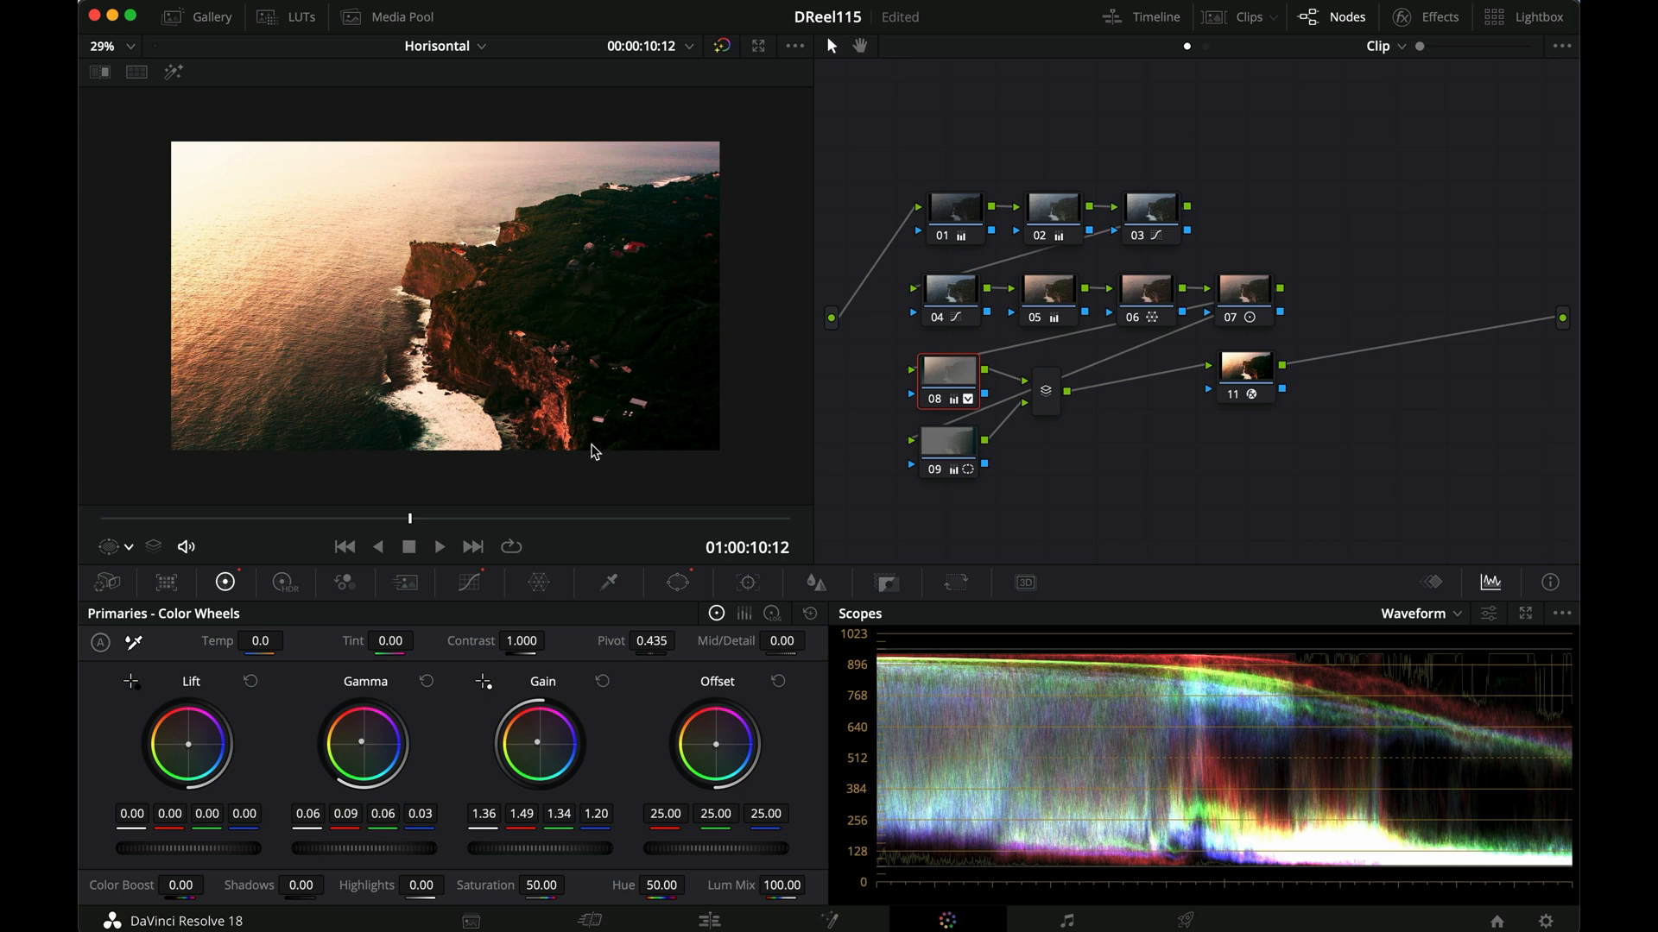
mouse_move(550, 351)
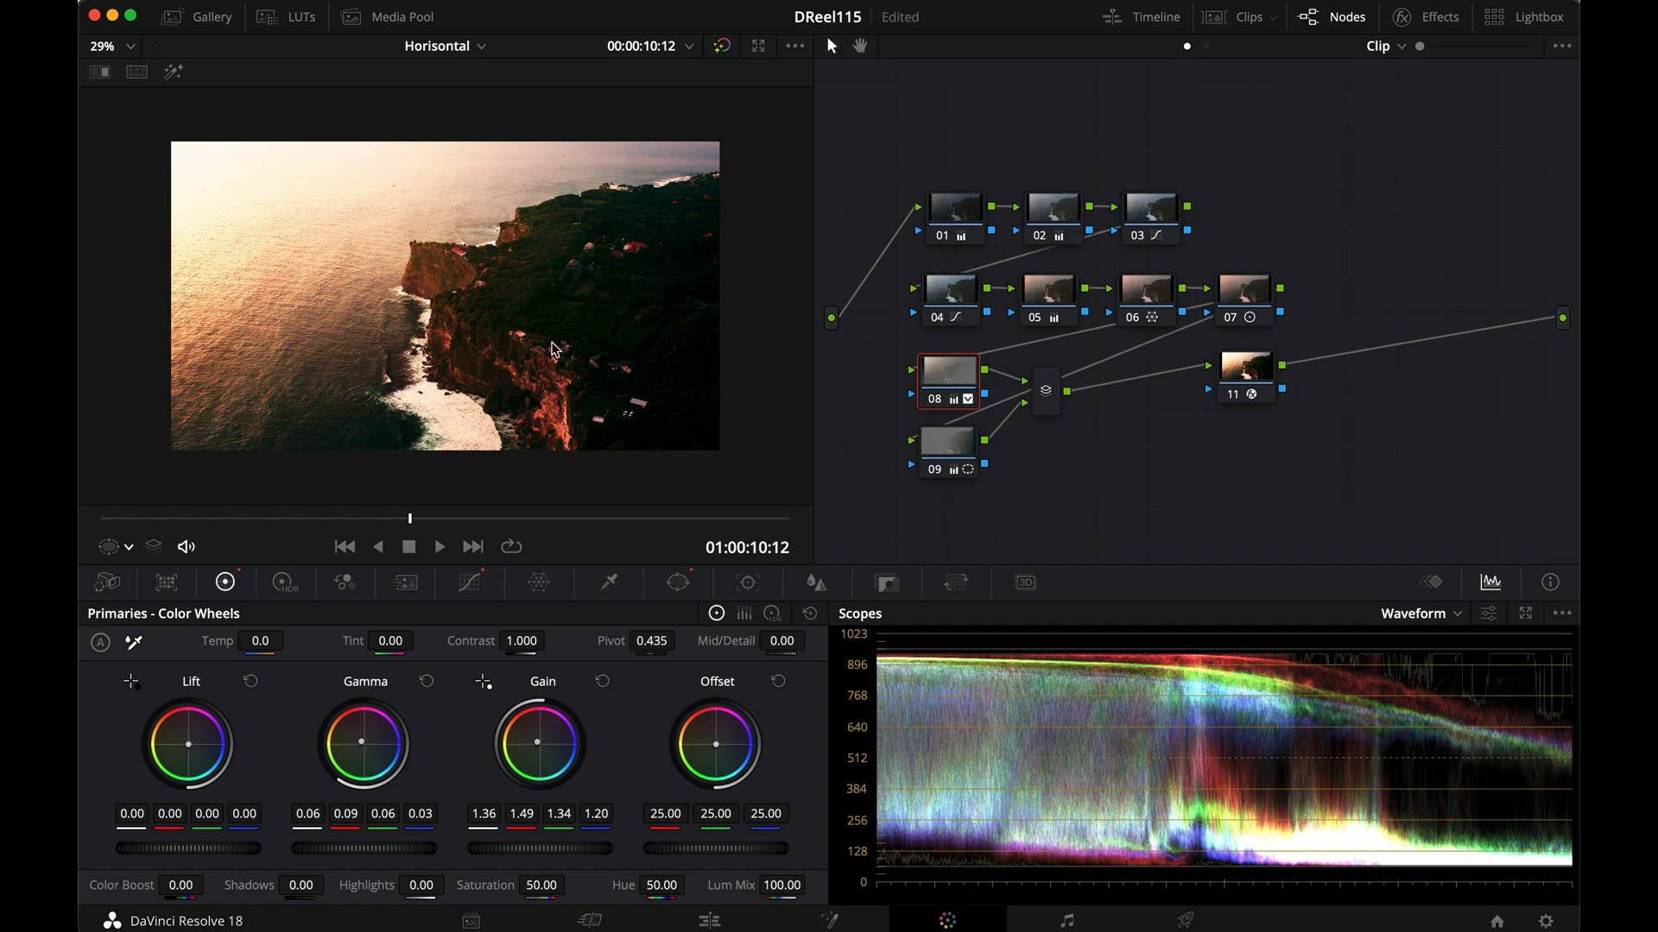
click(343, 547)
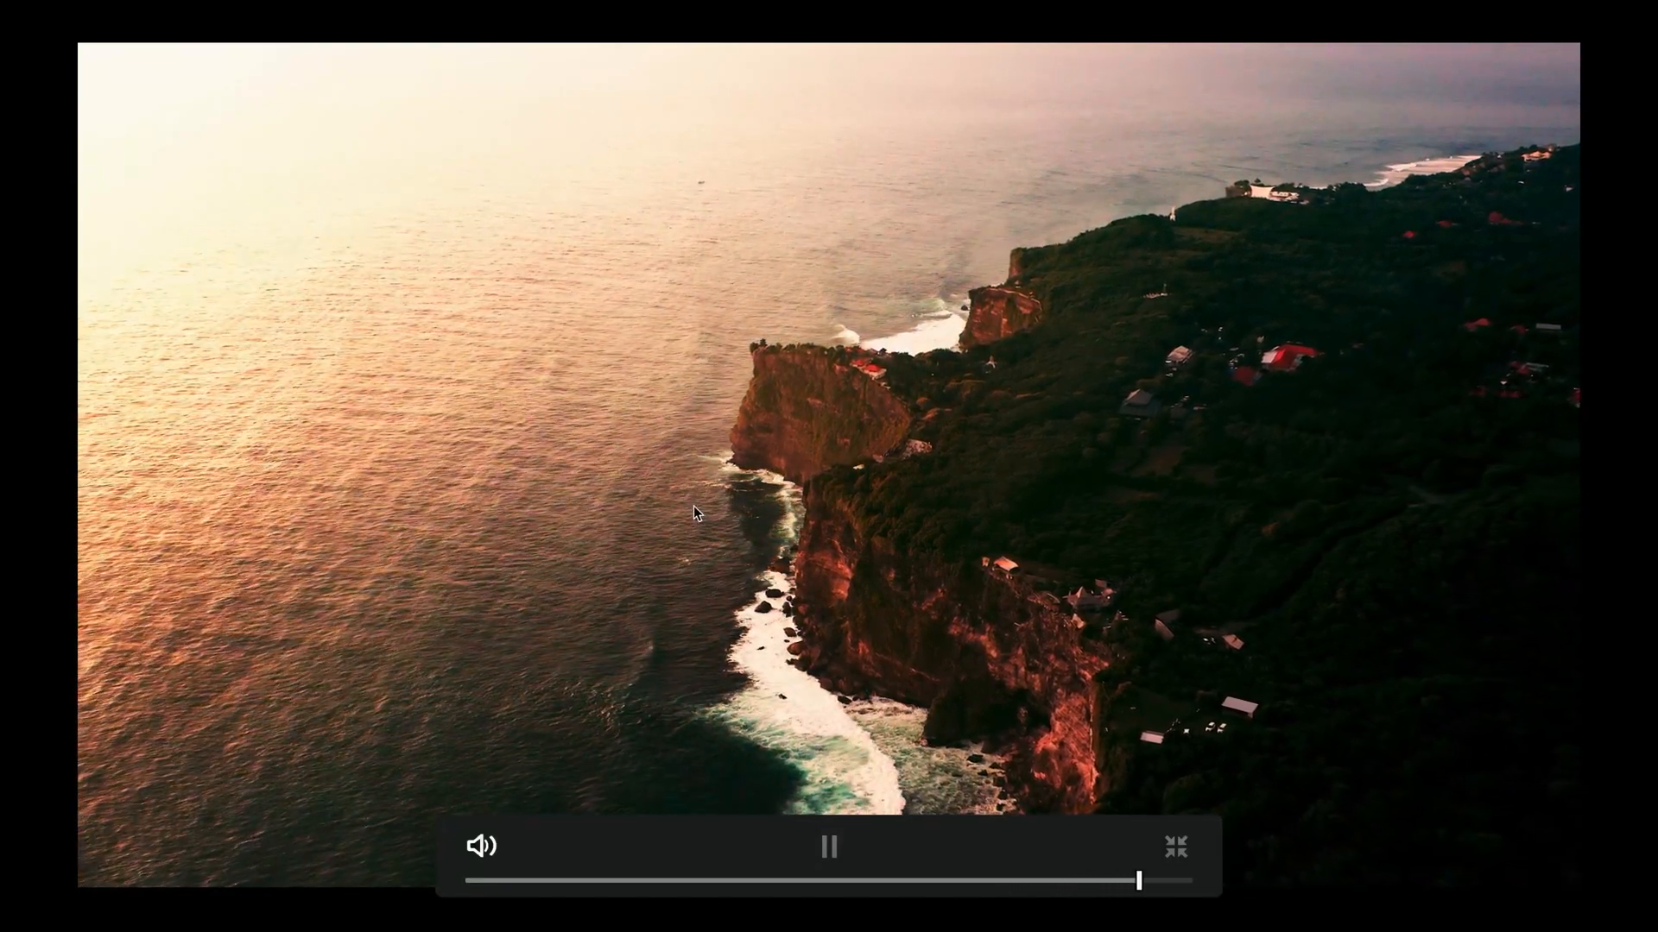
click(1174, 846)
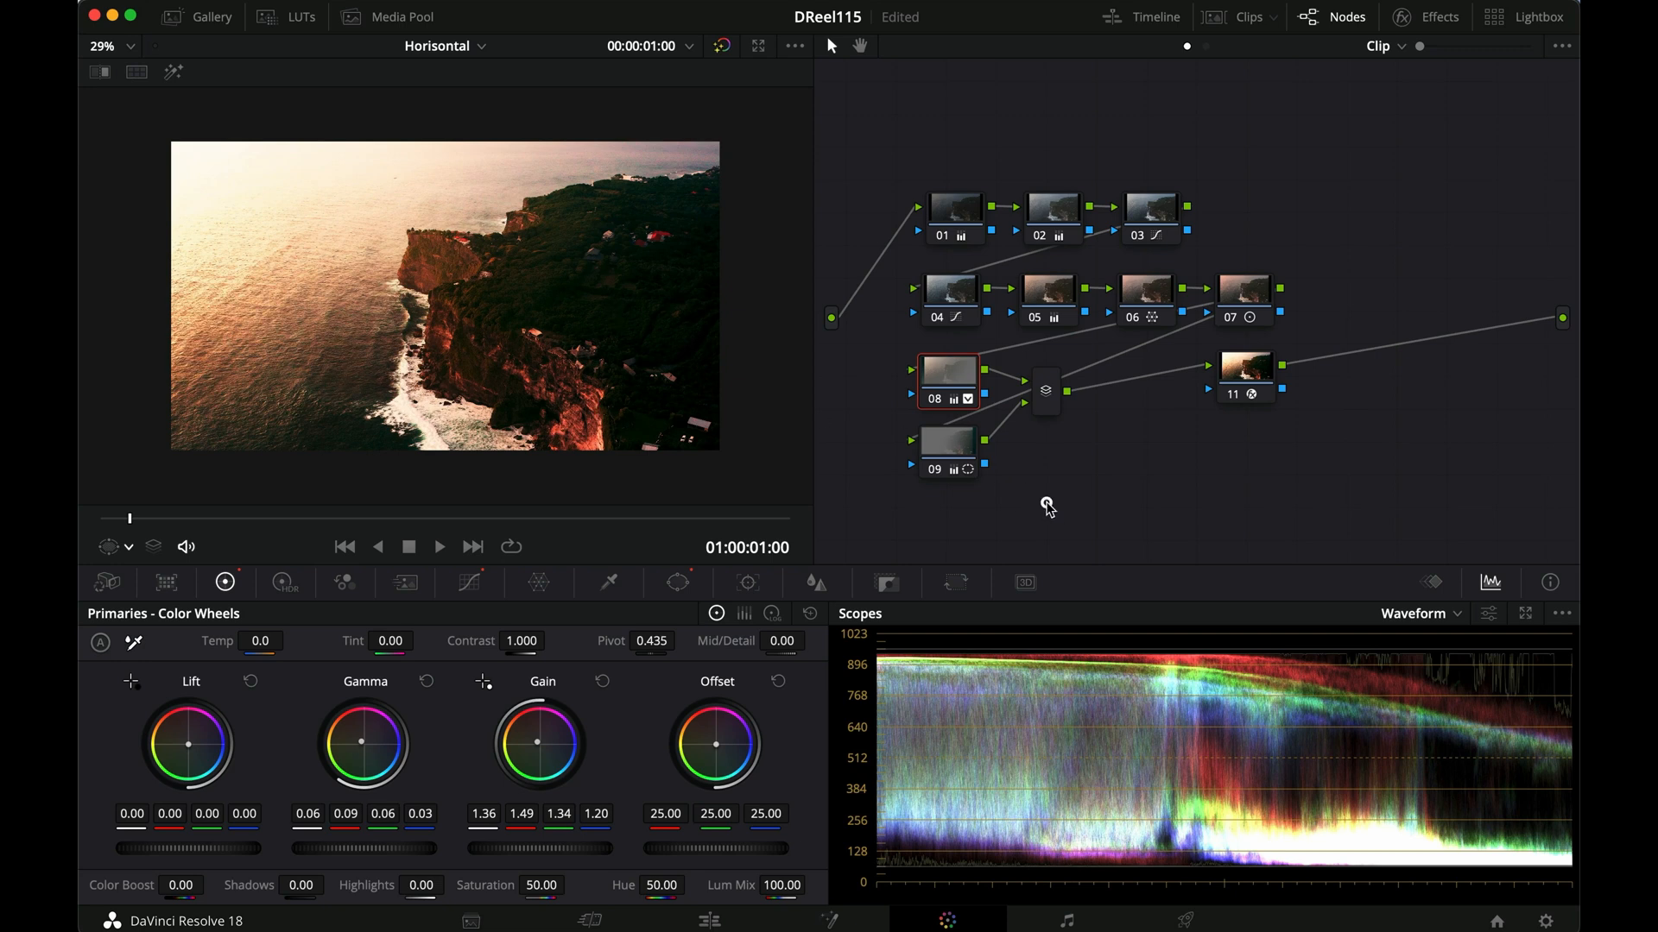
Save the project with the finished warm sunset cliff grade
key(cmd+s)
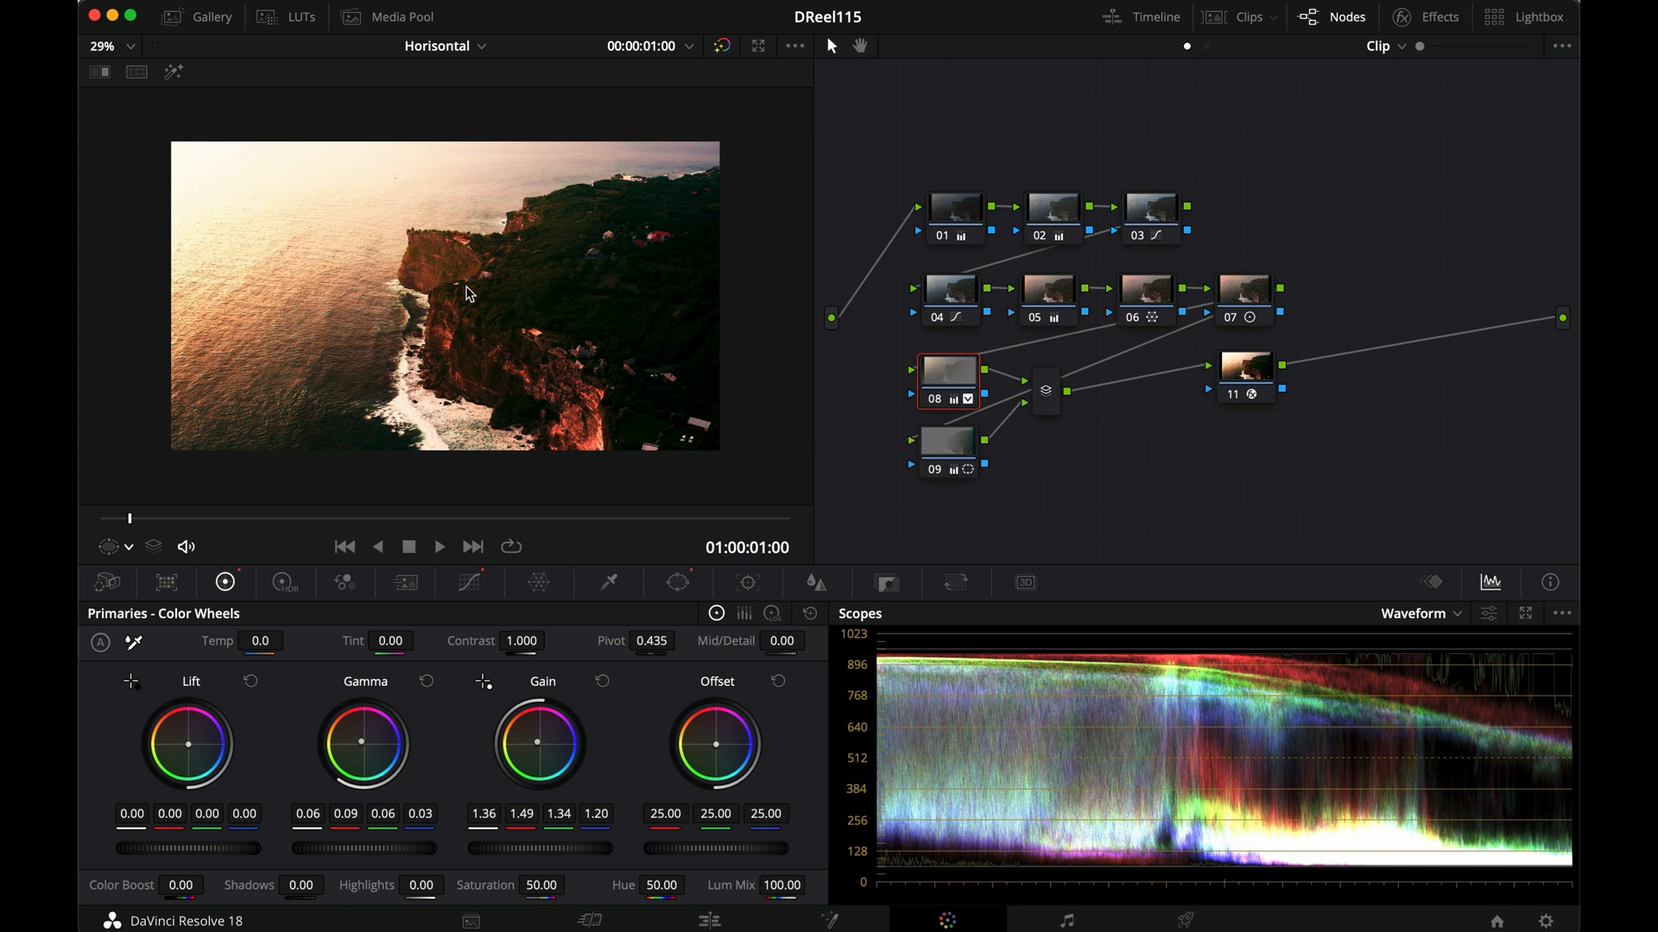
mouse_move(470, 255)
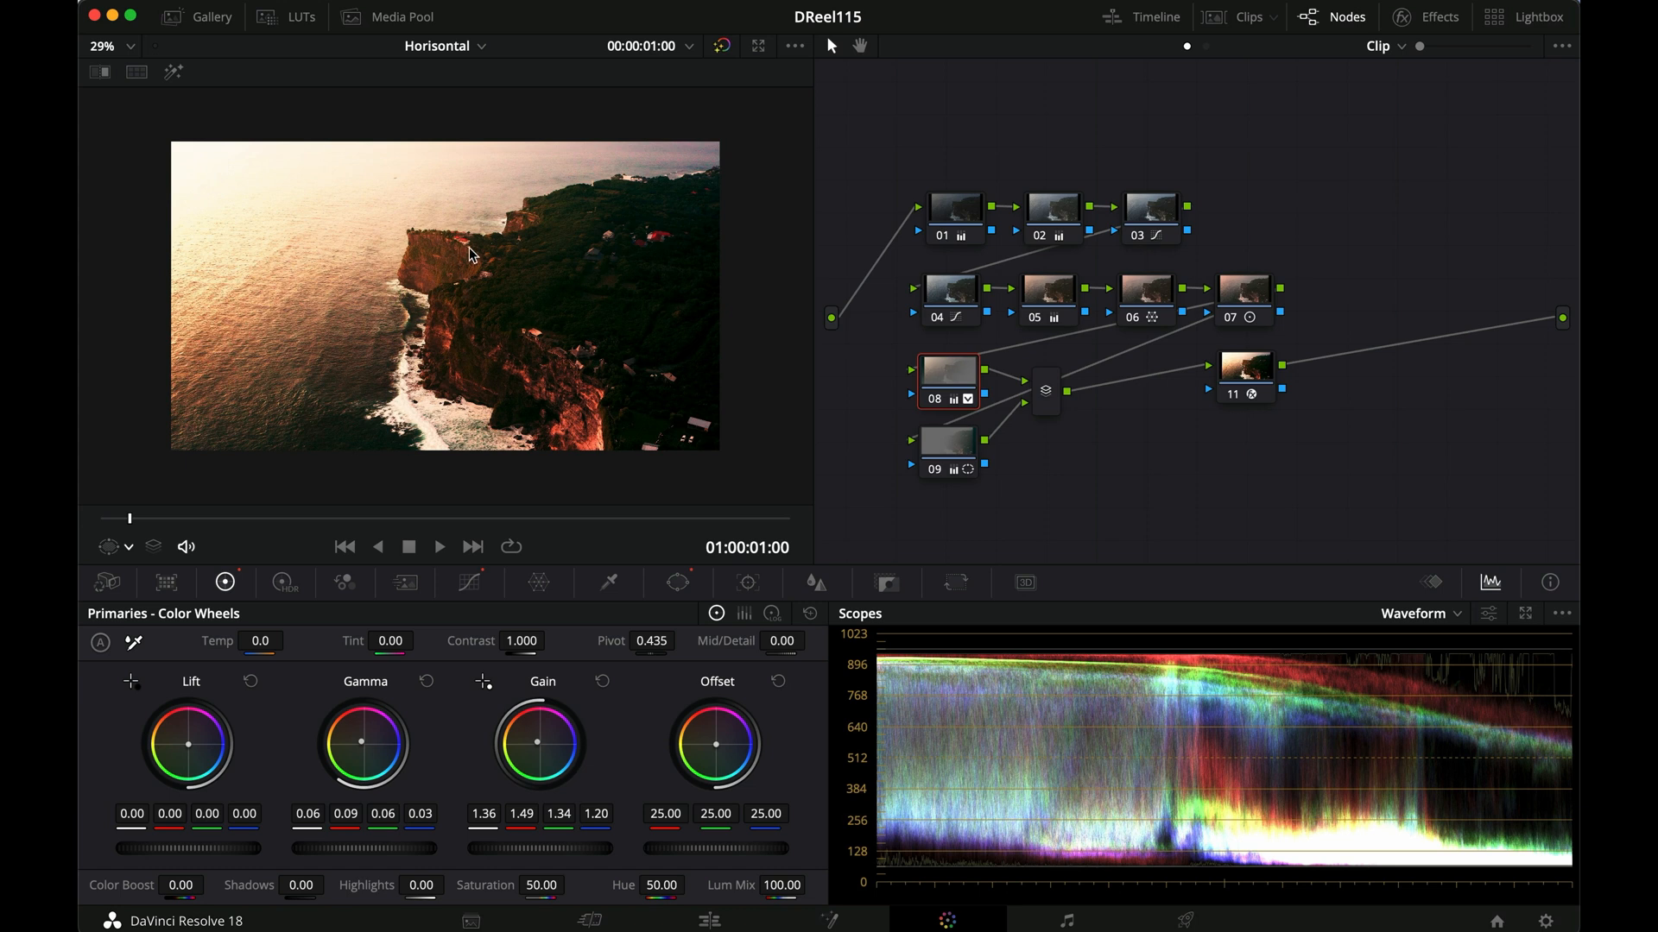
mouse_move(440, 294)
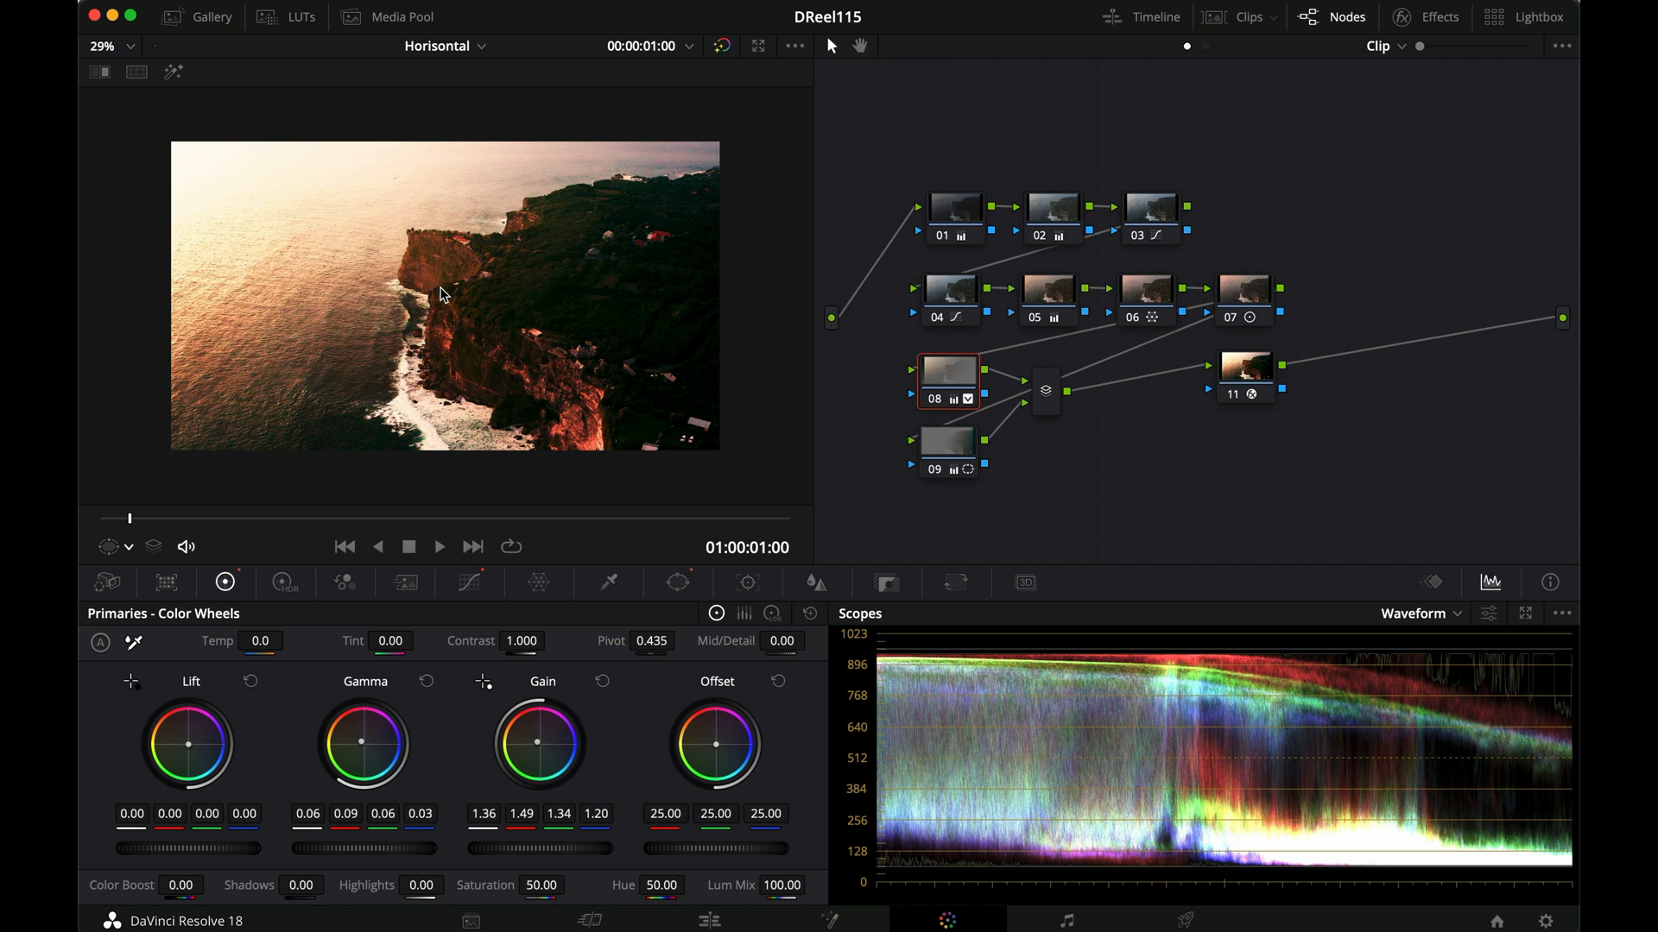
mouse_move(757, 378)
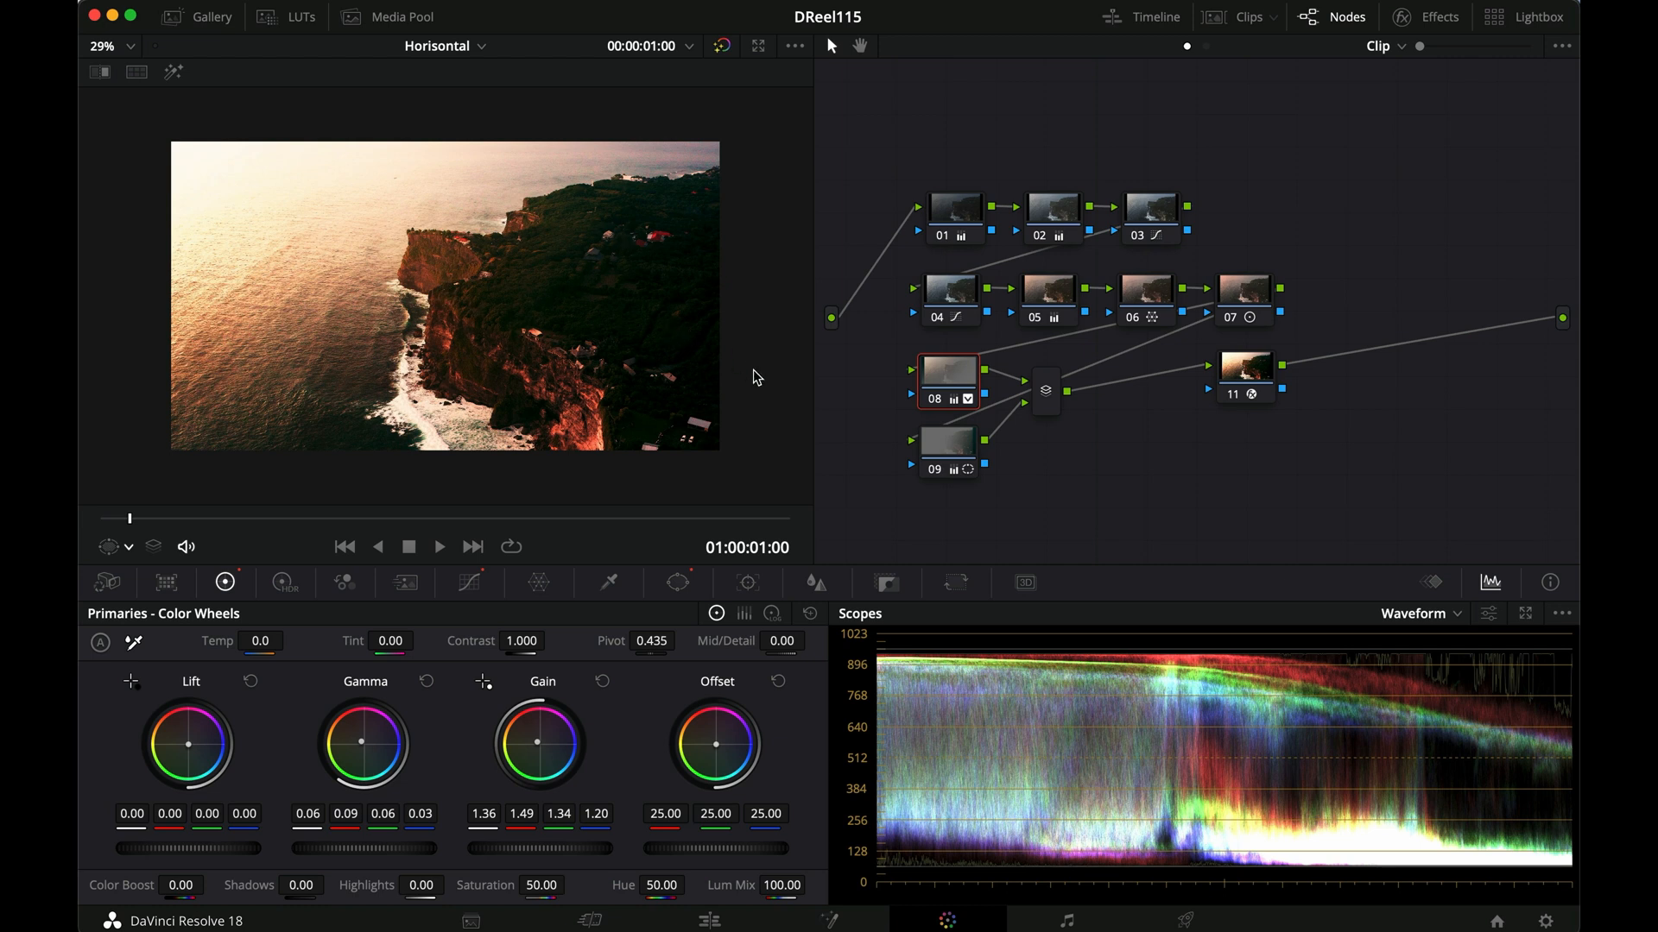